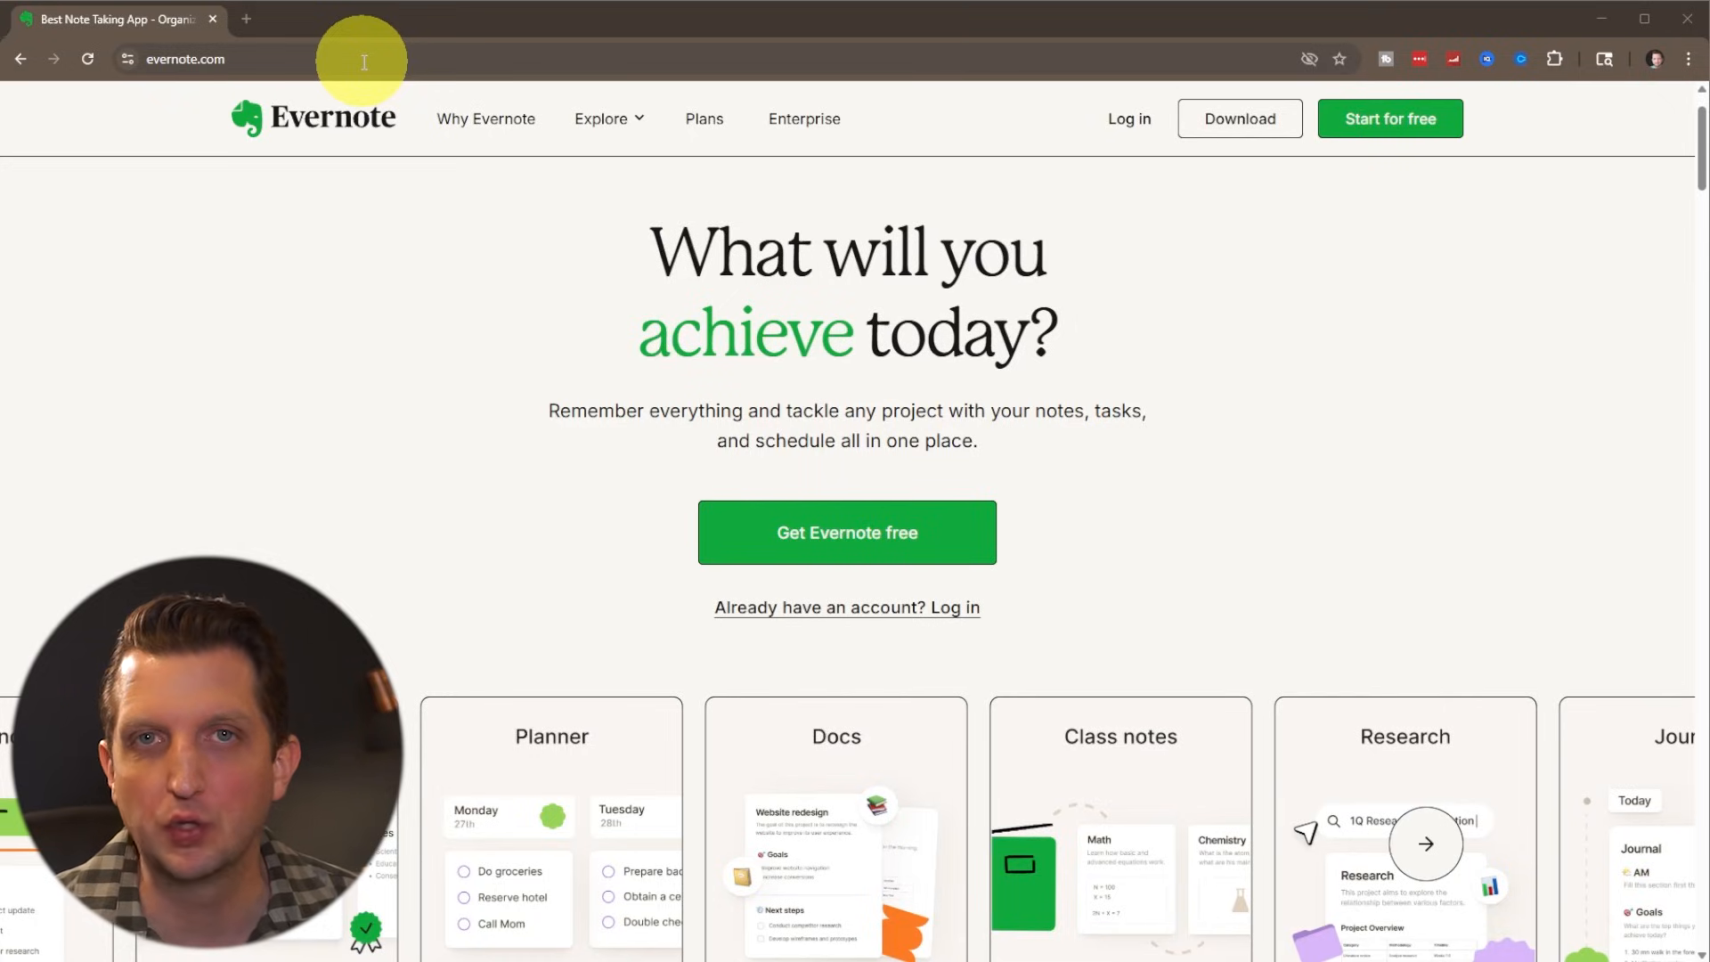
mouse_move(410, 158)
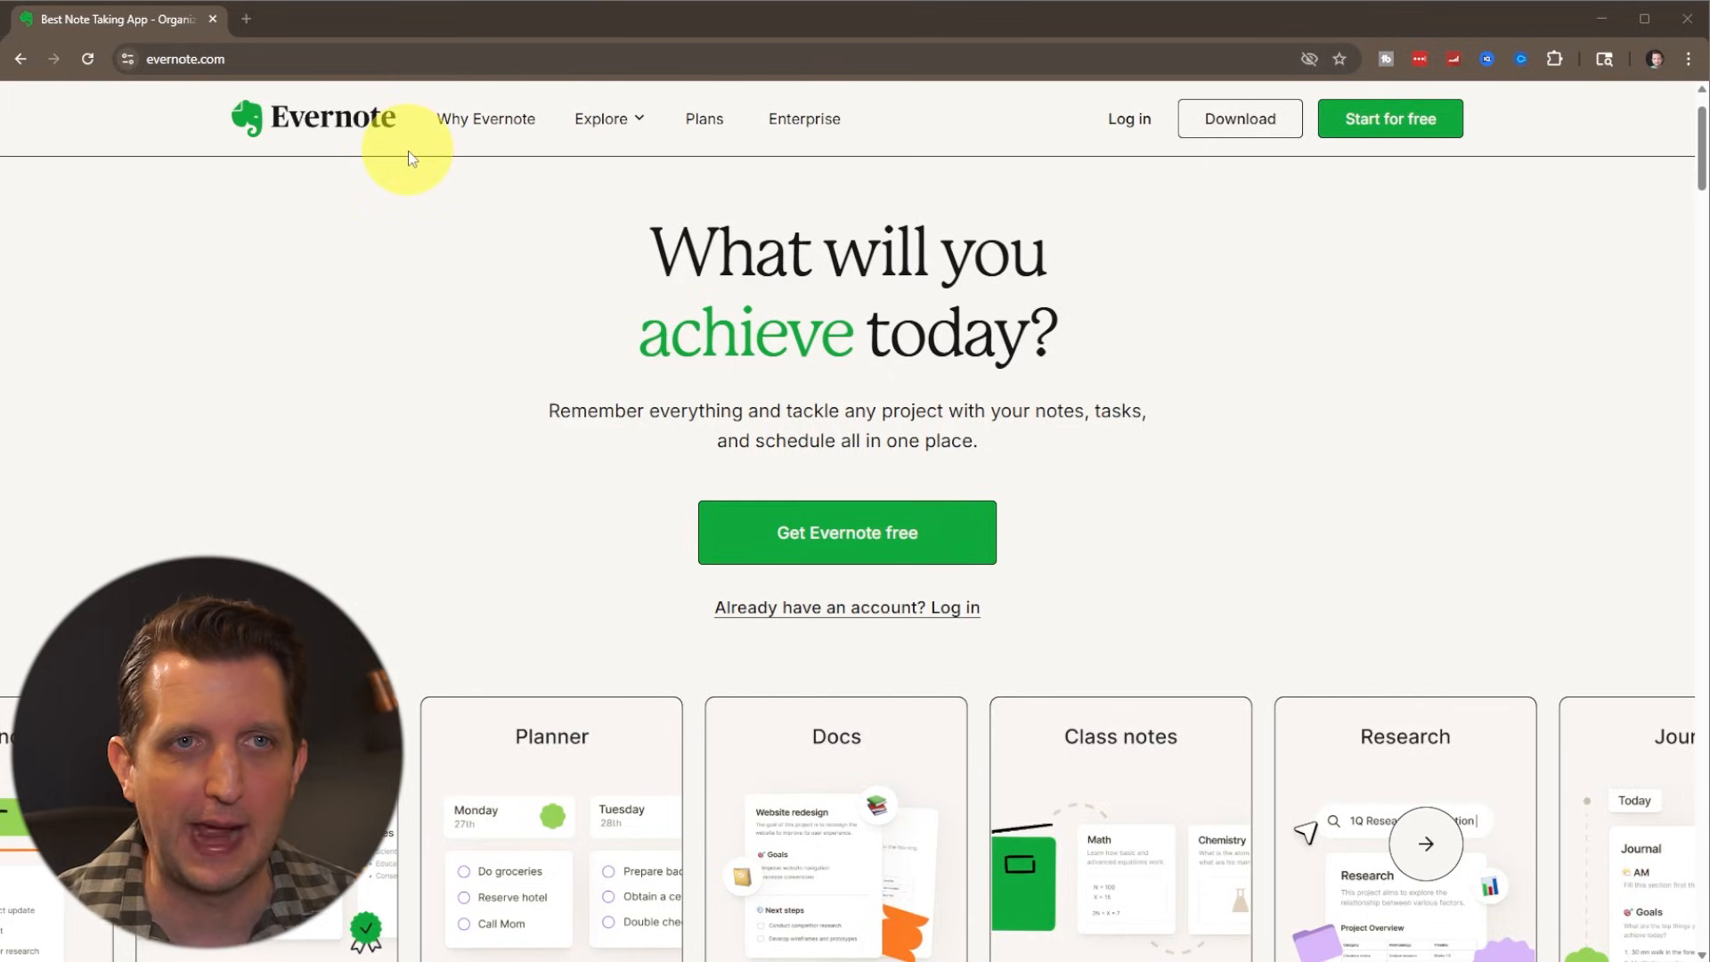
mouse_move(641, 284)
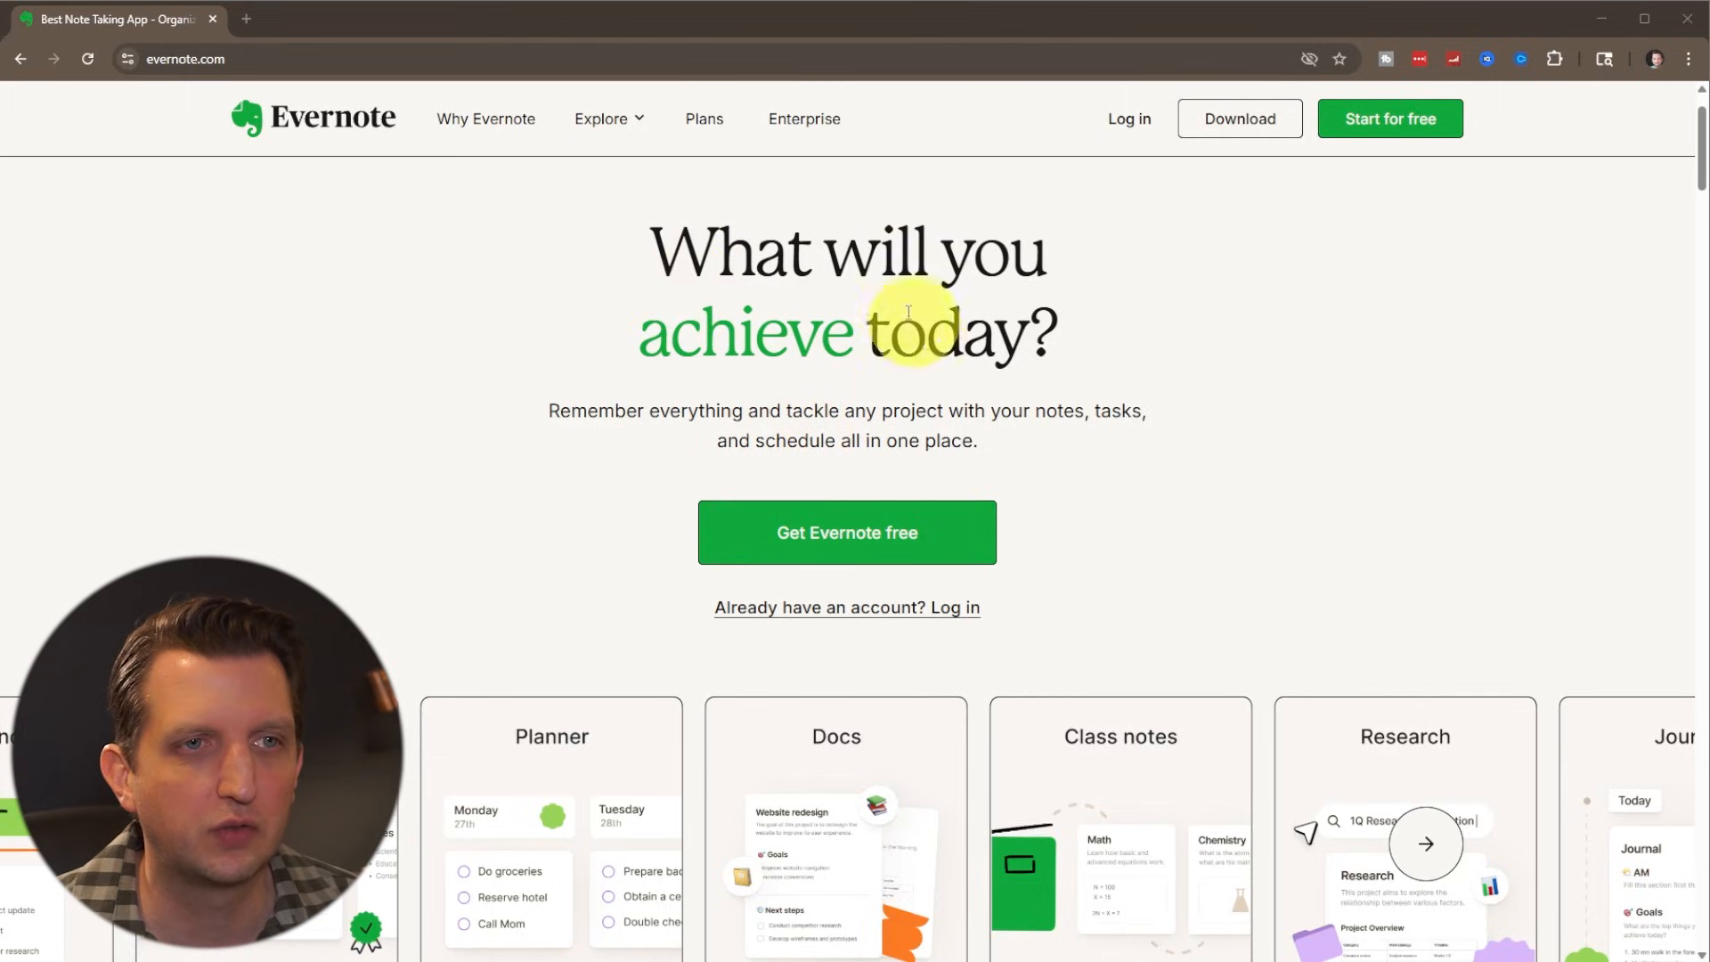
- Start a free Evernote signup and choose 'For my productivity' as the intended use
click(846, 532)
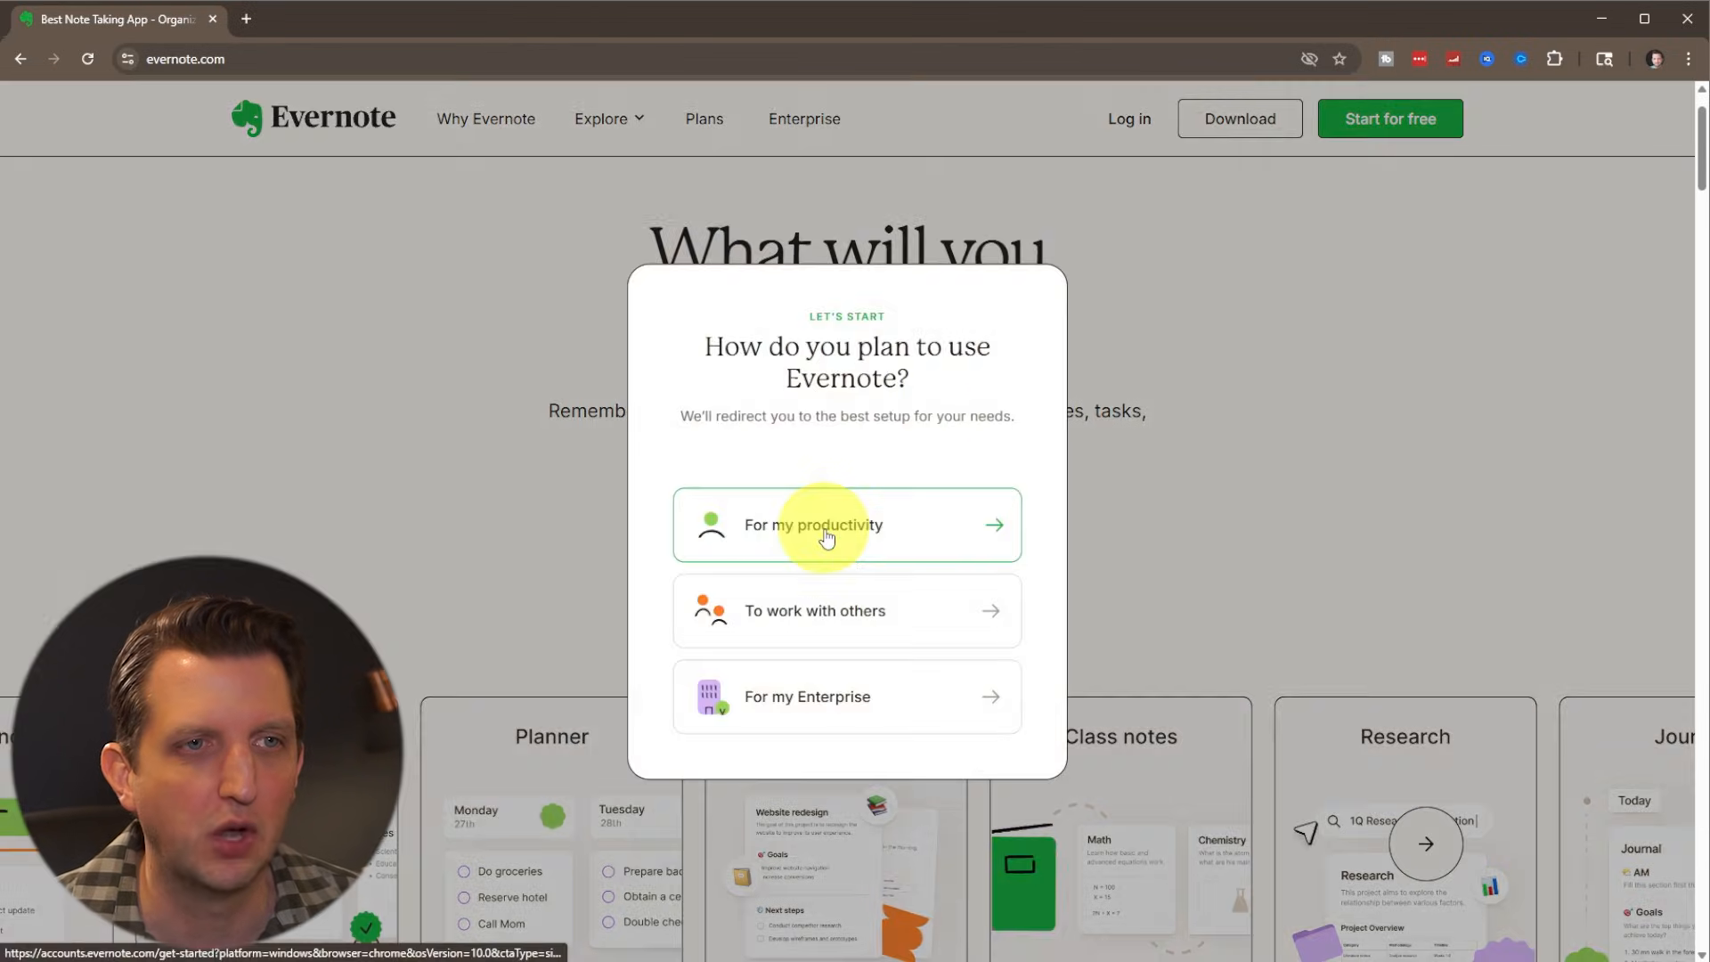
mouse_move(1072, 356)
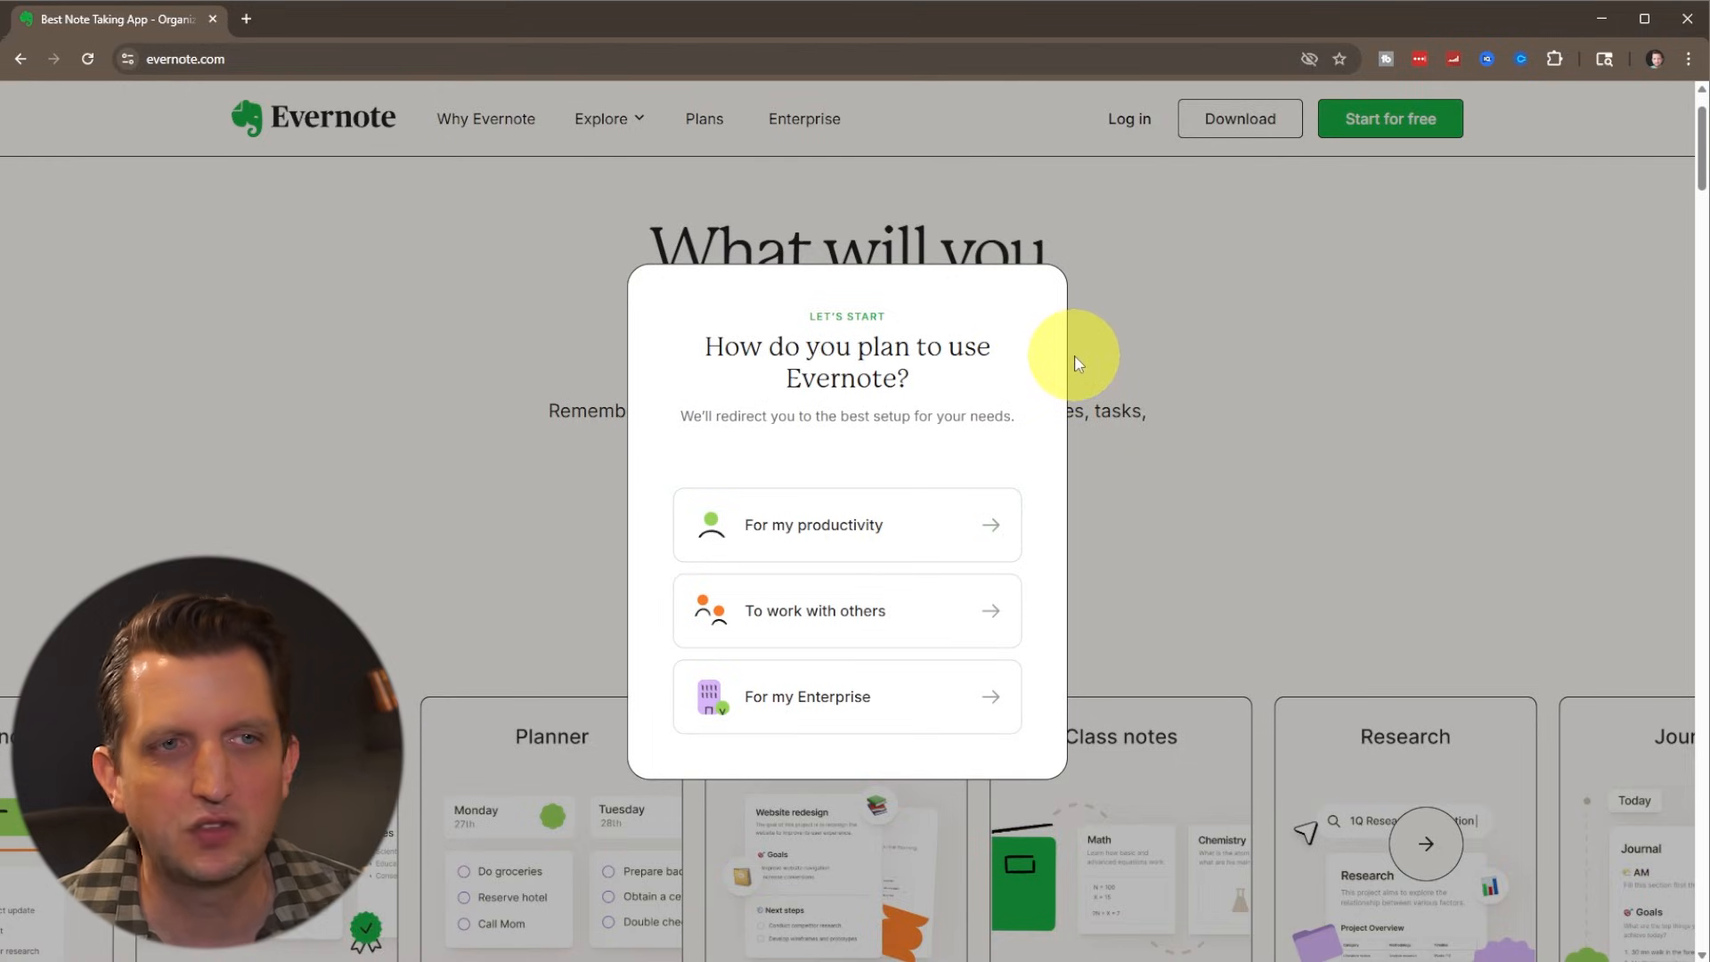
mouse_move(926, 313)
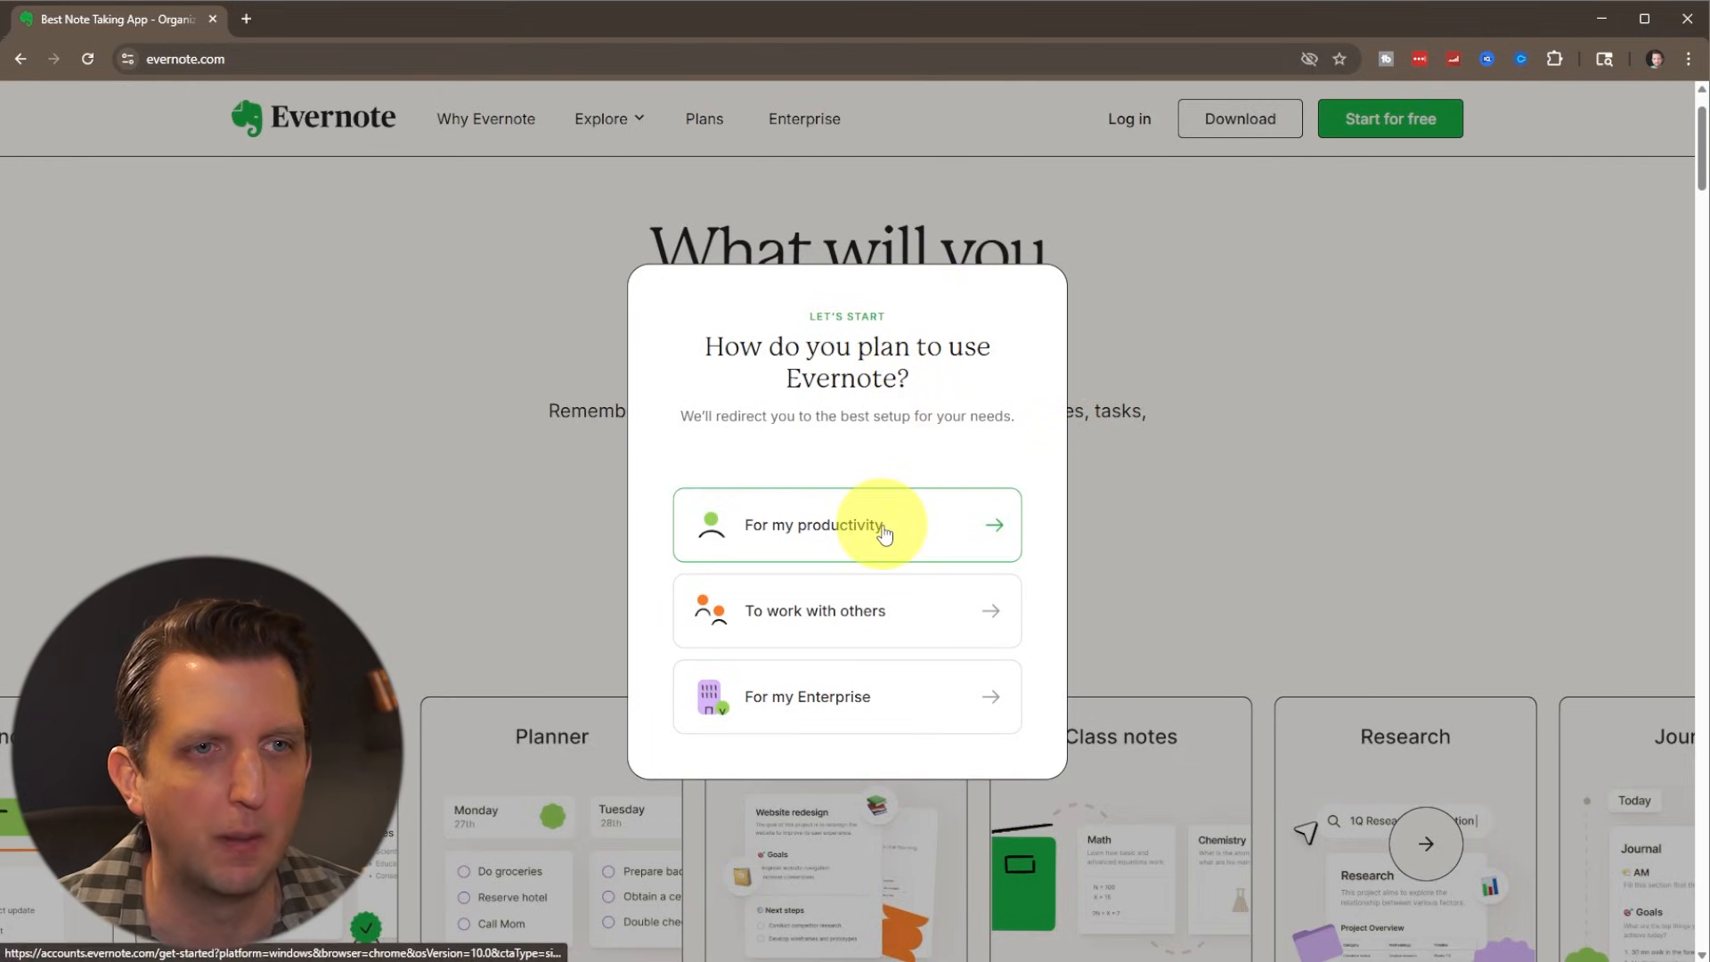
click(846, 523)
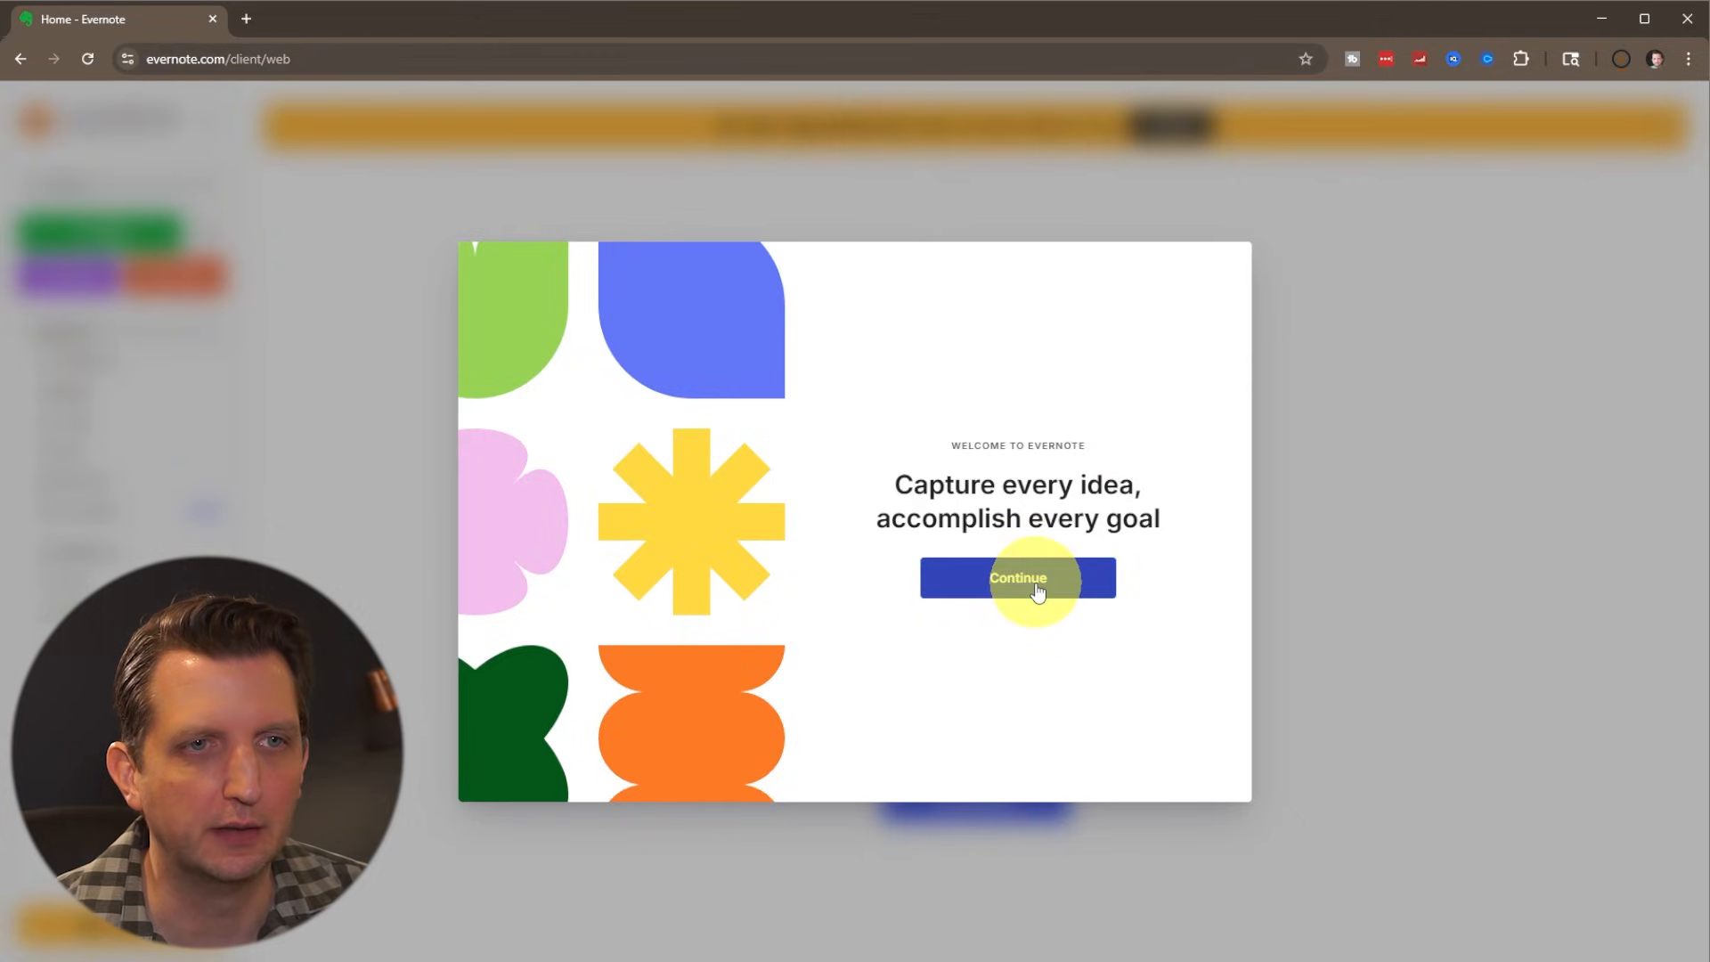
- Continue past the welcome screen, skip the upgrade tab, and finish the setup guide
click(1017, 577)
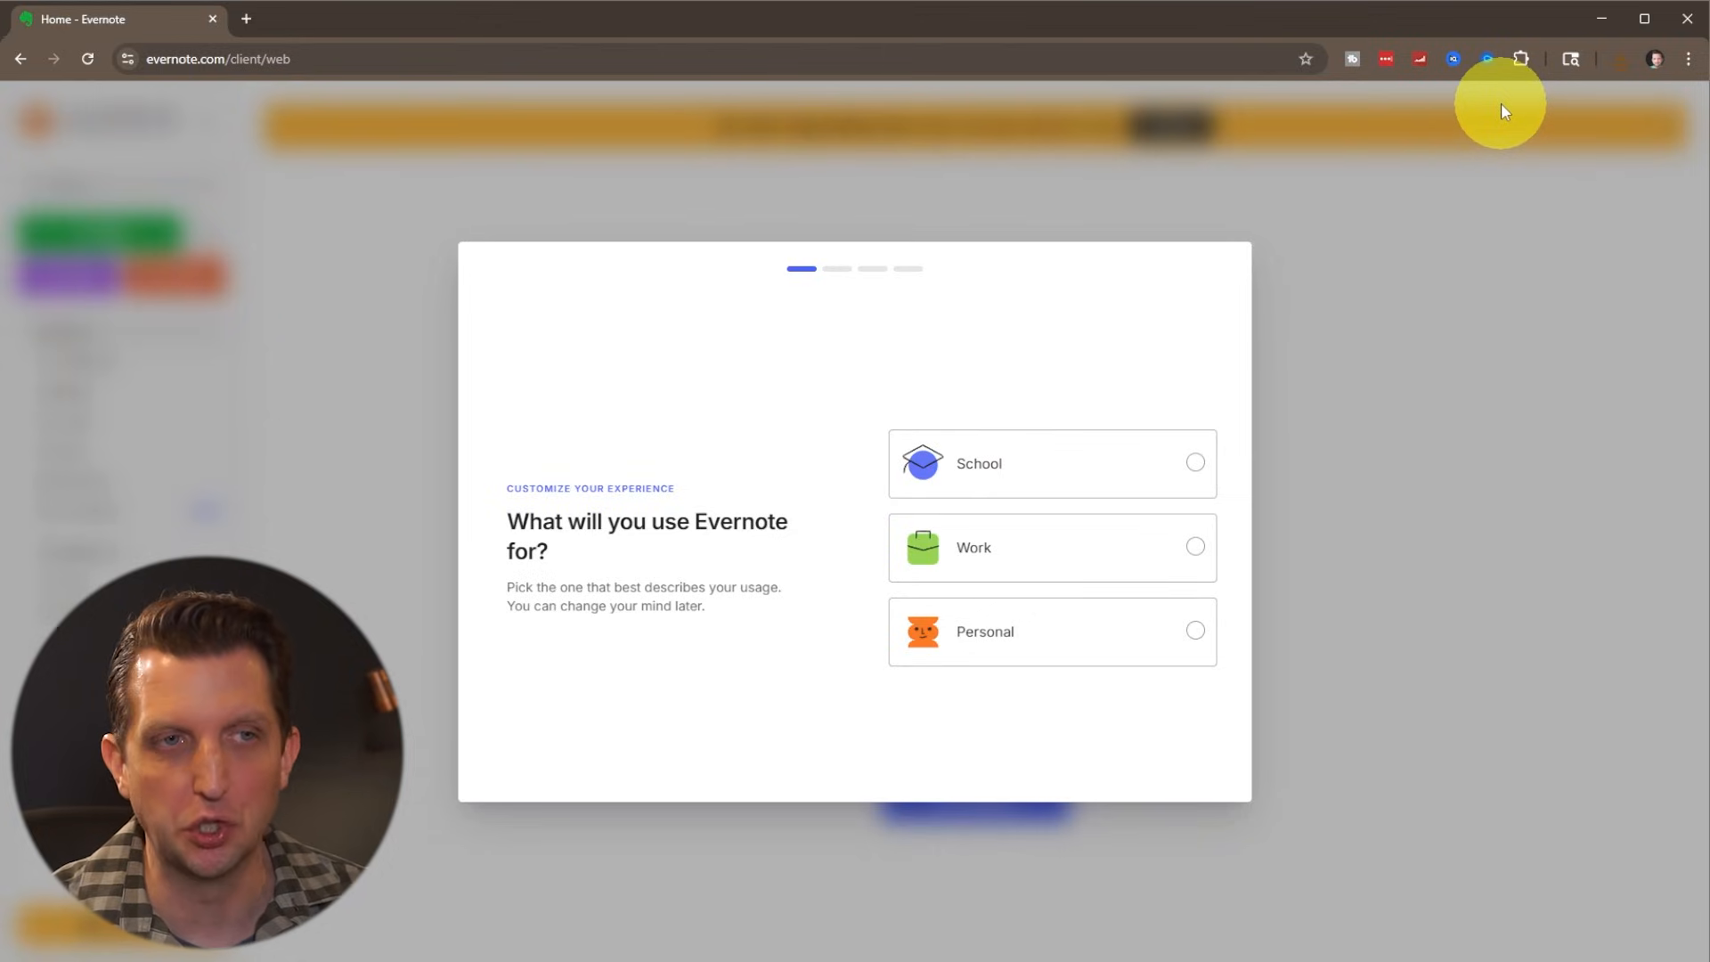
mouse_move(1279, 182)
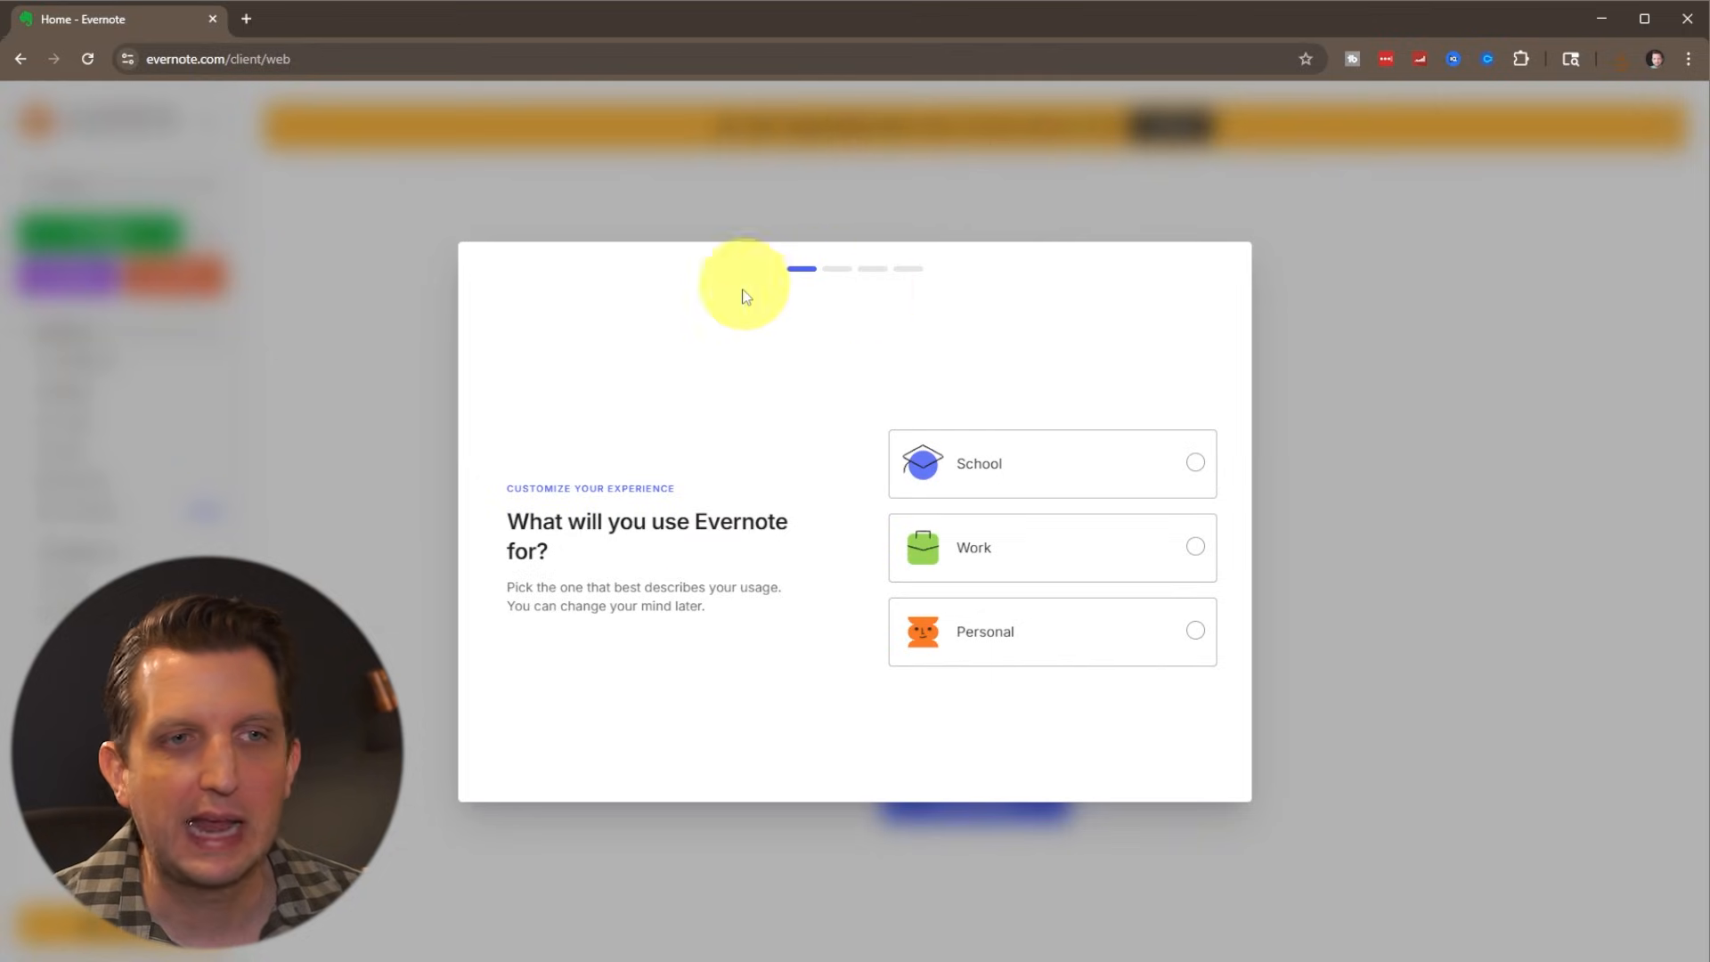
mouse_move(940, 737)
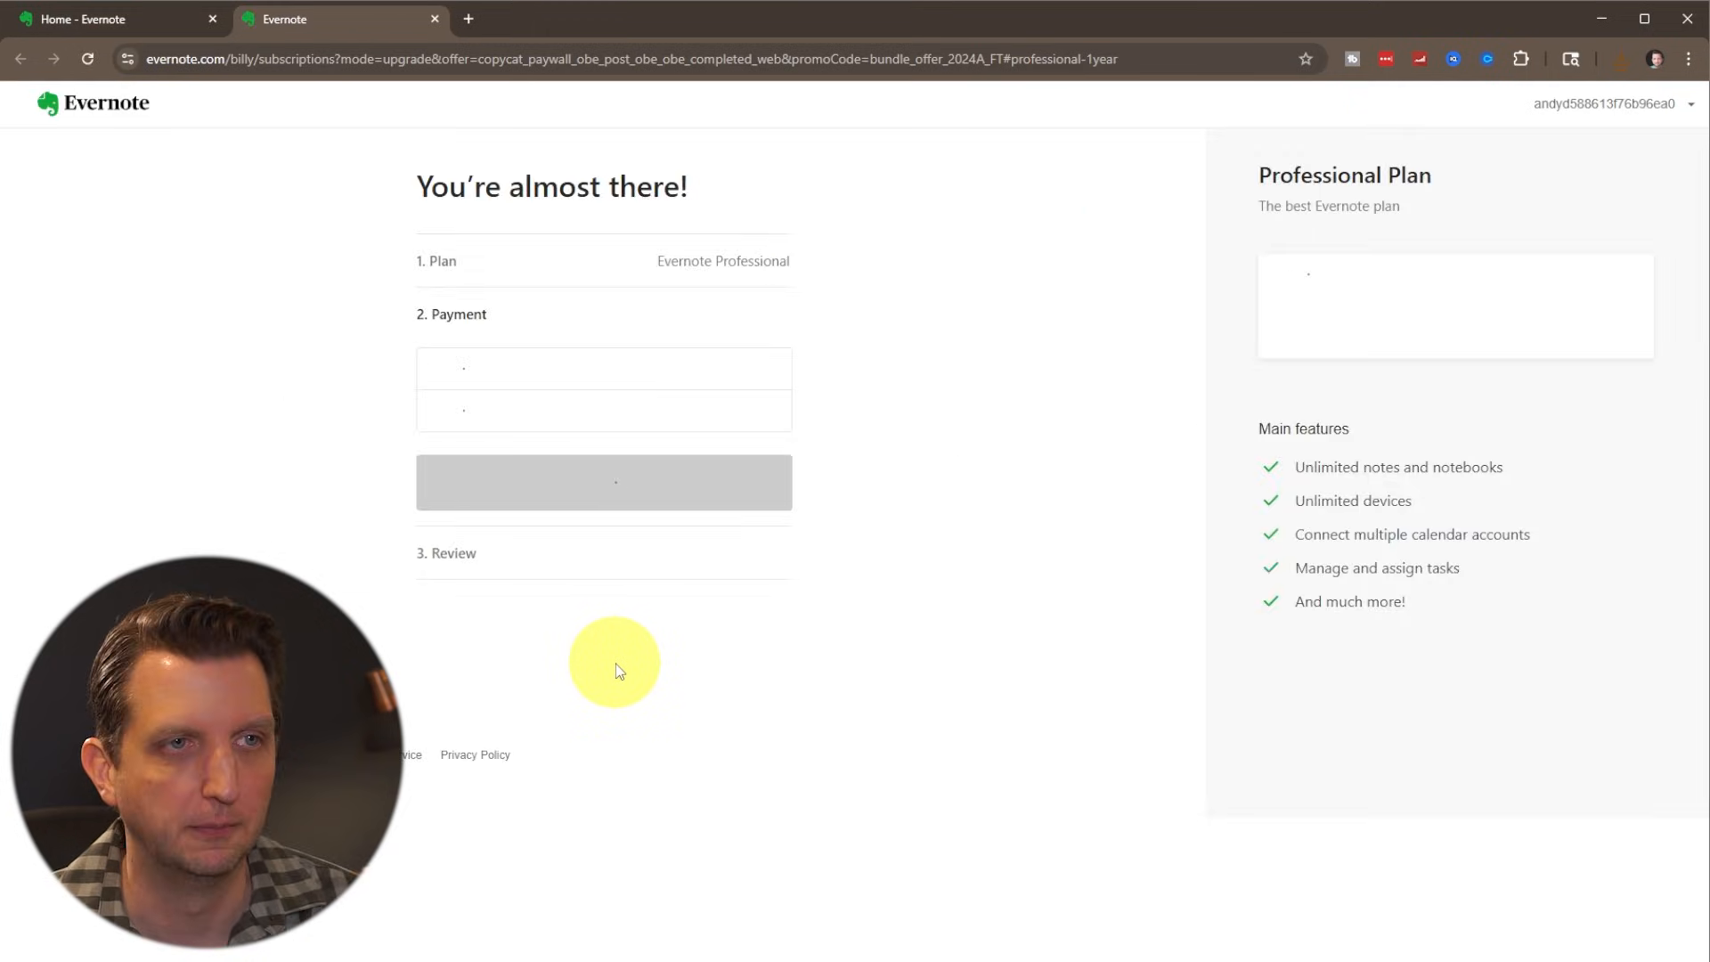
click(114, 18)
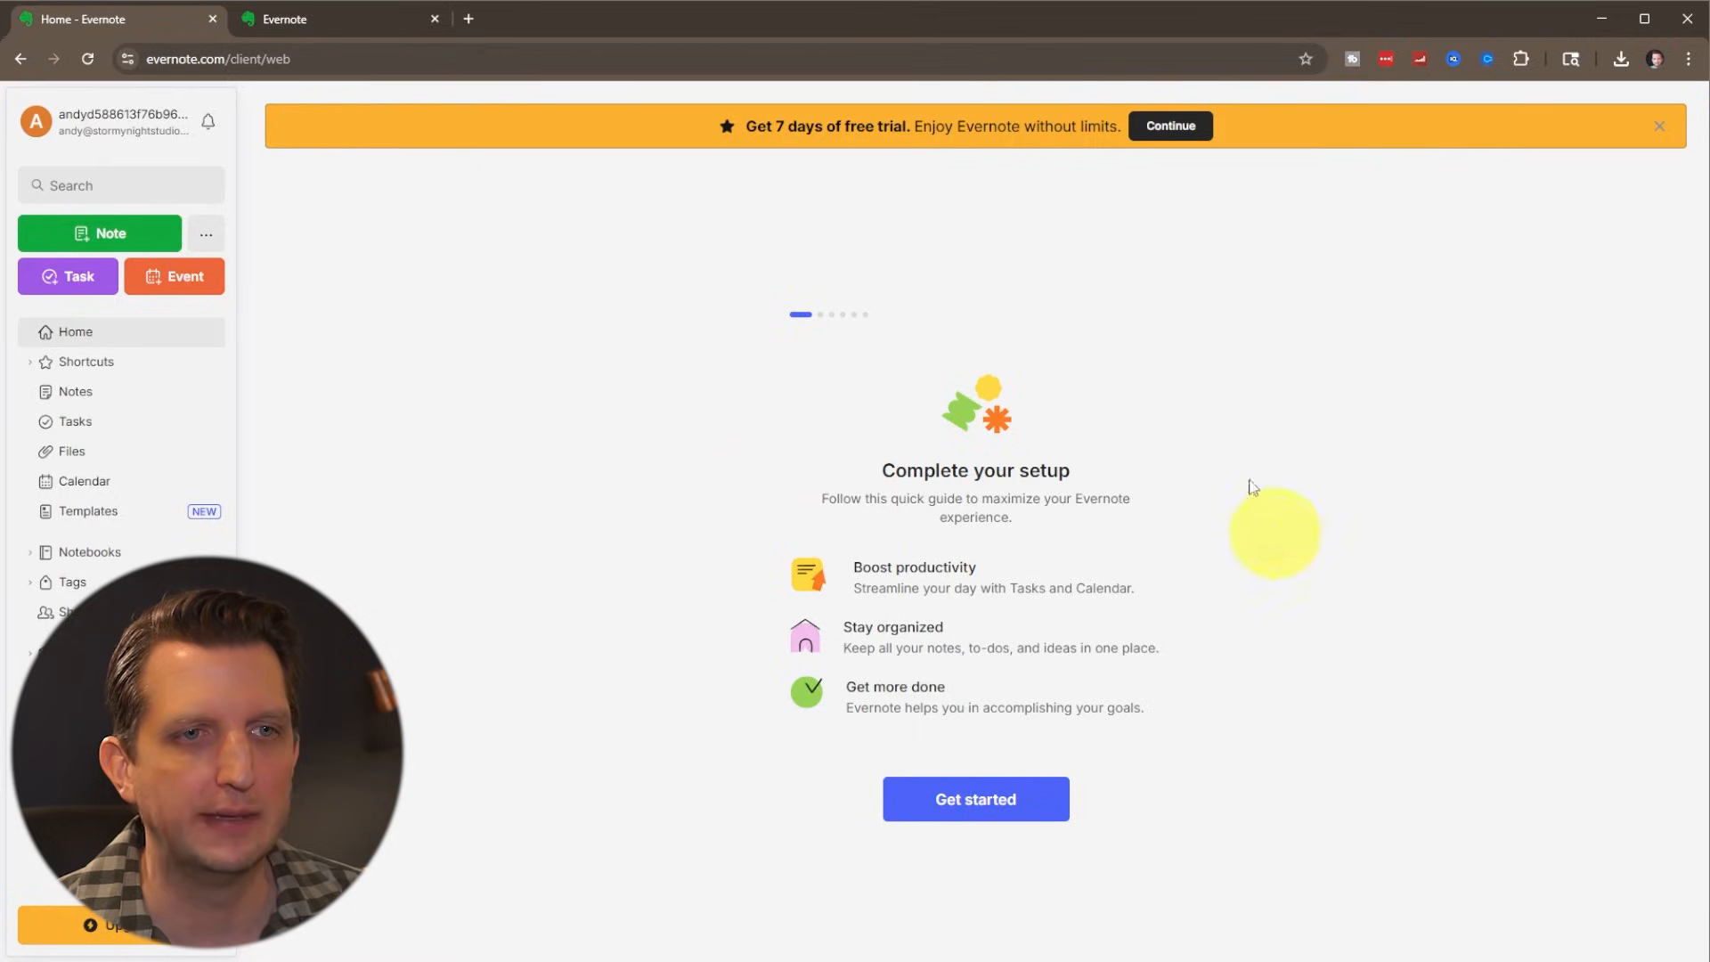
click(972, 798)
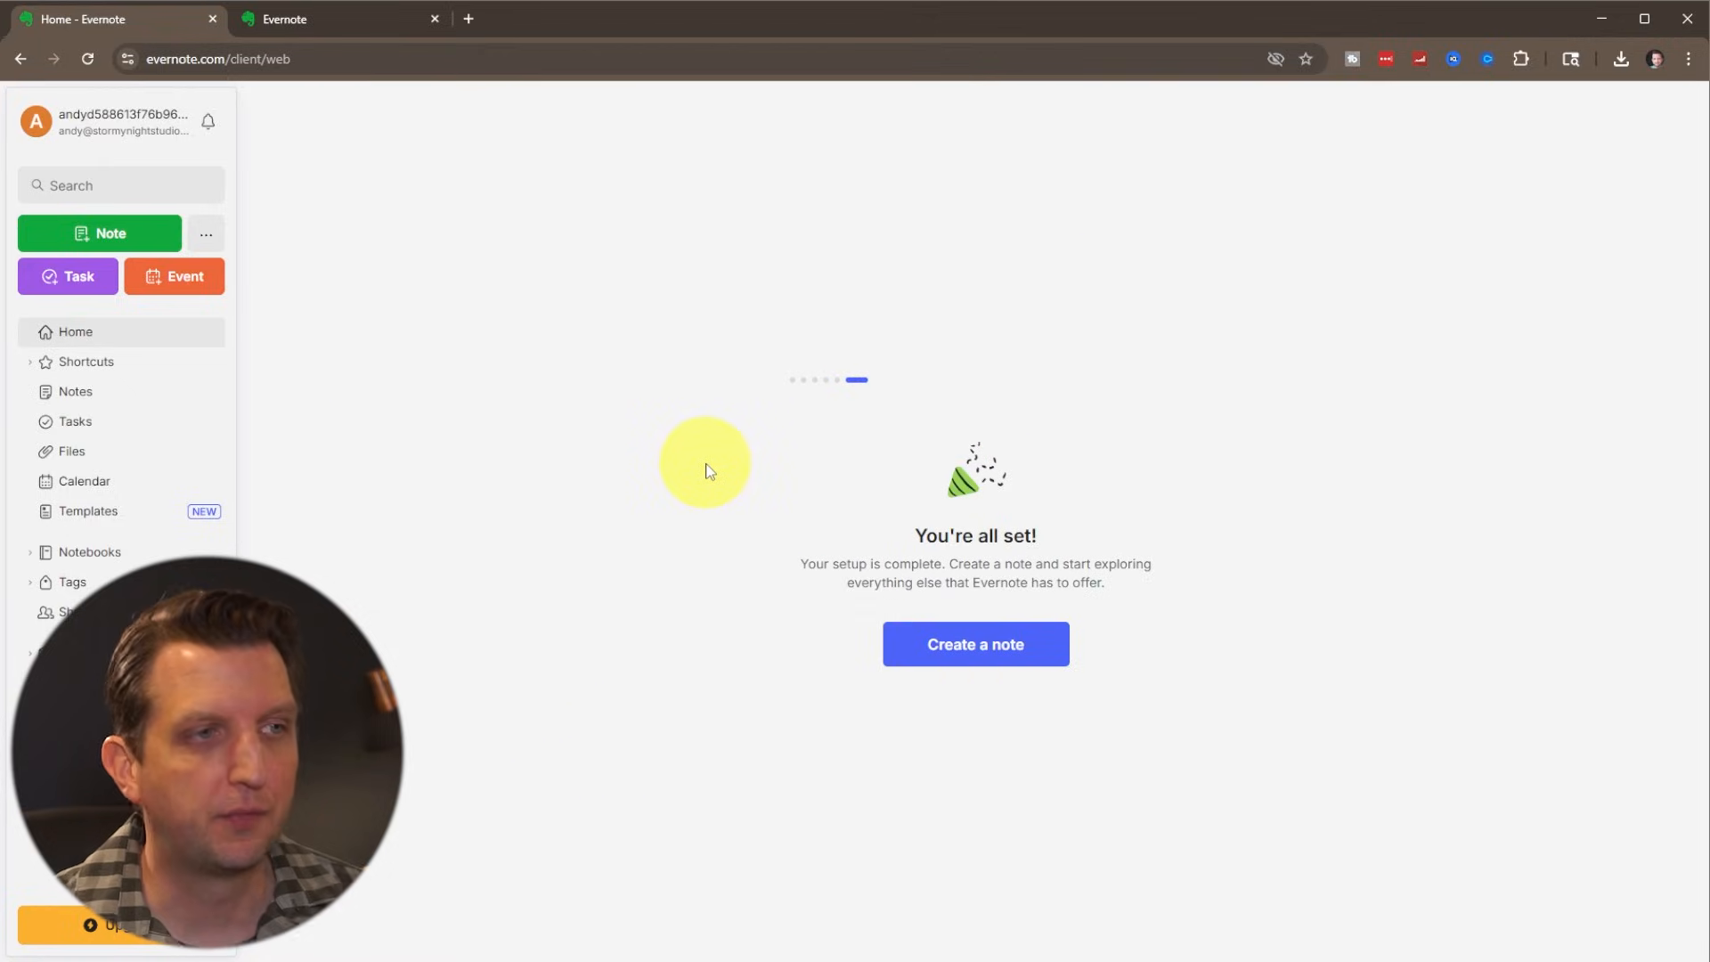
mouse_move(1375, 427)
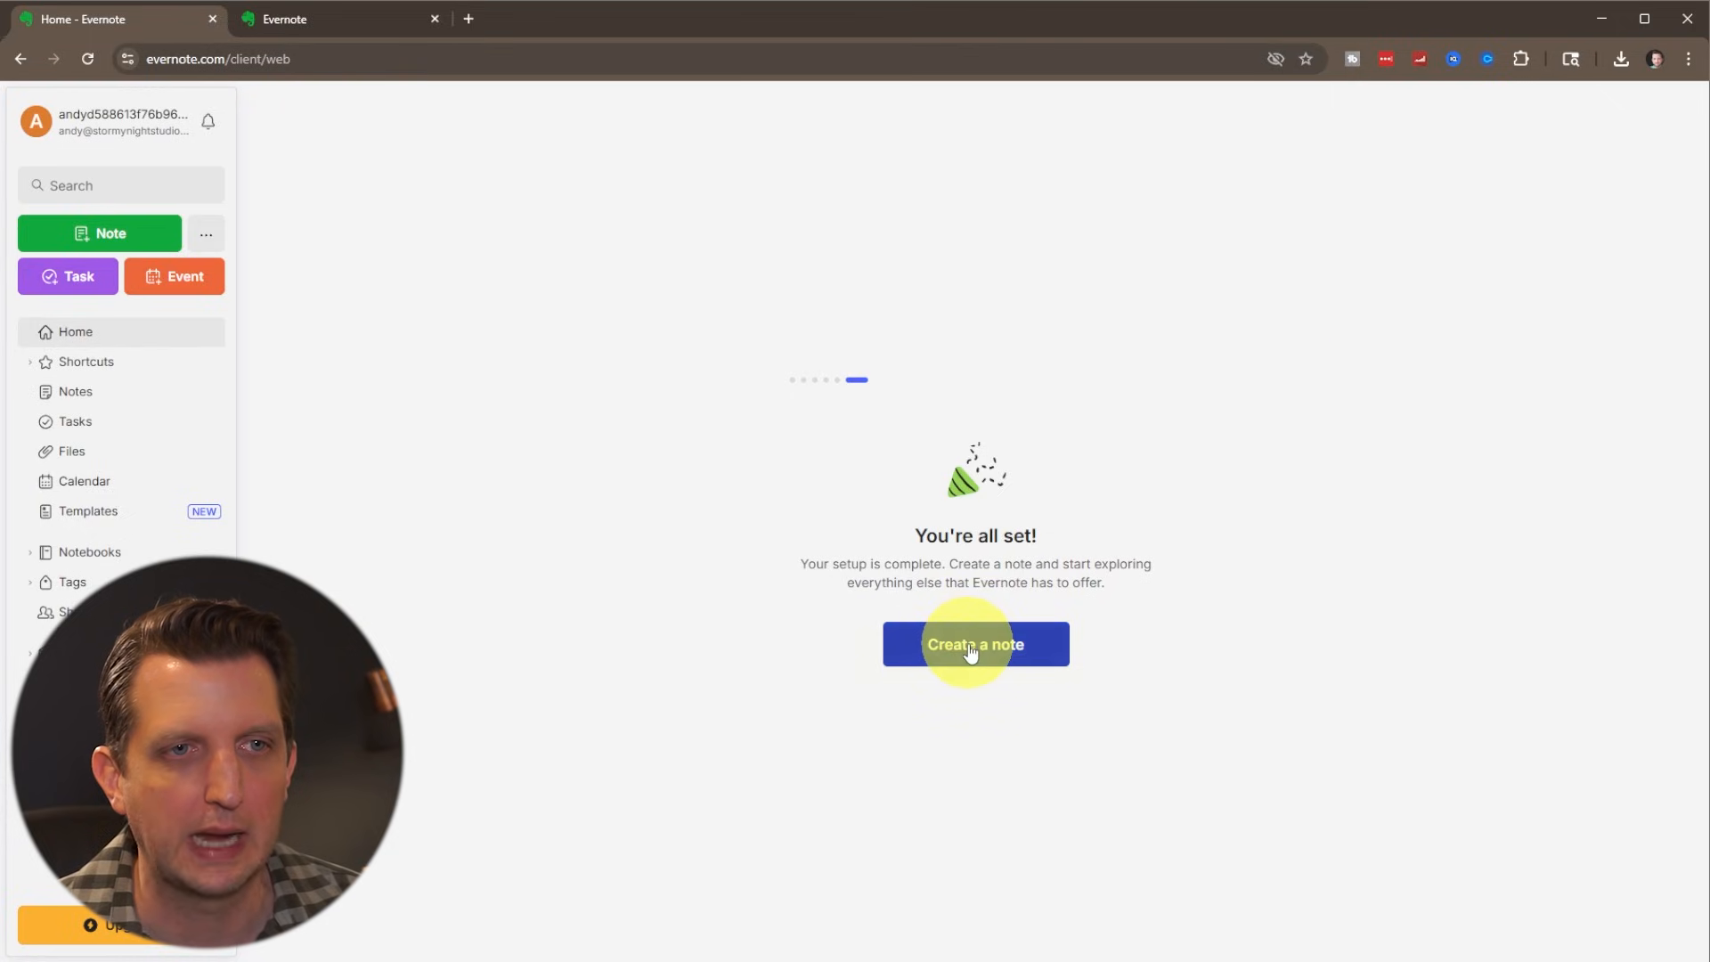
- Create a 'Friday Meeting' note reading 'Learned about this quarter's results and goals for Q3'
click(975, 643)
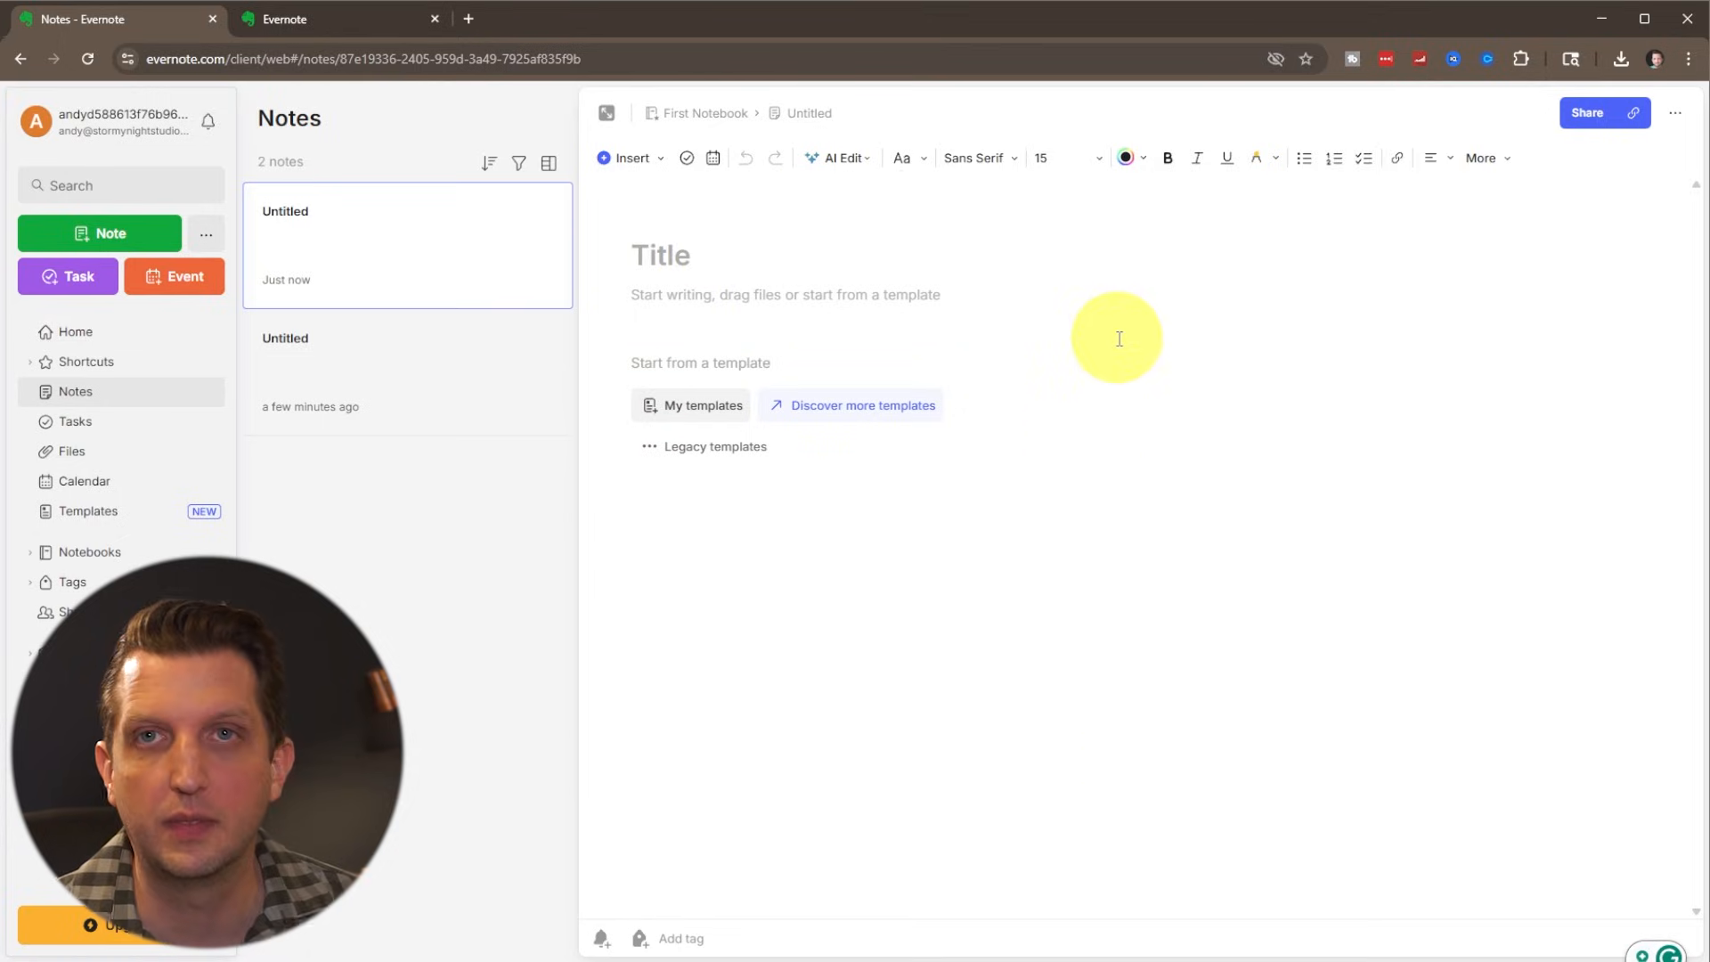
text(Learned about this quarter's results and goals for Q3)
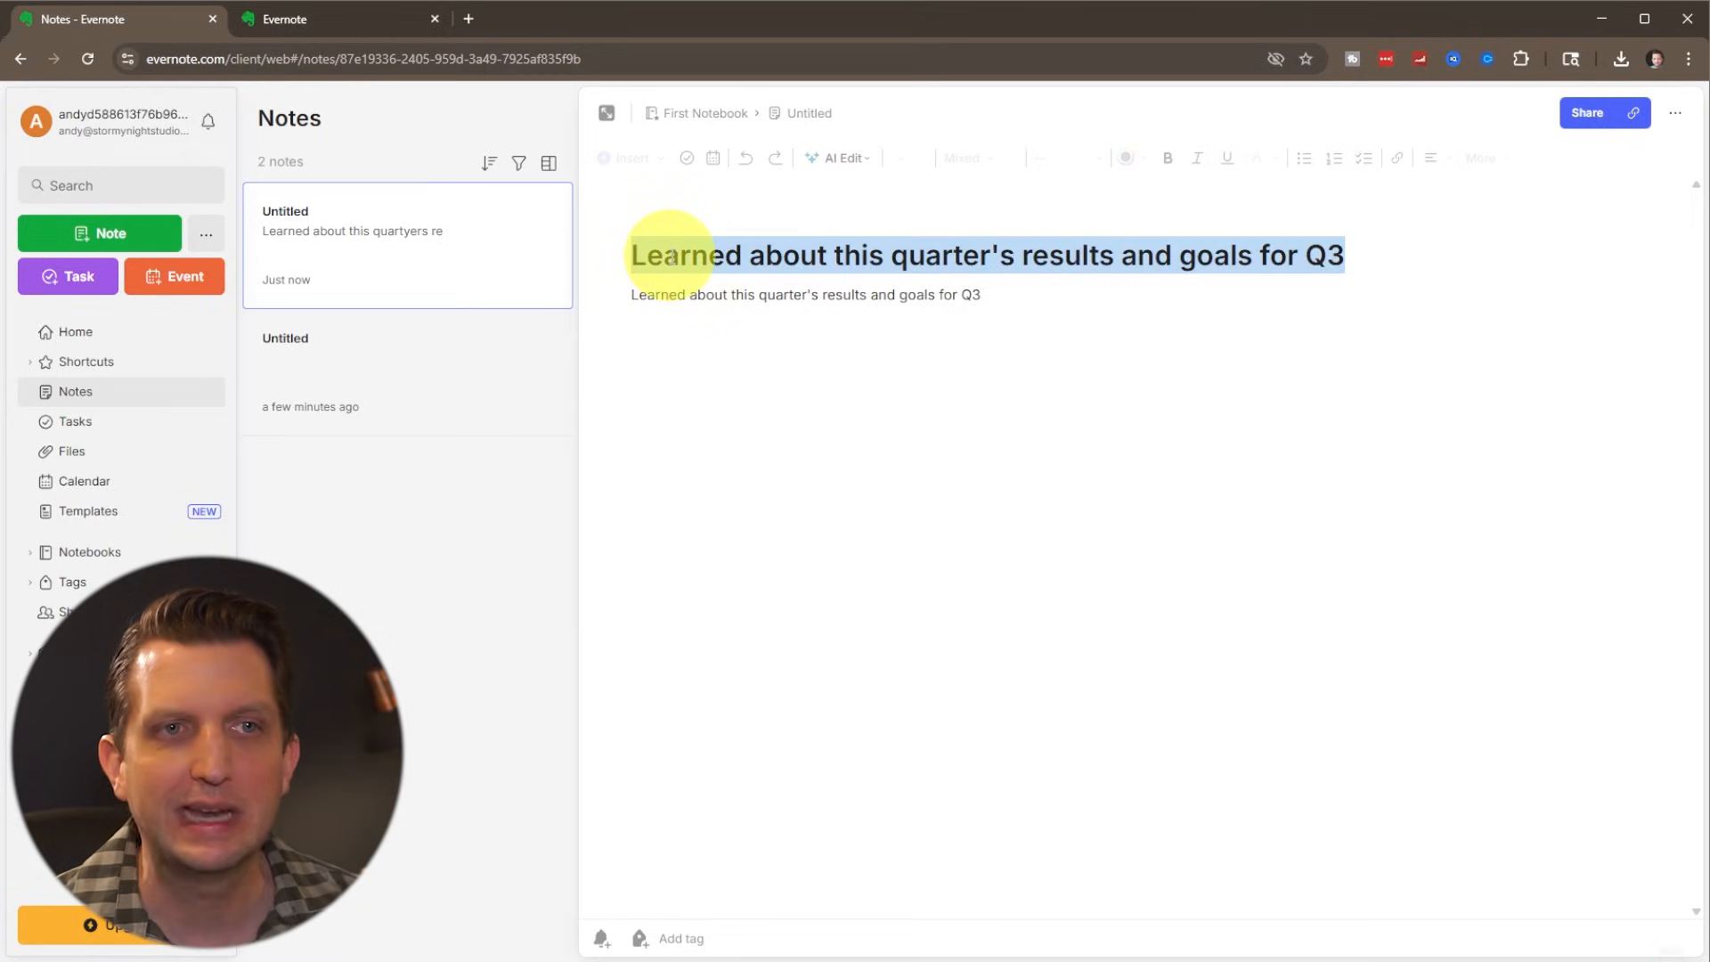
text(Friday Meeting)
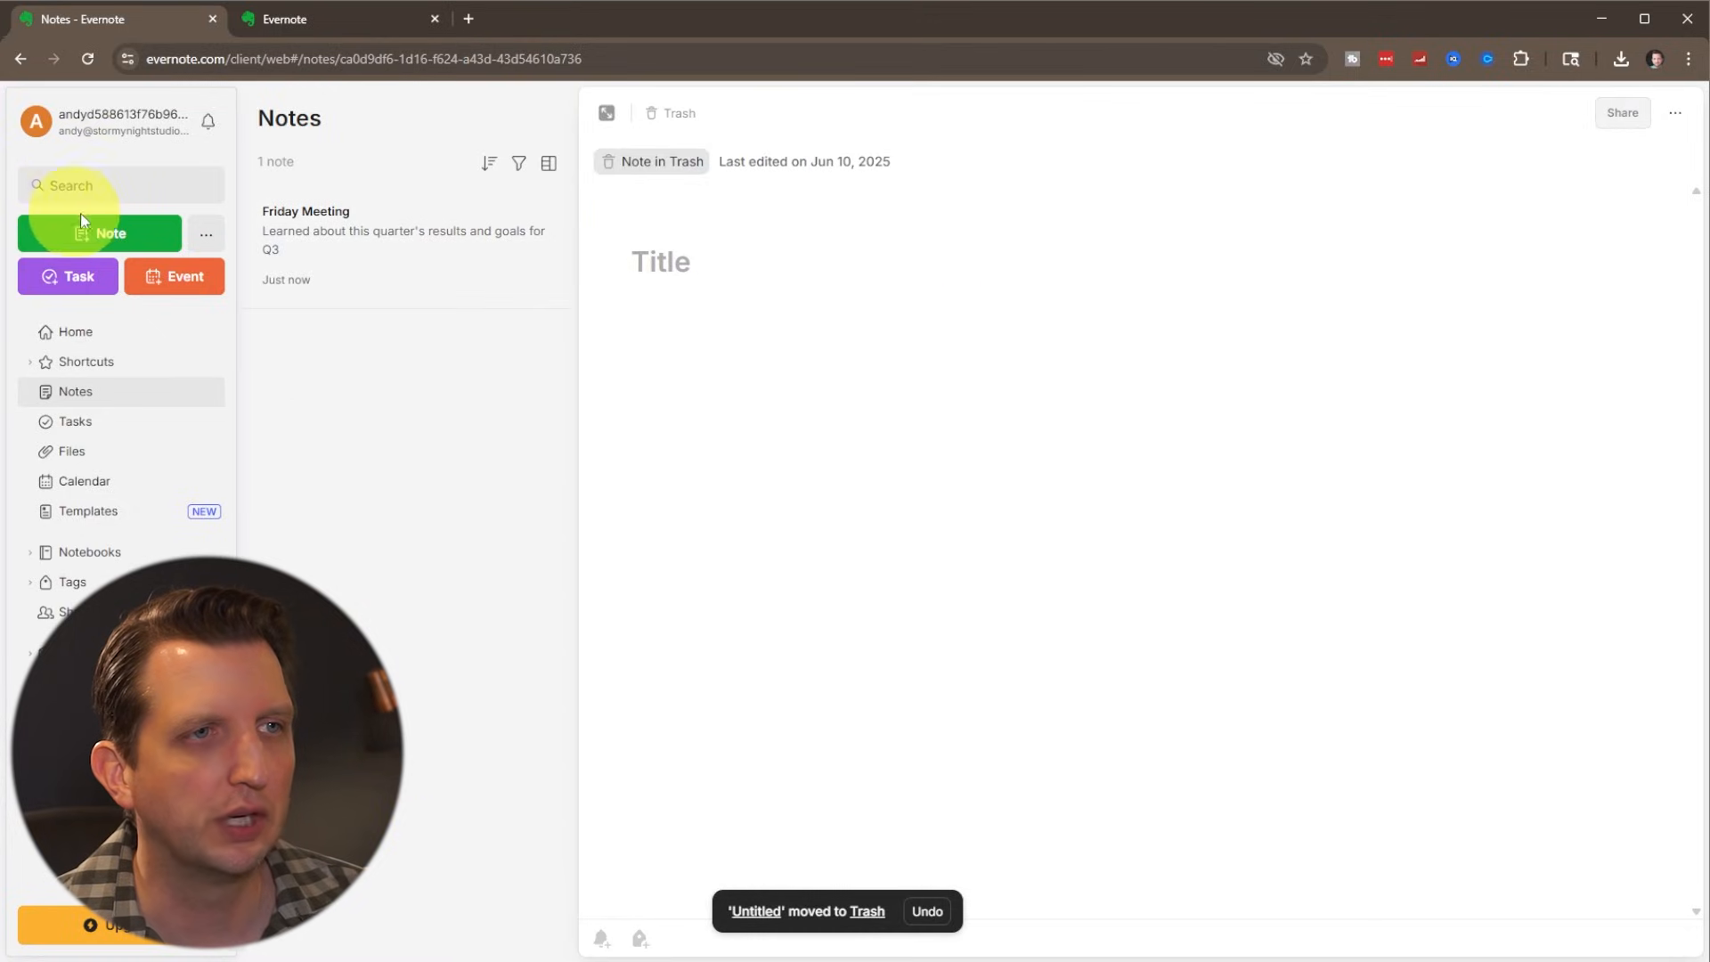
- Create a 'To Do' note with a task list of Check email, Follow up with Bob, Buy more pens
click(100, 234)
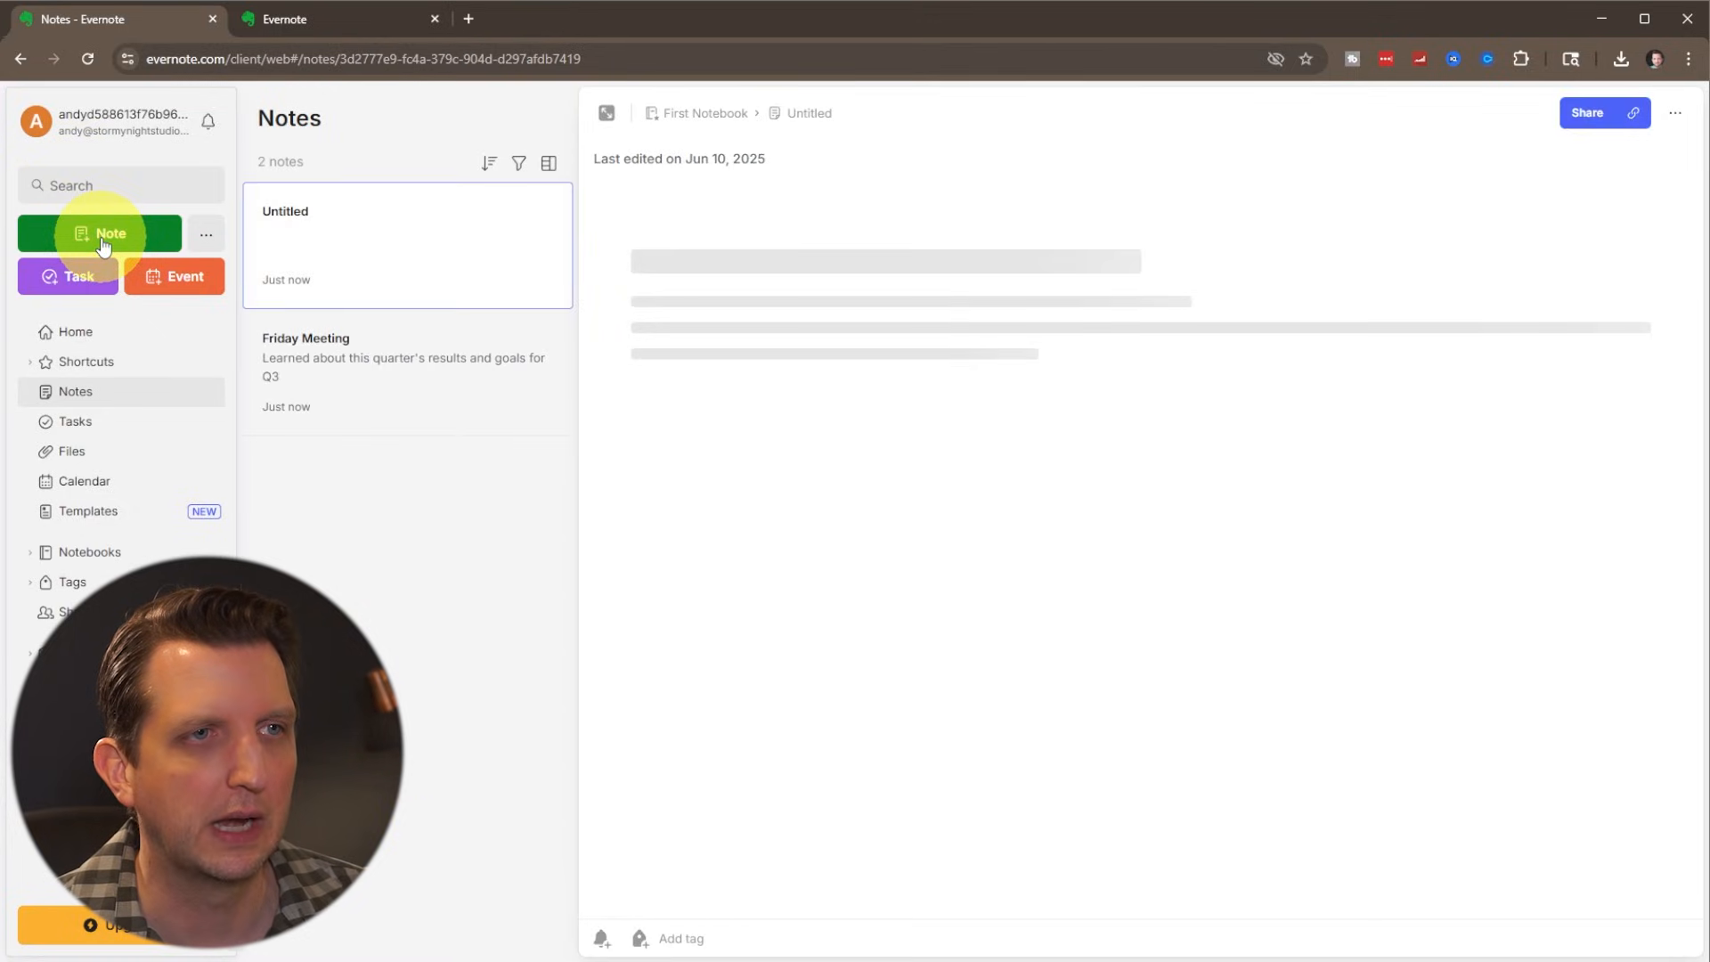
click(100, 233)
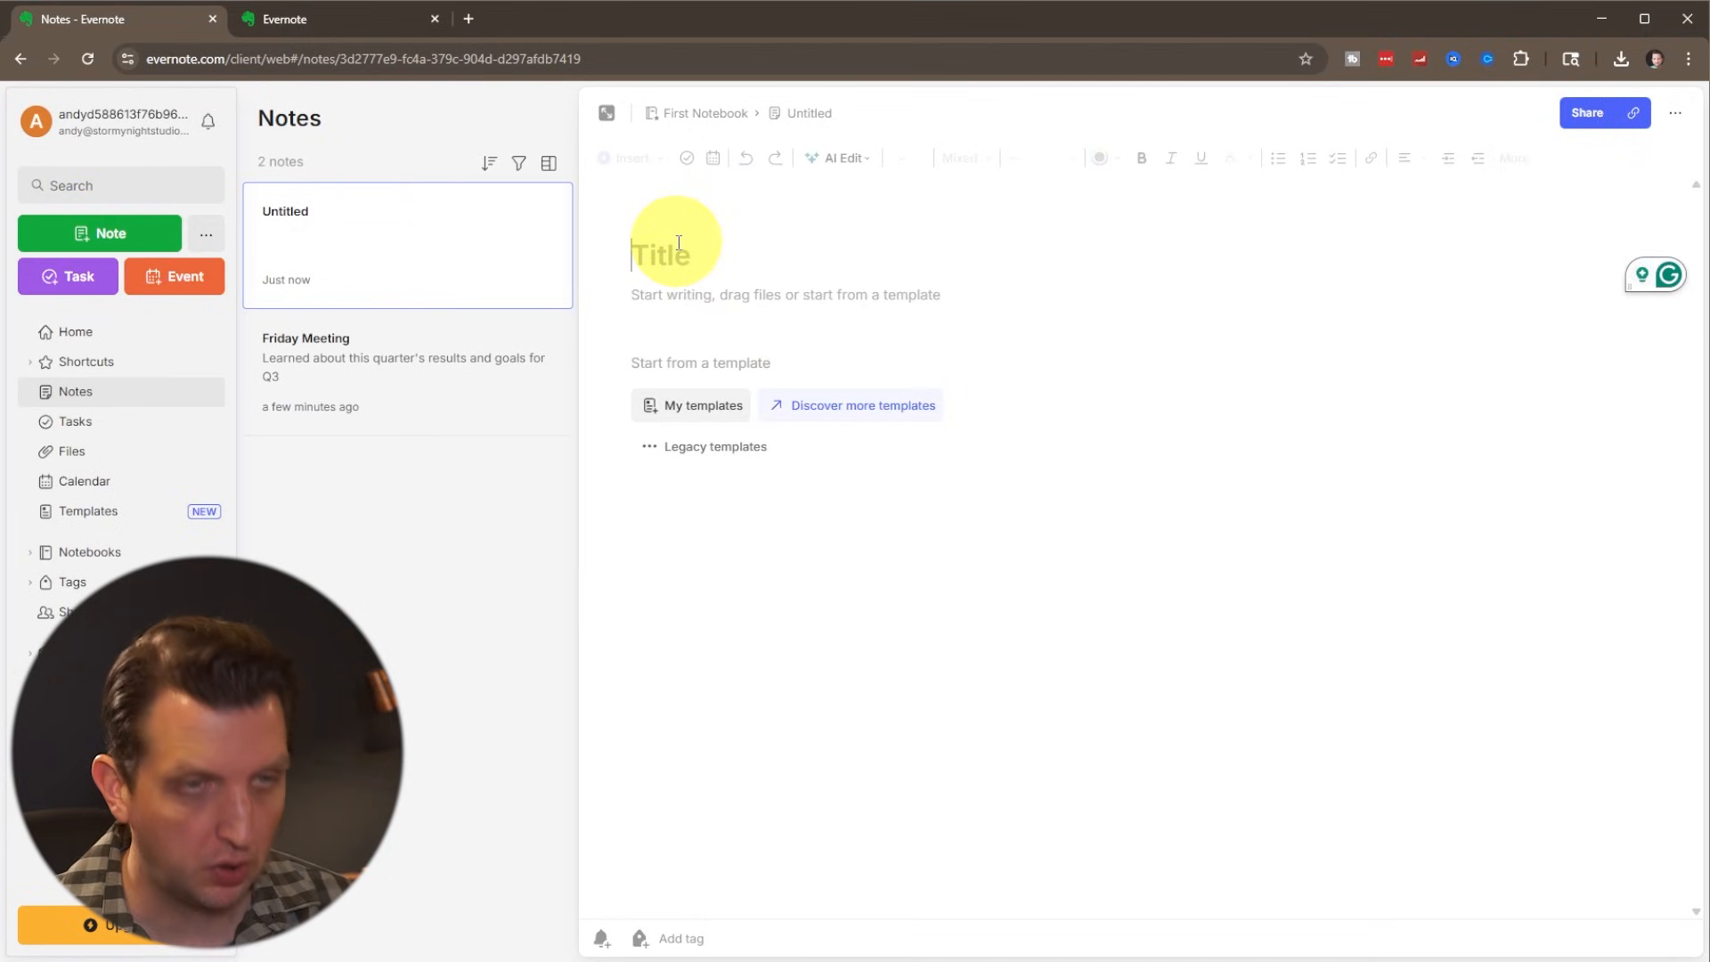
text(To Do)
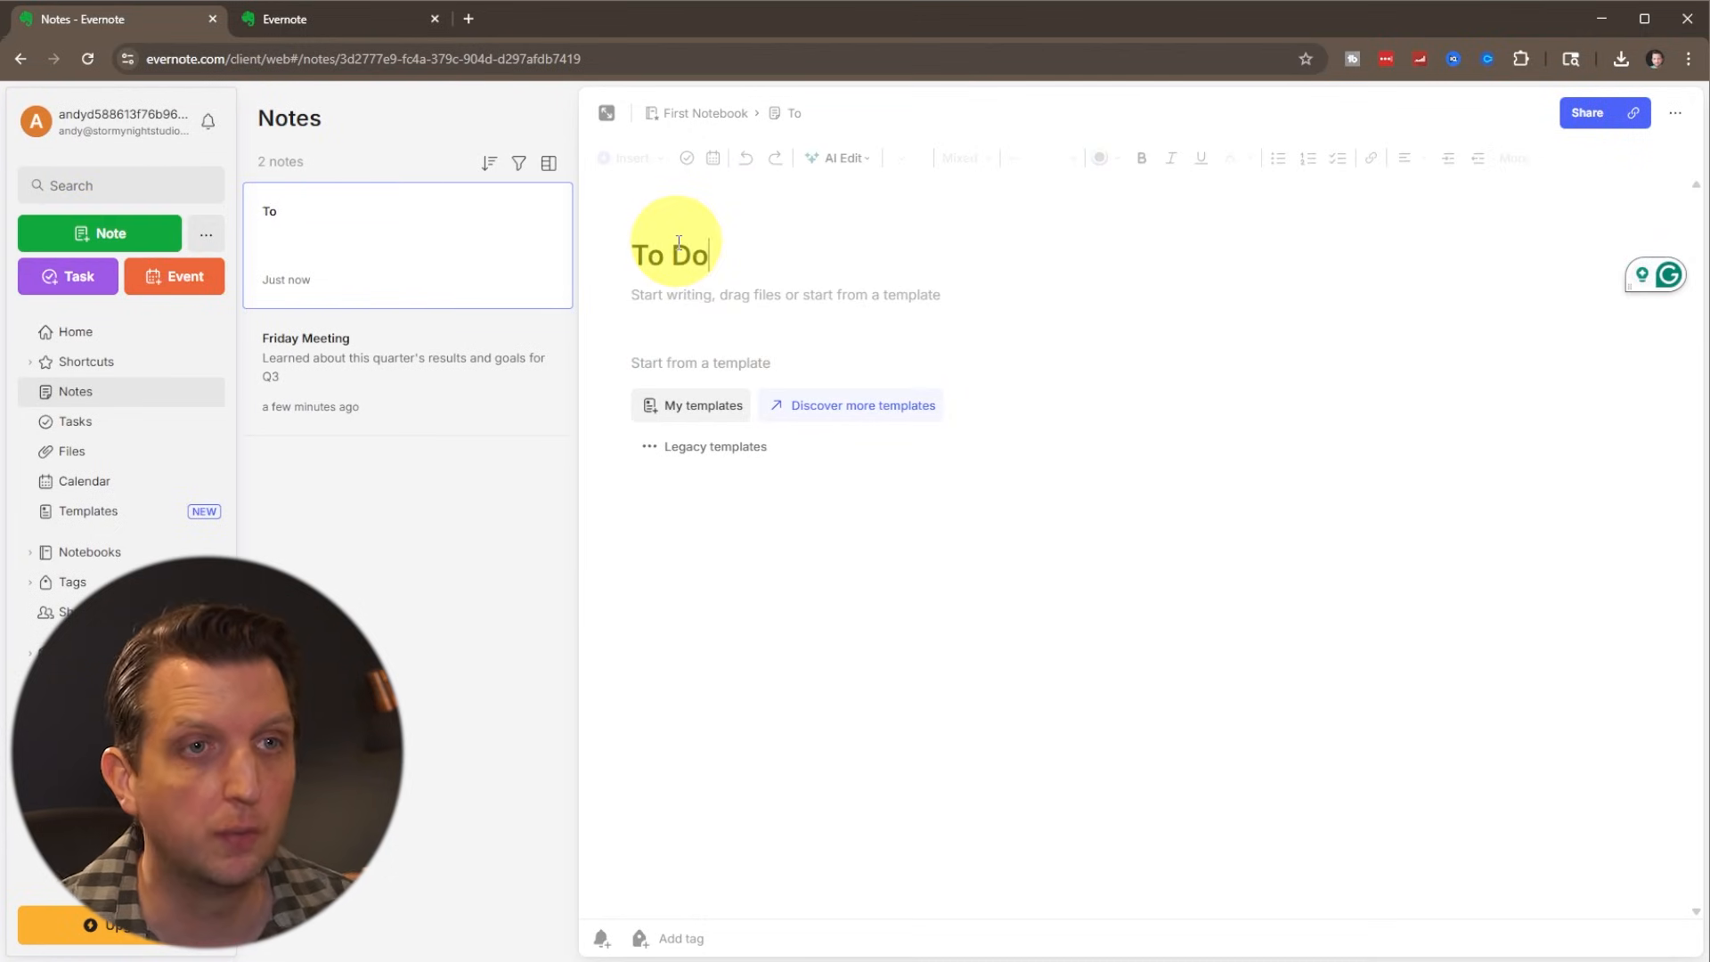
click(687, 310)
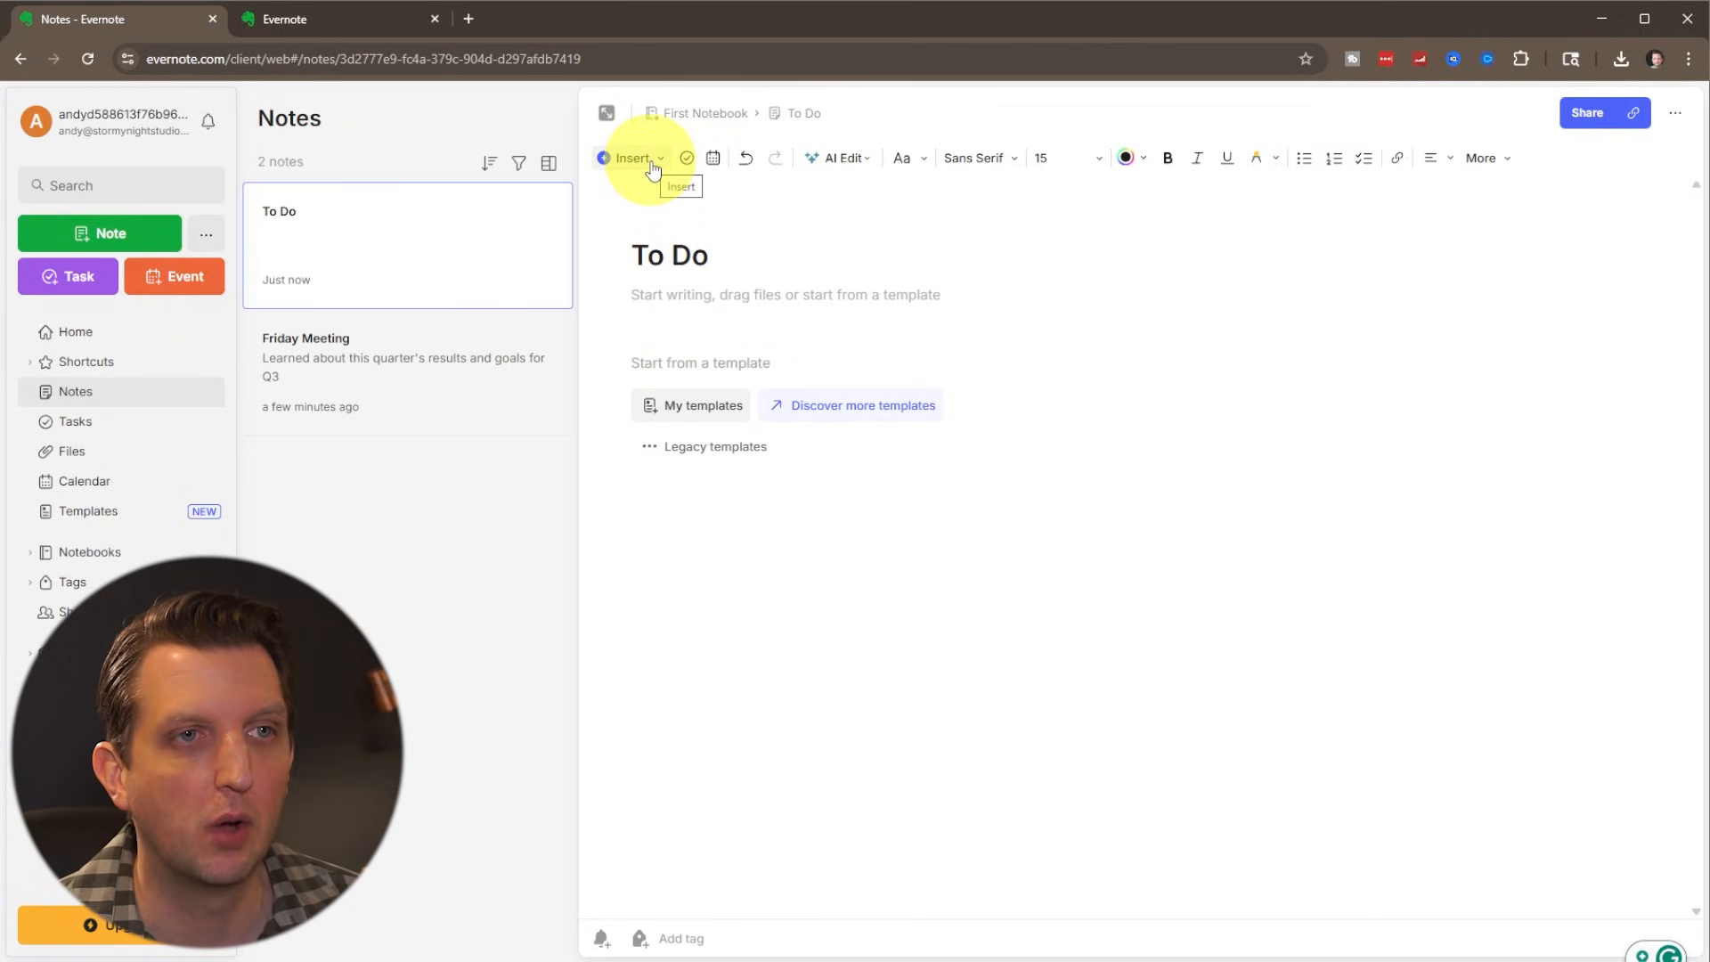
click(686, 158)
text(Buy more pens)
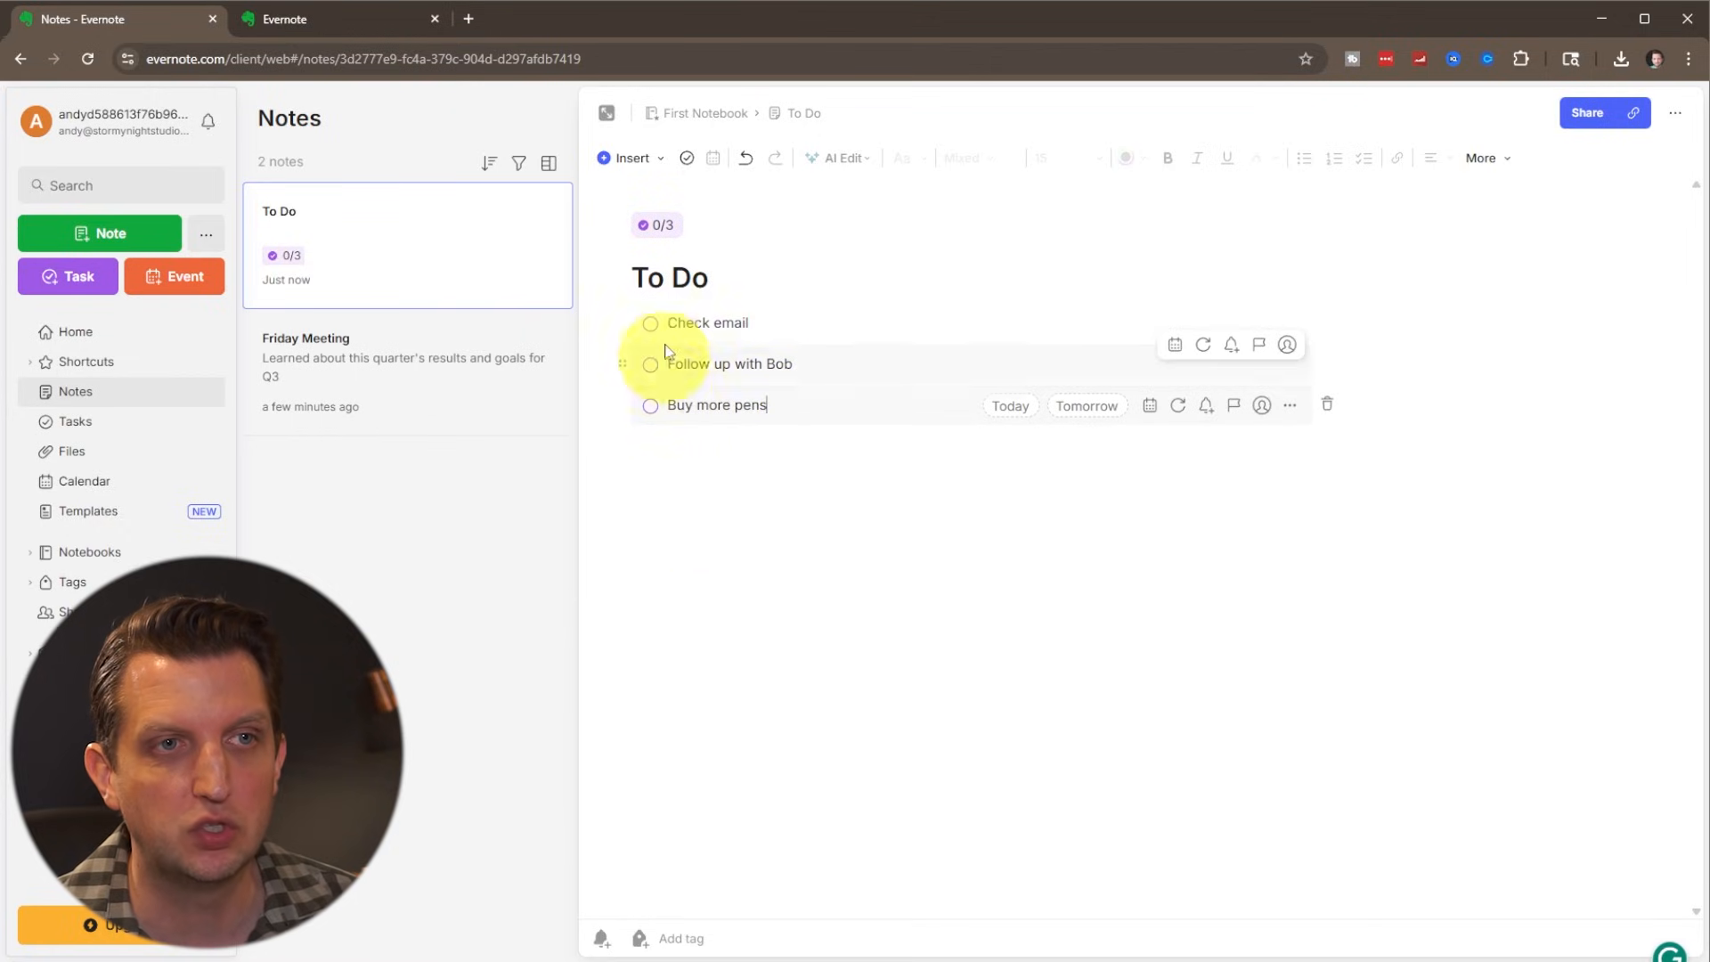
- Mark Check email done and make Follow up with Bob due tomorrow
click(648, 323)
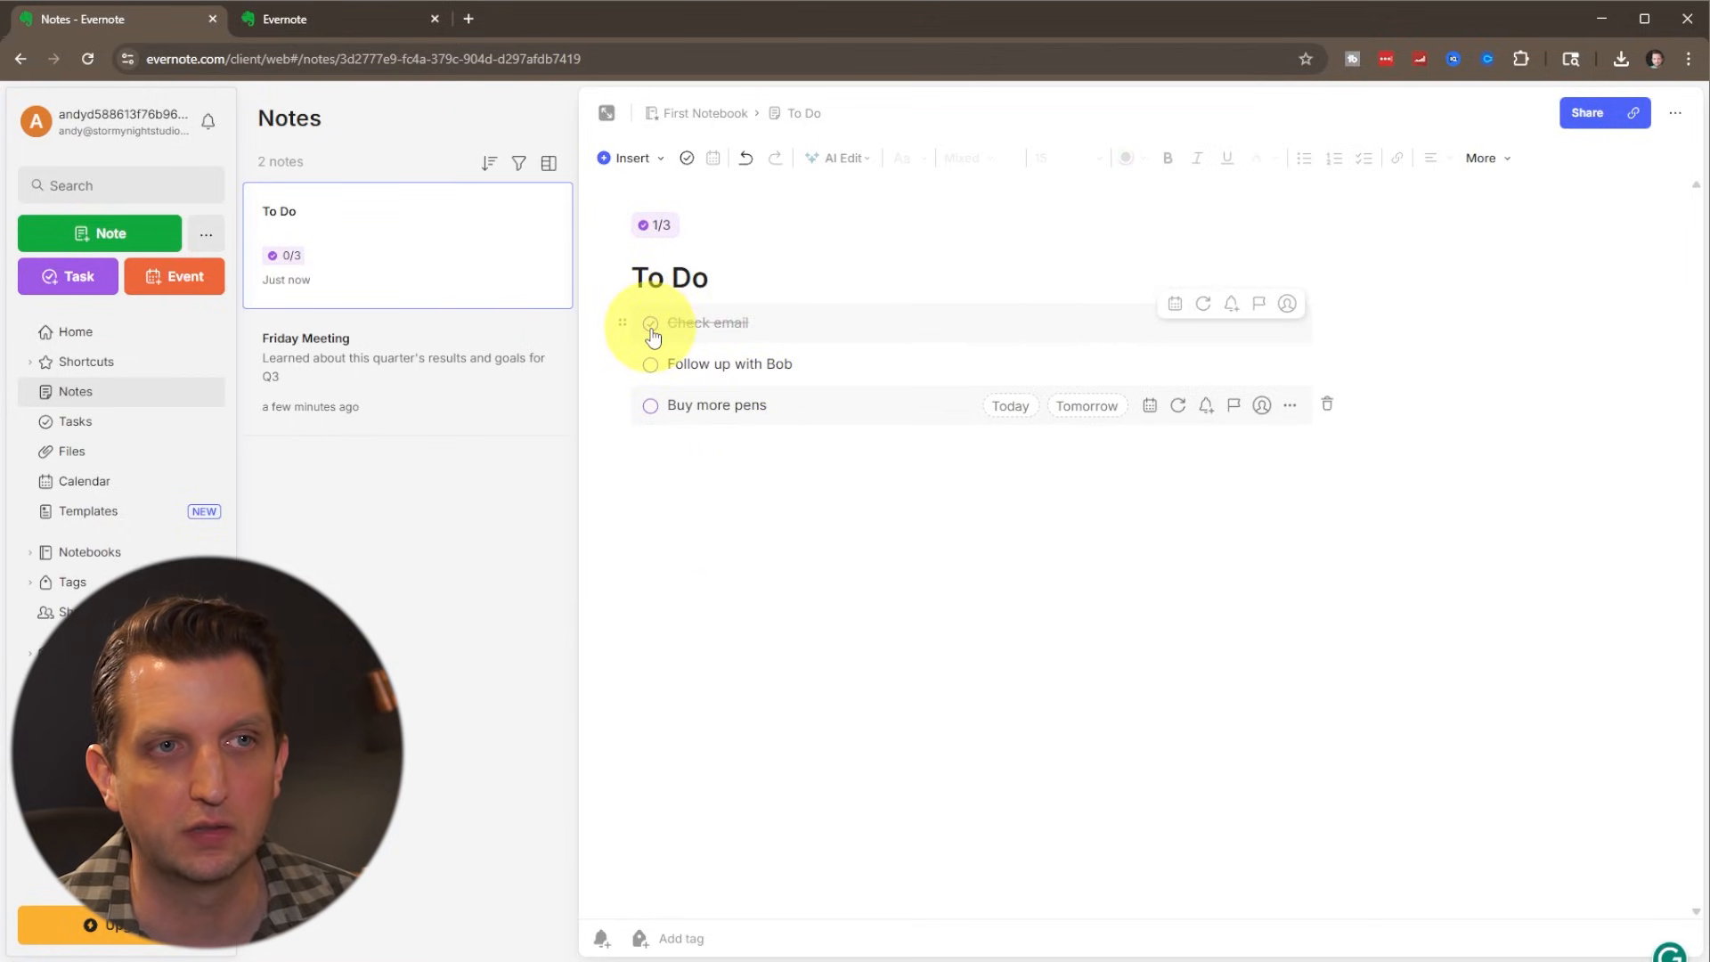
click(652, 322)
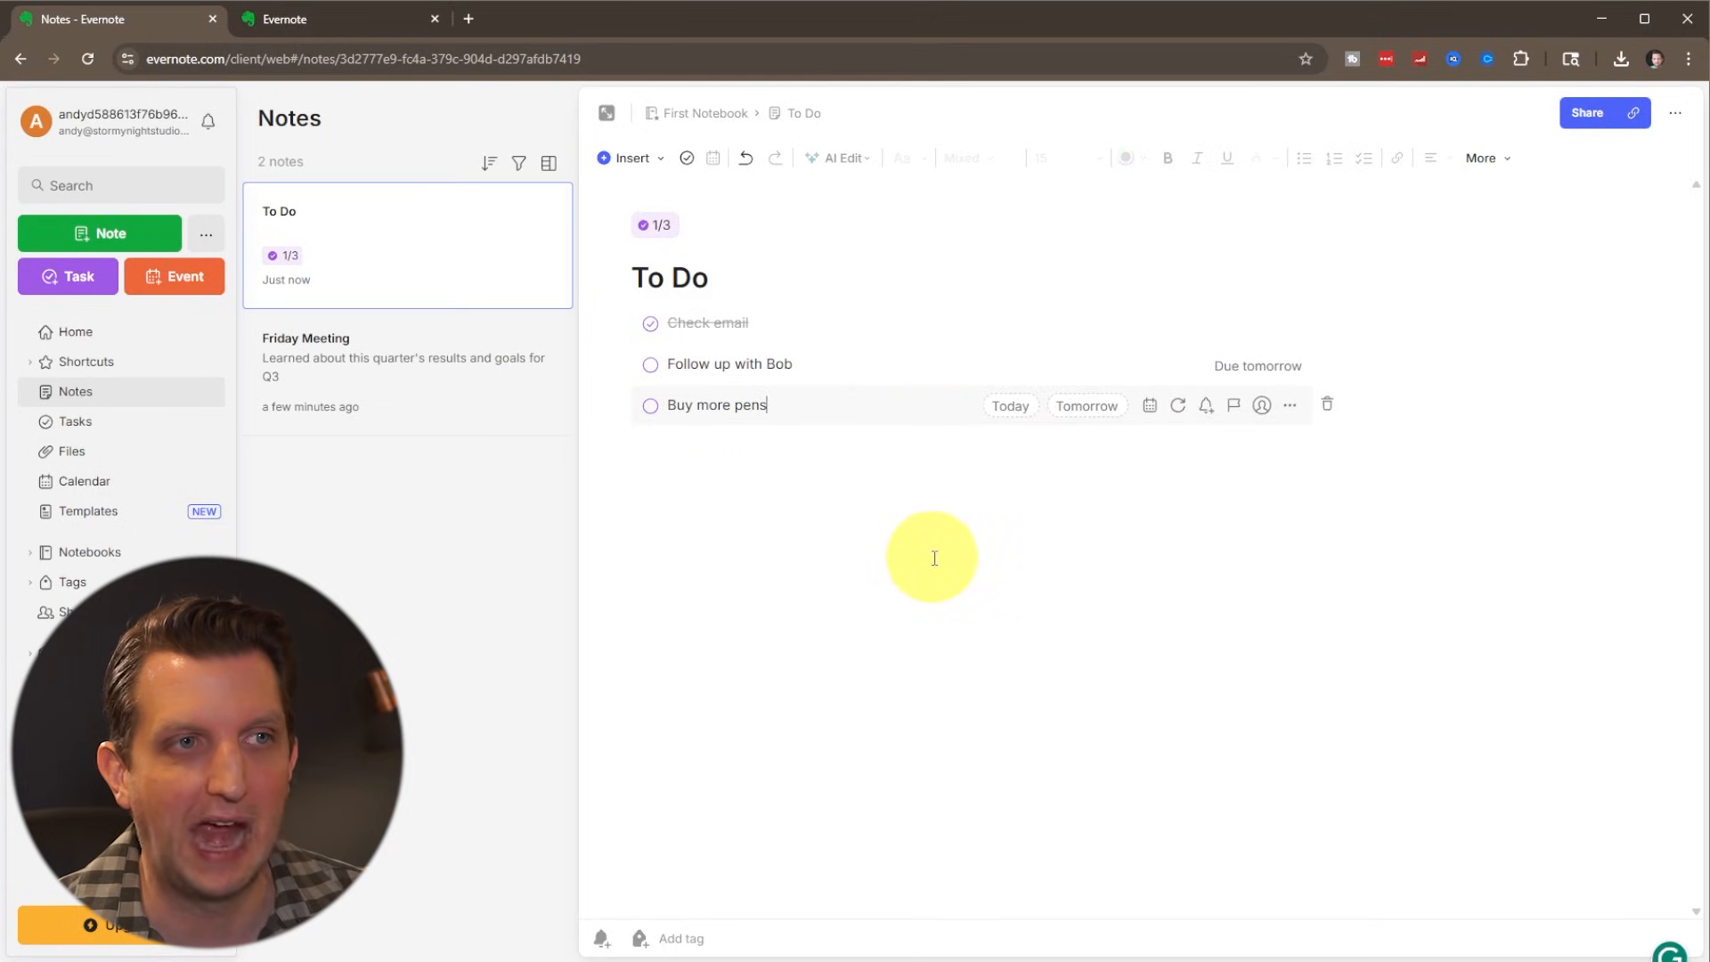
mouse_move(873, 410)
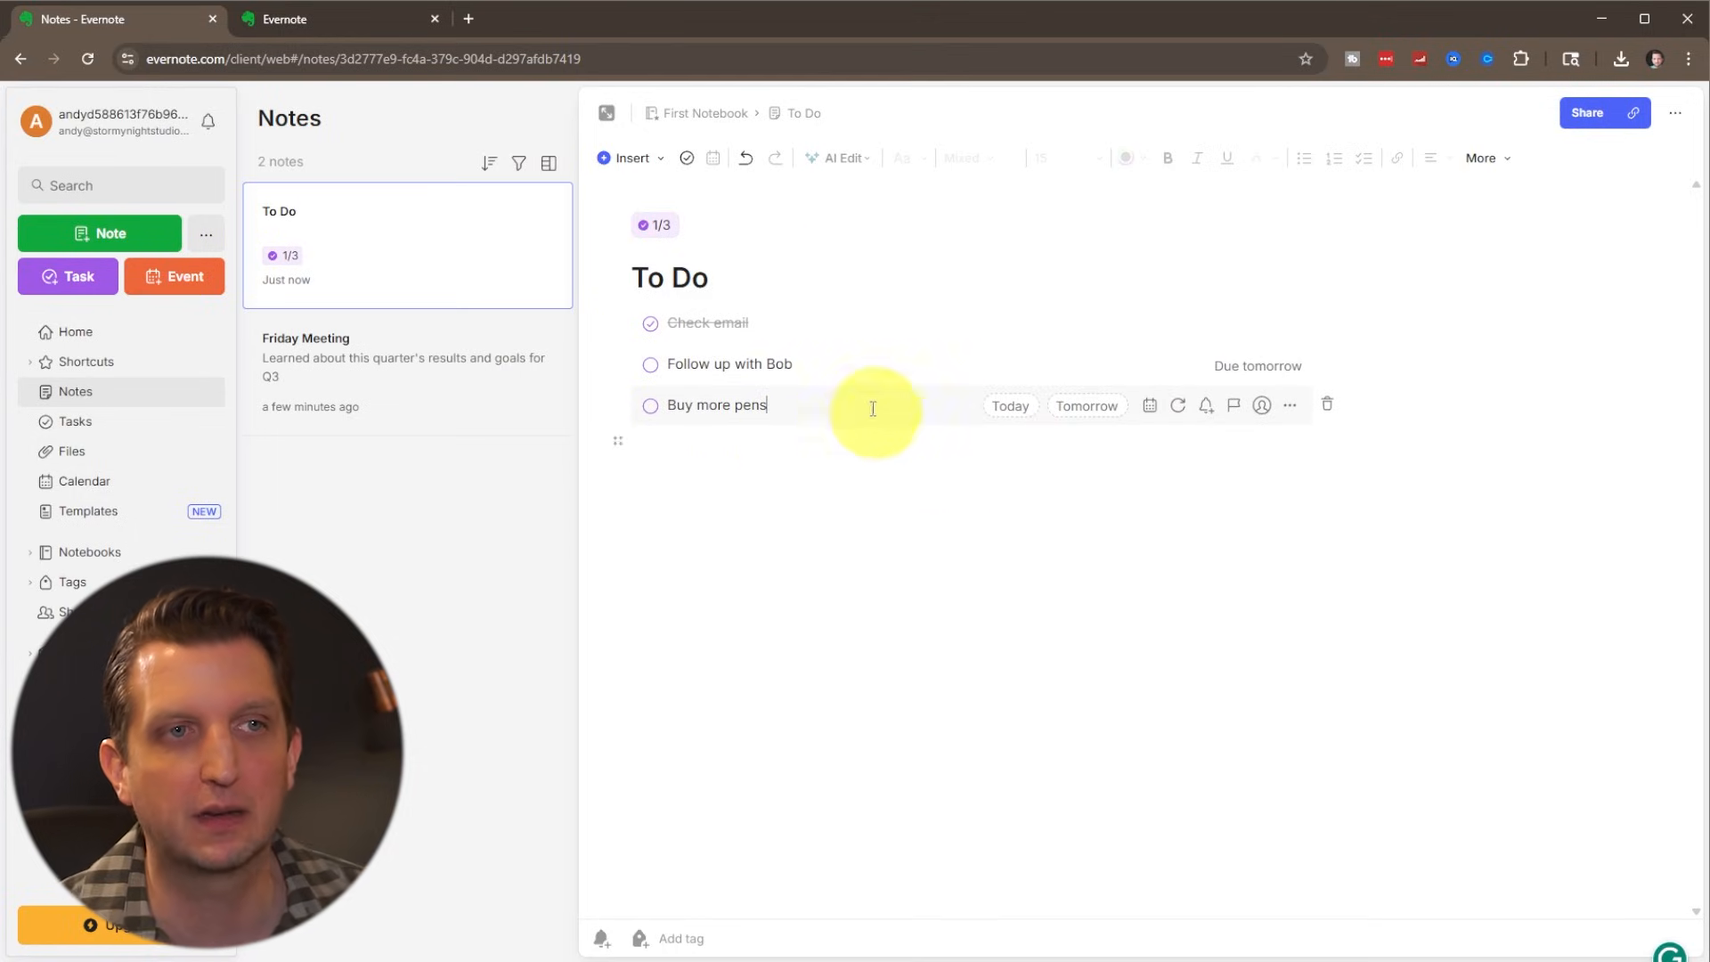
mouse_move(741, 492)
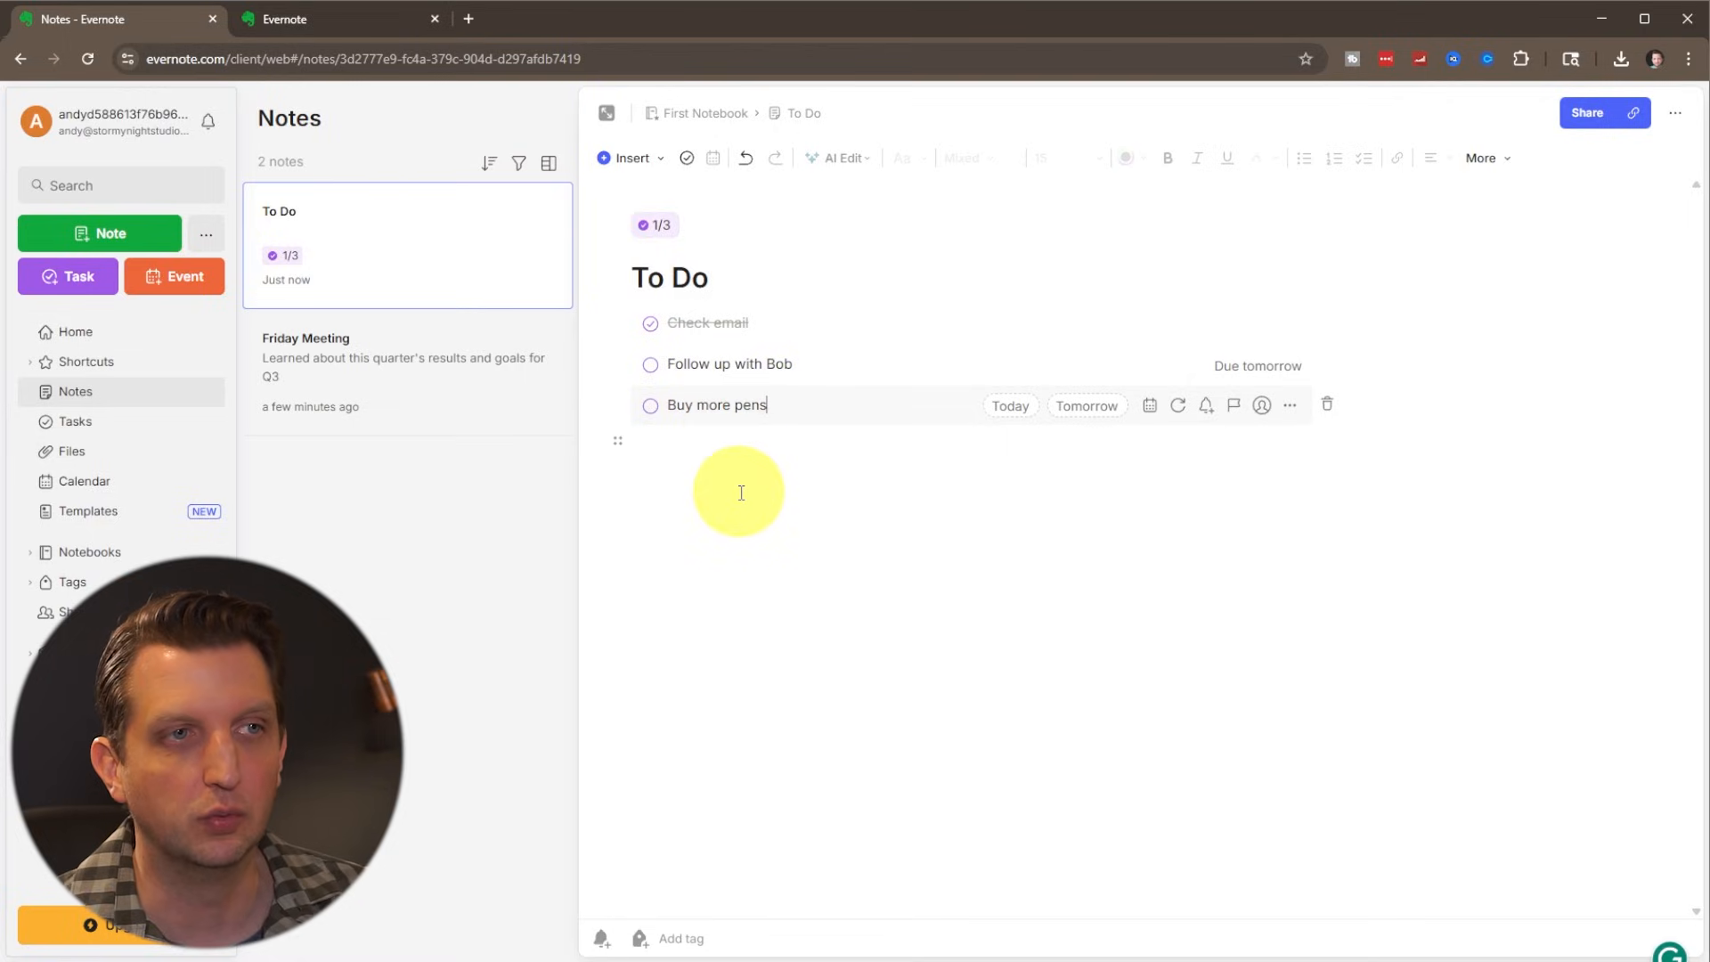
mouse_move(308, 468)
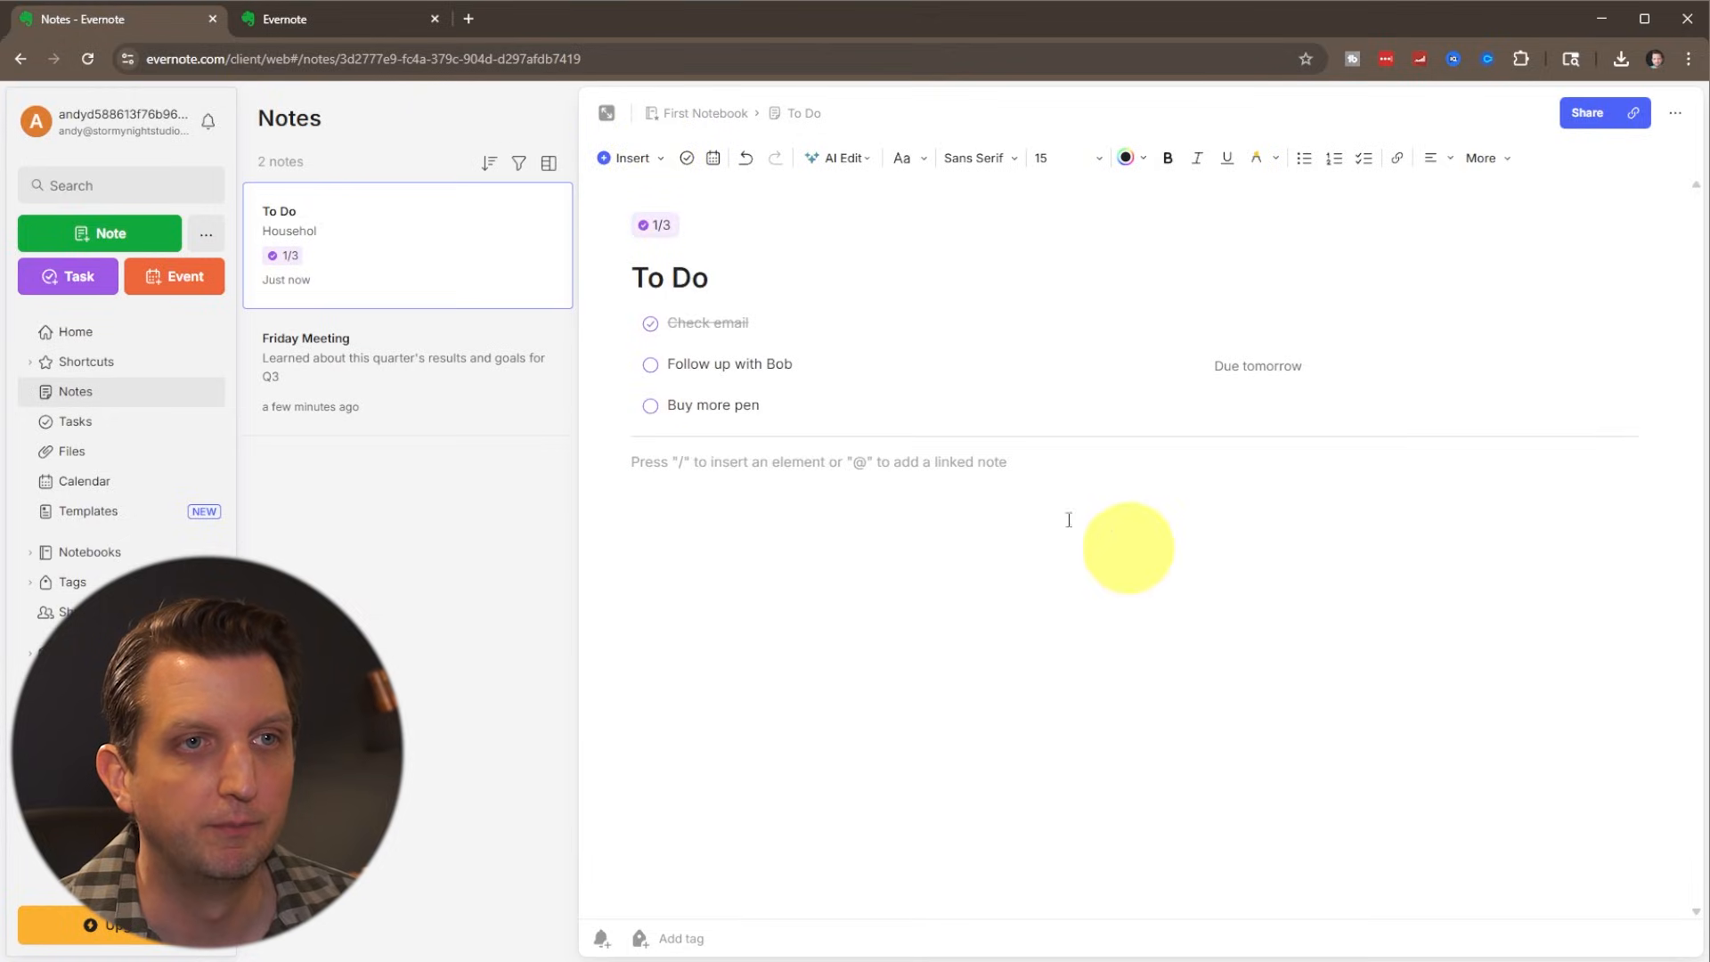
mouse_move(958, 292)
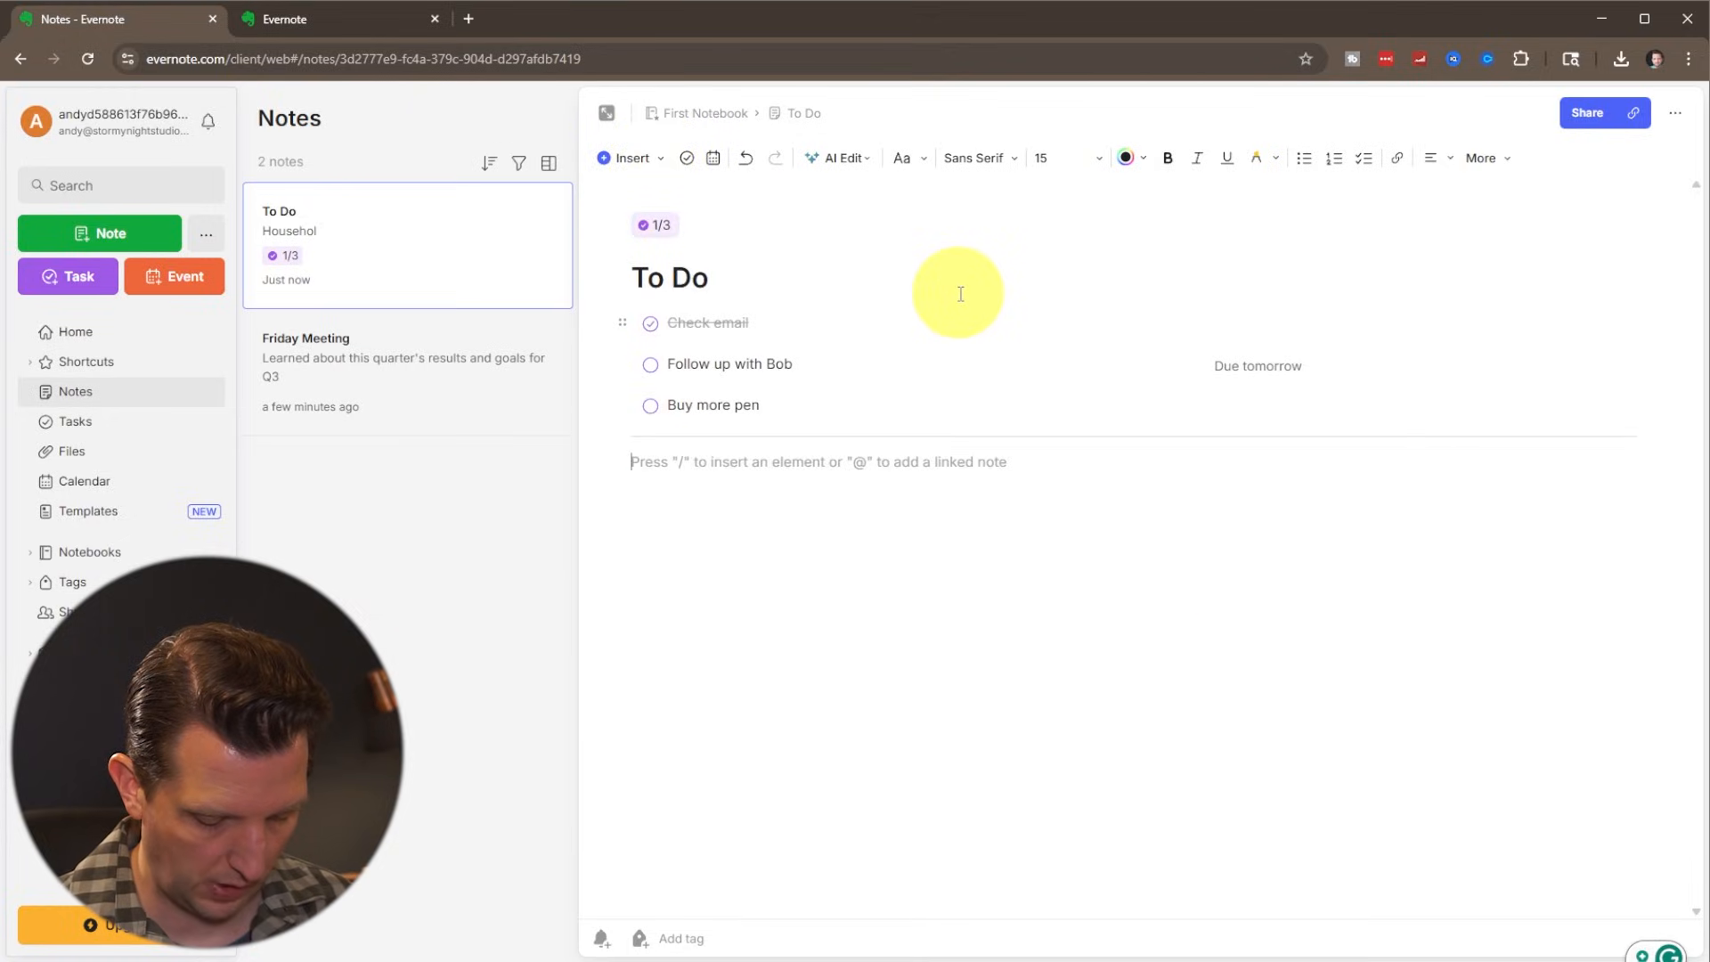
- Add a 'Household' heading to the To Do note for the Wash Dishes and Buy Cat food tasks
text(Househod)
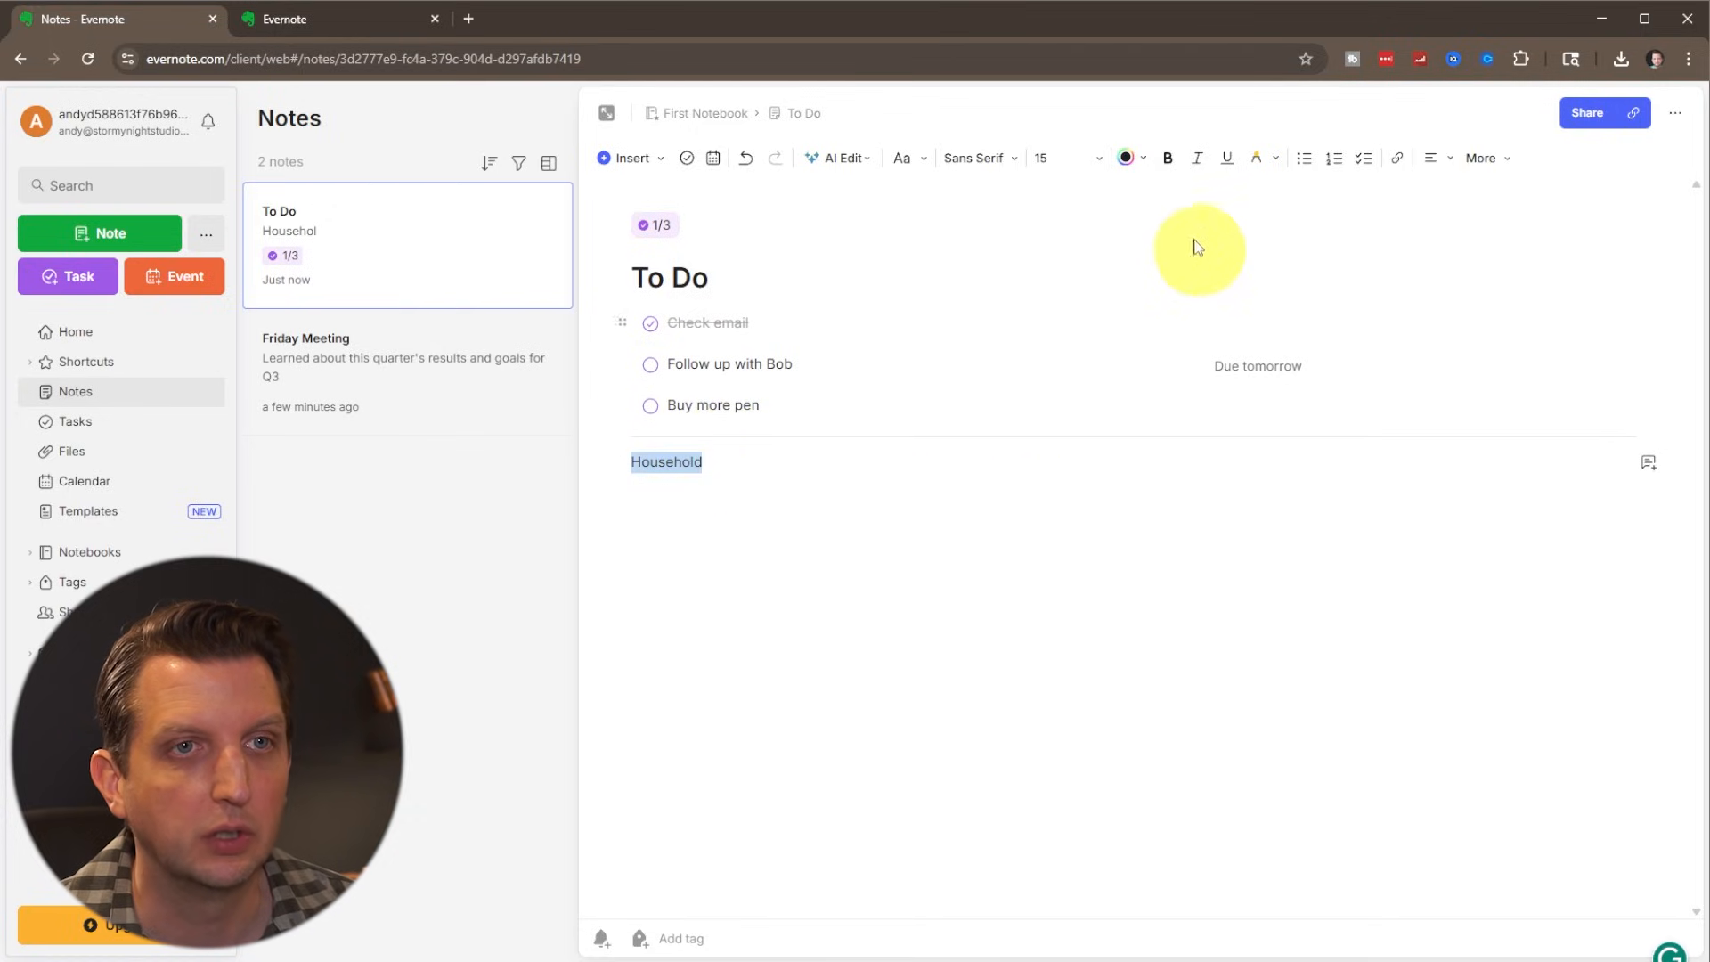
click(1166, 159)
text(Buy Cat food)
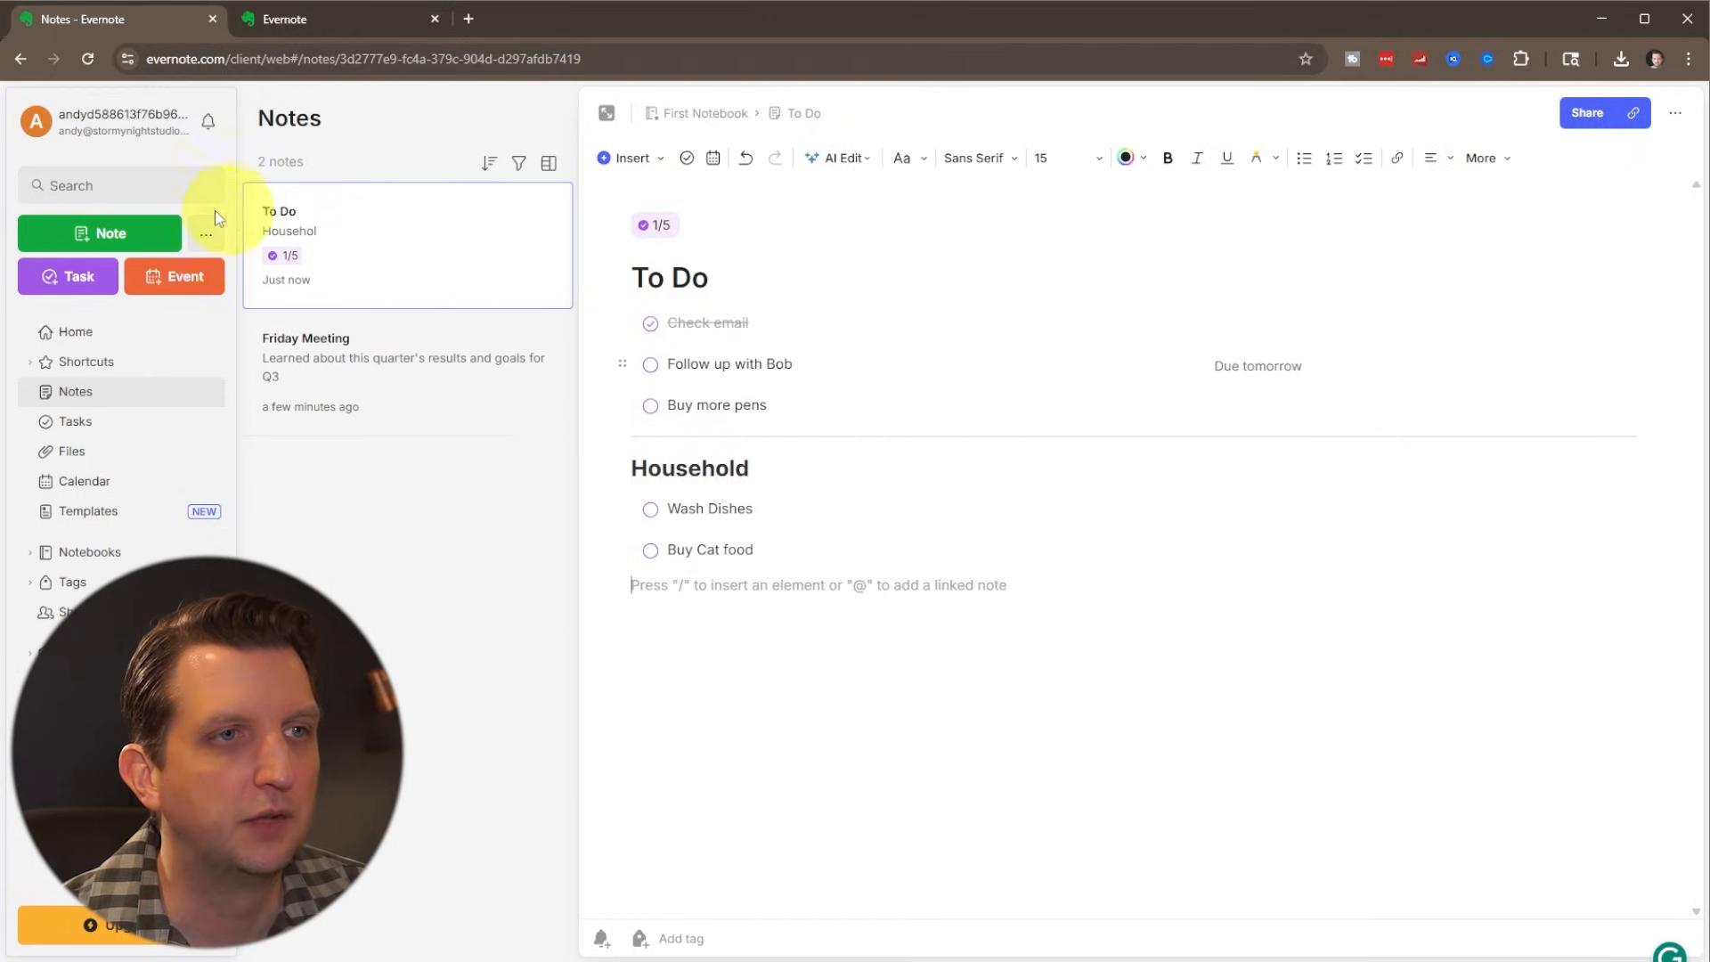
- Create a 'Webpages' note holding a YouTube link and a Google link
click(99, 233)
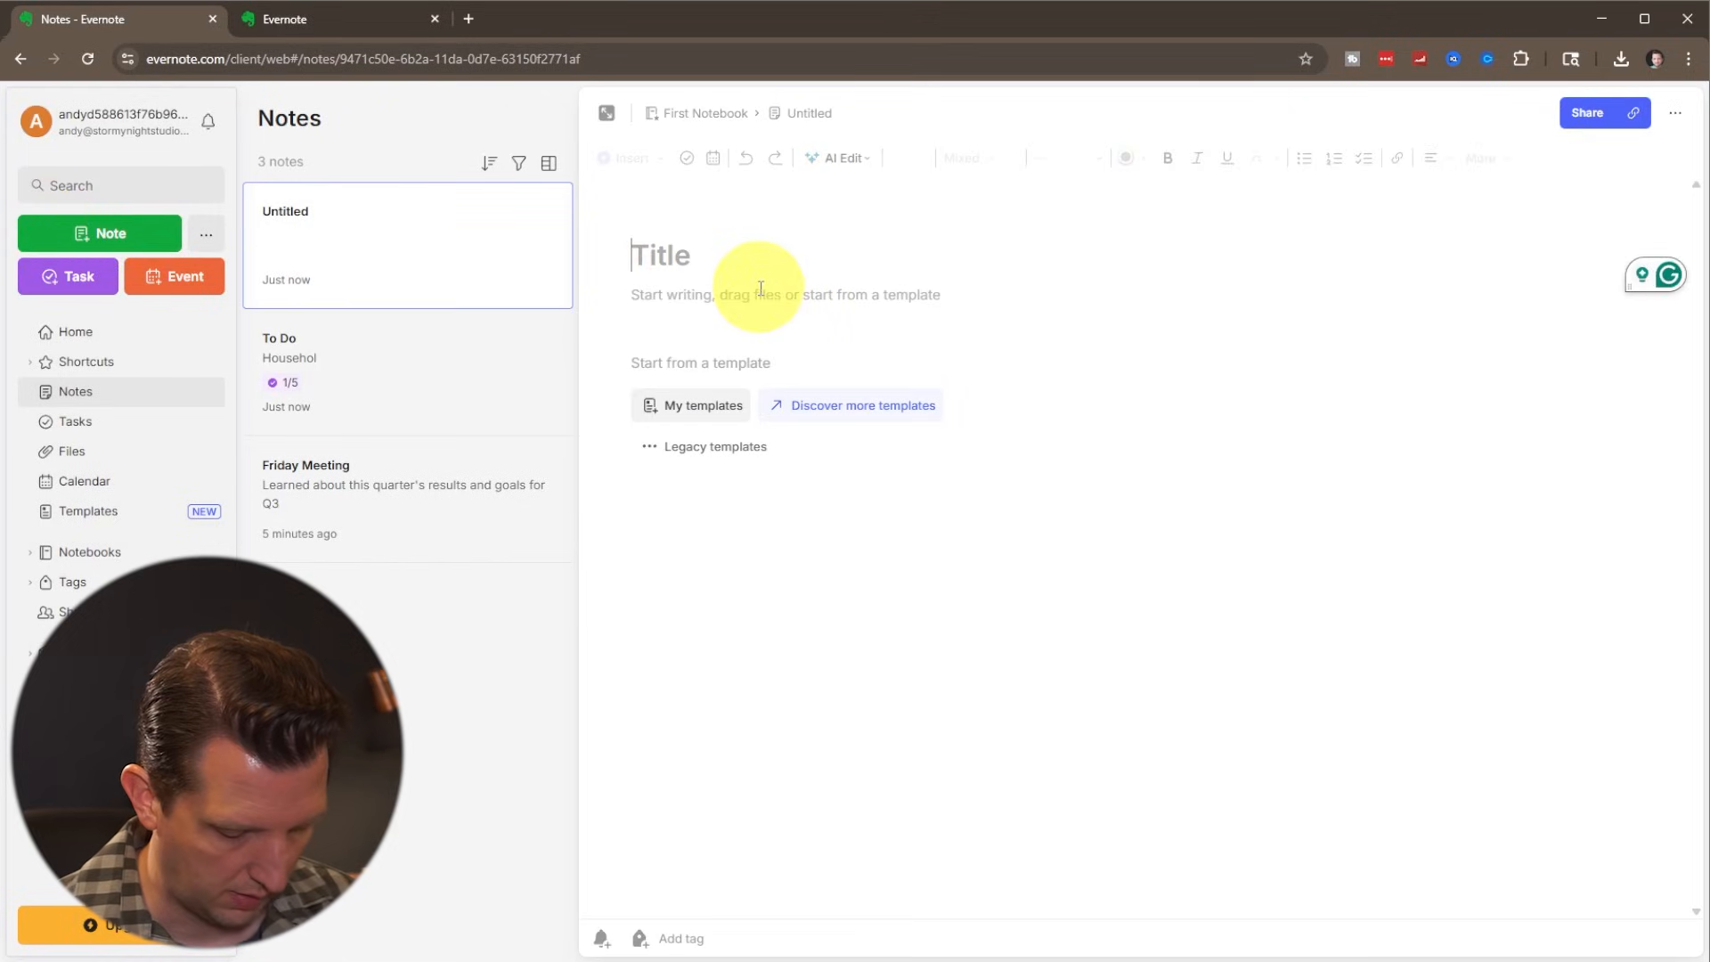
text(Webpage)
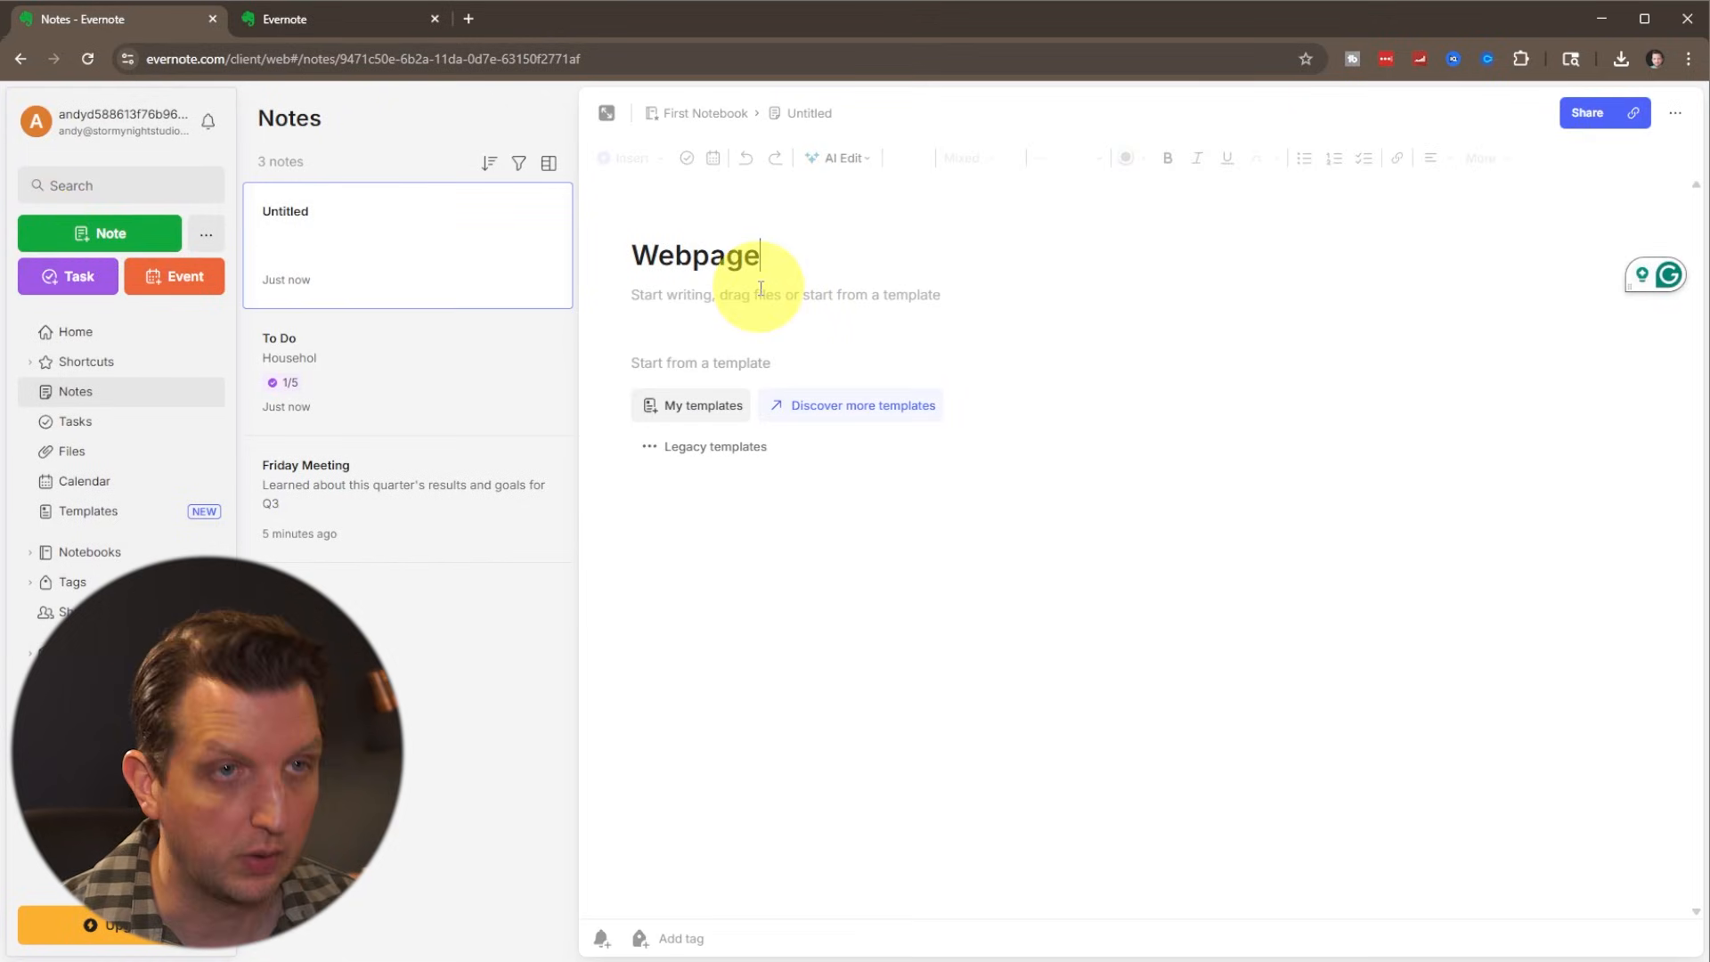
text(s)
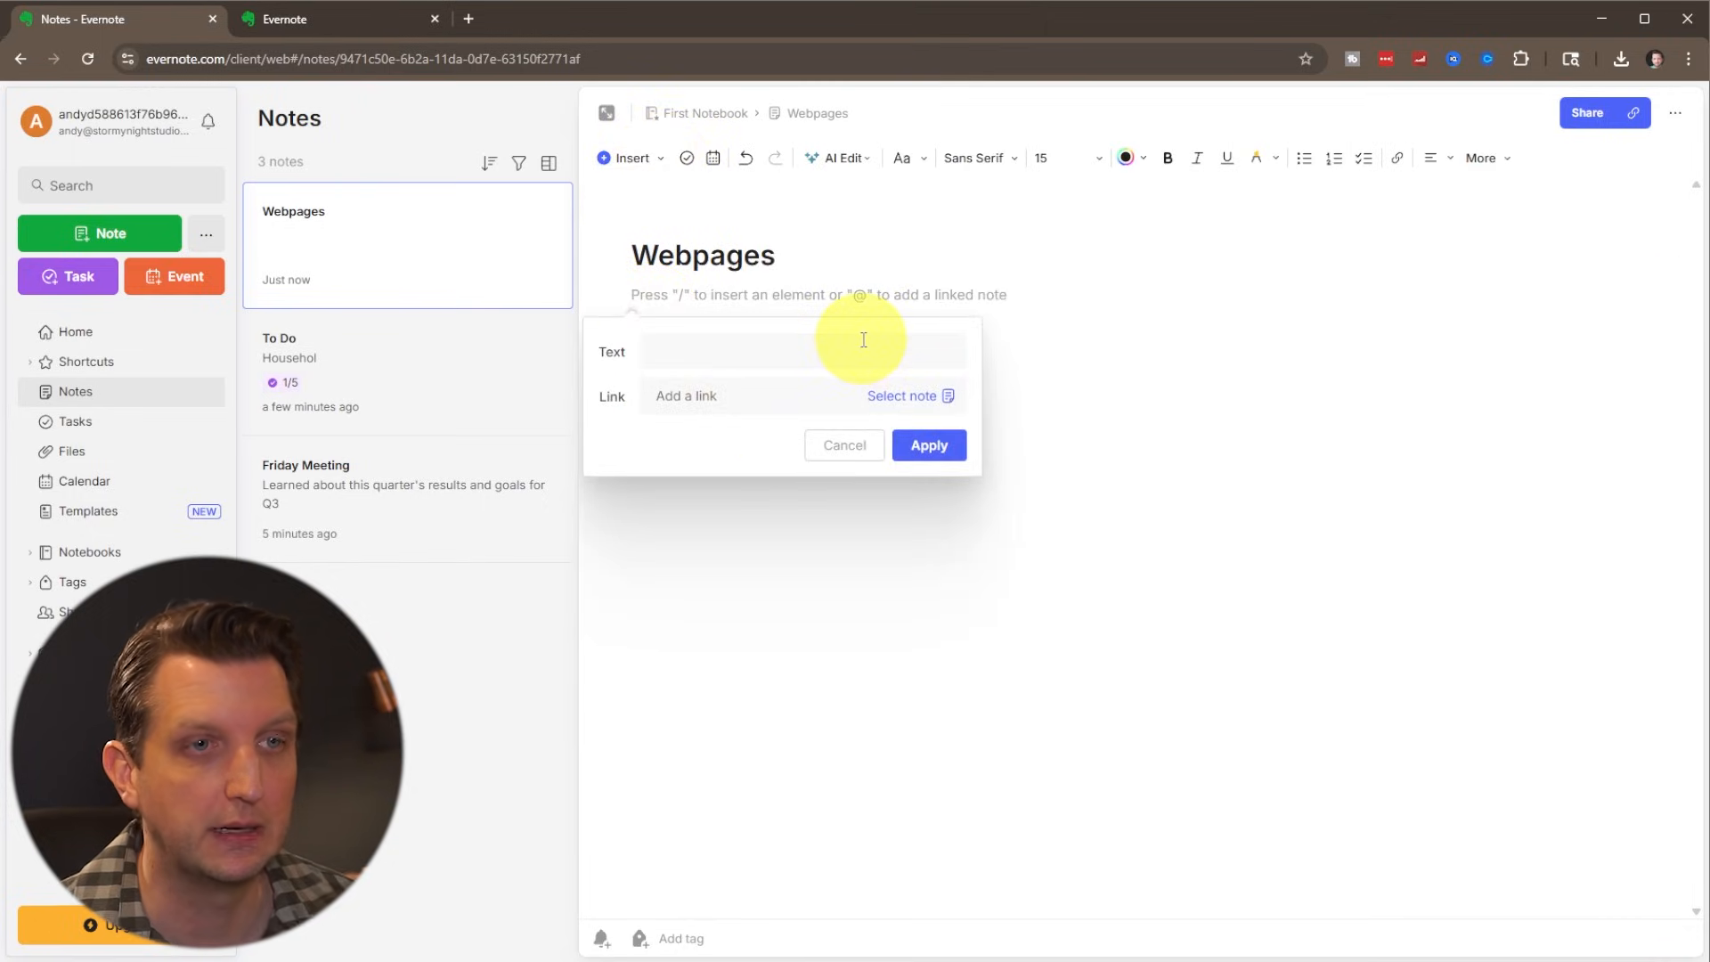
text(YouTube)
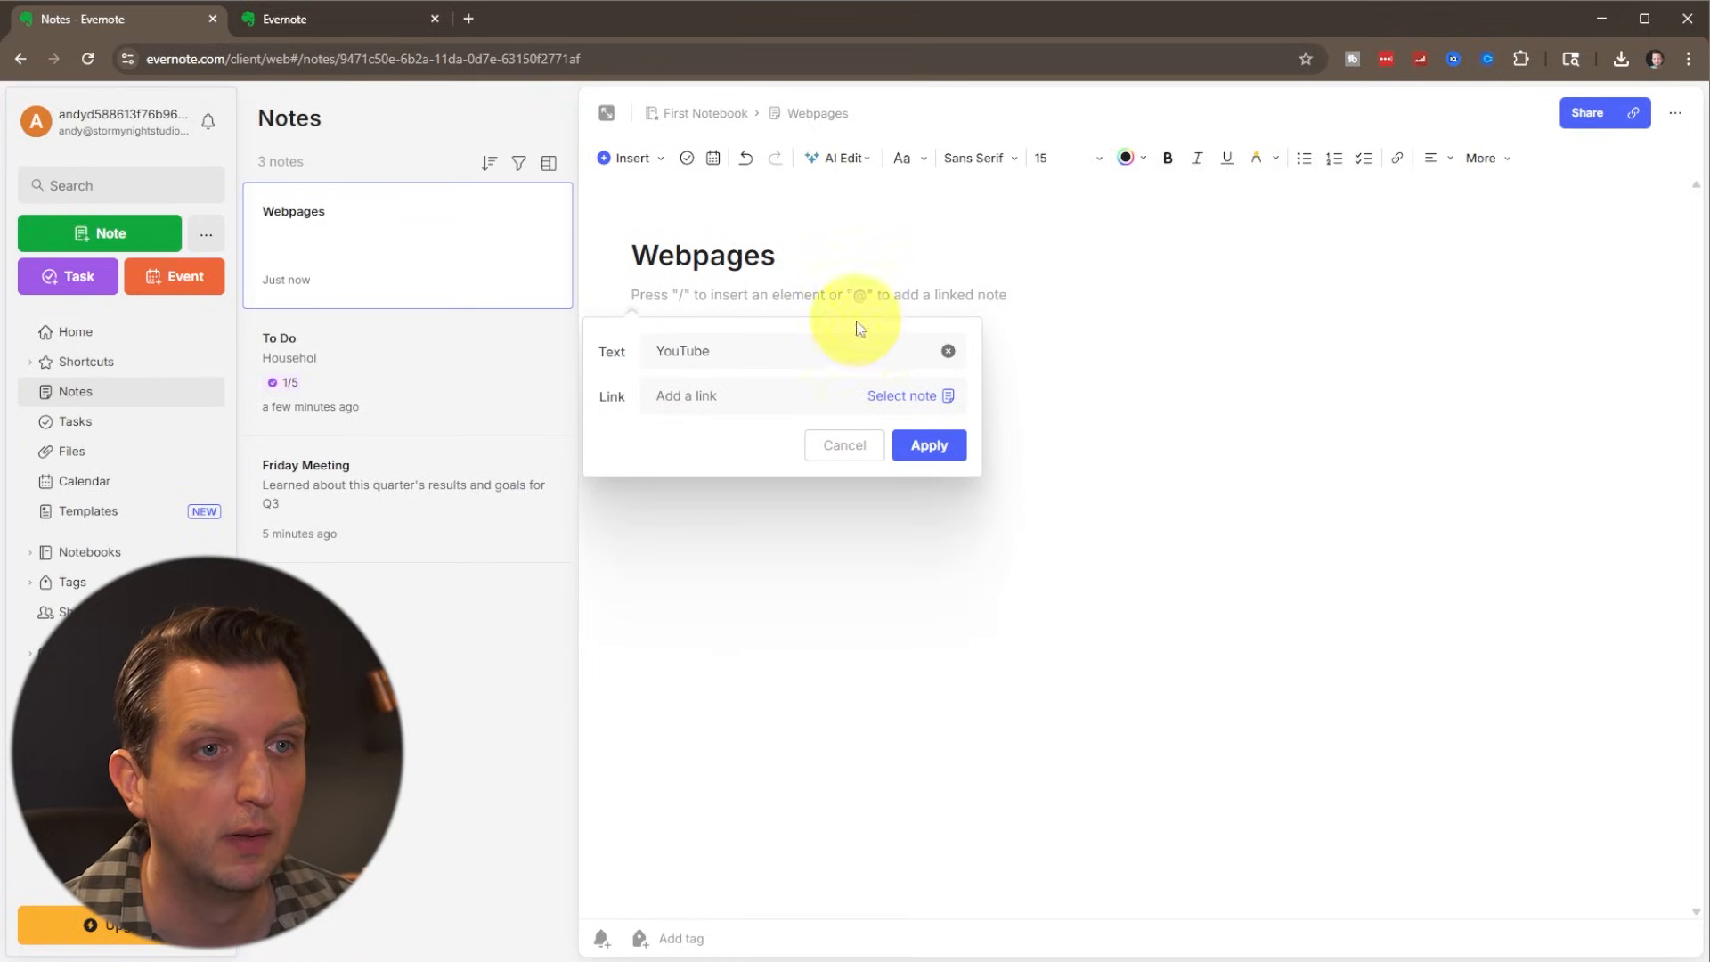
click(926, 445)
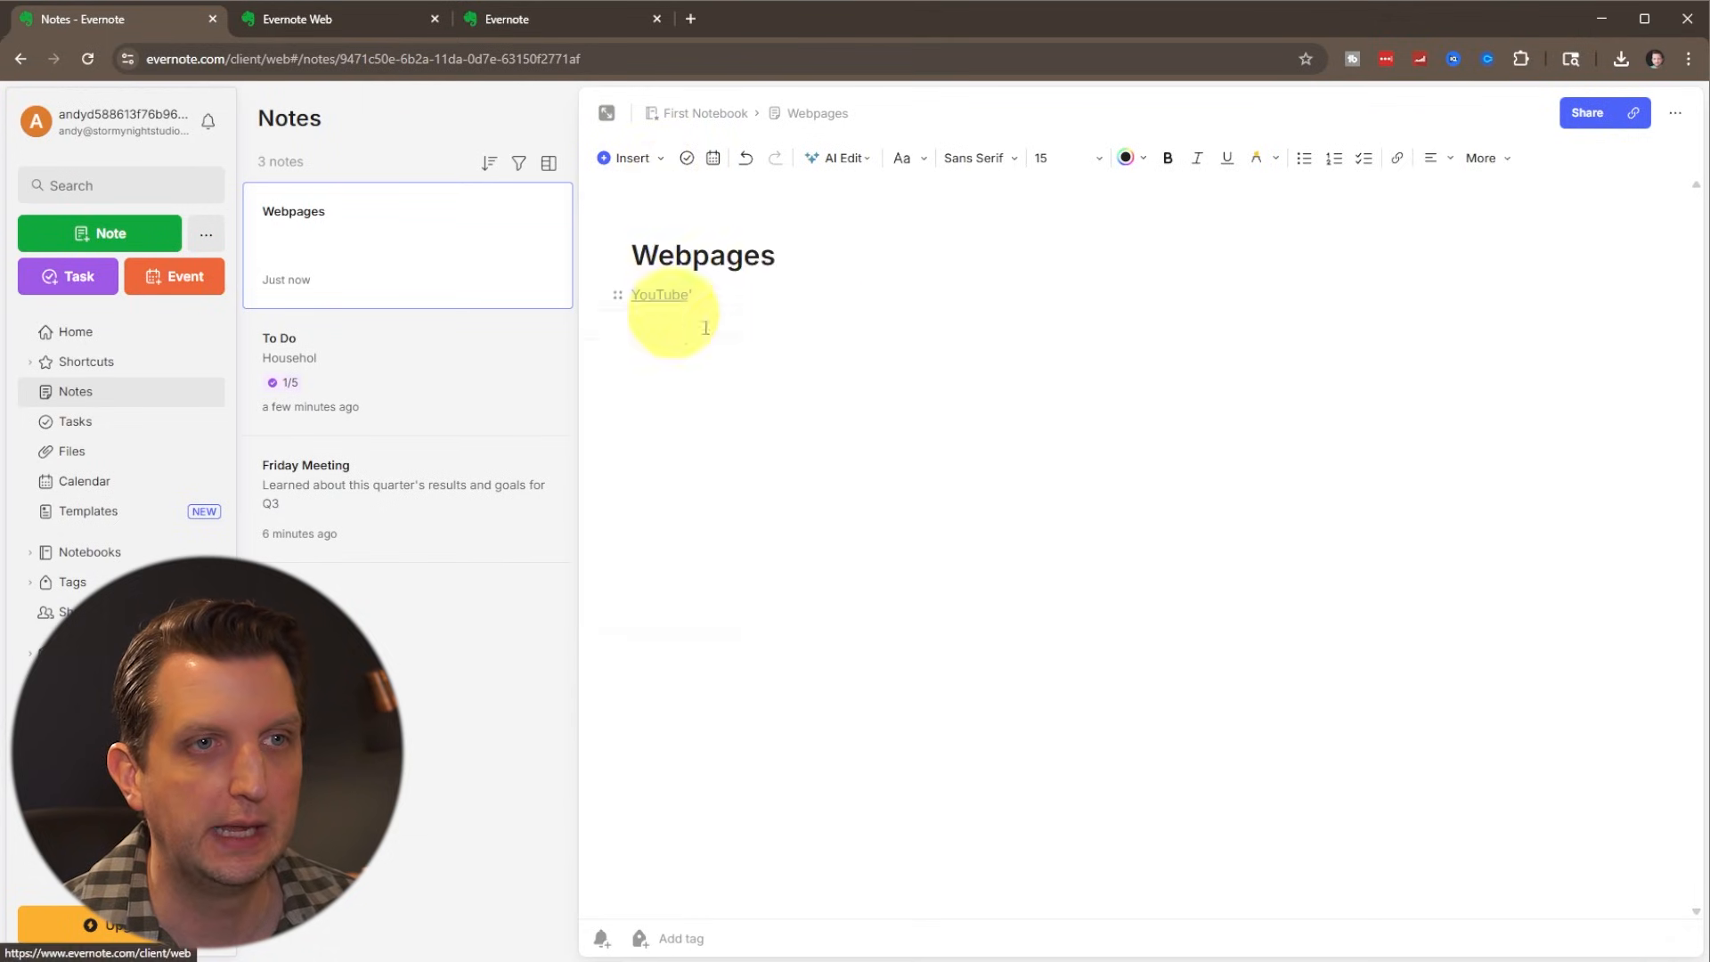
text(Goog)
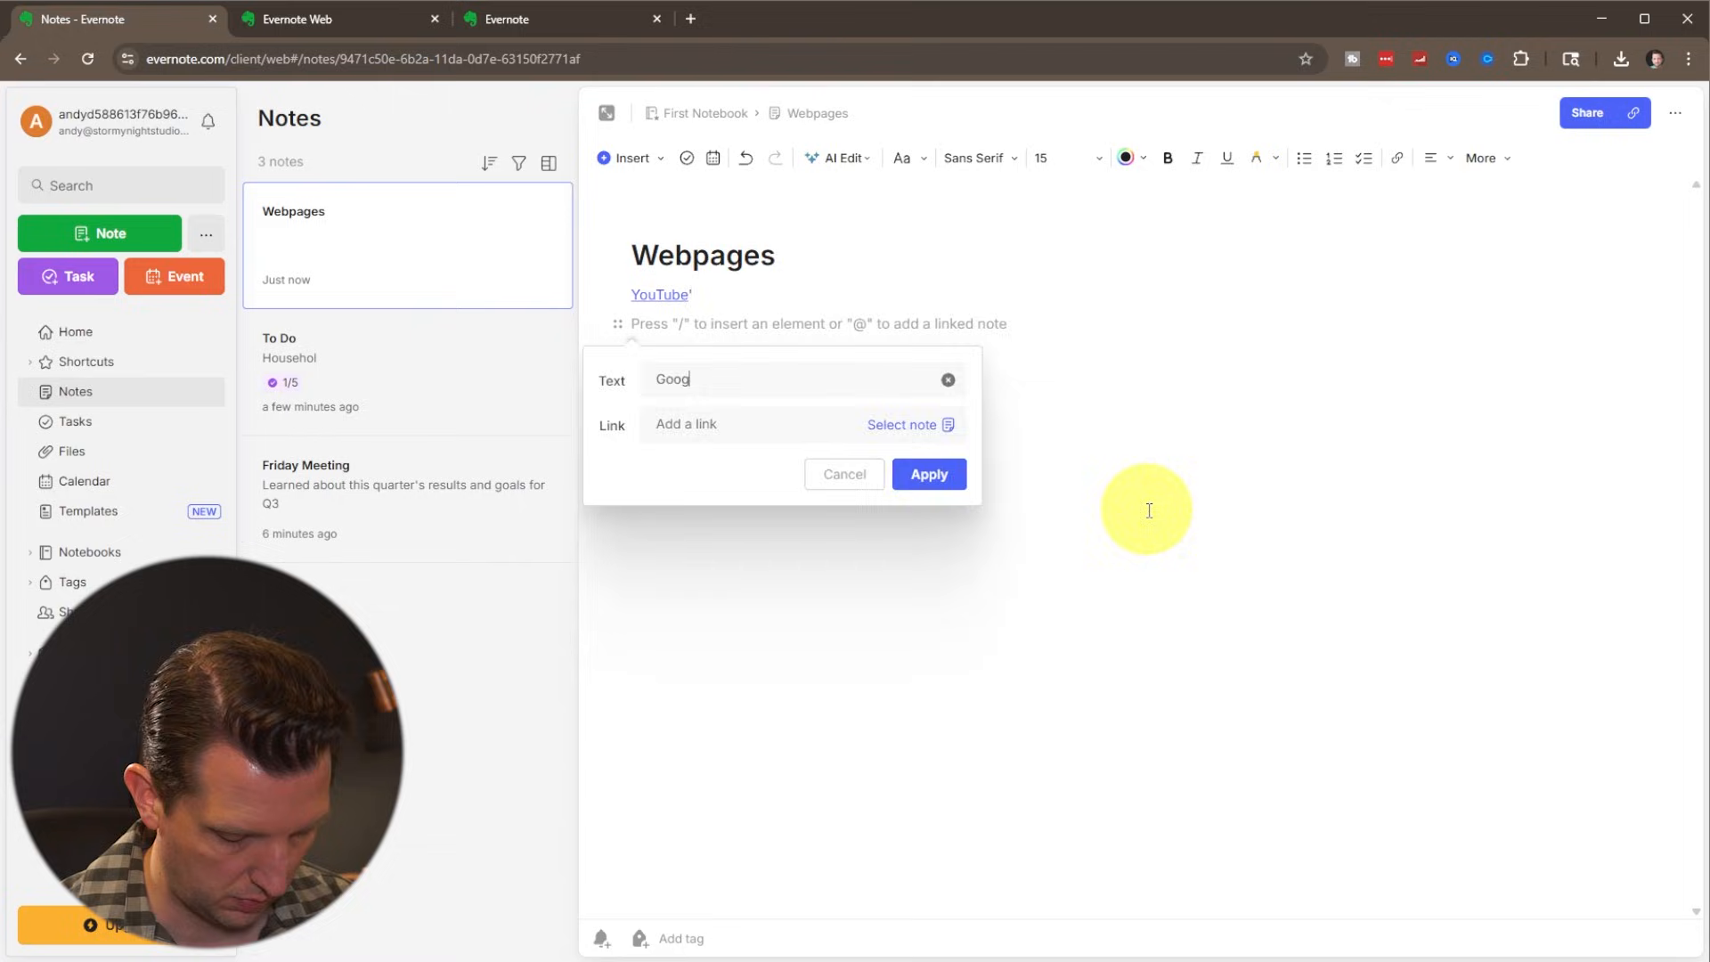
click(926, 473)
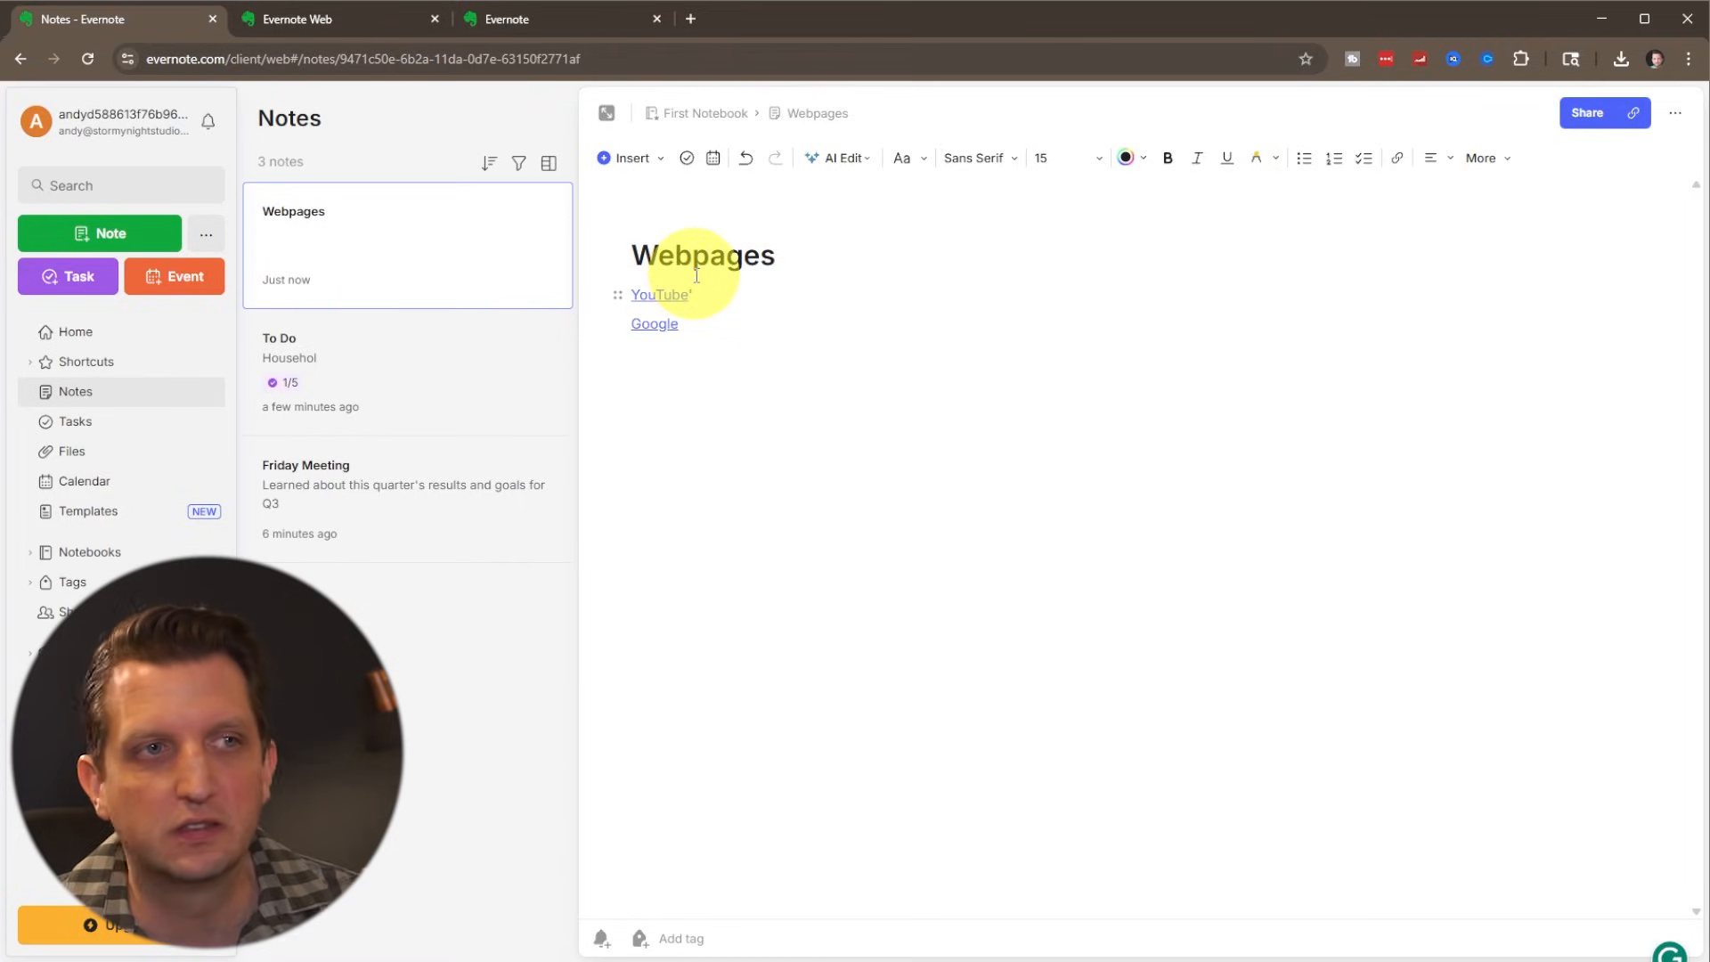
- Create an 'Inspiration' note and start its body for the portrait photo
click(100, 233)
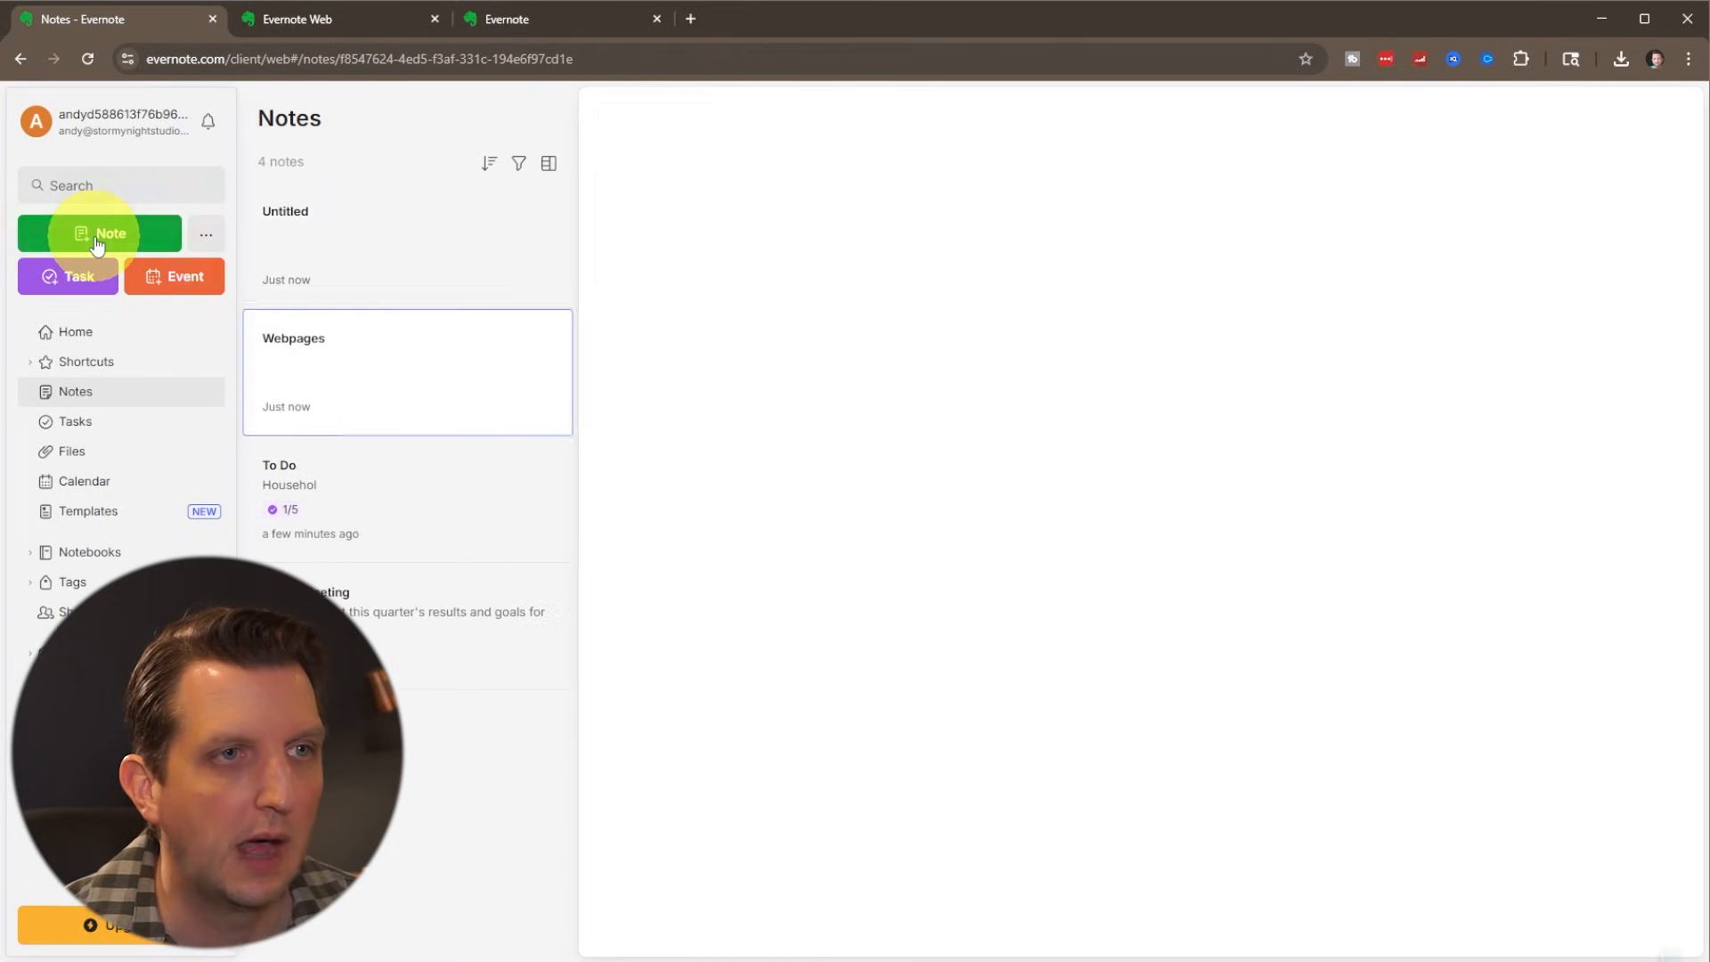
click(99, 234)
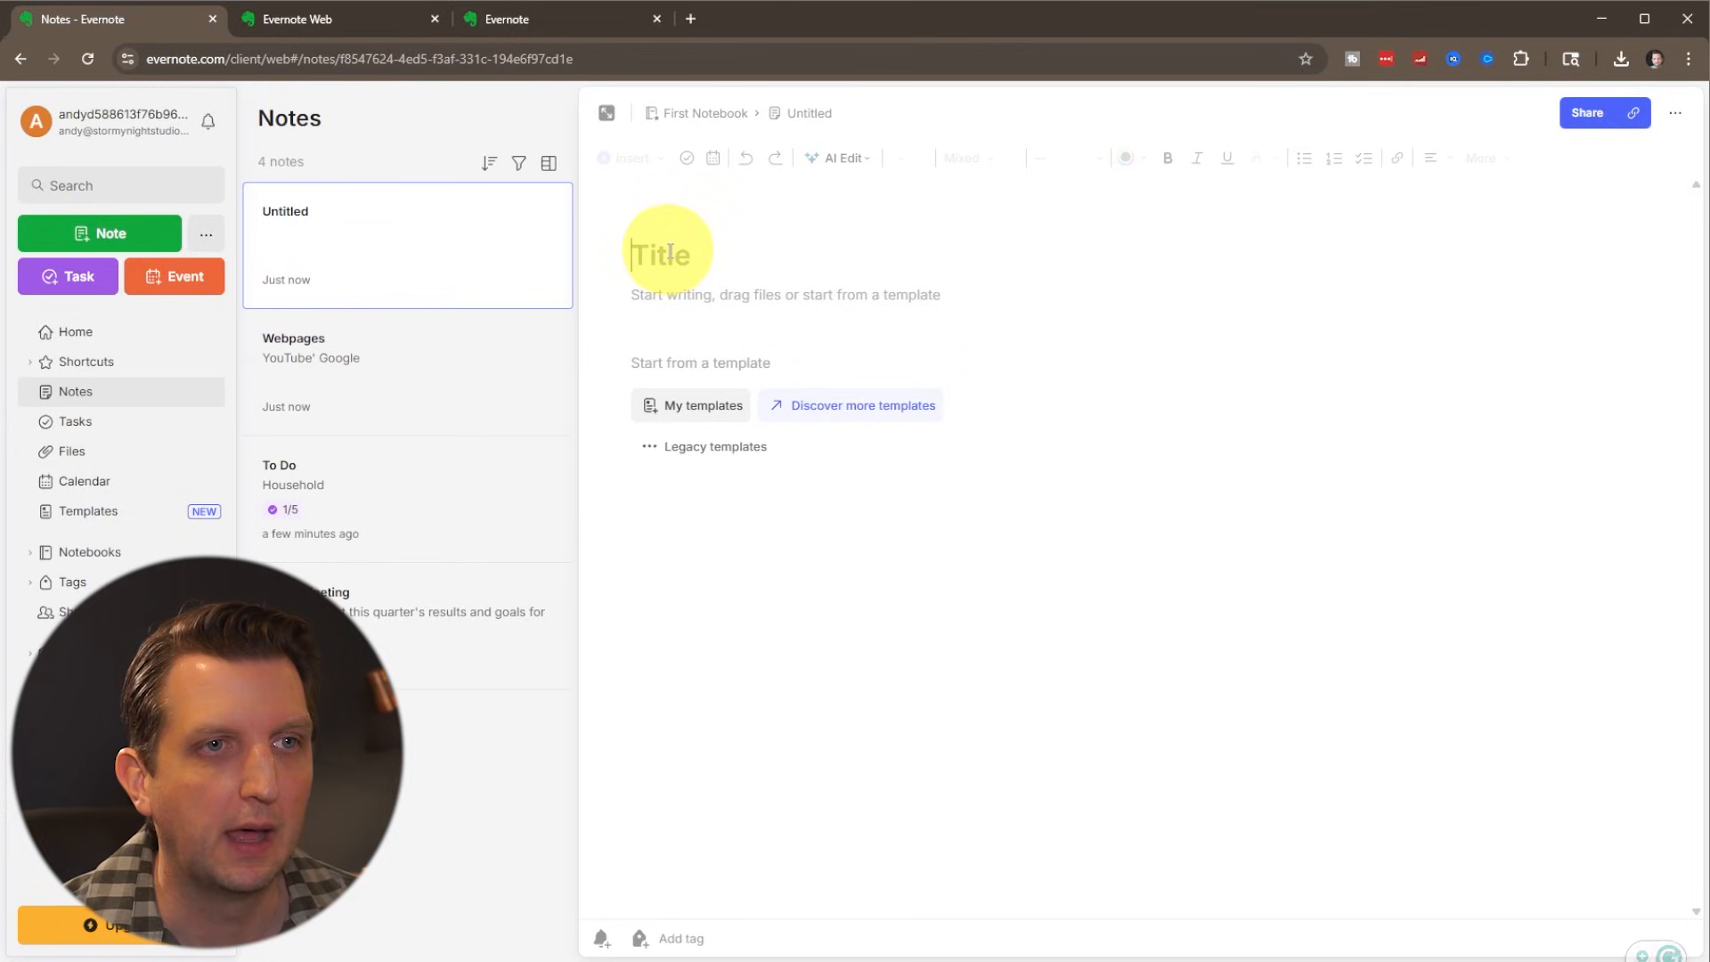
text(Inspiration)
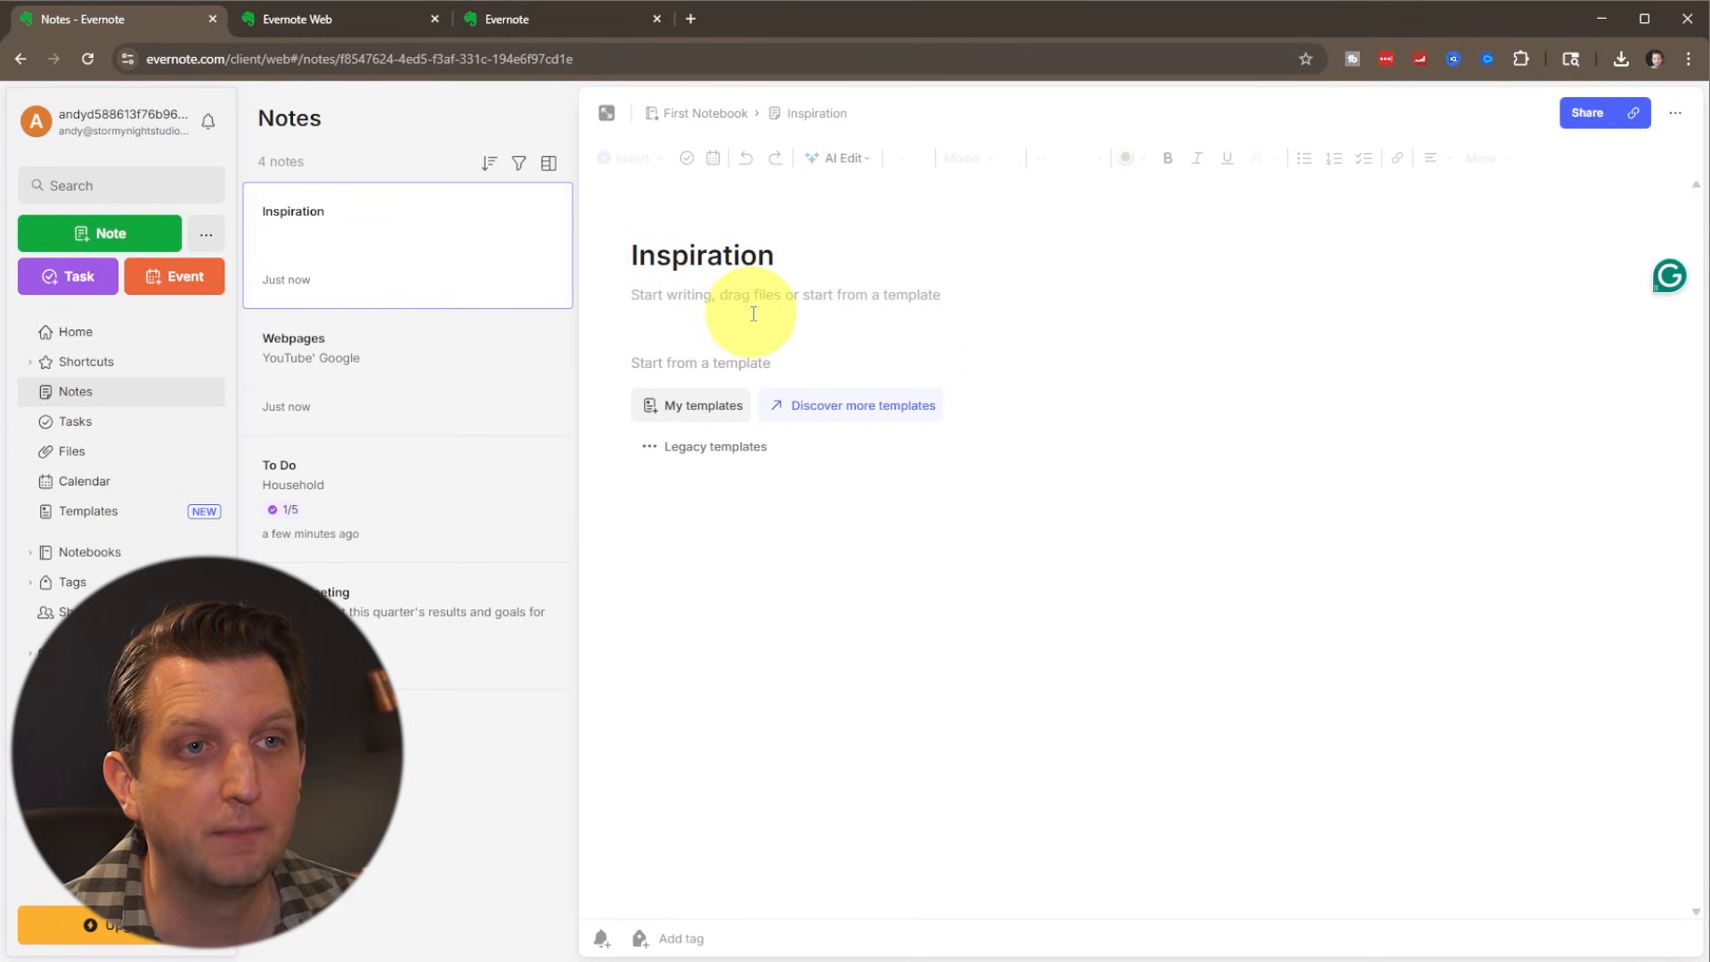
click(632, 158)
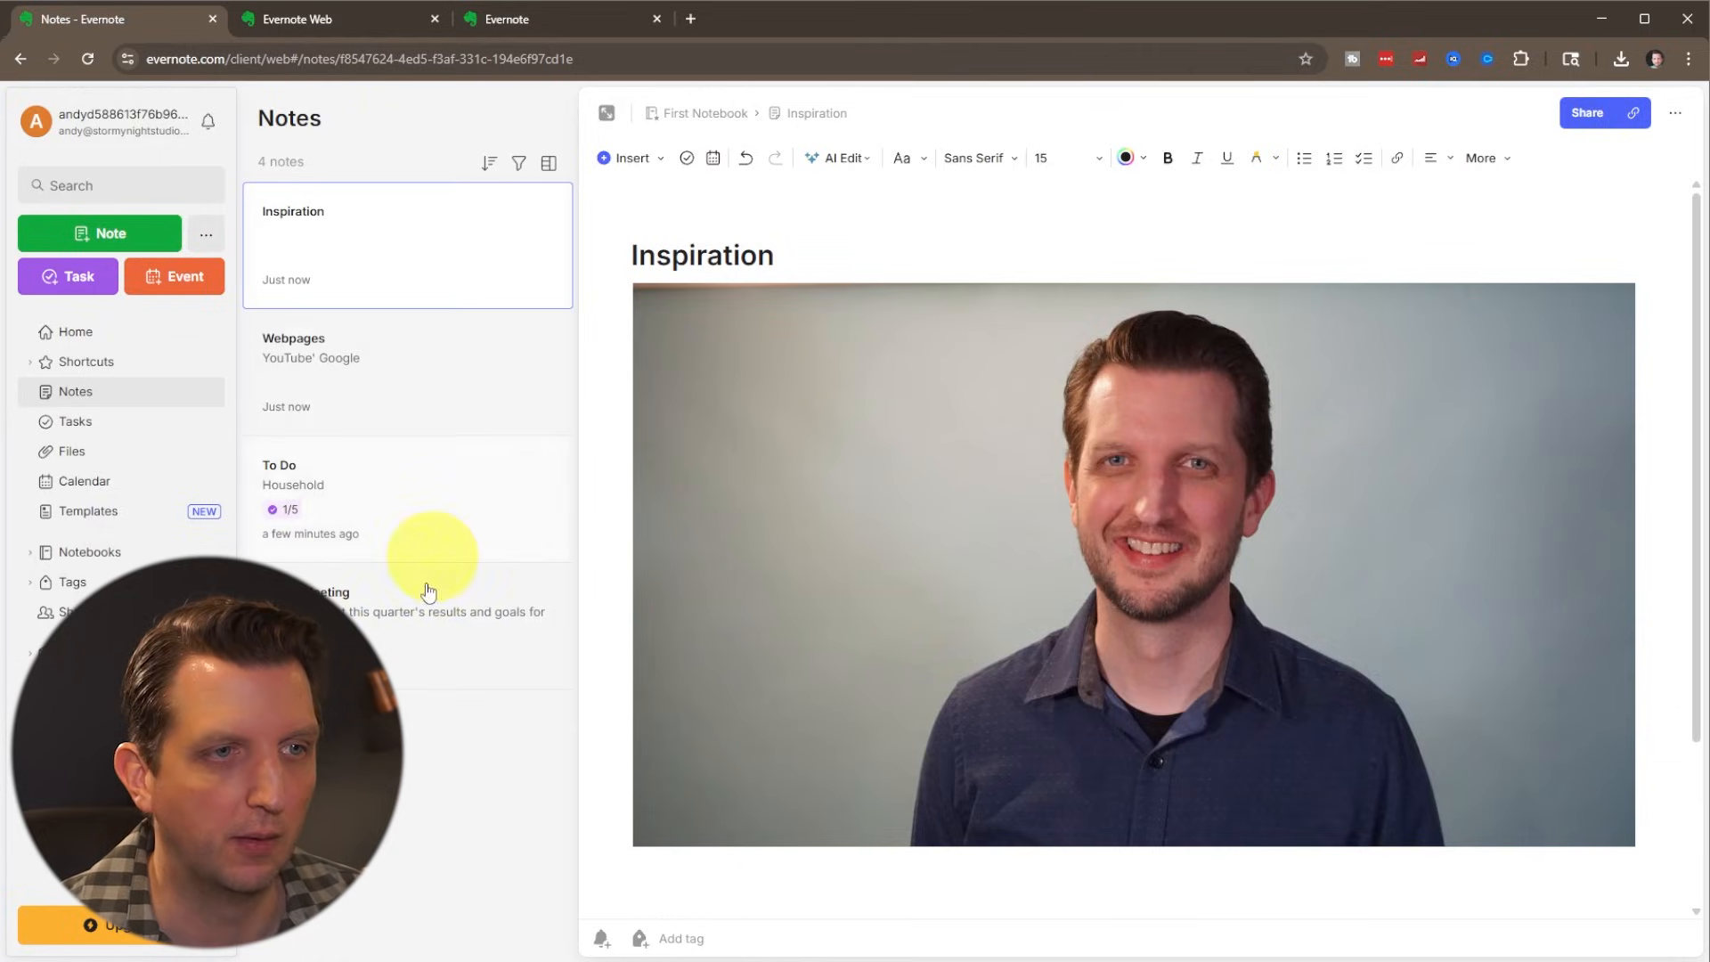
mouse_move(745, 158)
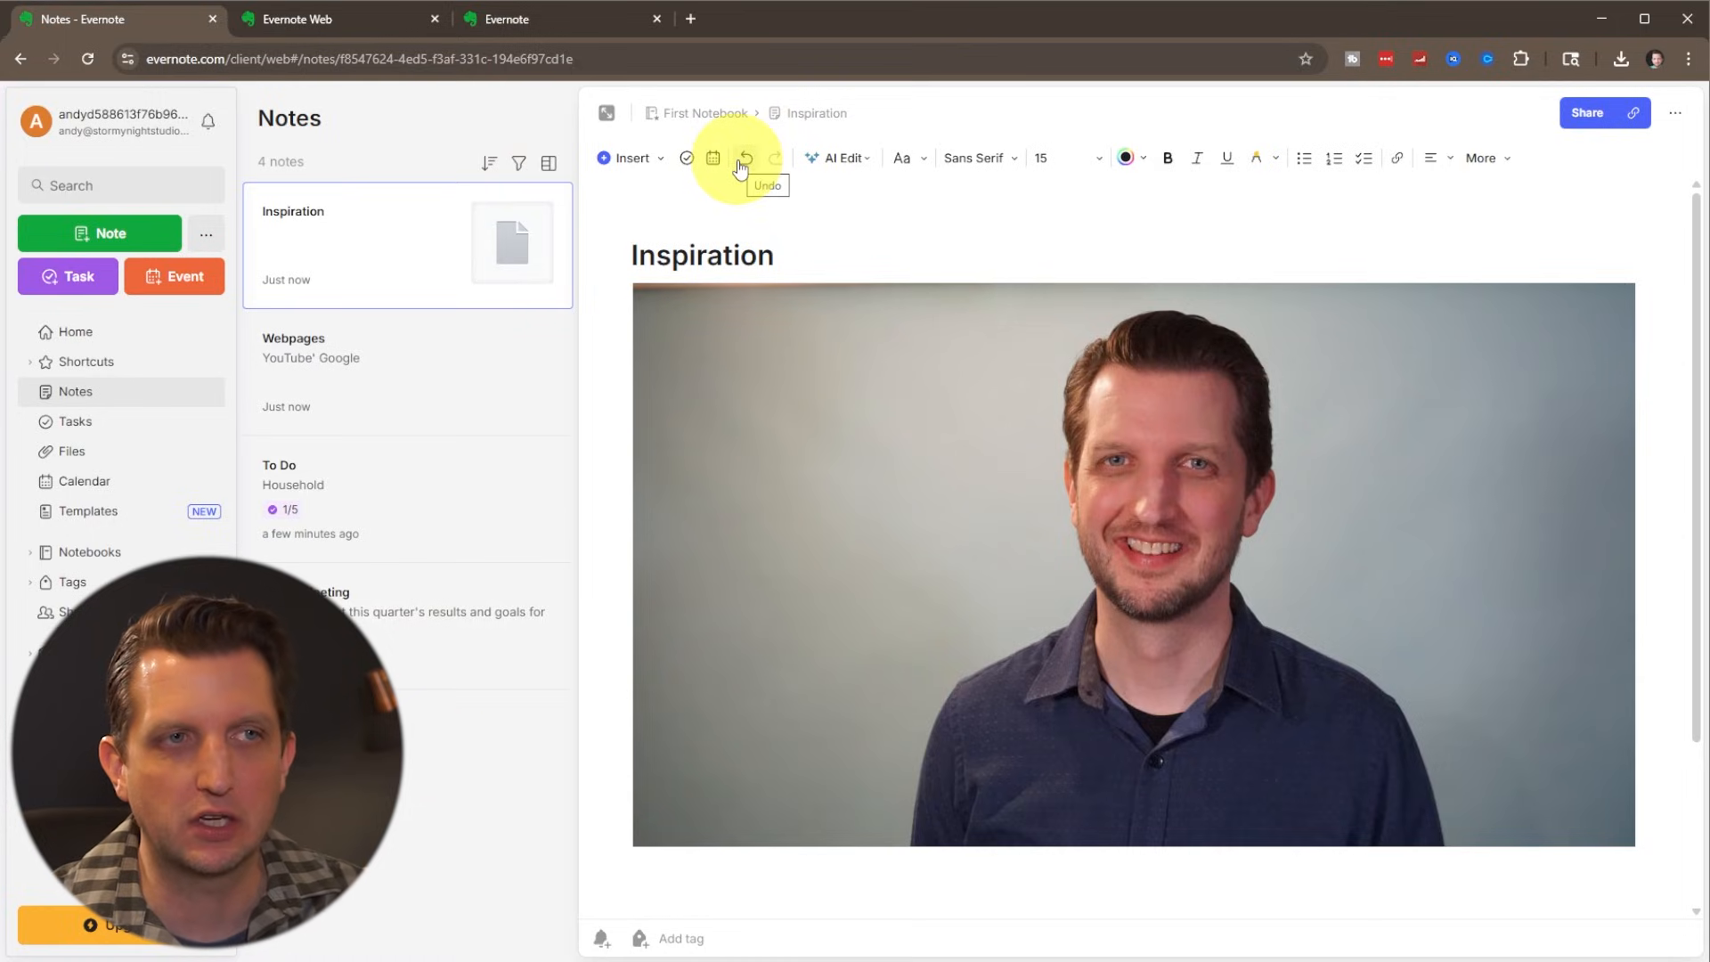
mouse_move(466, 371)
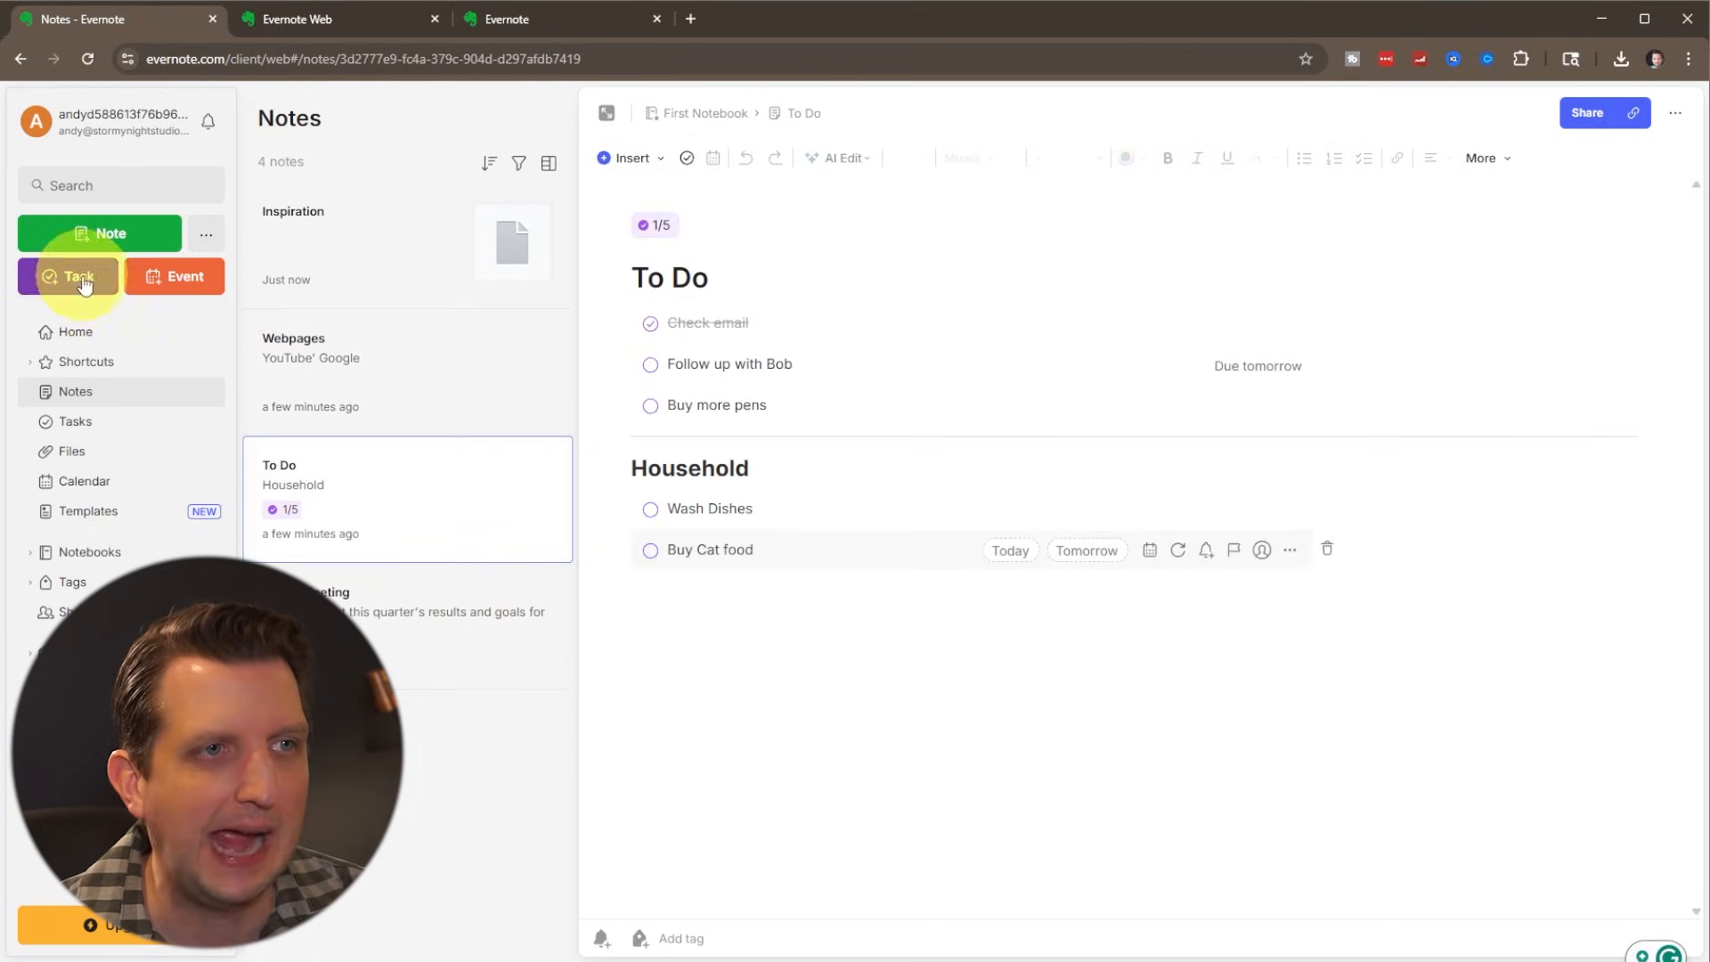
- Start a 'Balancing the Budget' task described 'Review the expenses and revenue for the month.' and make it repeat
click(71, 276)
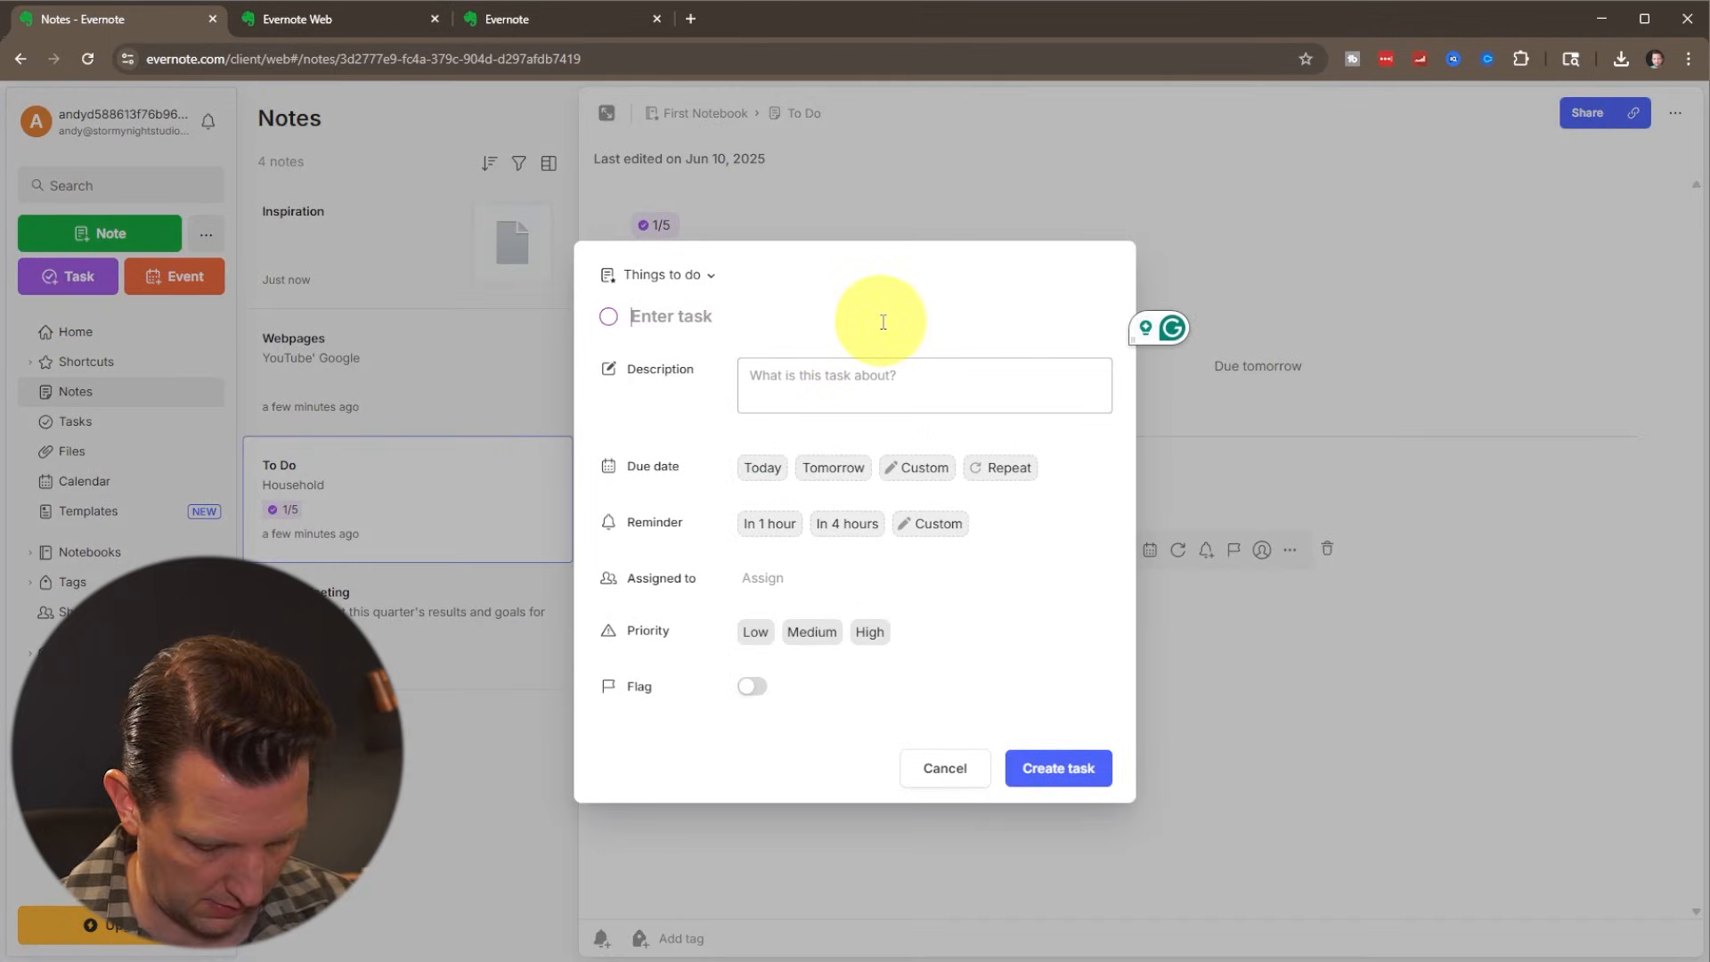
text(Review the expenses and revenue for the month.)
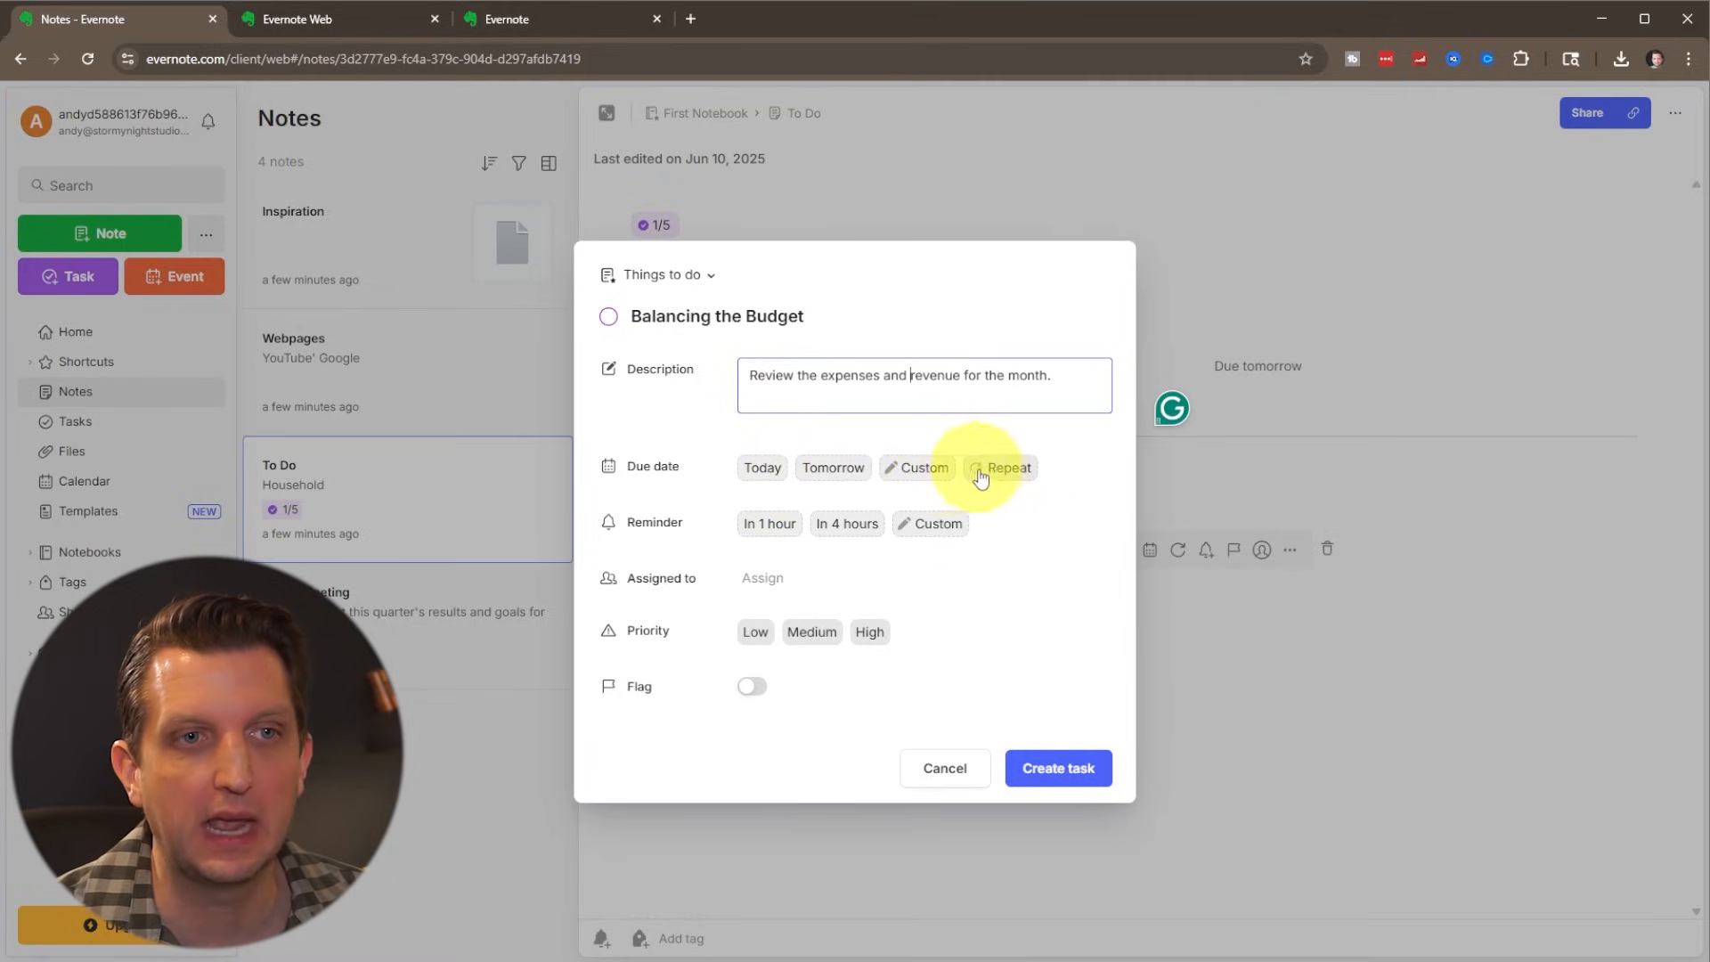
click(1008, 467)
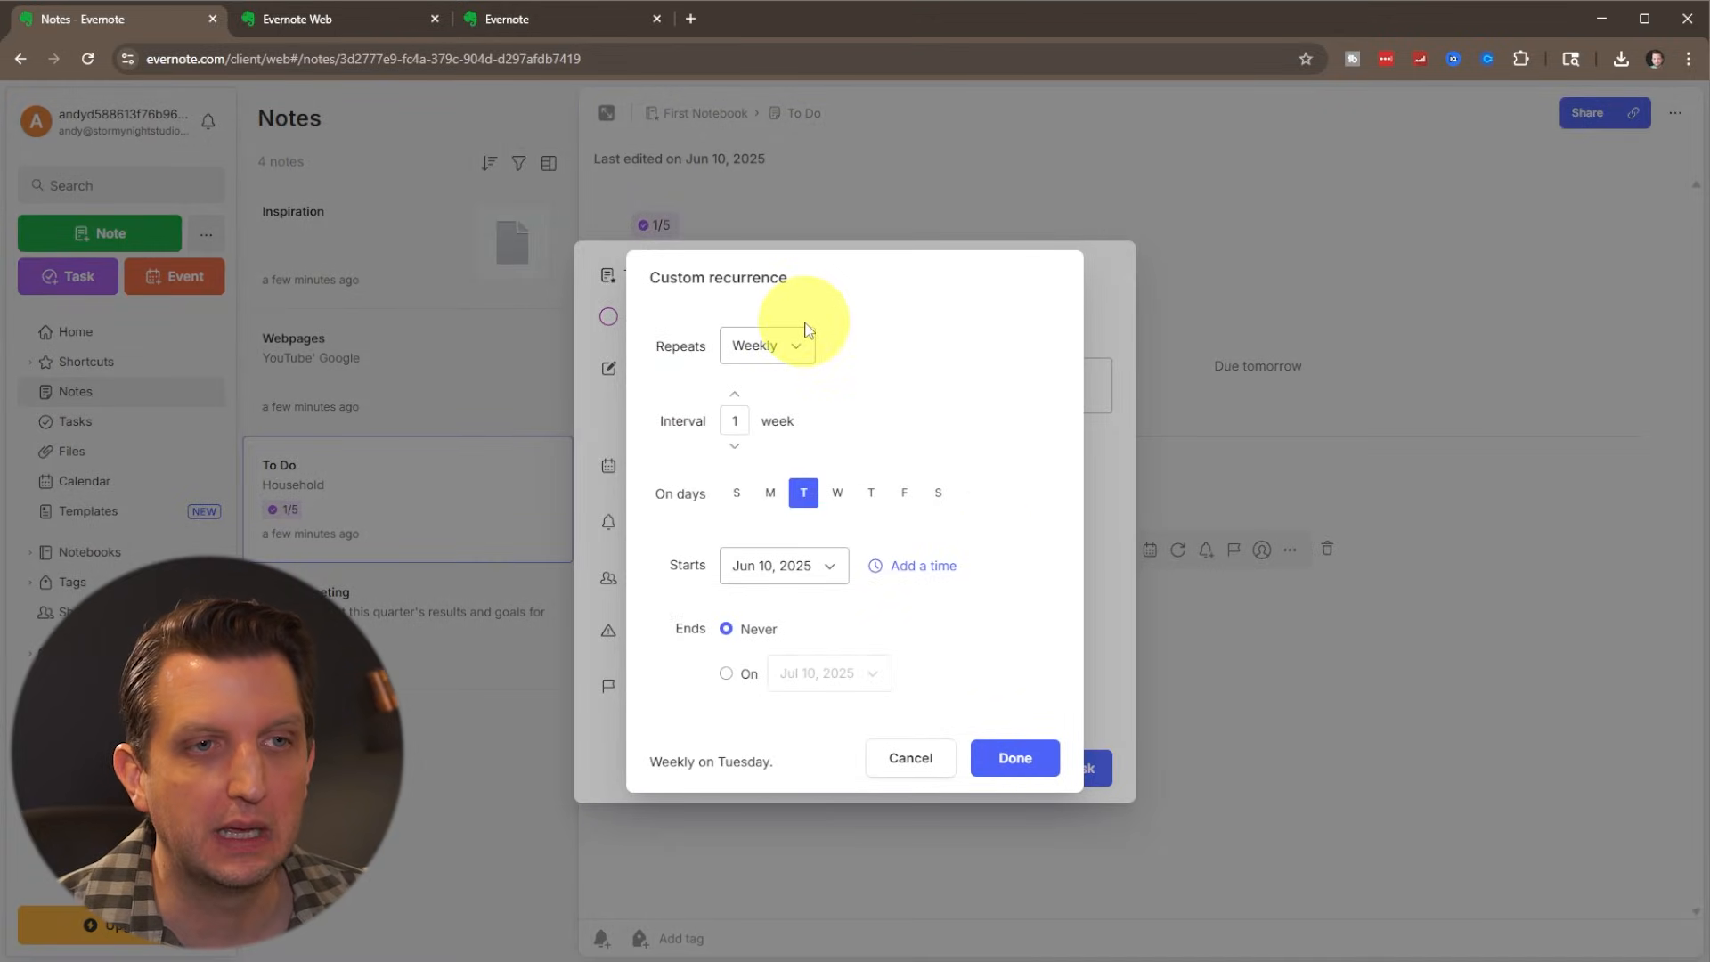
click(766, 345)
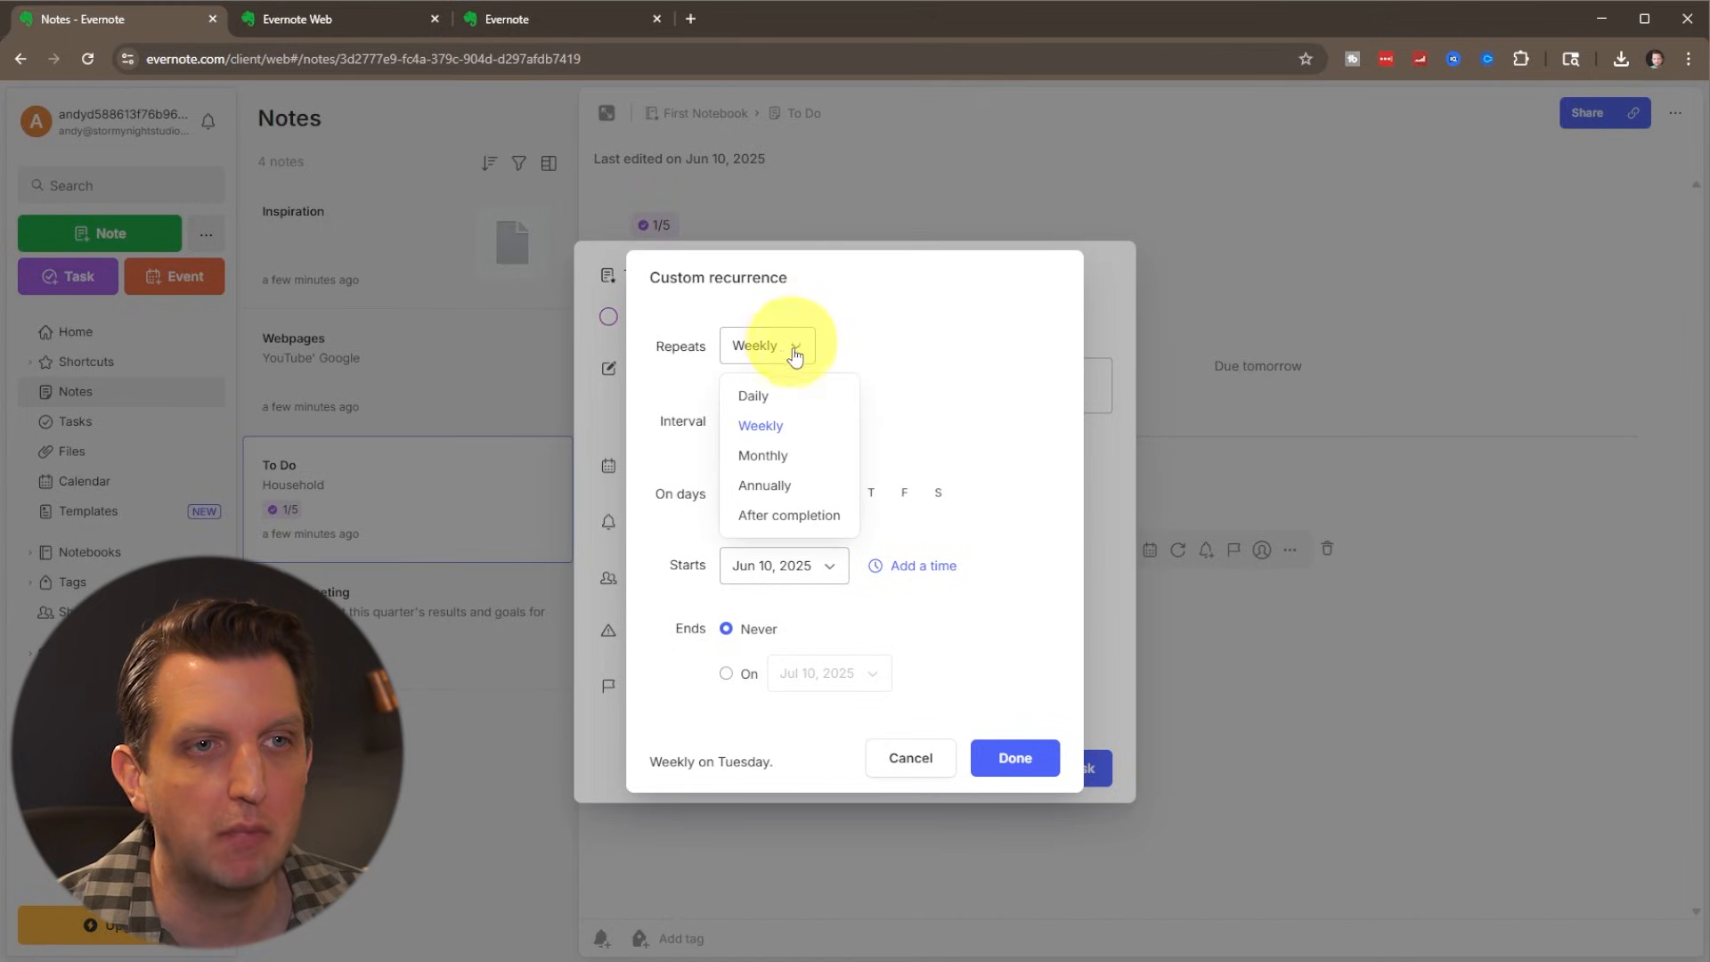
click(760, 454)
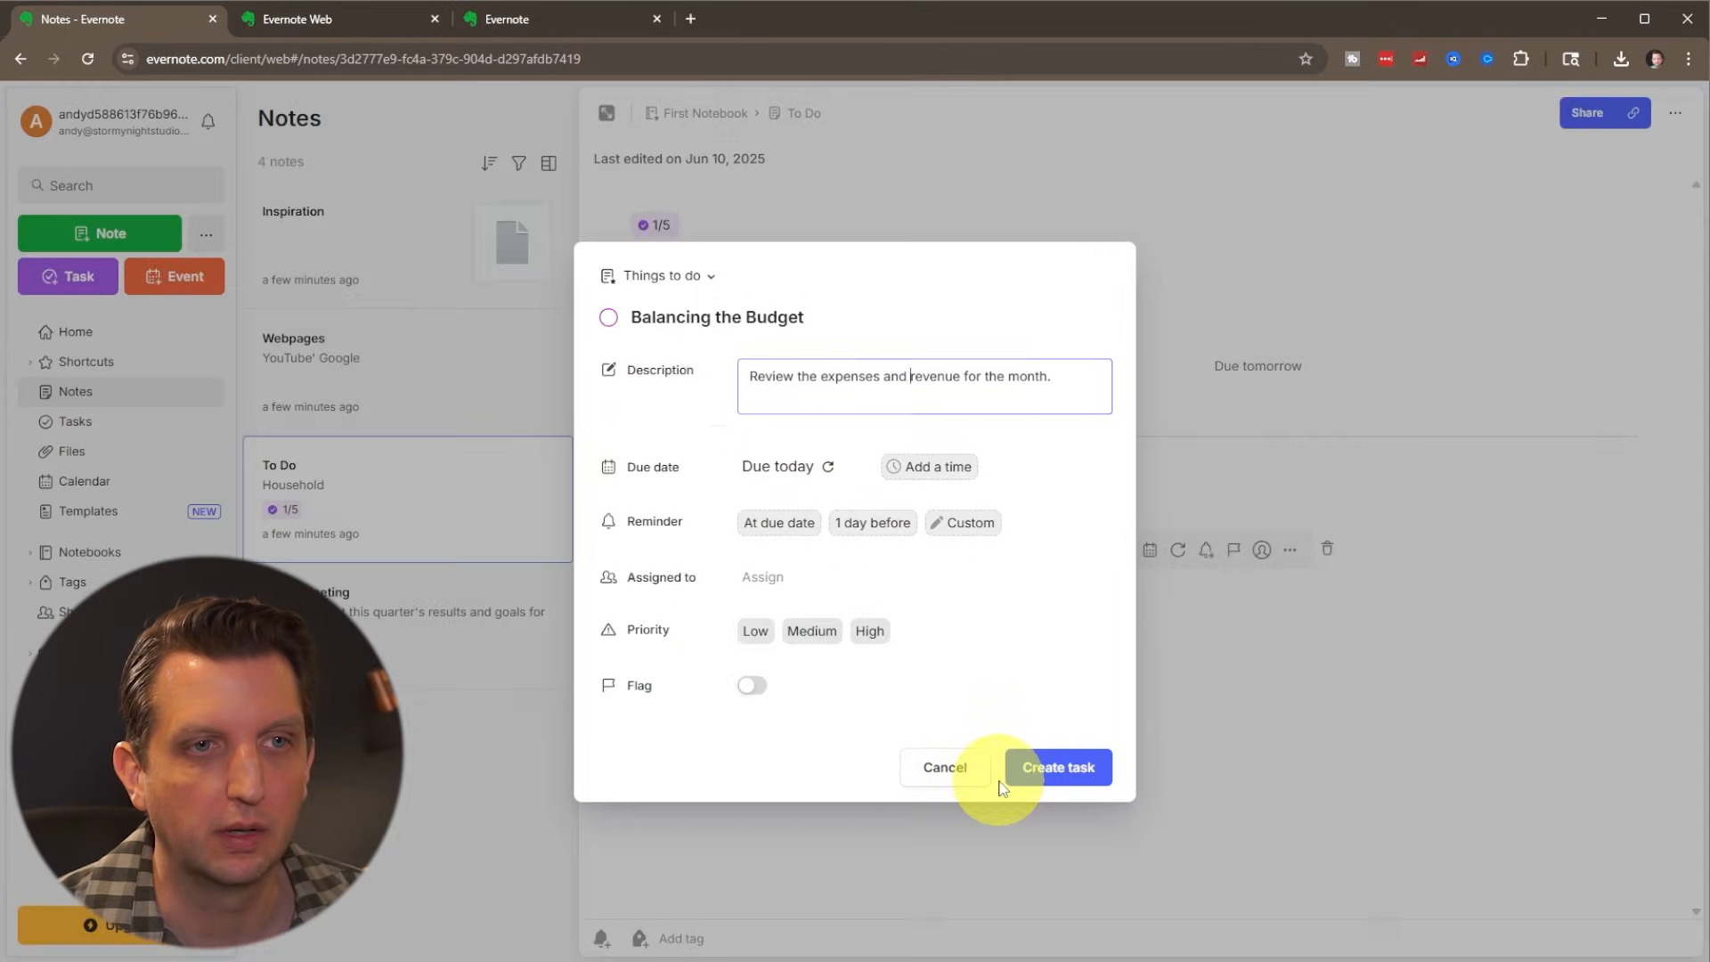
mouse_move(834, 236)
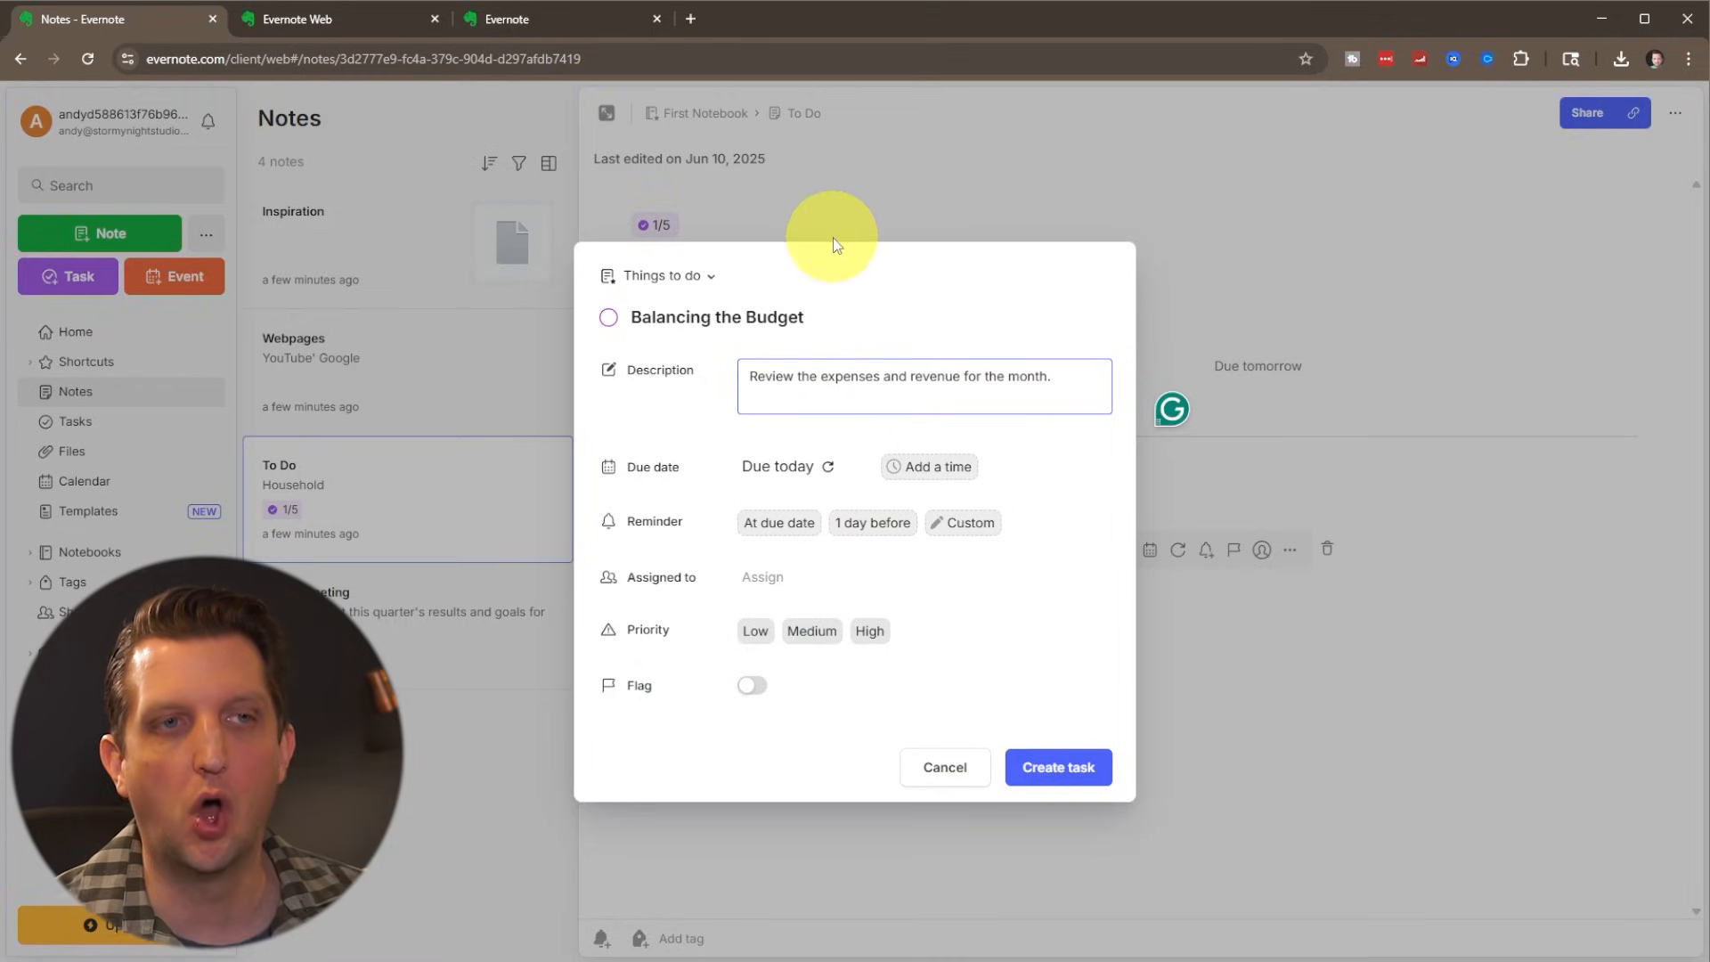
mouse_move(1085, 488)
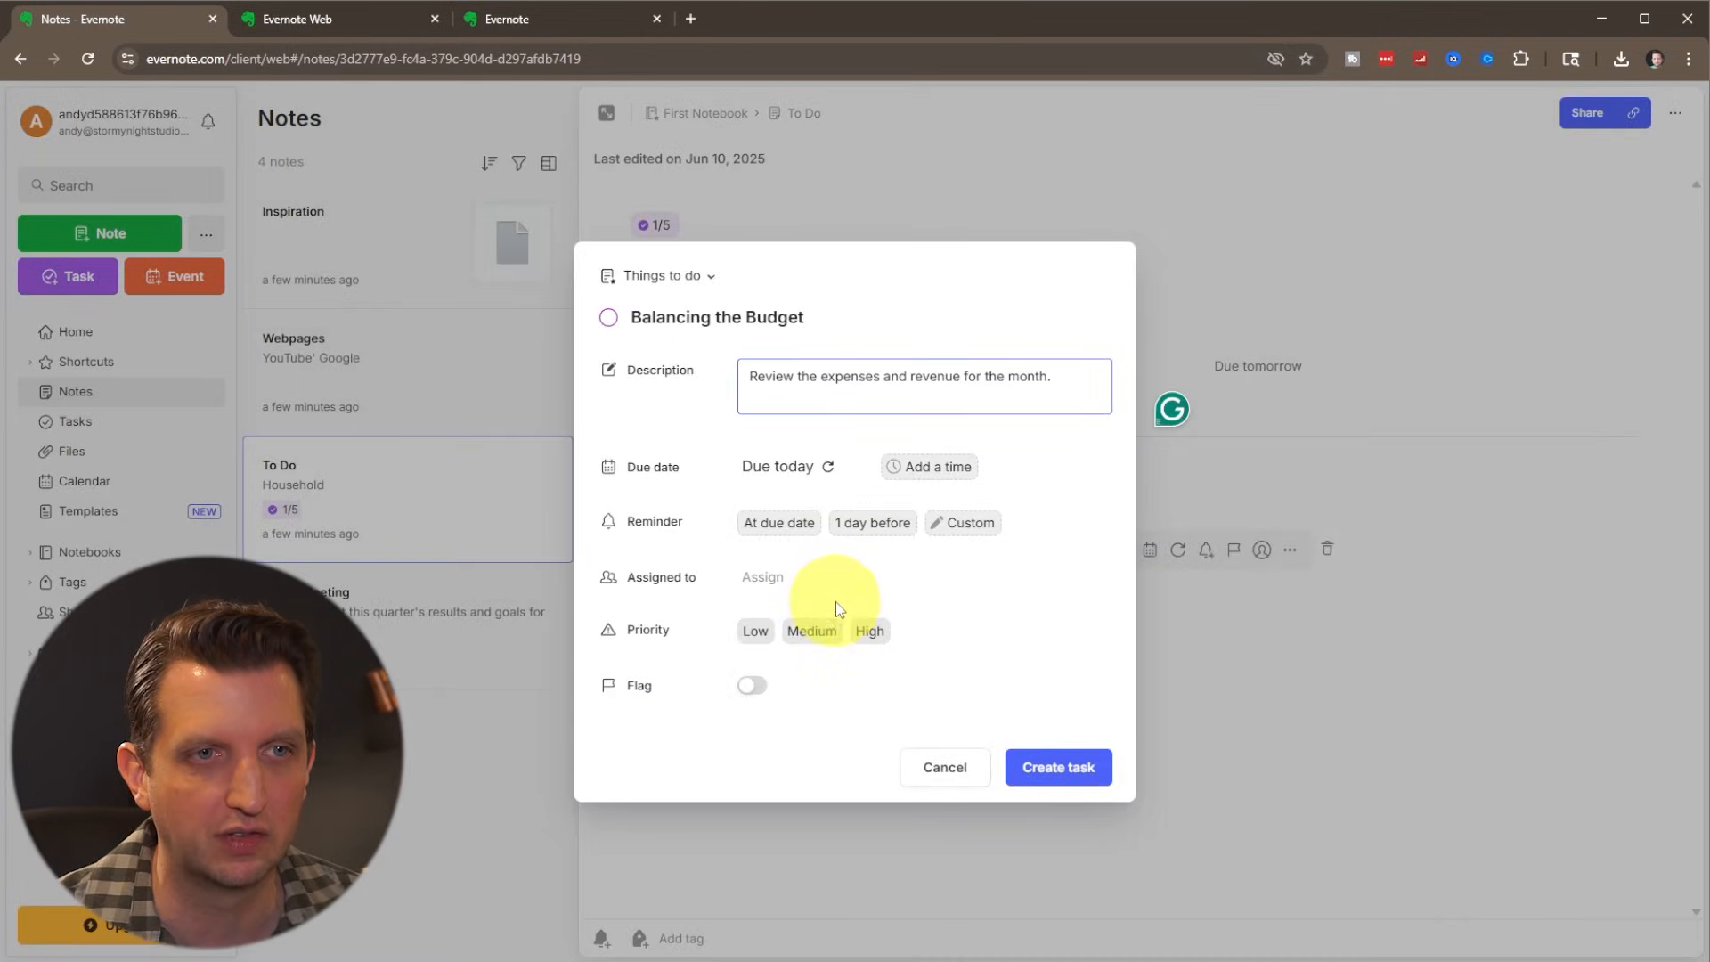
- Give the task Medium priority and create it
click(812, 630)
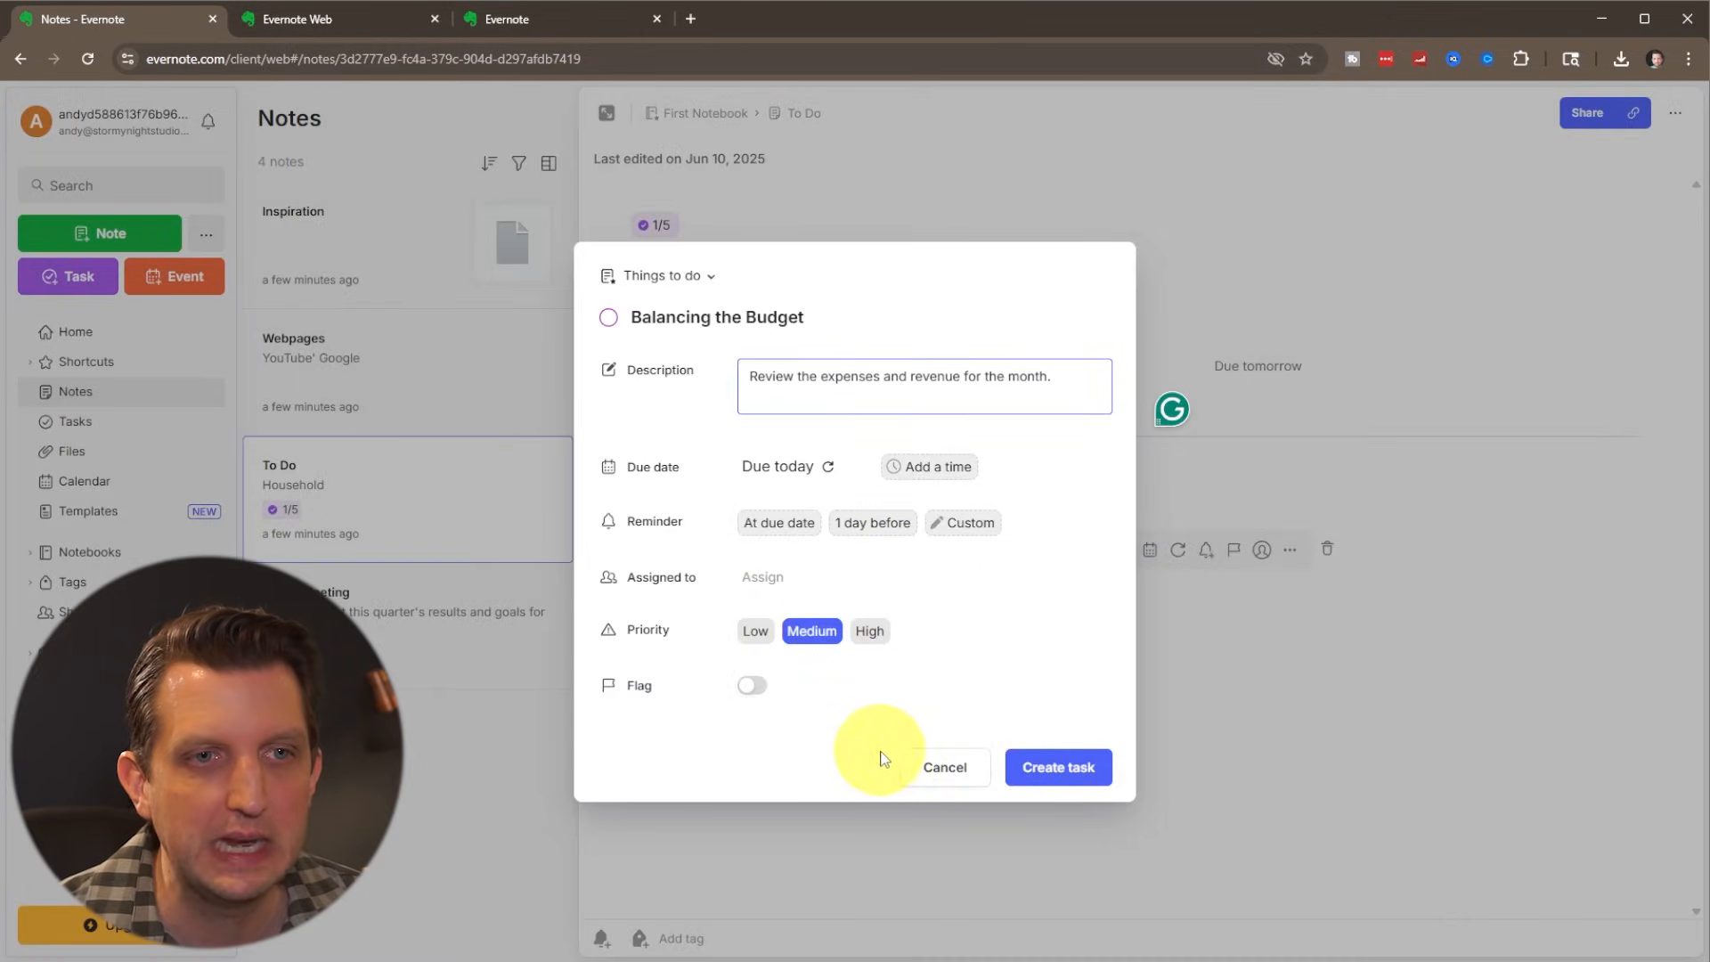
click(1056, 766)
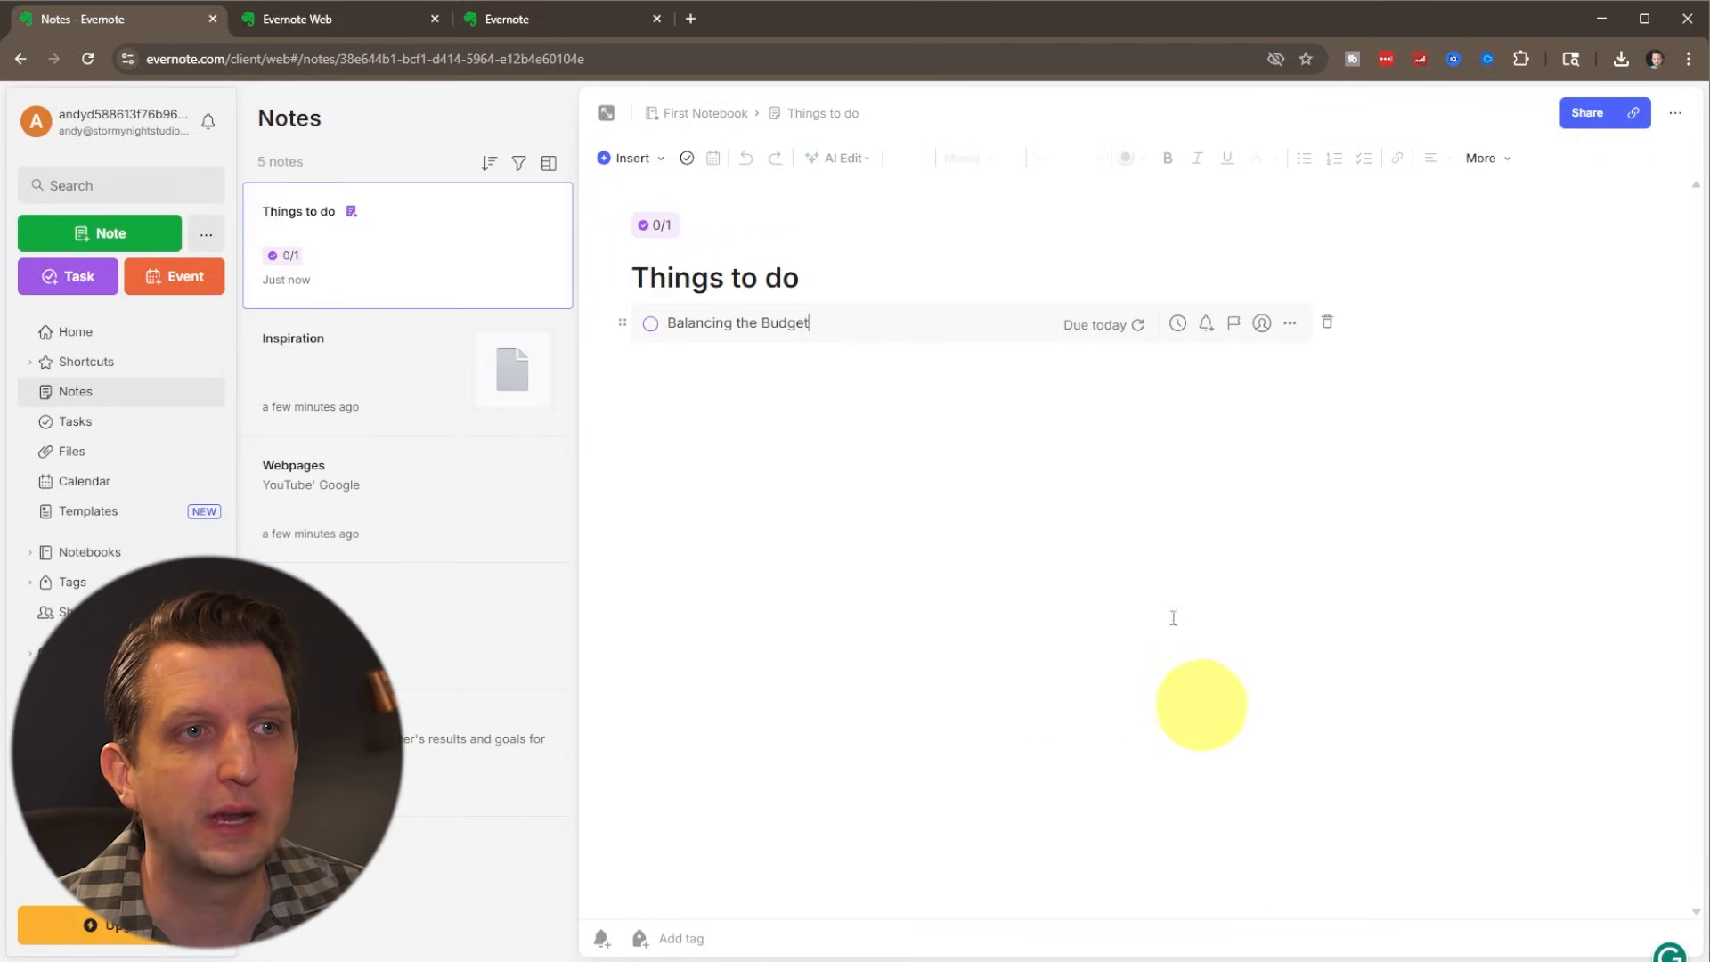
mouse_move(803, 221)
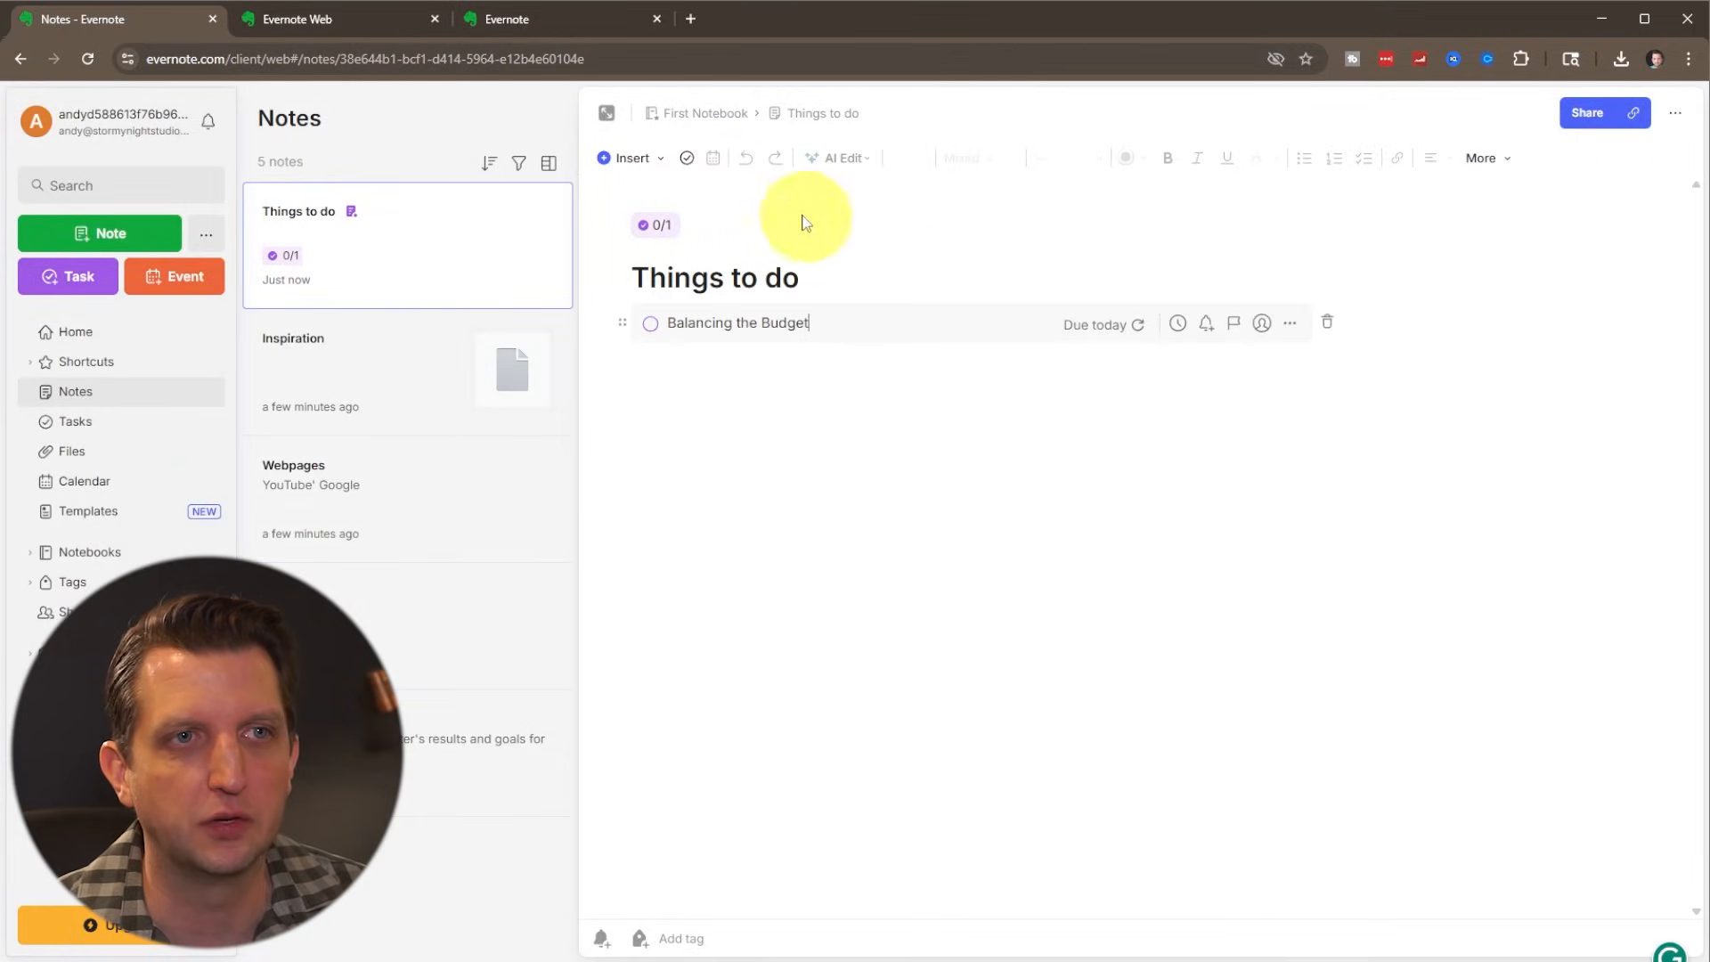
mouse_move(1135, 368)
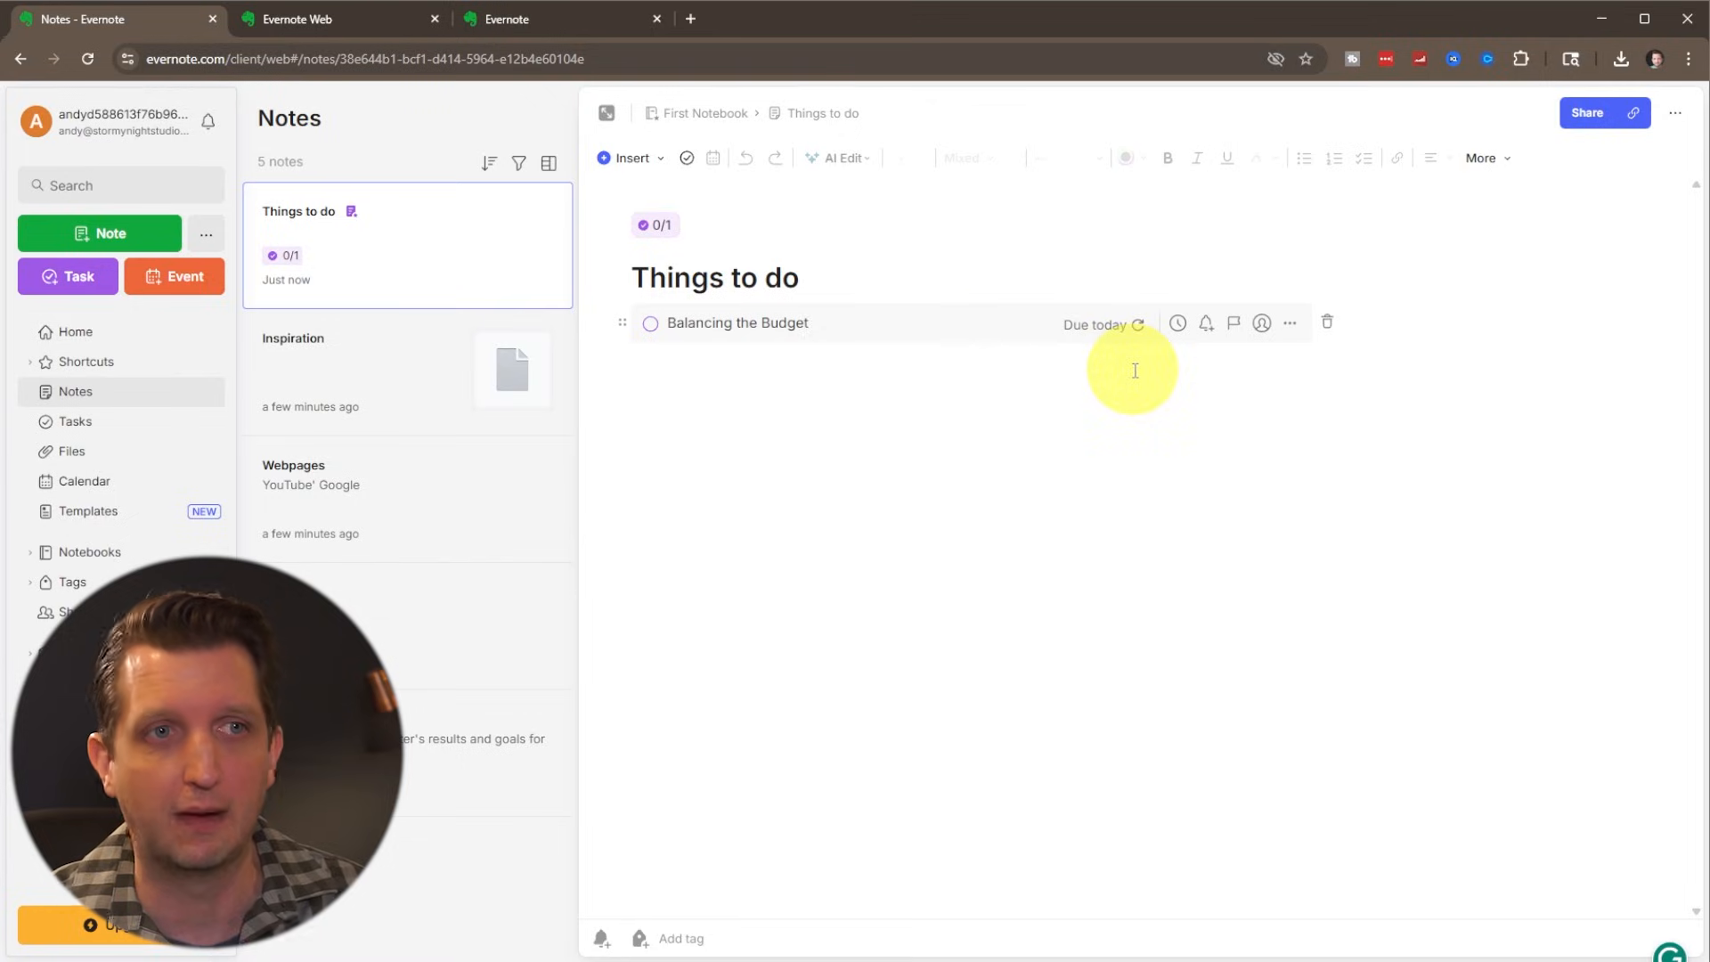
mouse_move(649, 342)
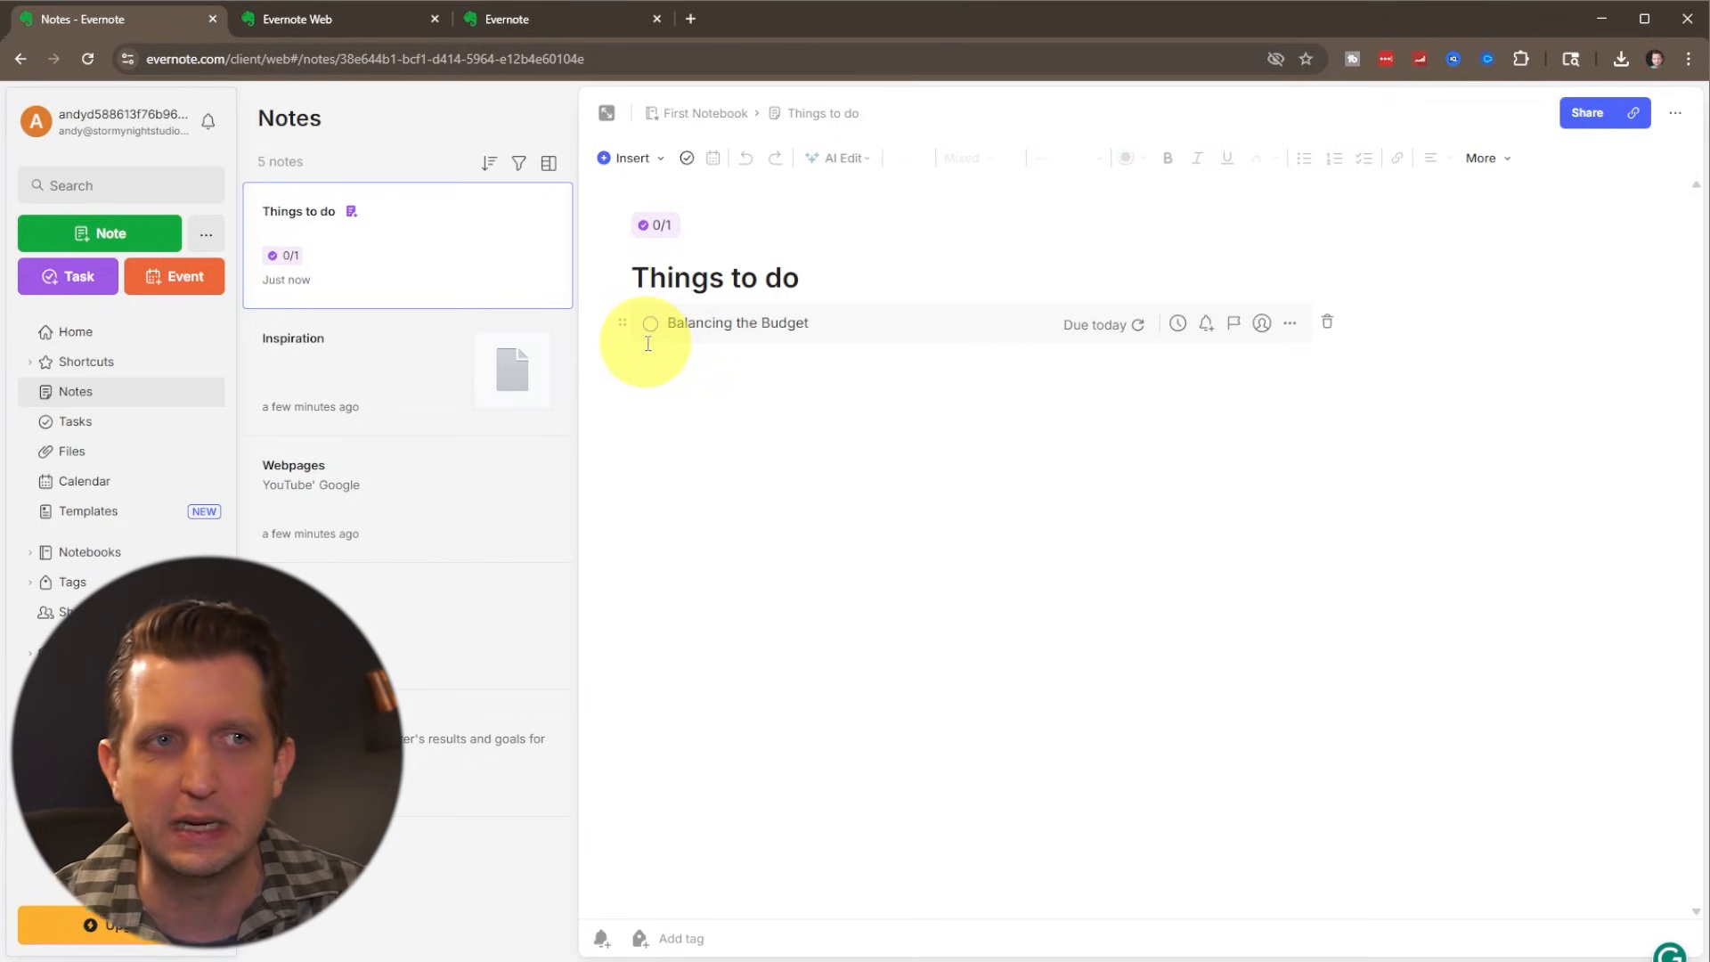
- Set the Balancing the Budget task in 'Things to do' as due today
click(807, 322)
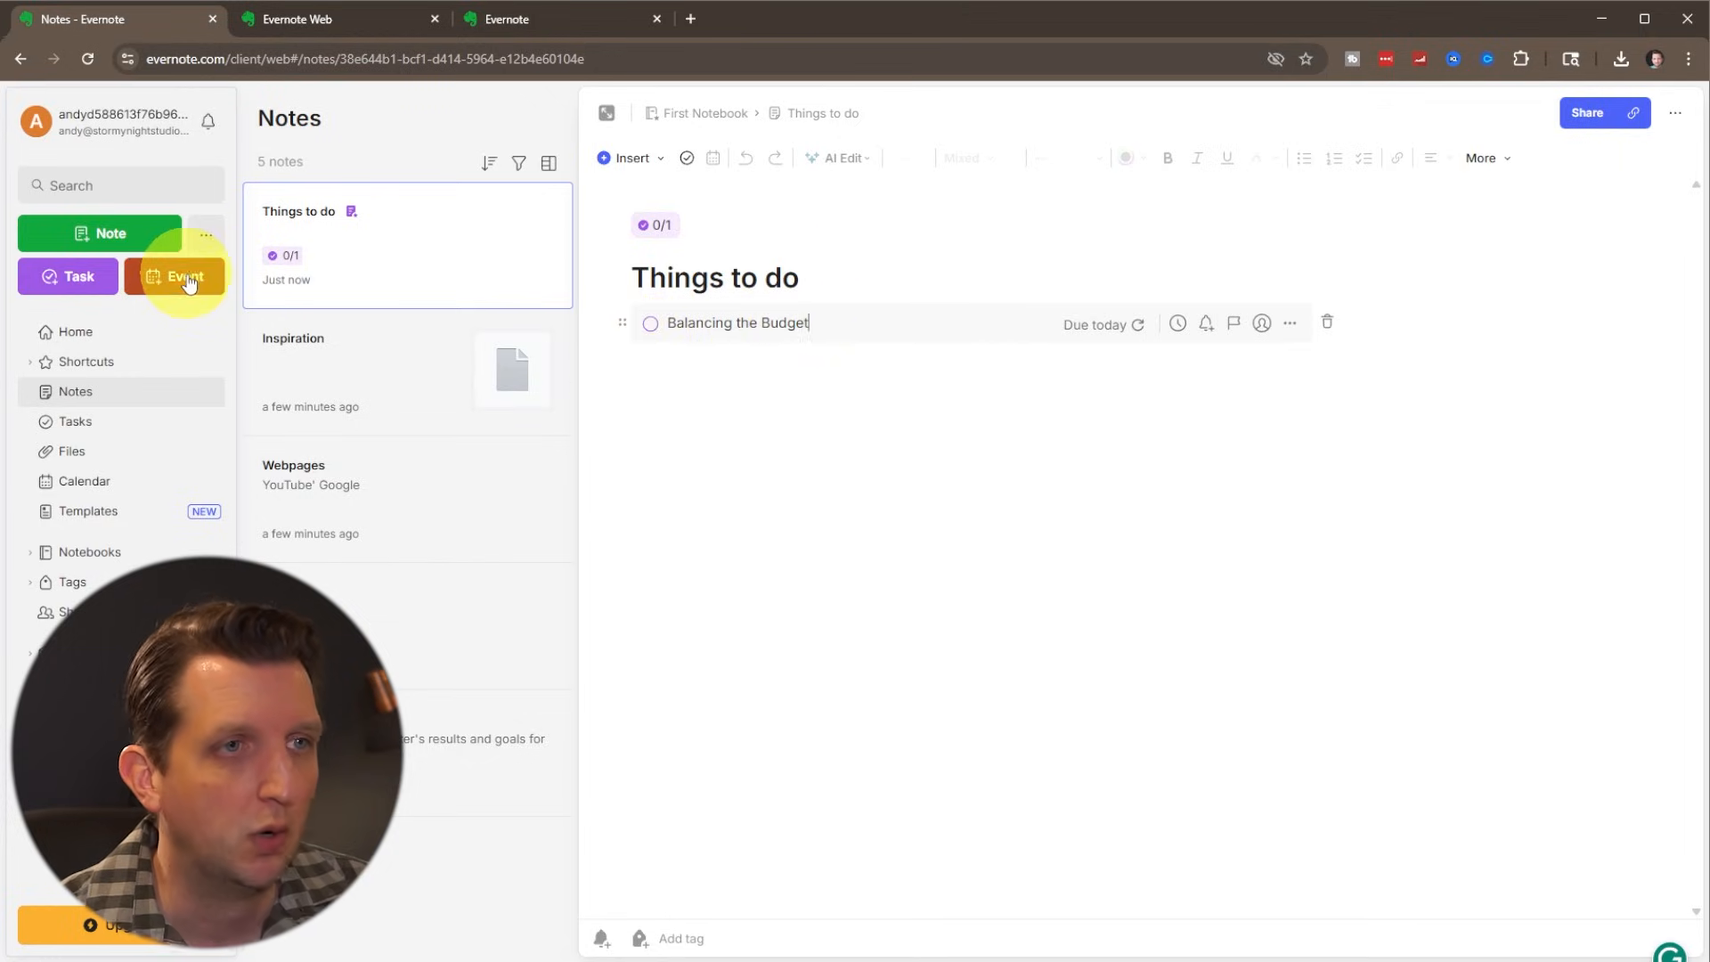
- Create a 'Team Meeting' event starting at 2:00 PM and save it
click(184, 276)
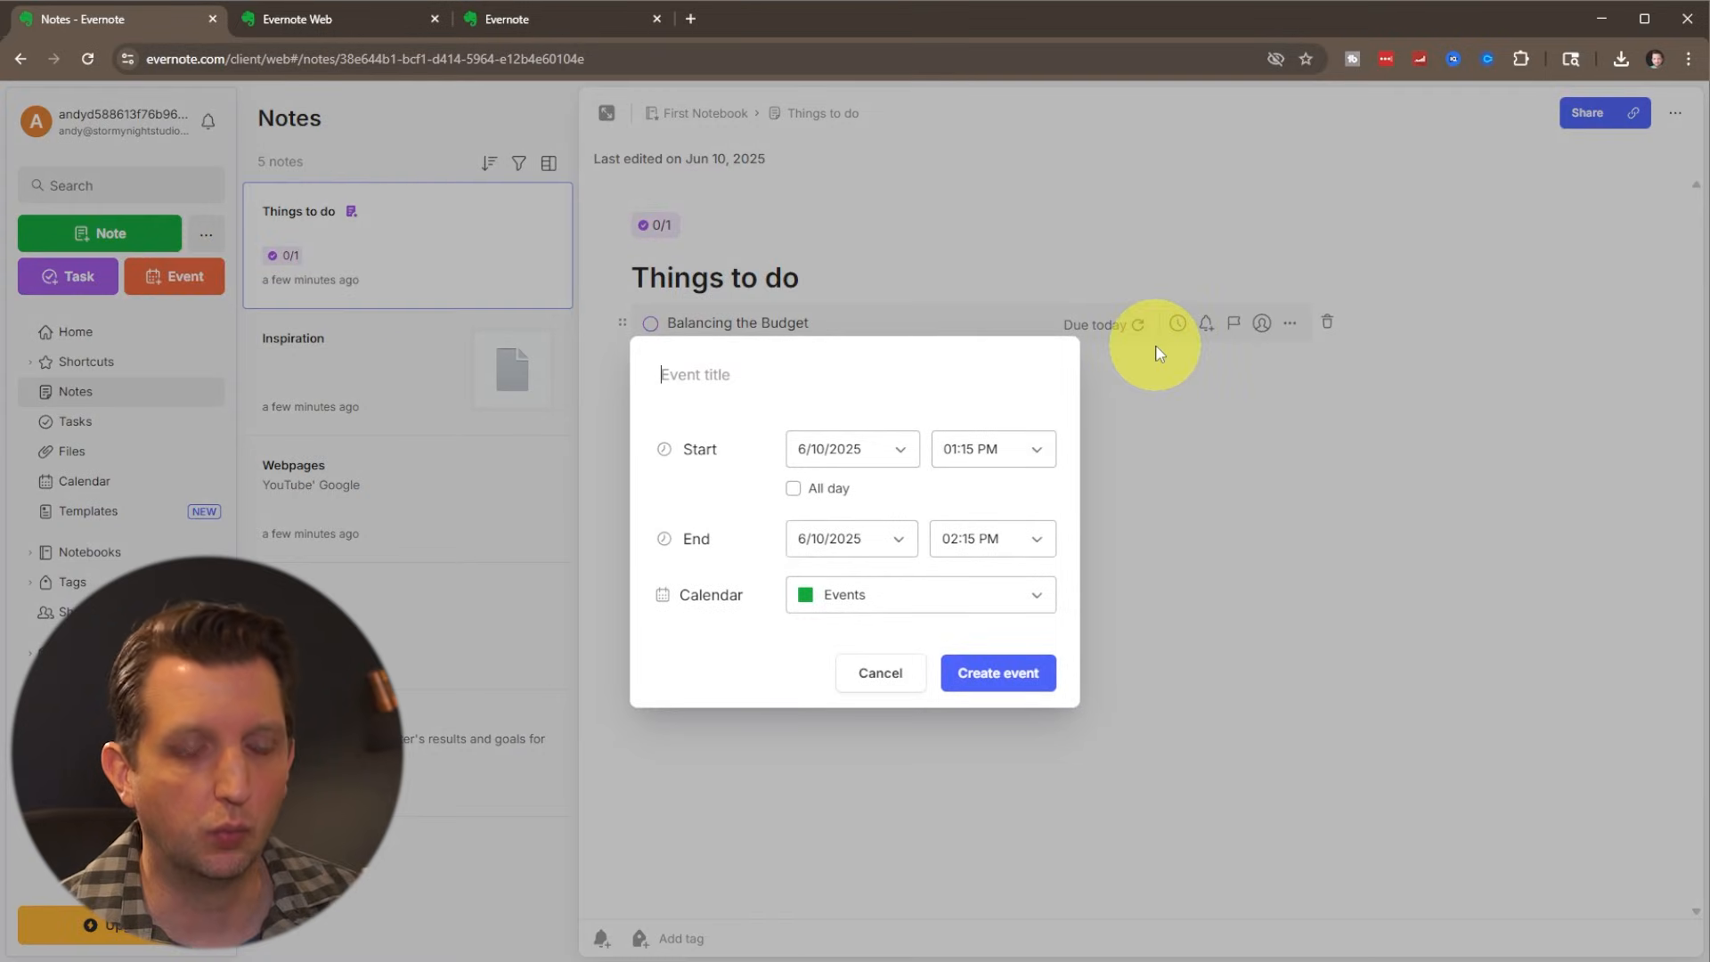
text(Team Meeting)
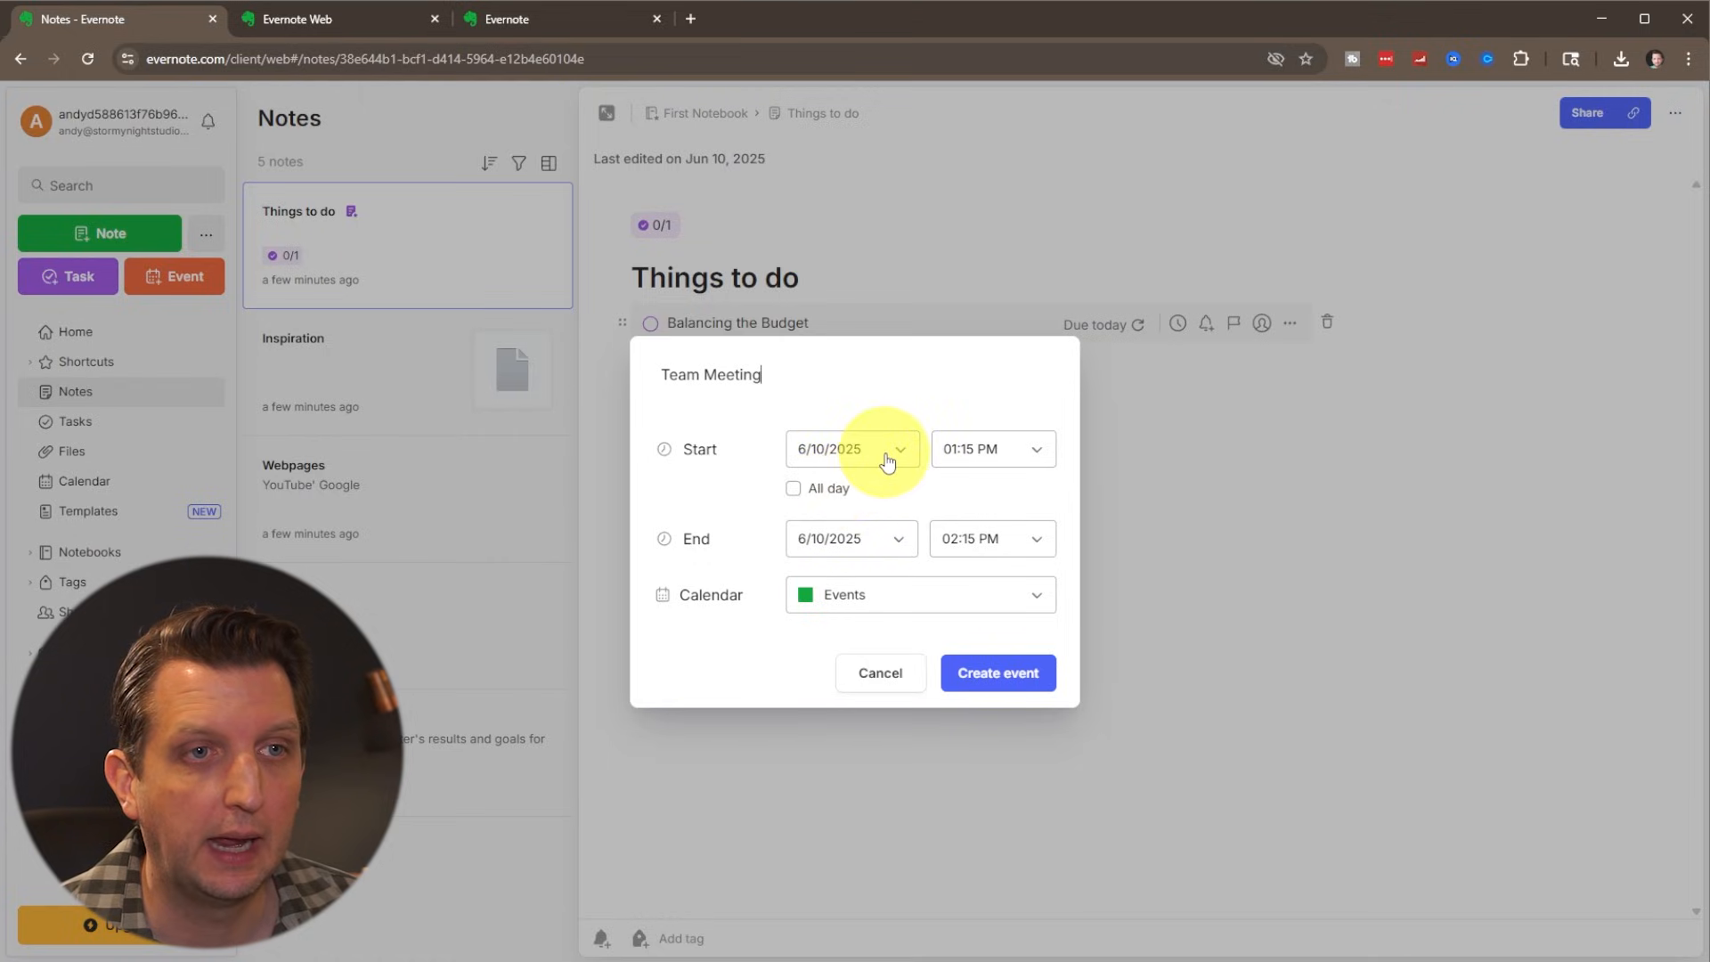
click(988, 449)
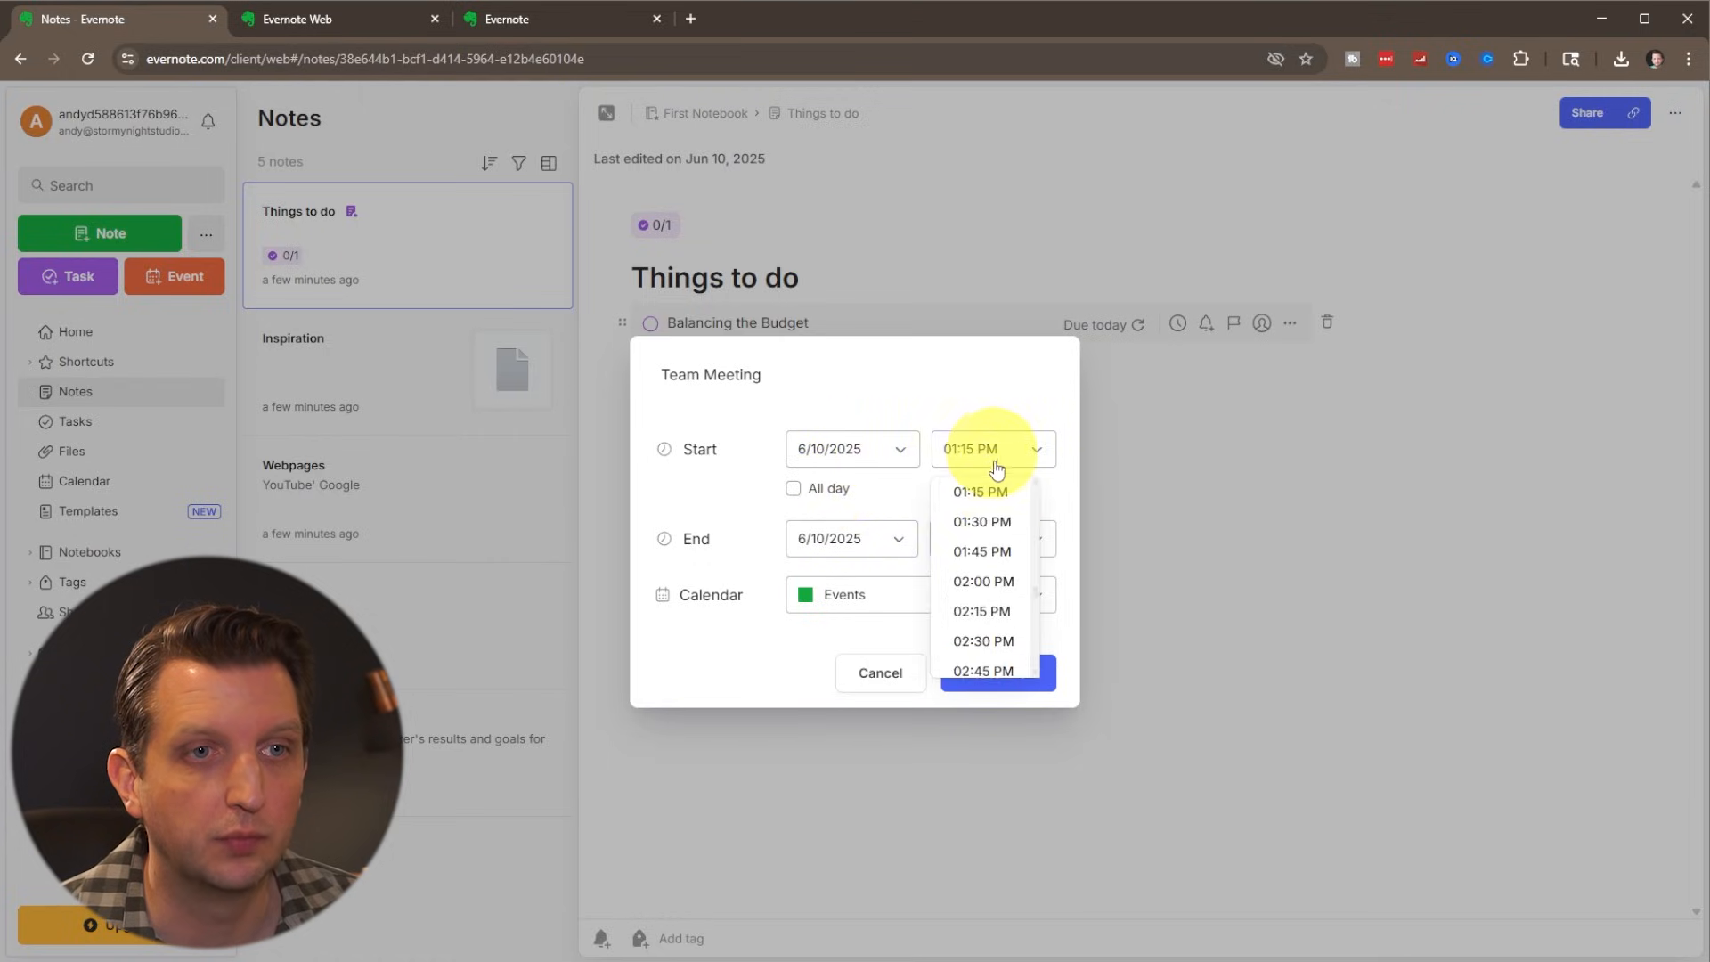
click(983, 581)
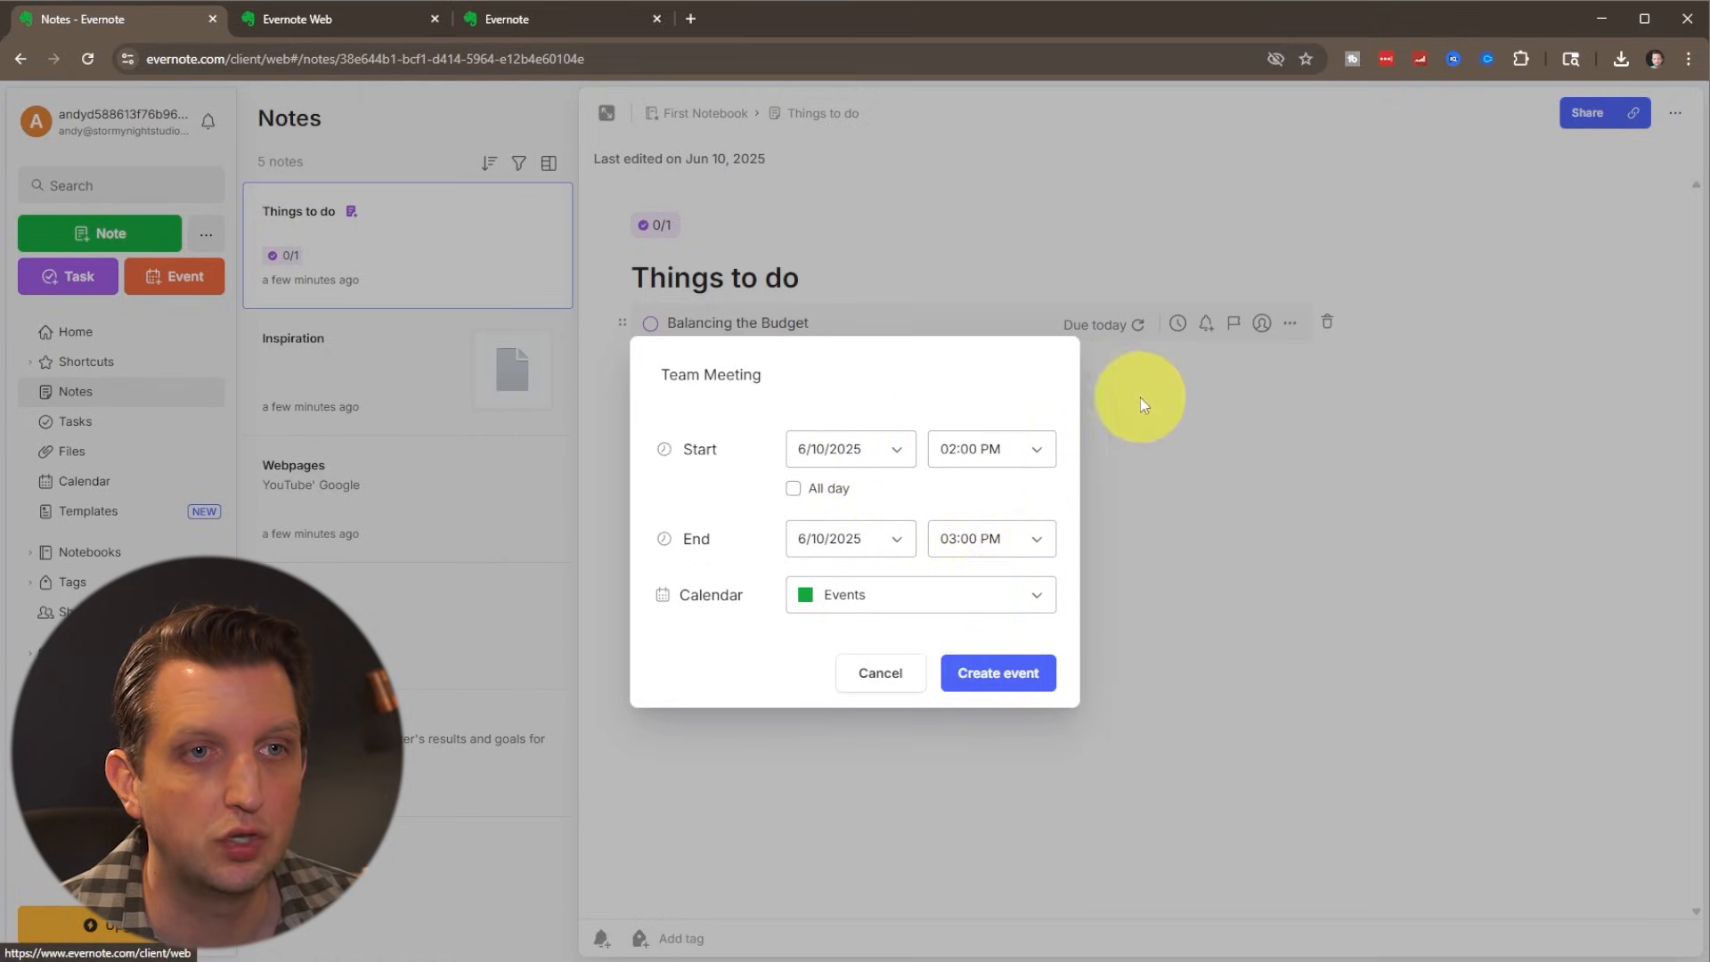
mouse_move(976, 538)
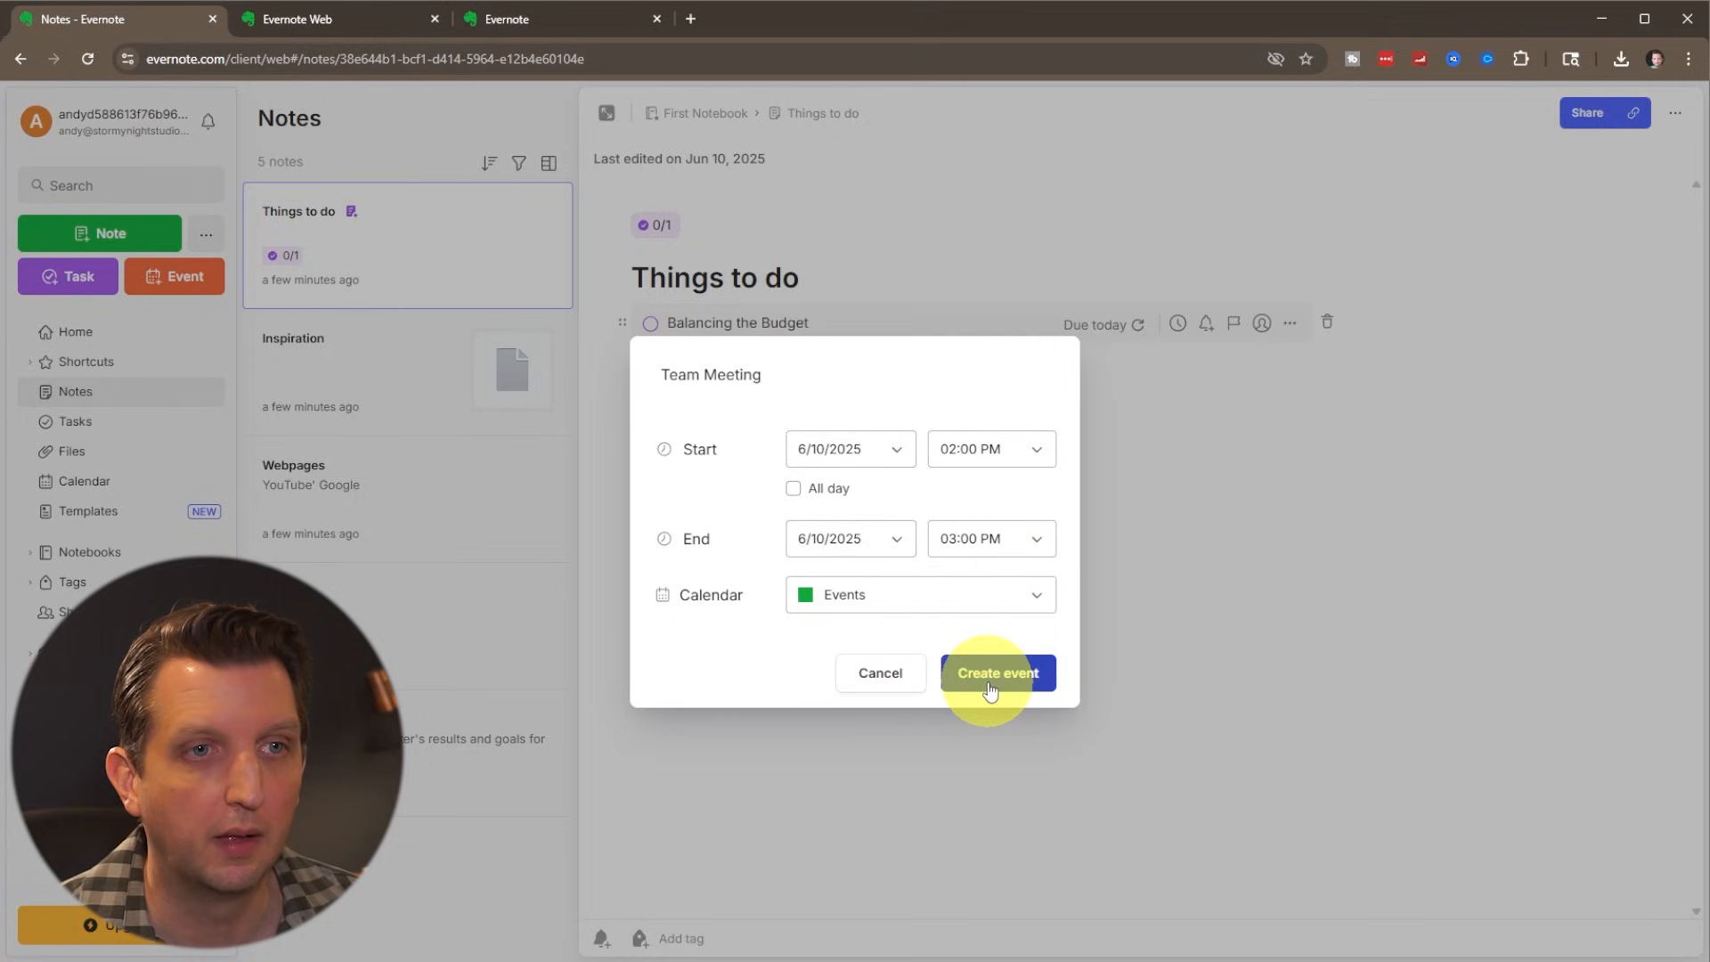
click(995, 673)
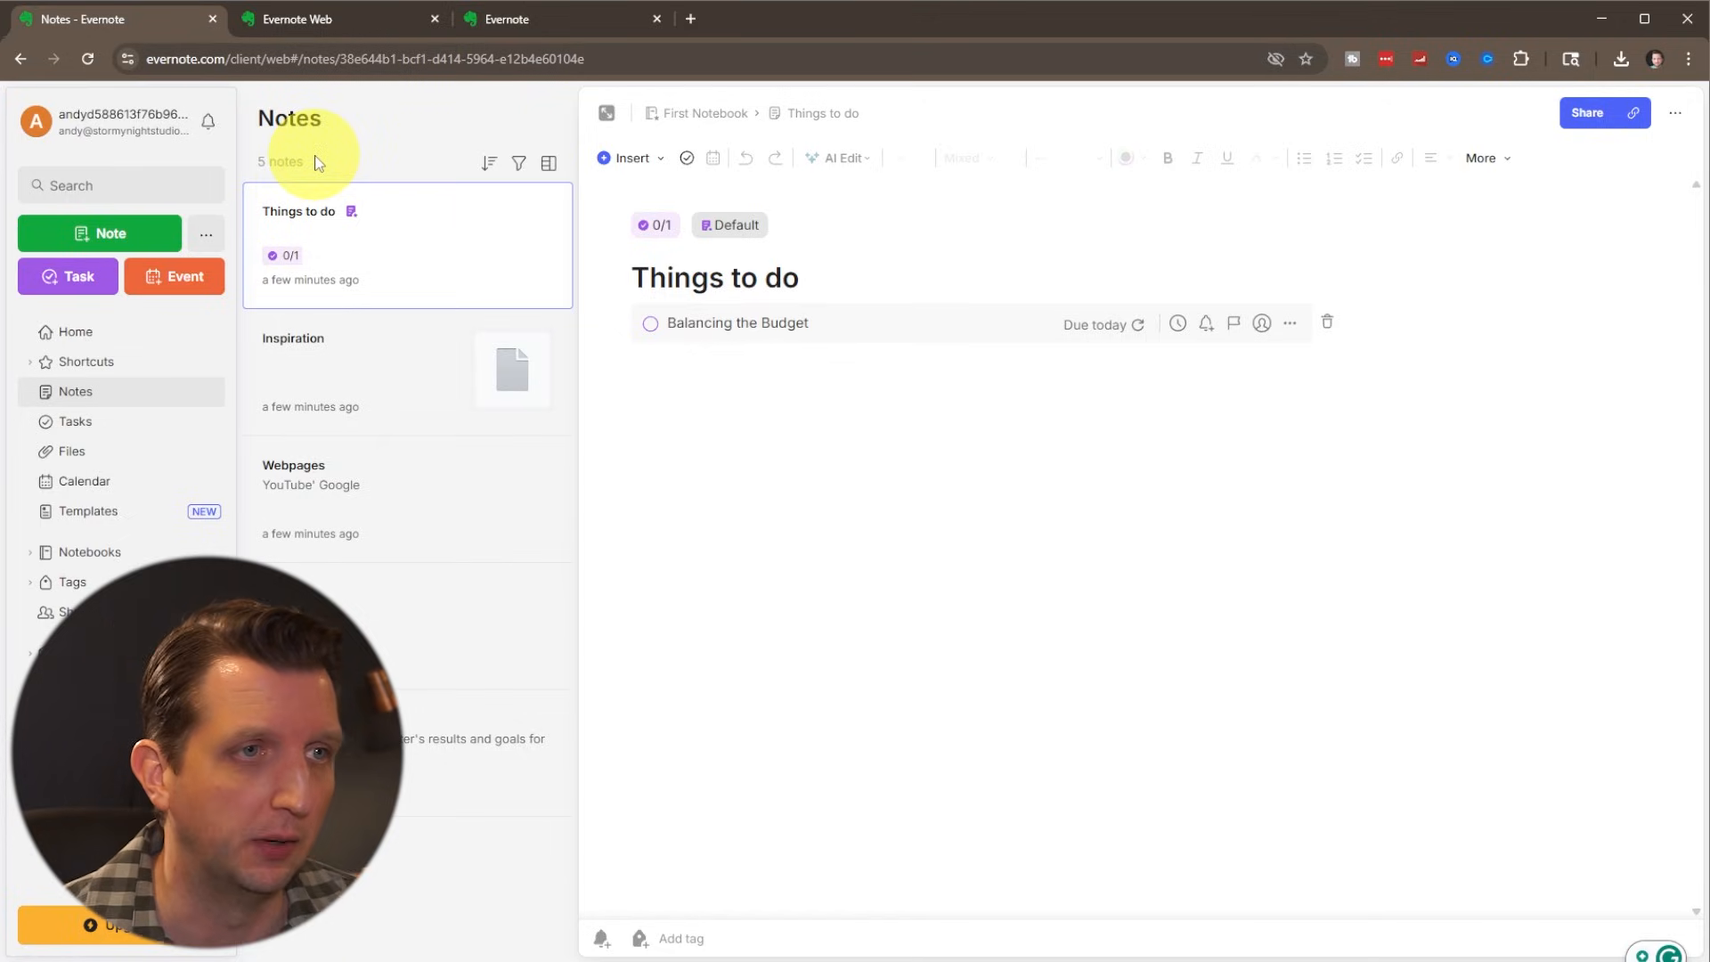
mouse_move(214, 322)
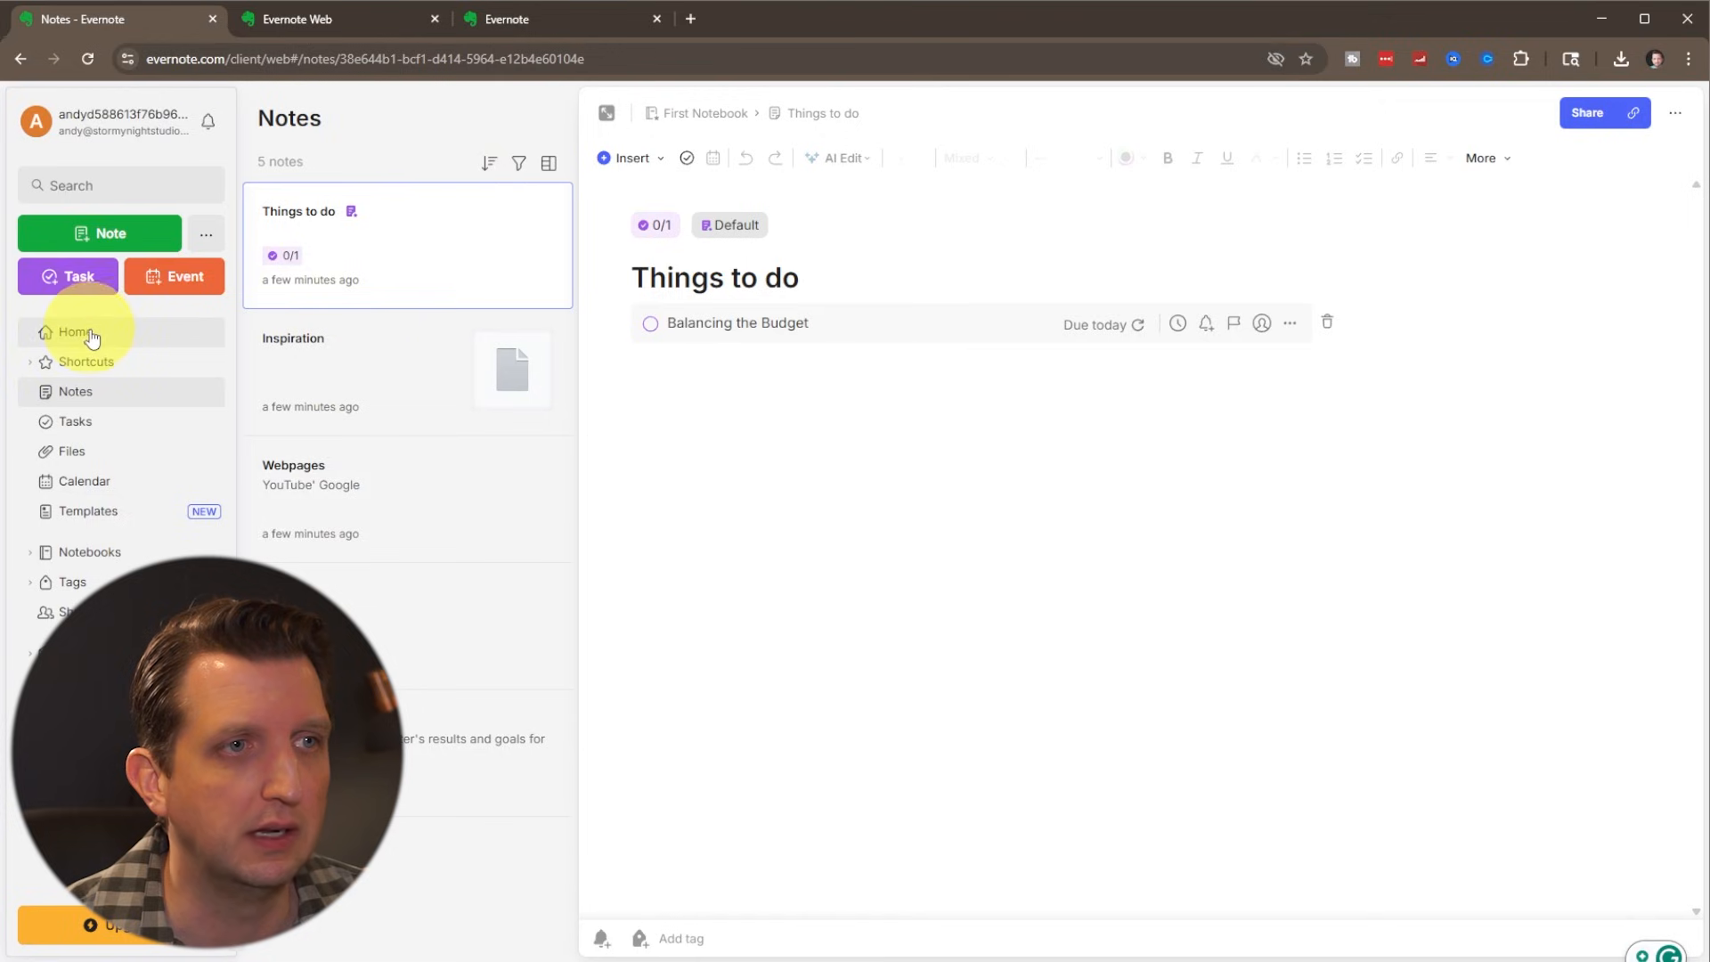
- Write "Be present everyday" in the Home page Scratch Pad
click(75, 333)
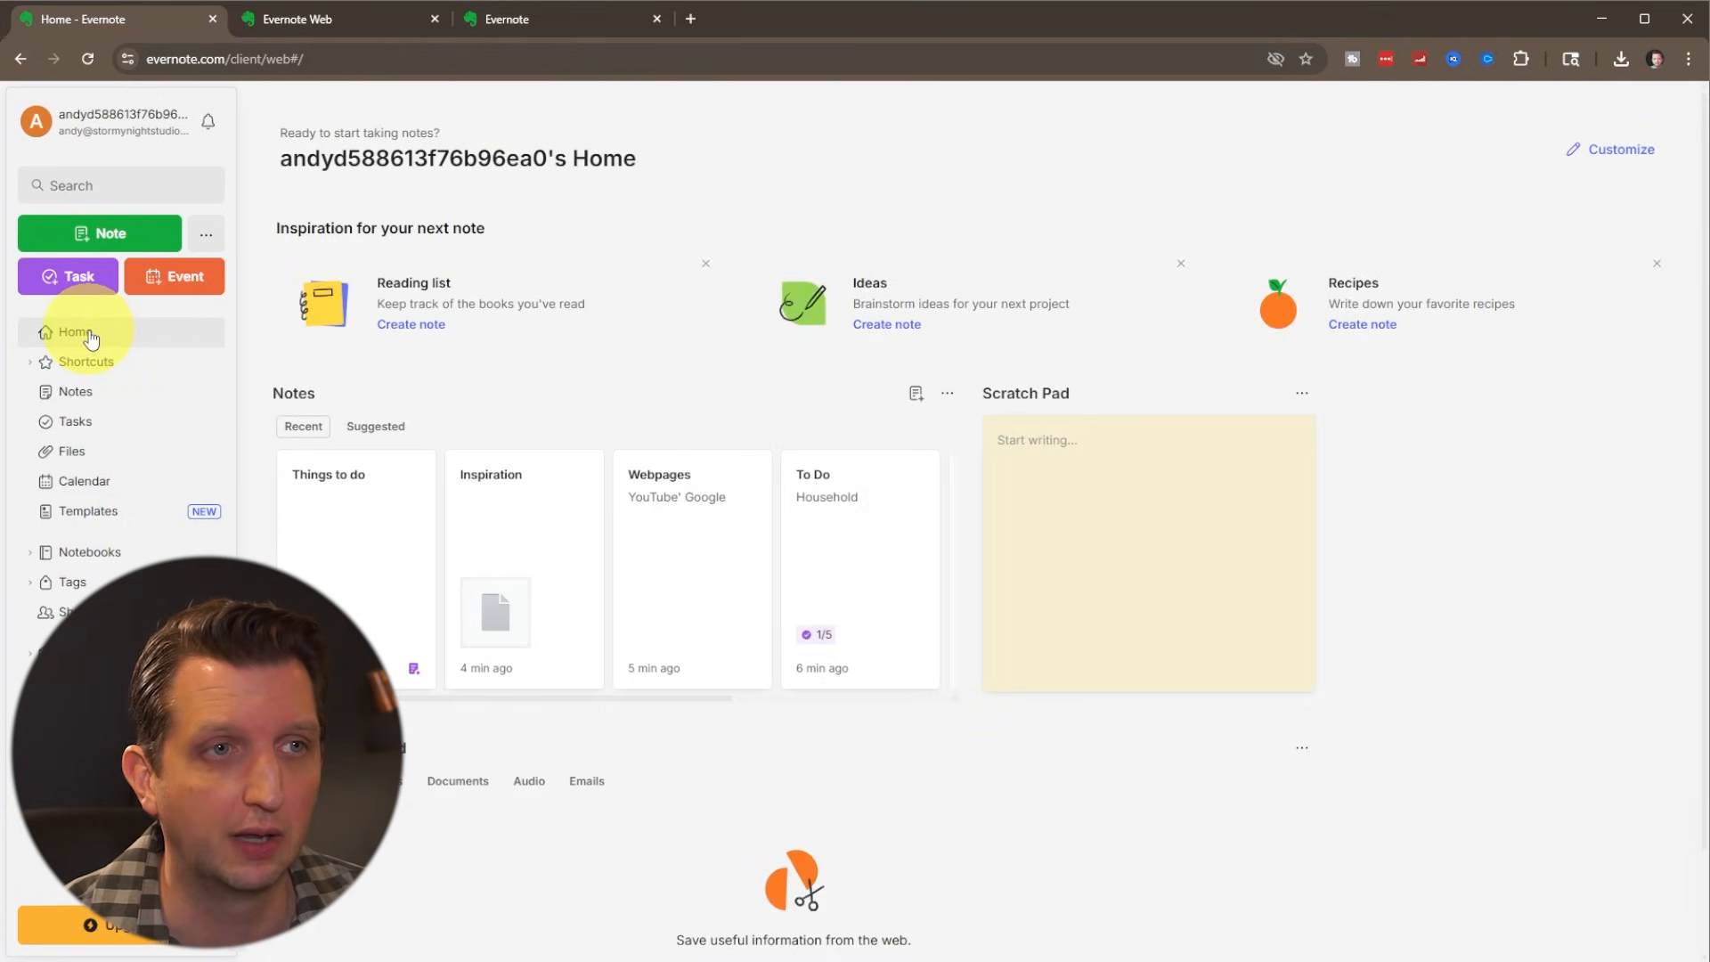
mouse_move(289, 386)
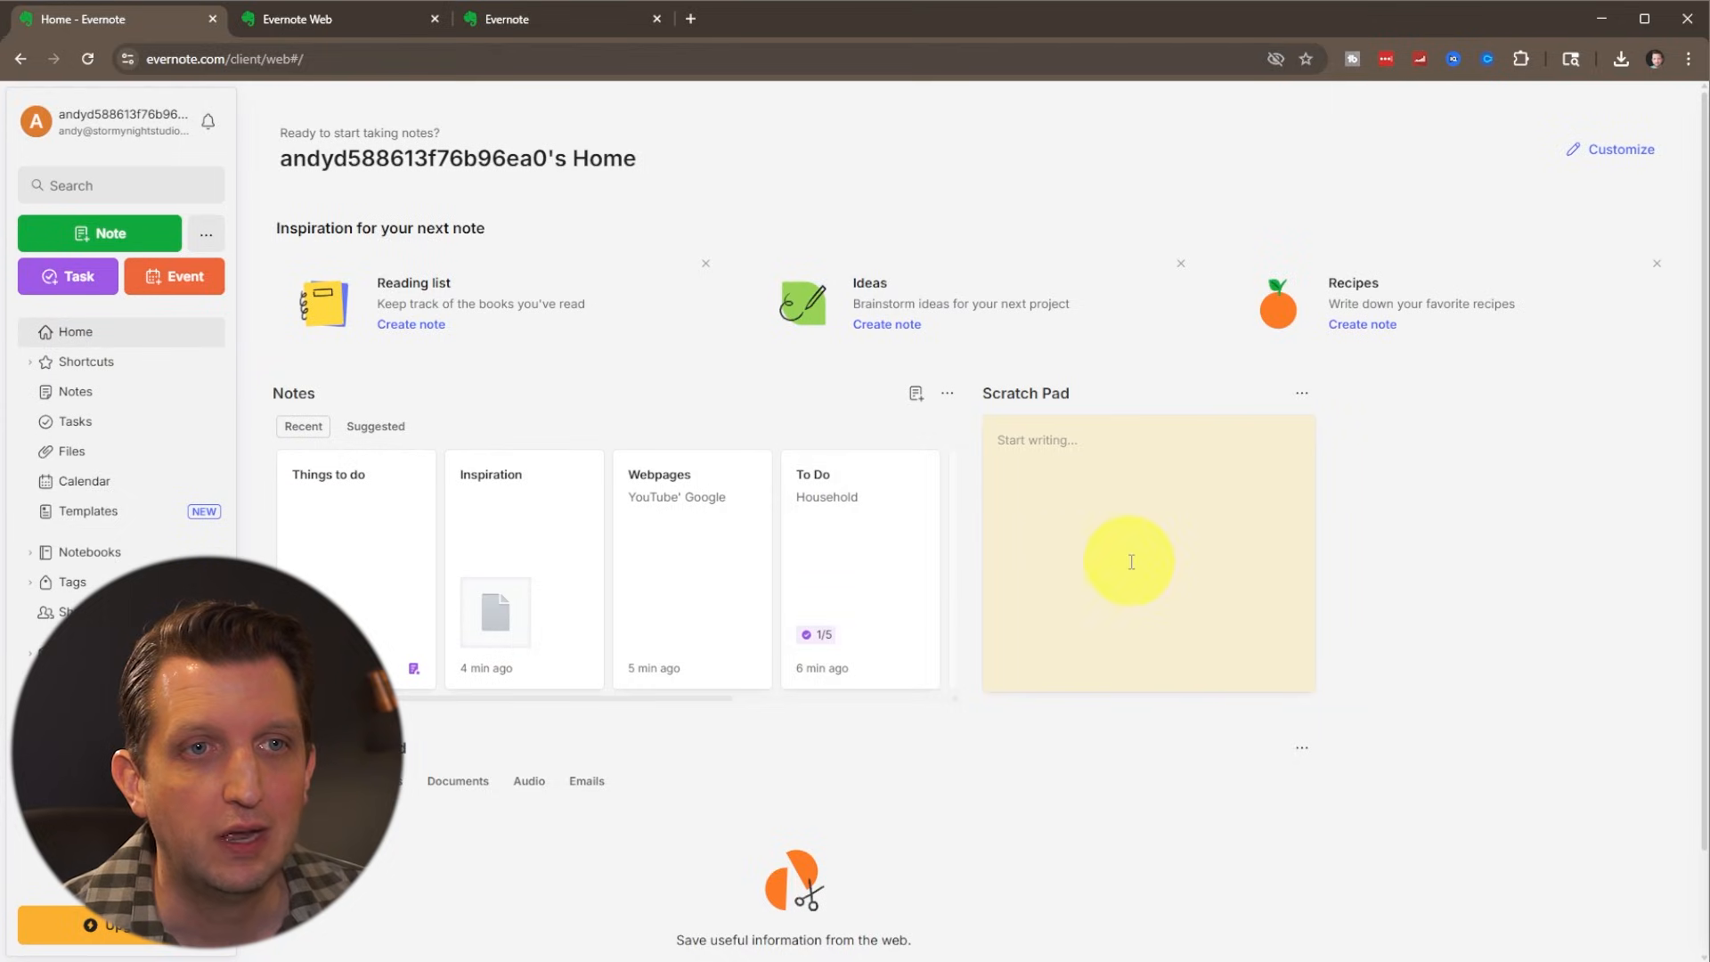
text(Be present everyday)
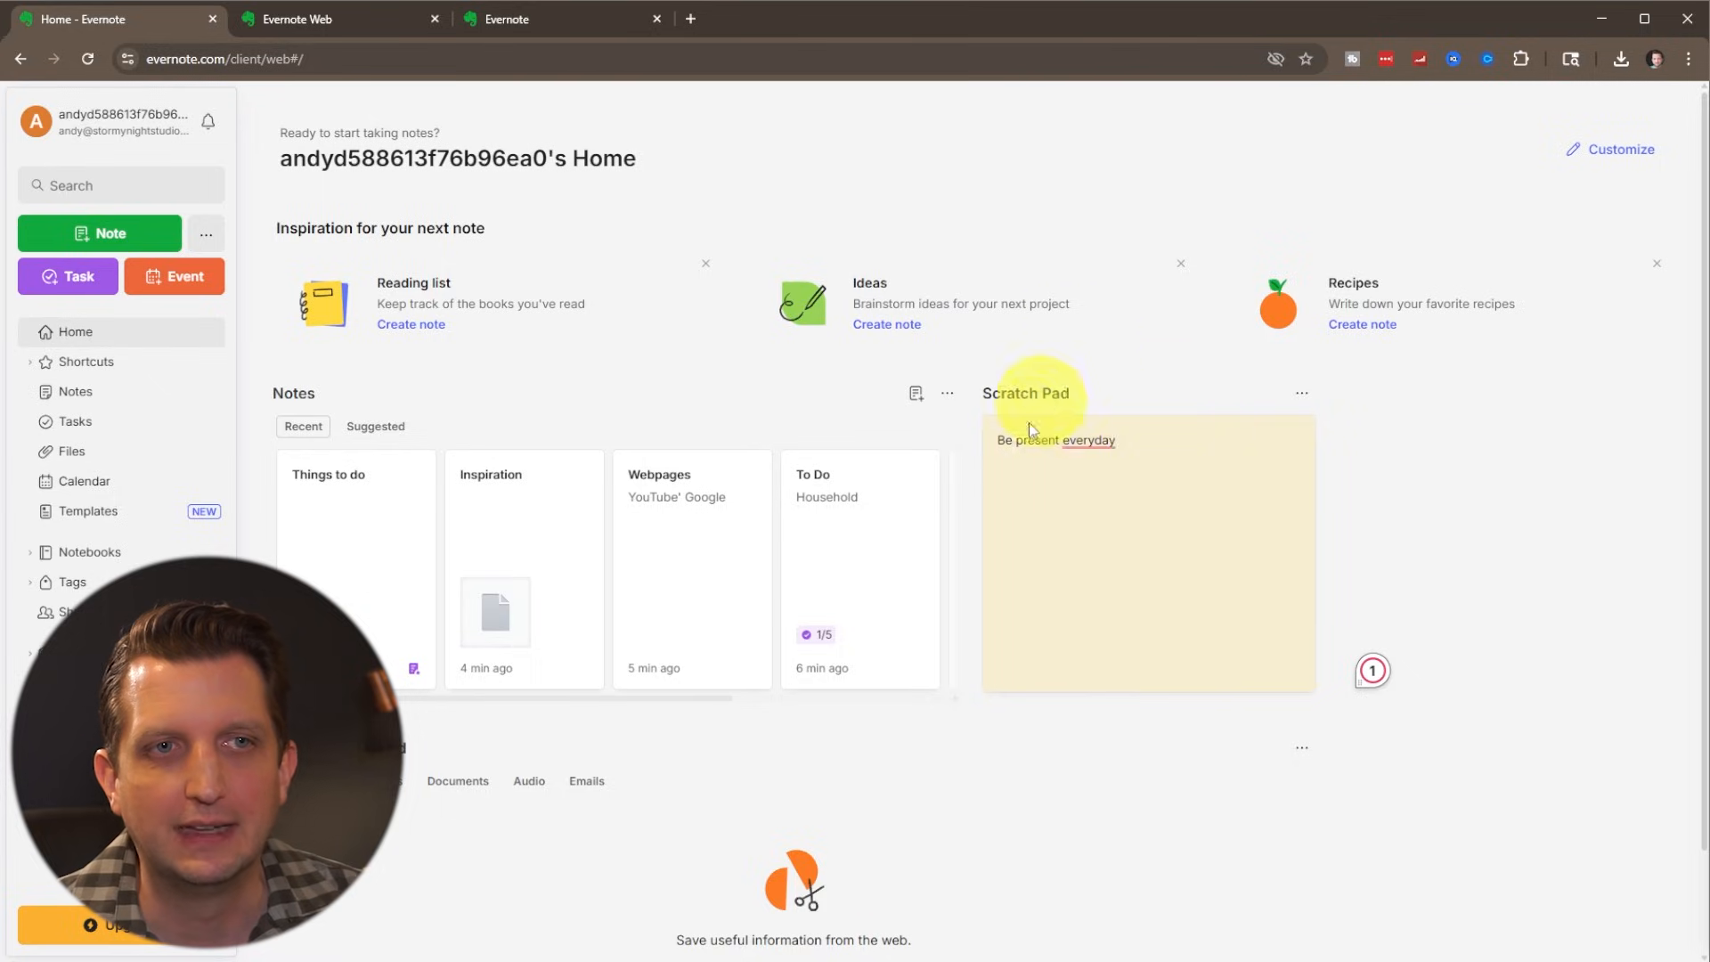
click(1084, 440)
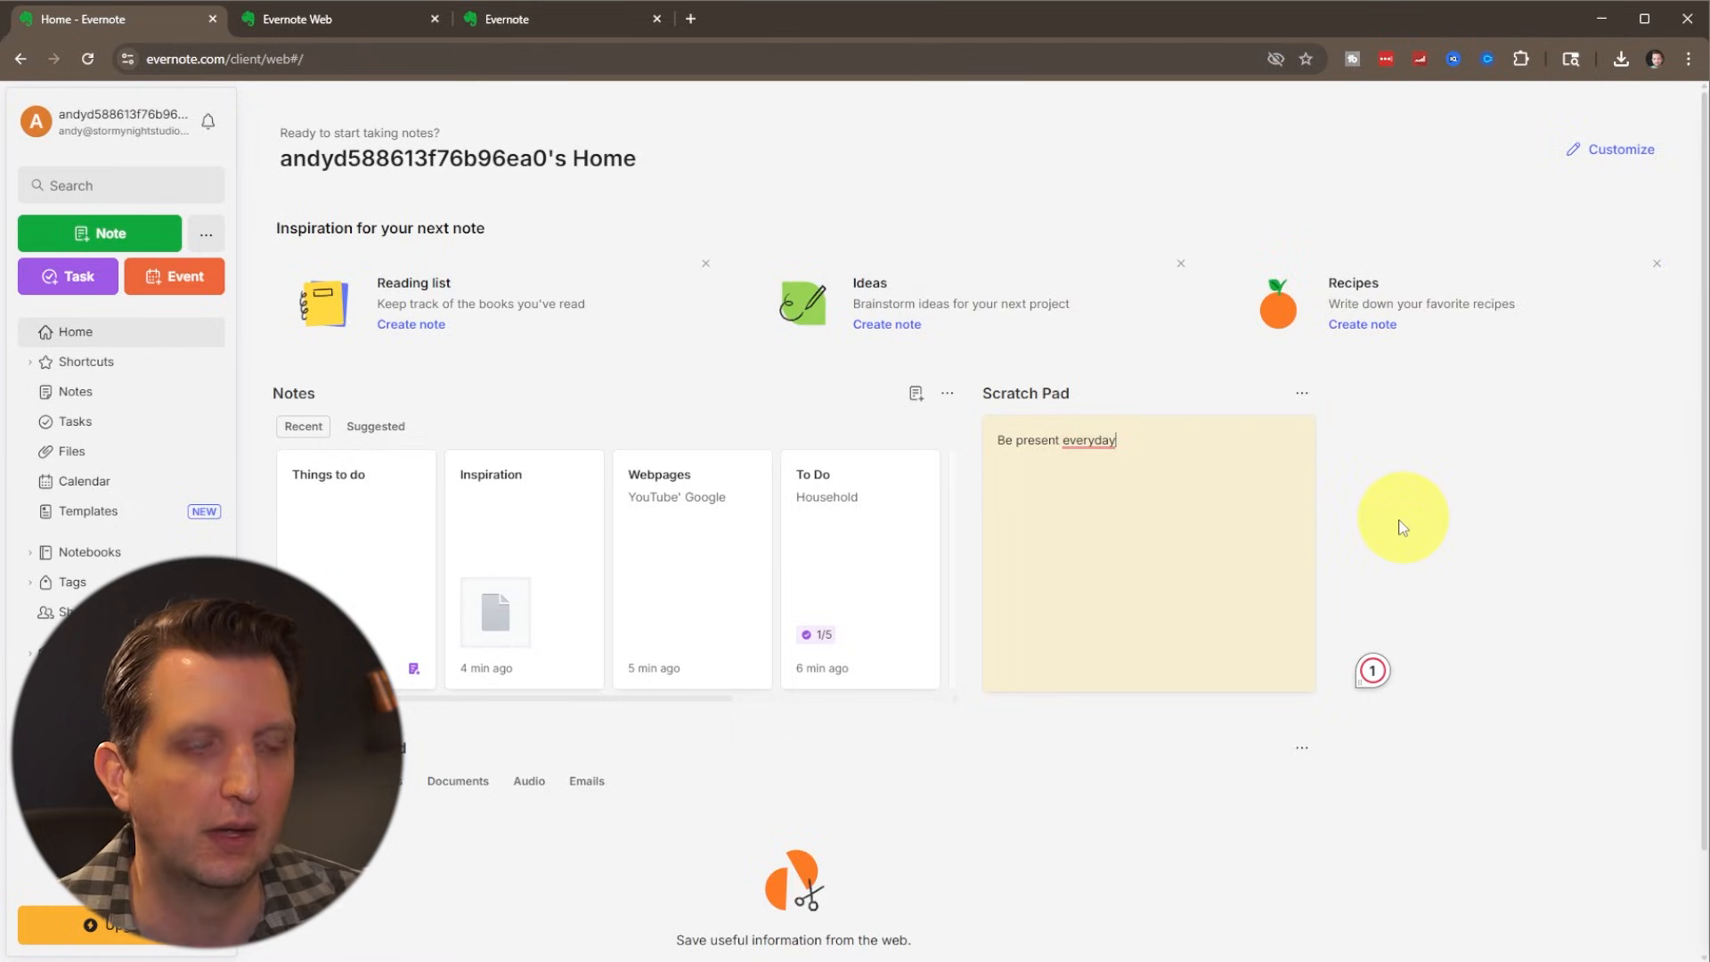
scroll(down, 3)
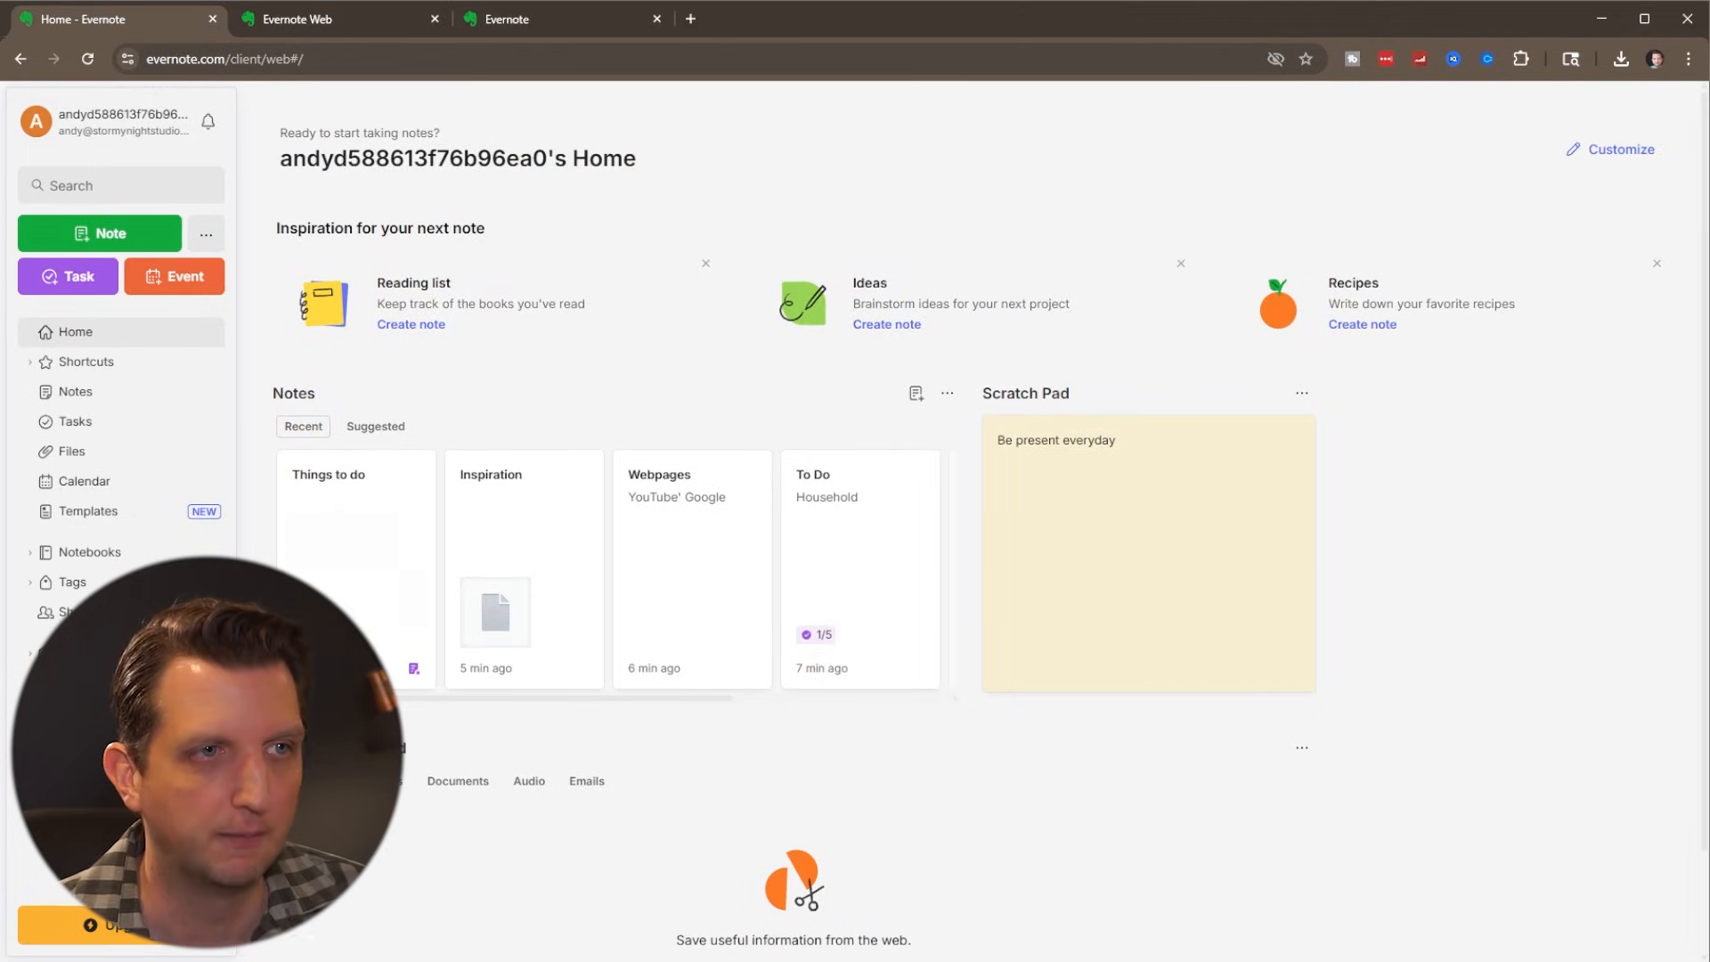
- Browse Notes, Tasks and Files, then land on the Calendar for today
click(75, 390)
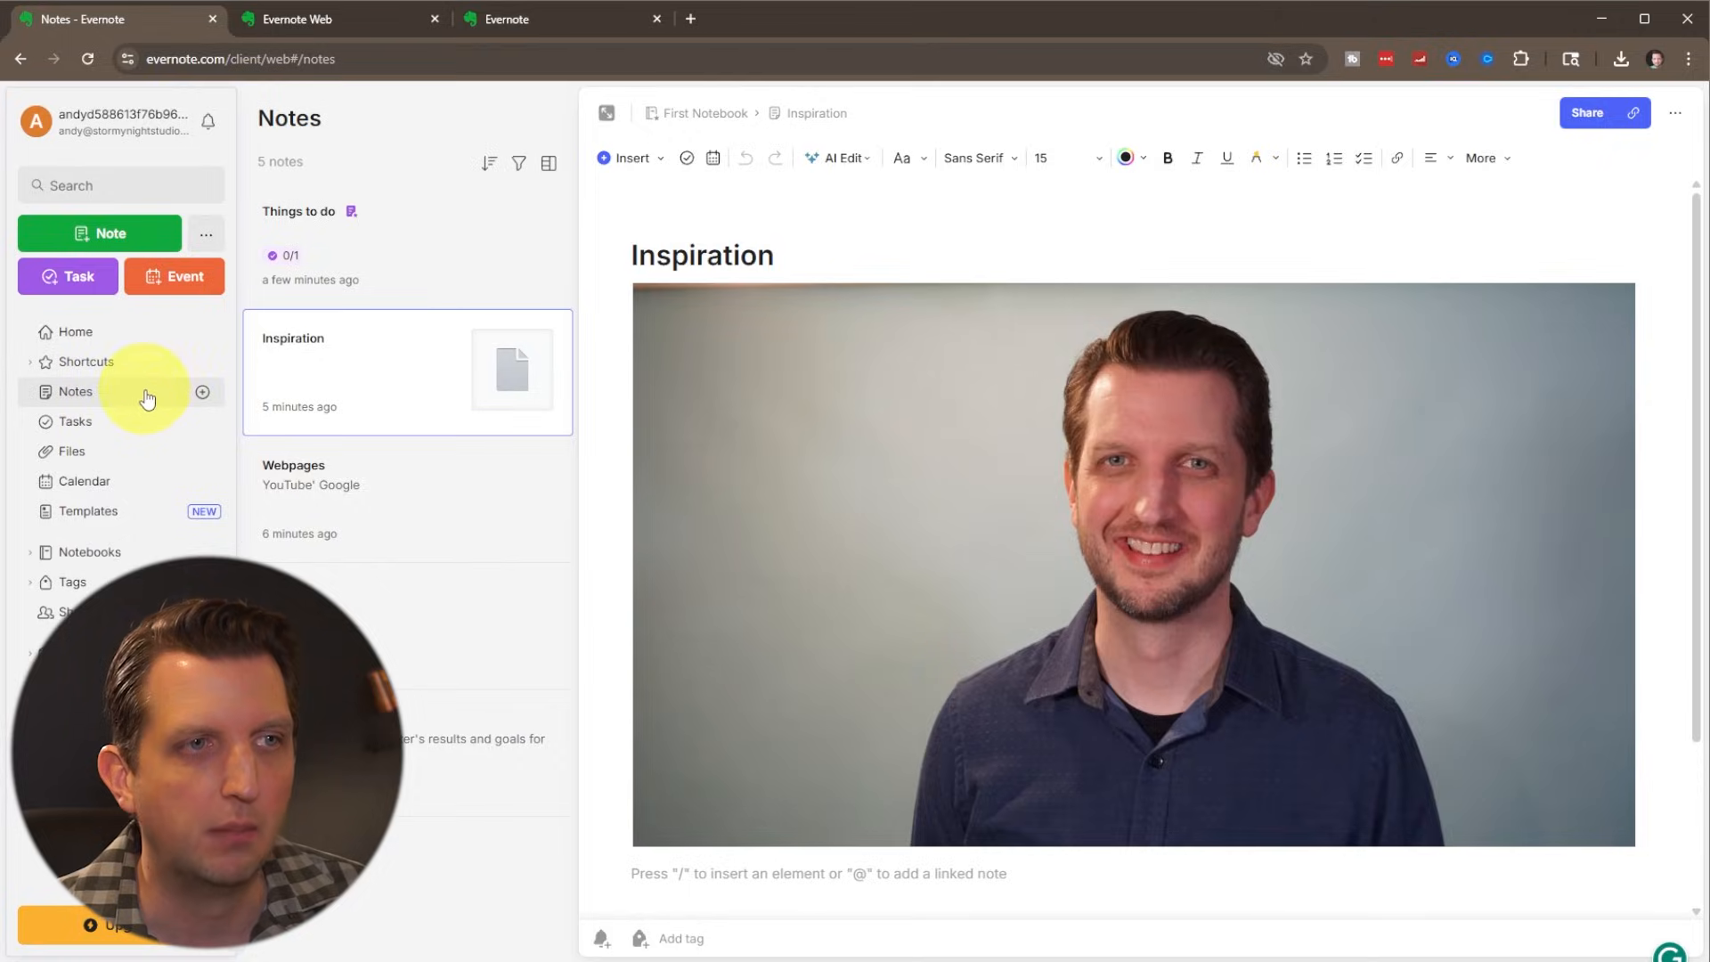
click(75, 420)
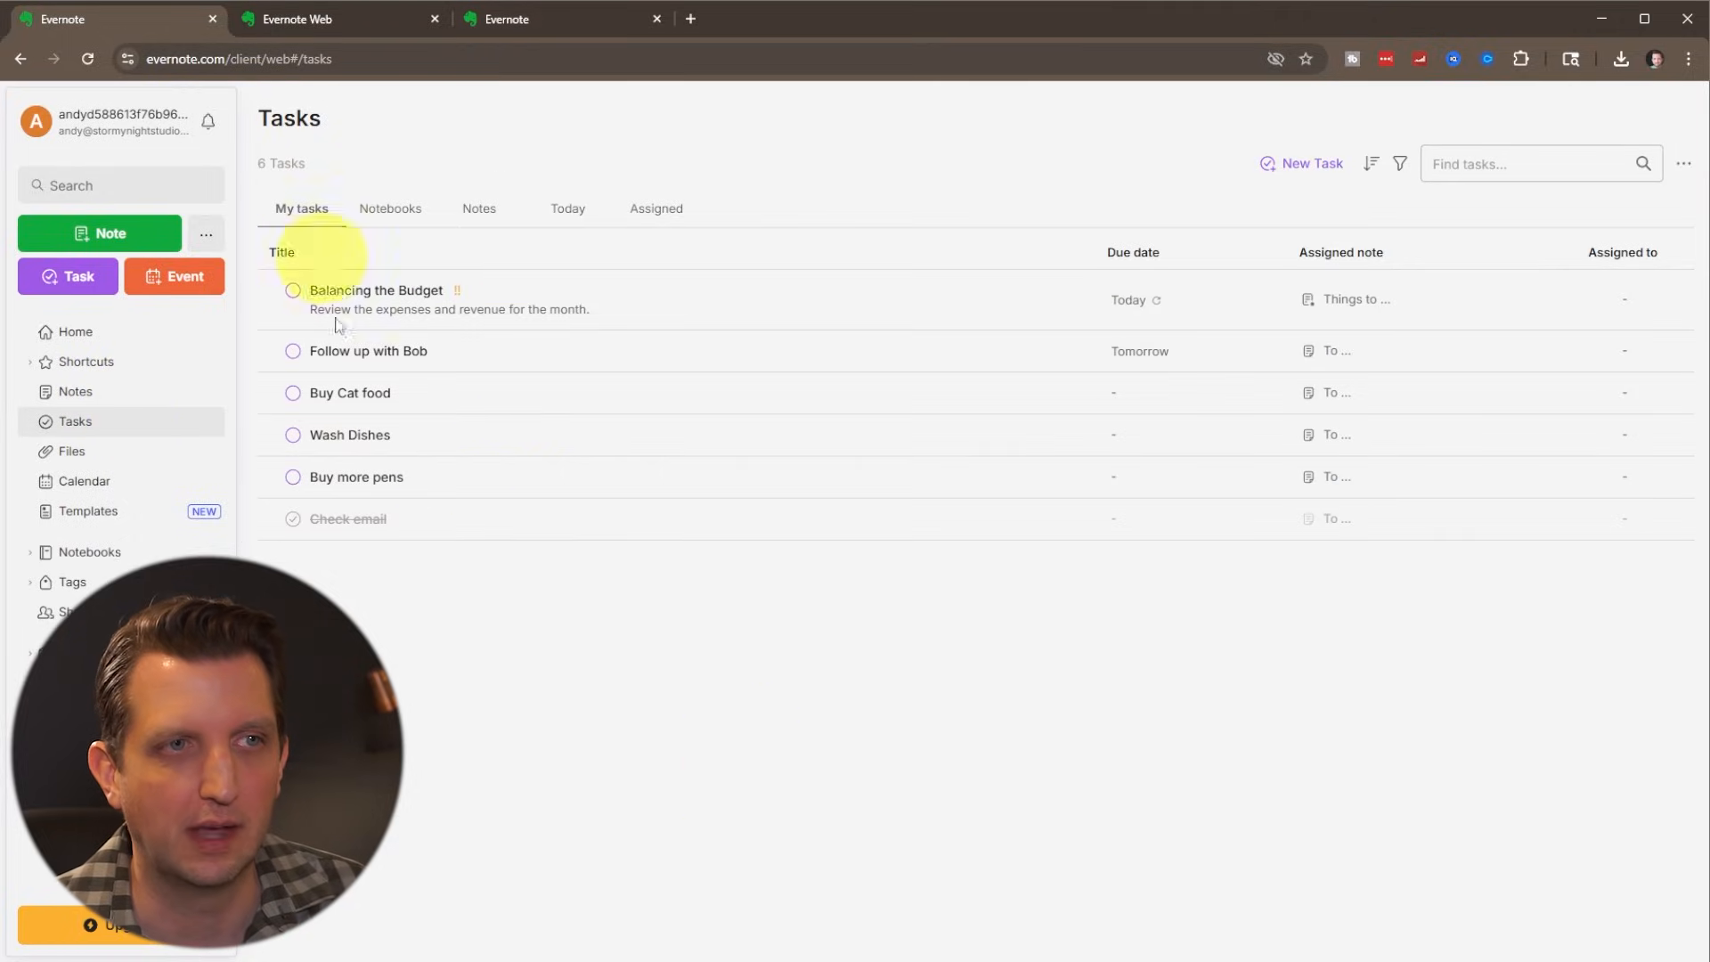
click(71, 451)
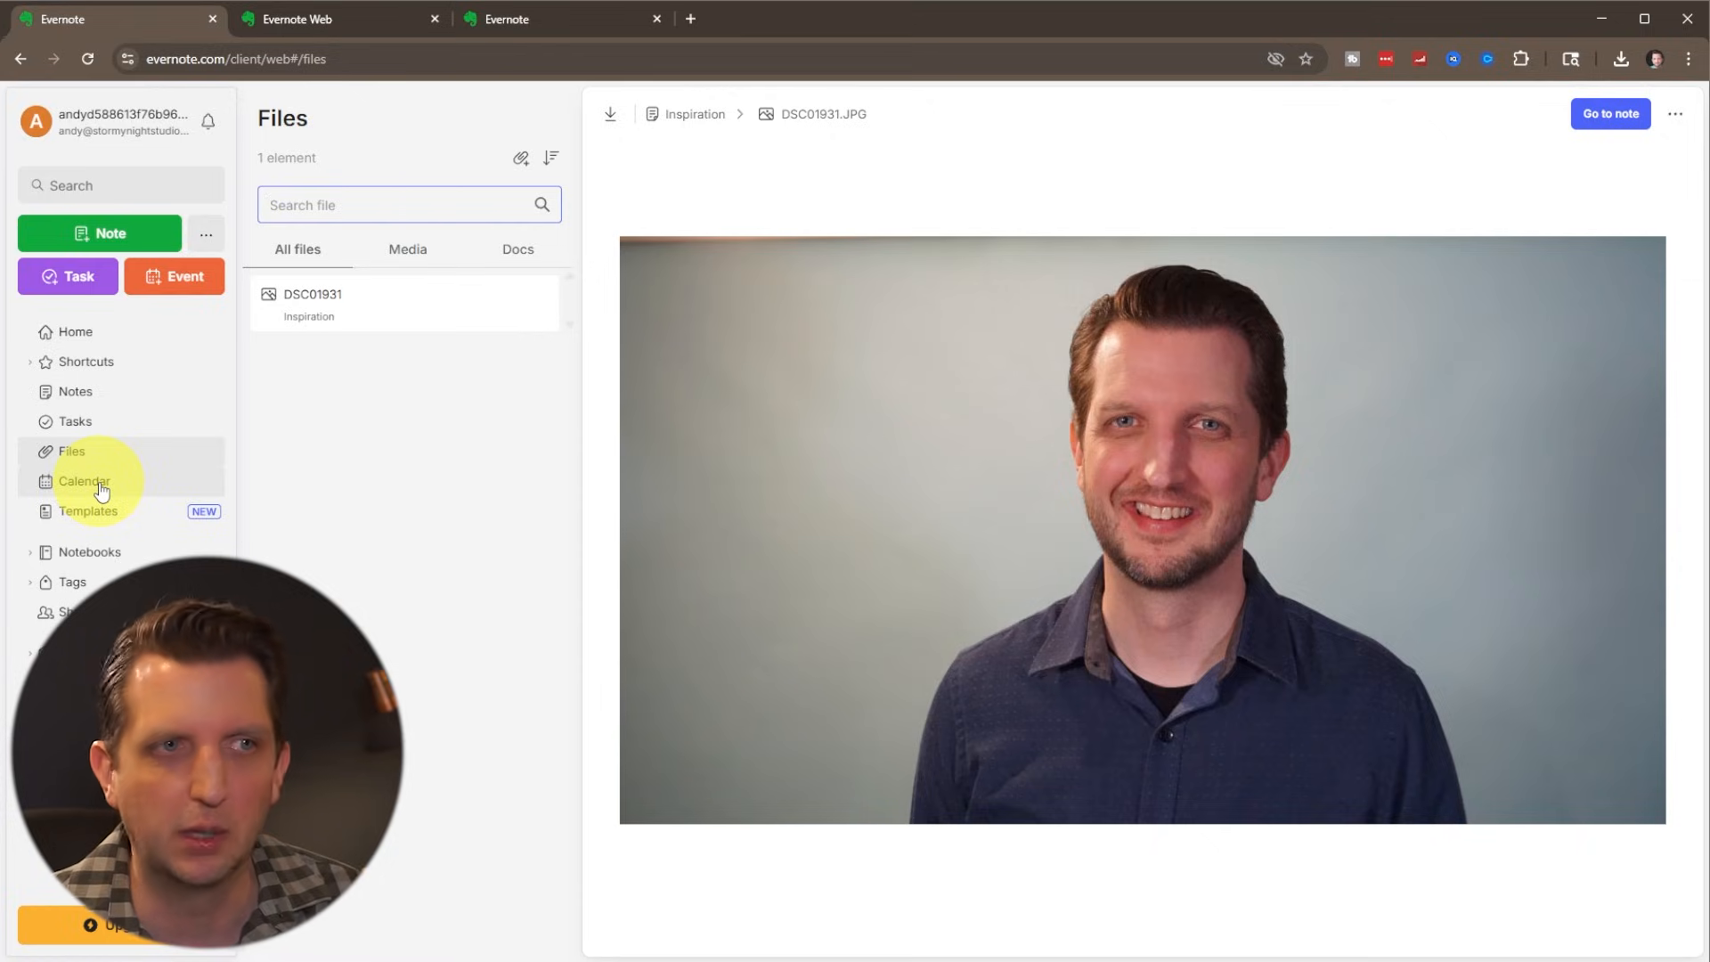
click(83, 481)
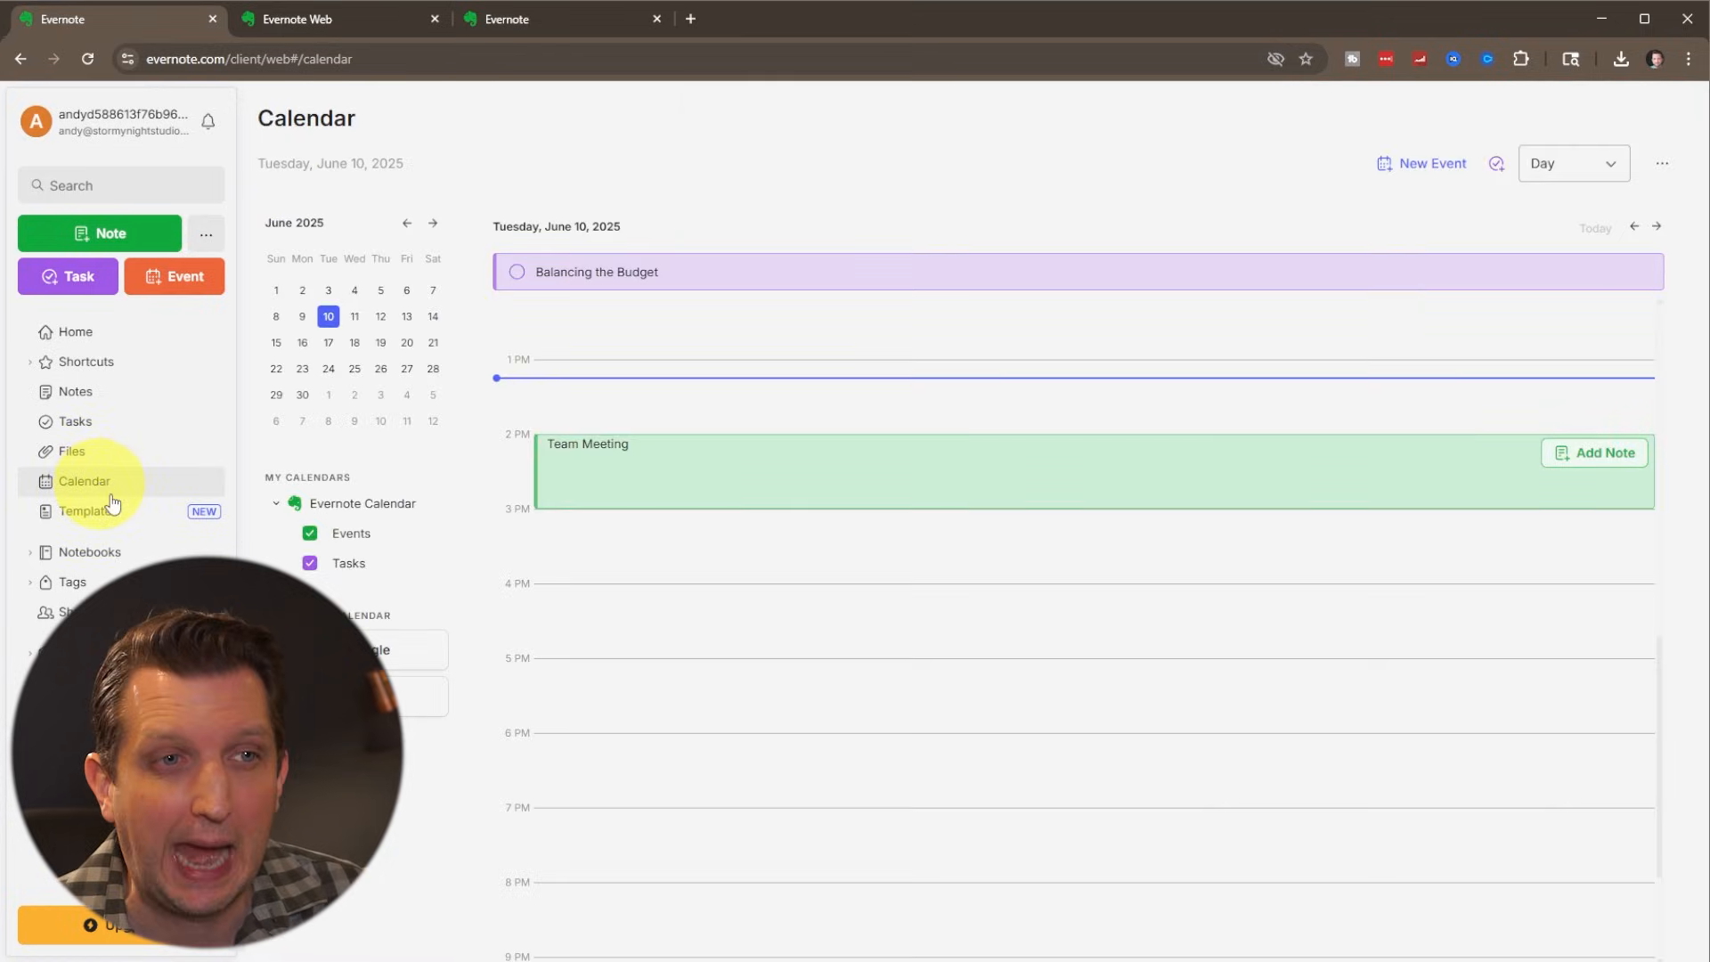
mouse_move(1376, 490)
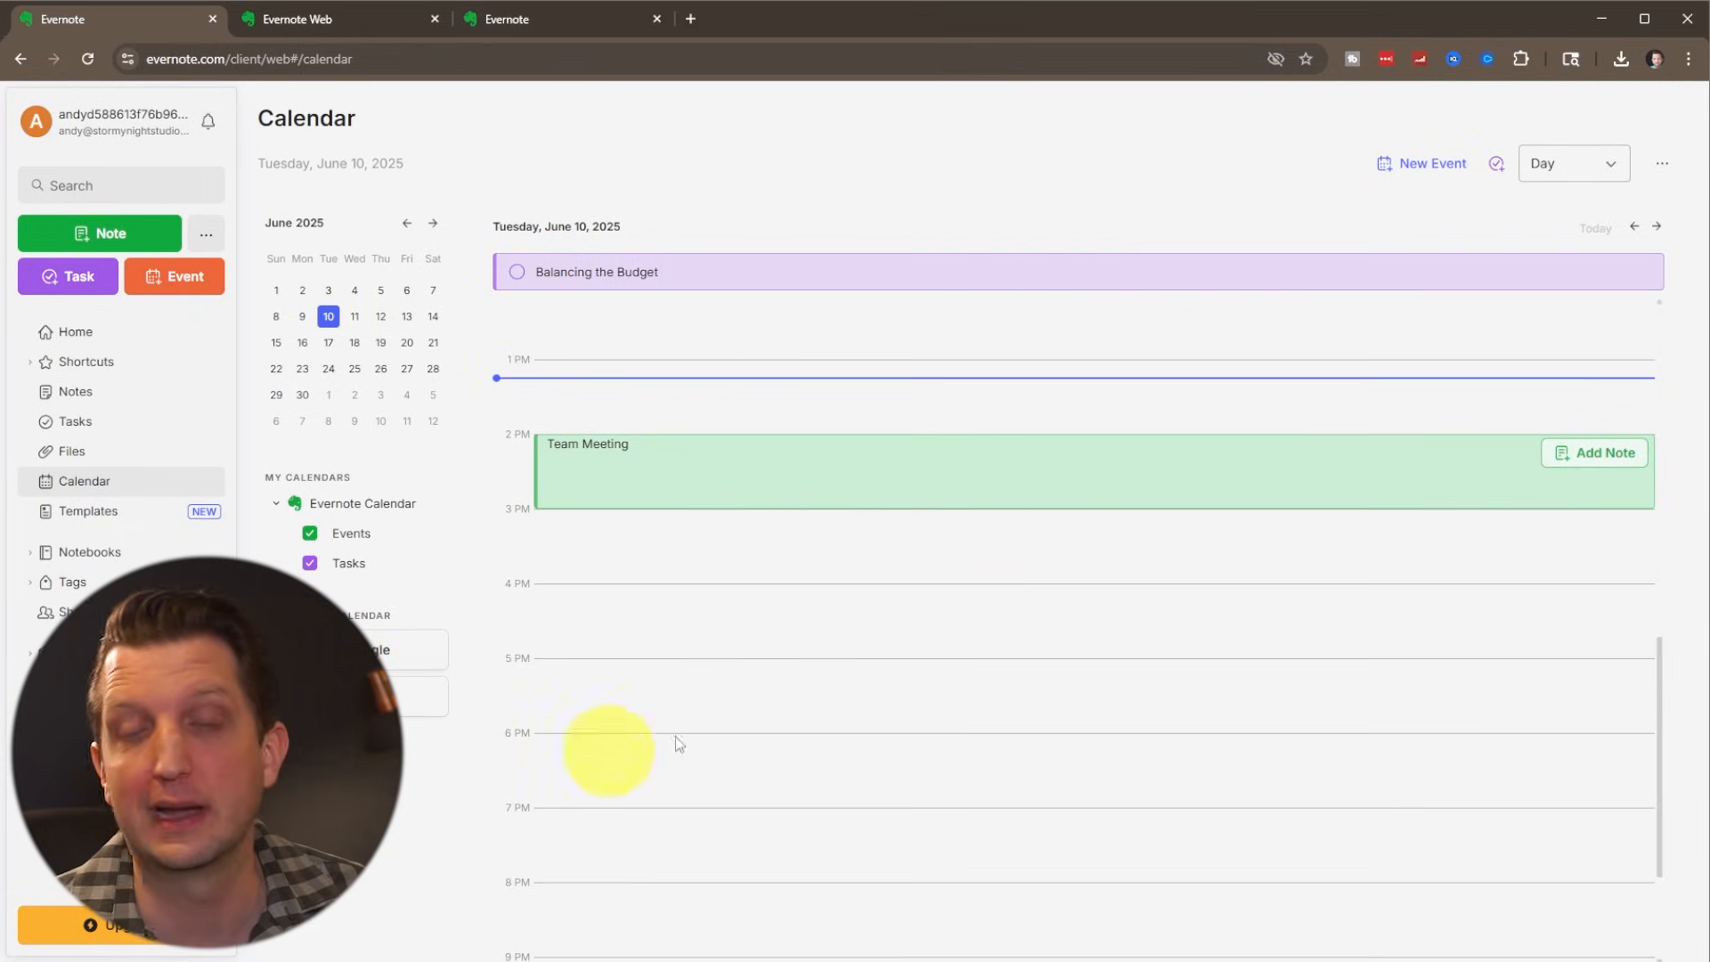
mouse_move(687, 720)
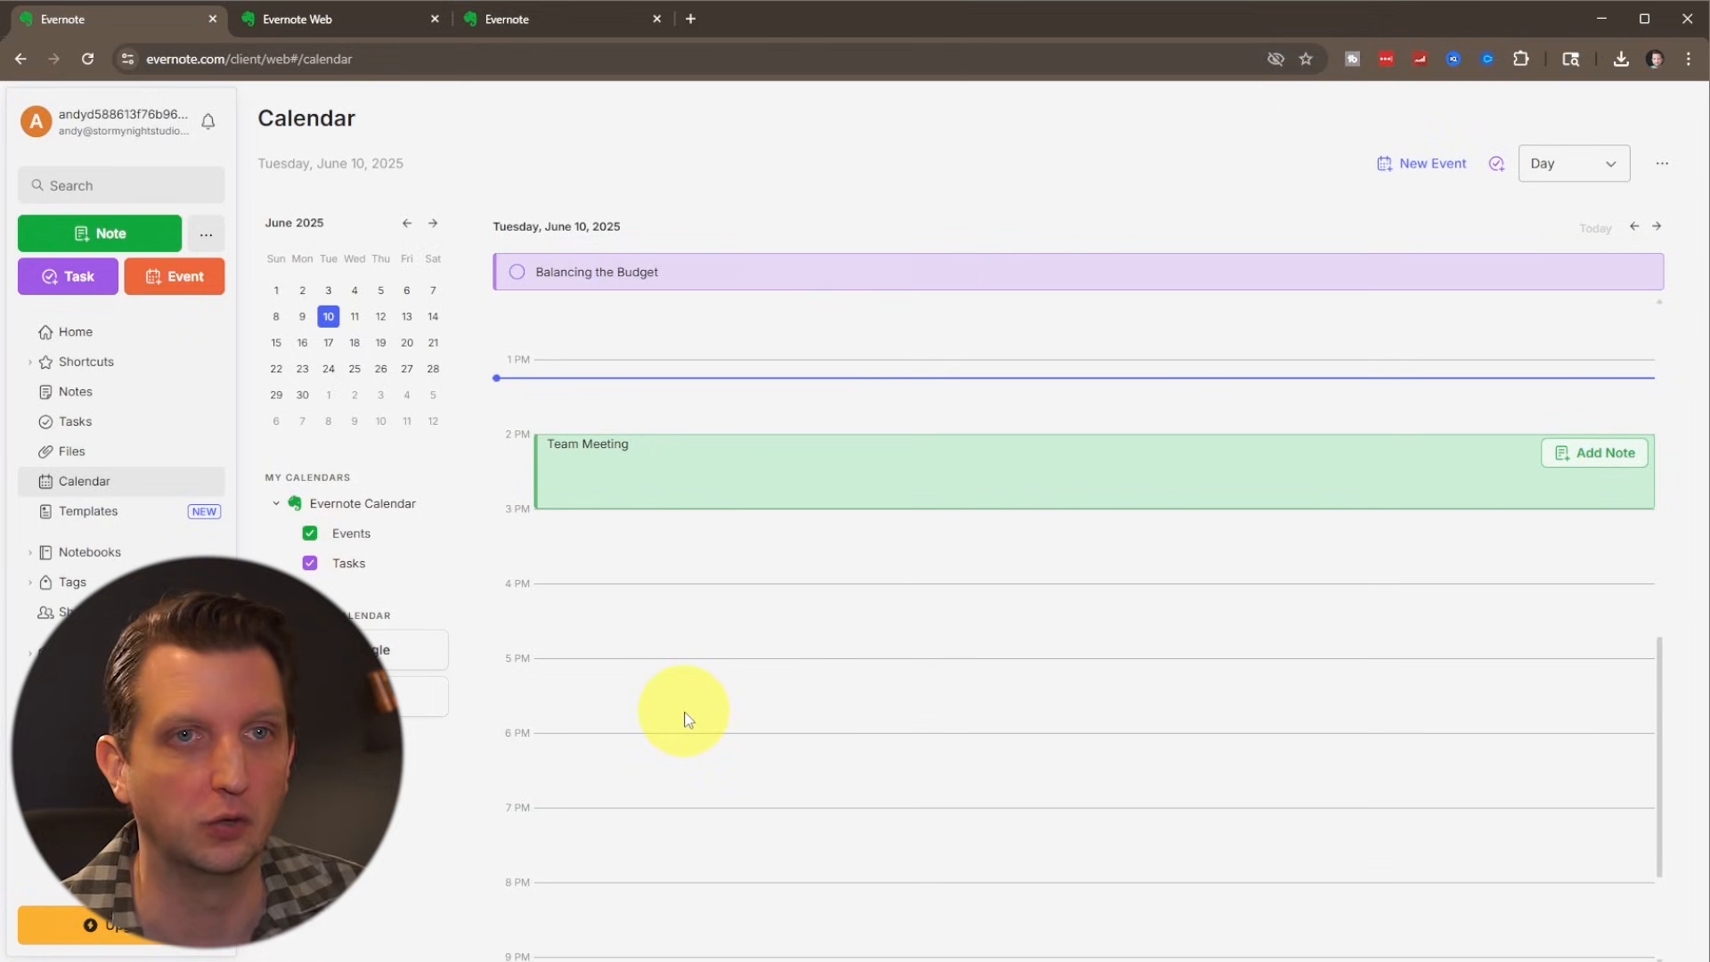
- Switch the calendar from Day to Week view, then return to First Notebook
click(1570, 162)
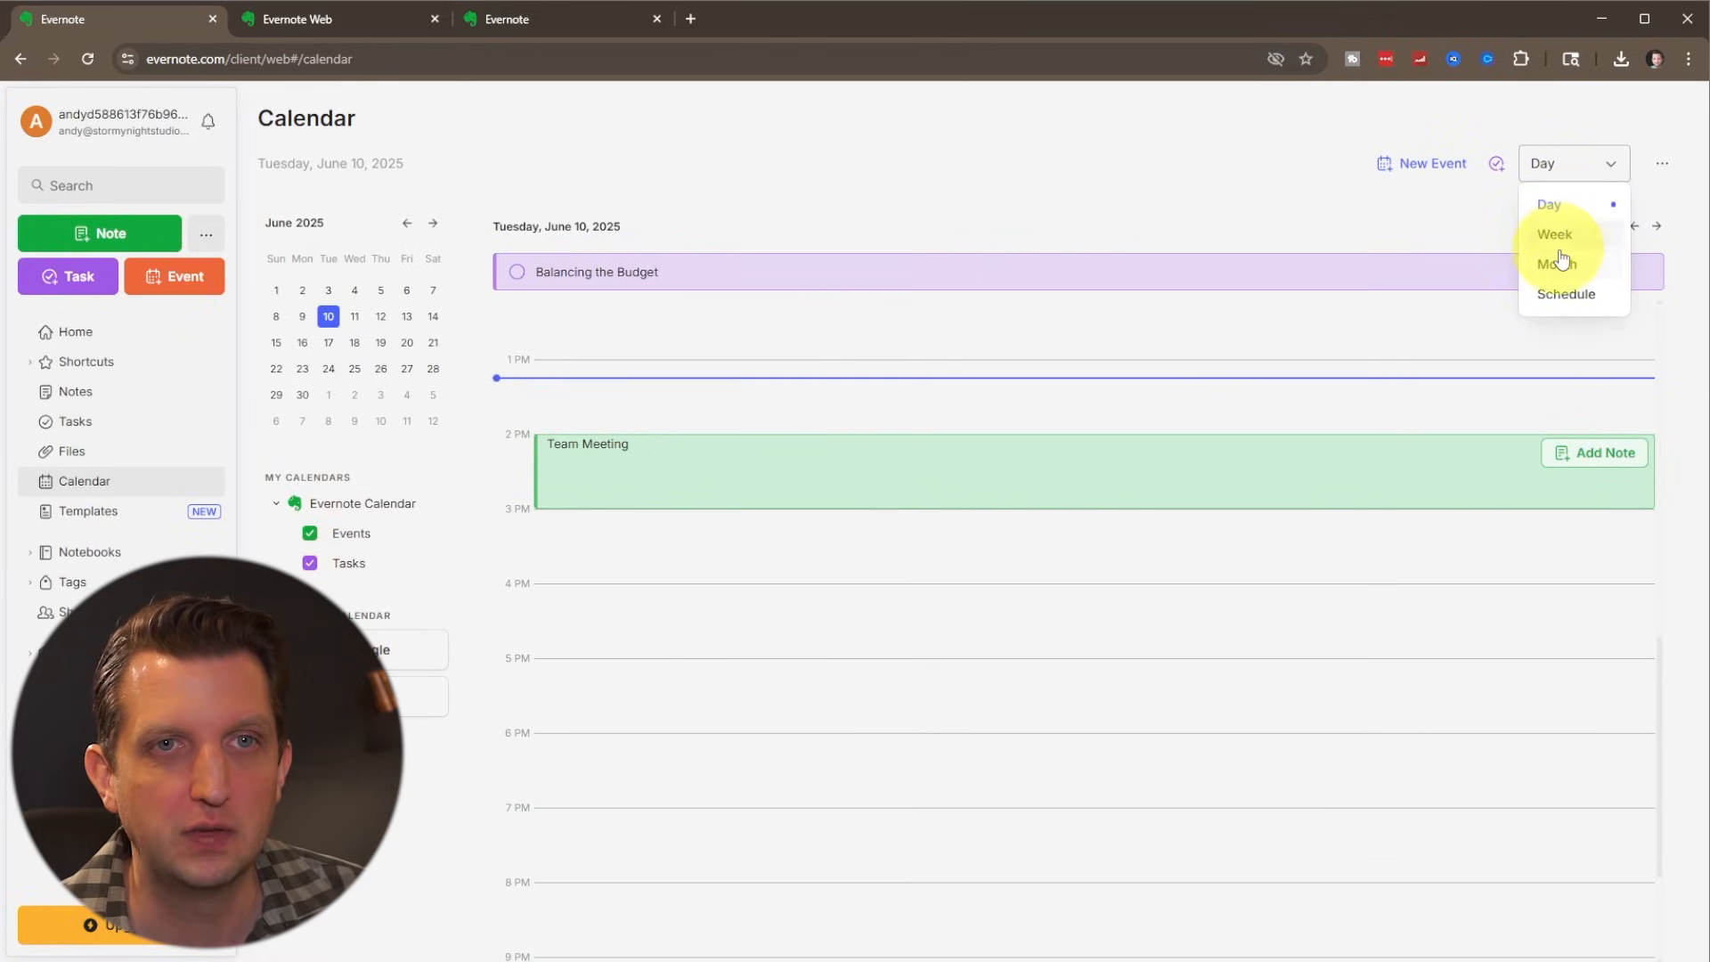
click(1552, 234)
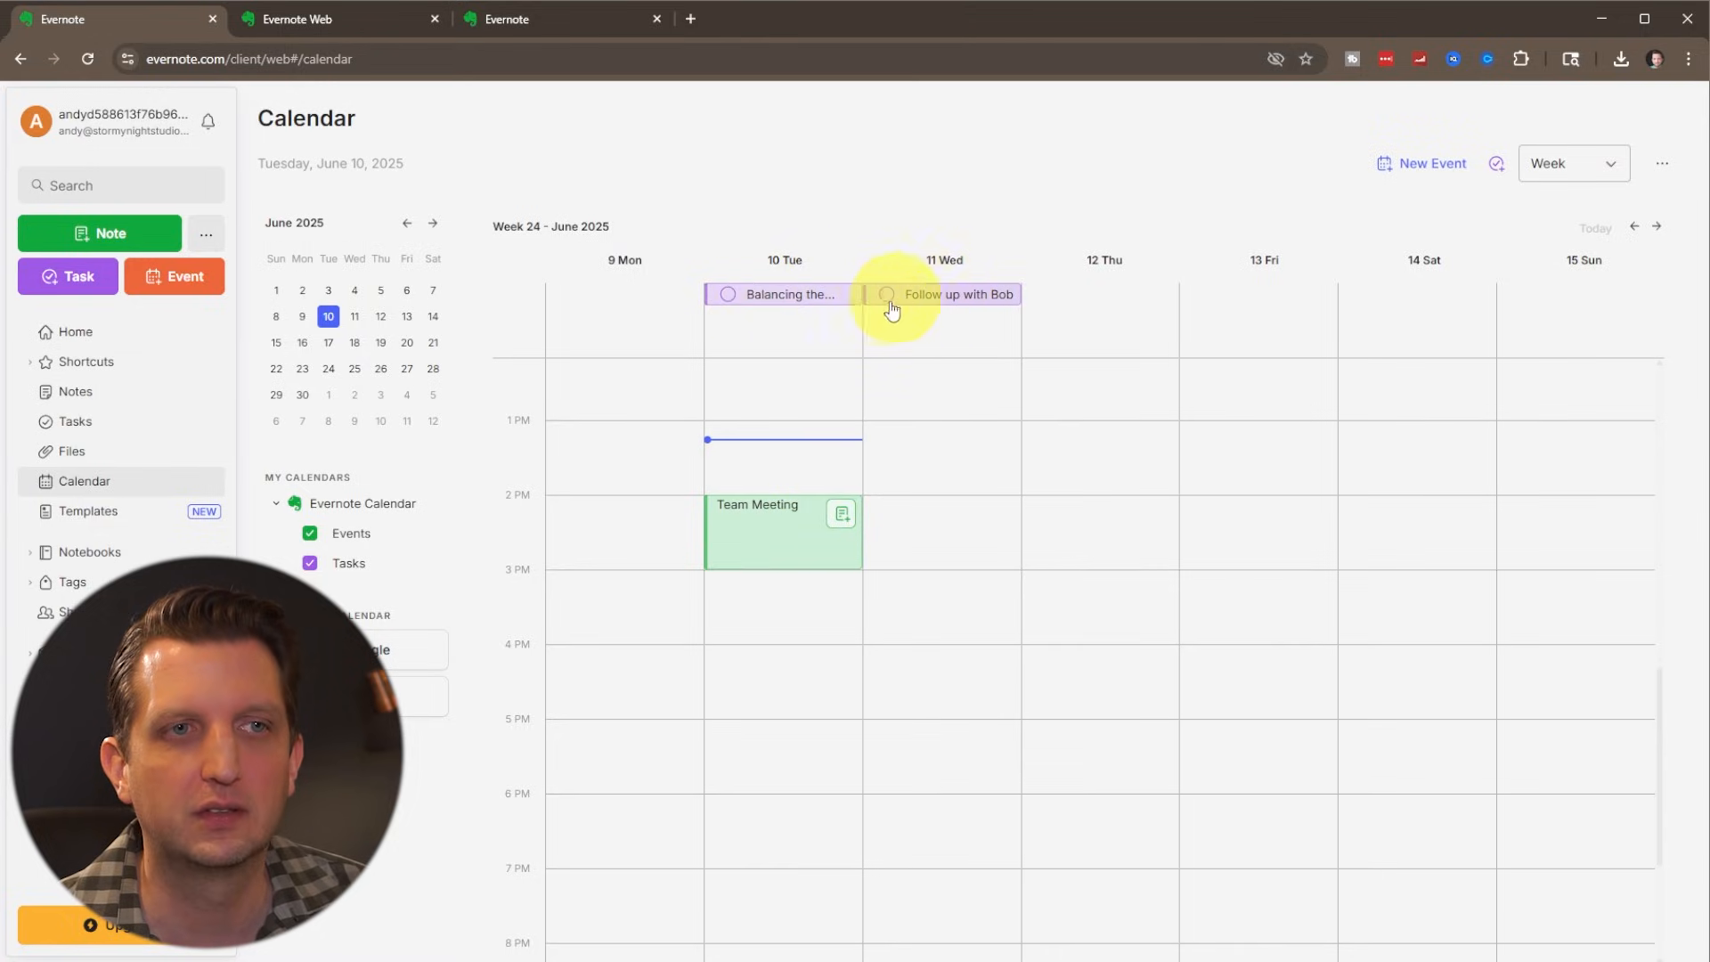
mouse_move(927, 316)
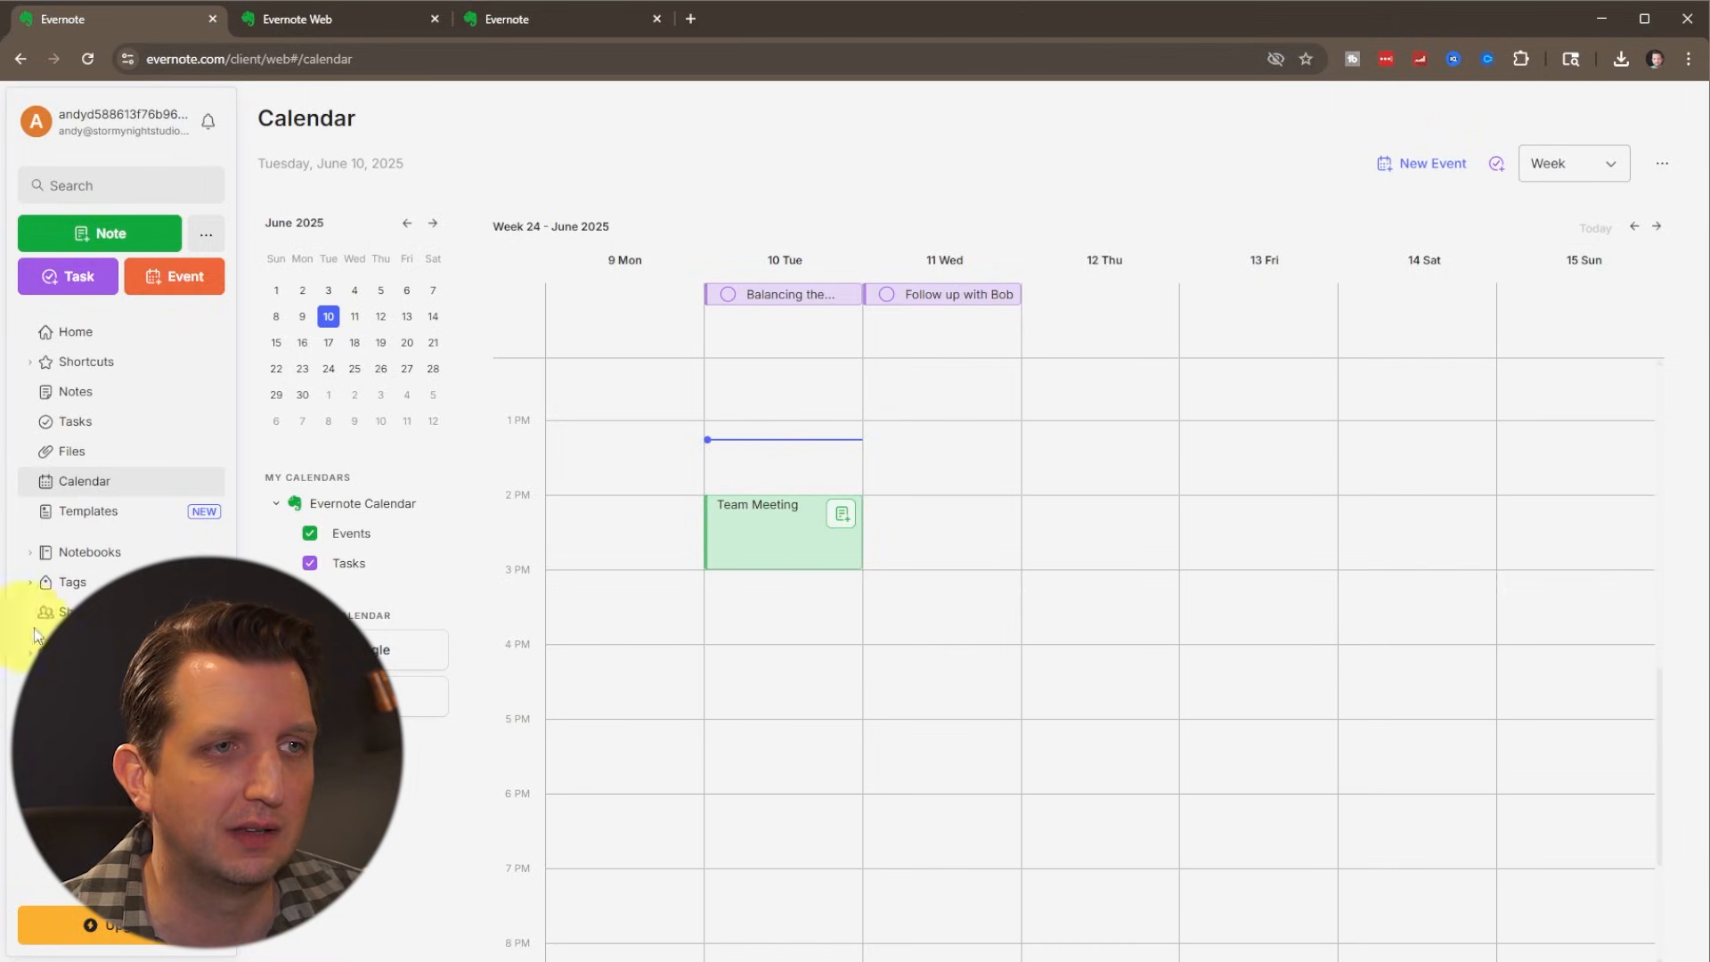
click(89, 552)
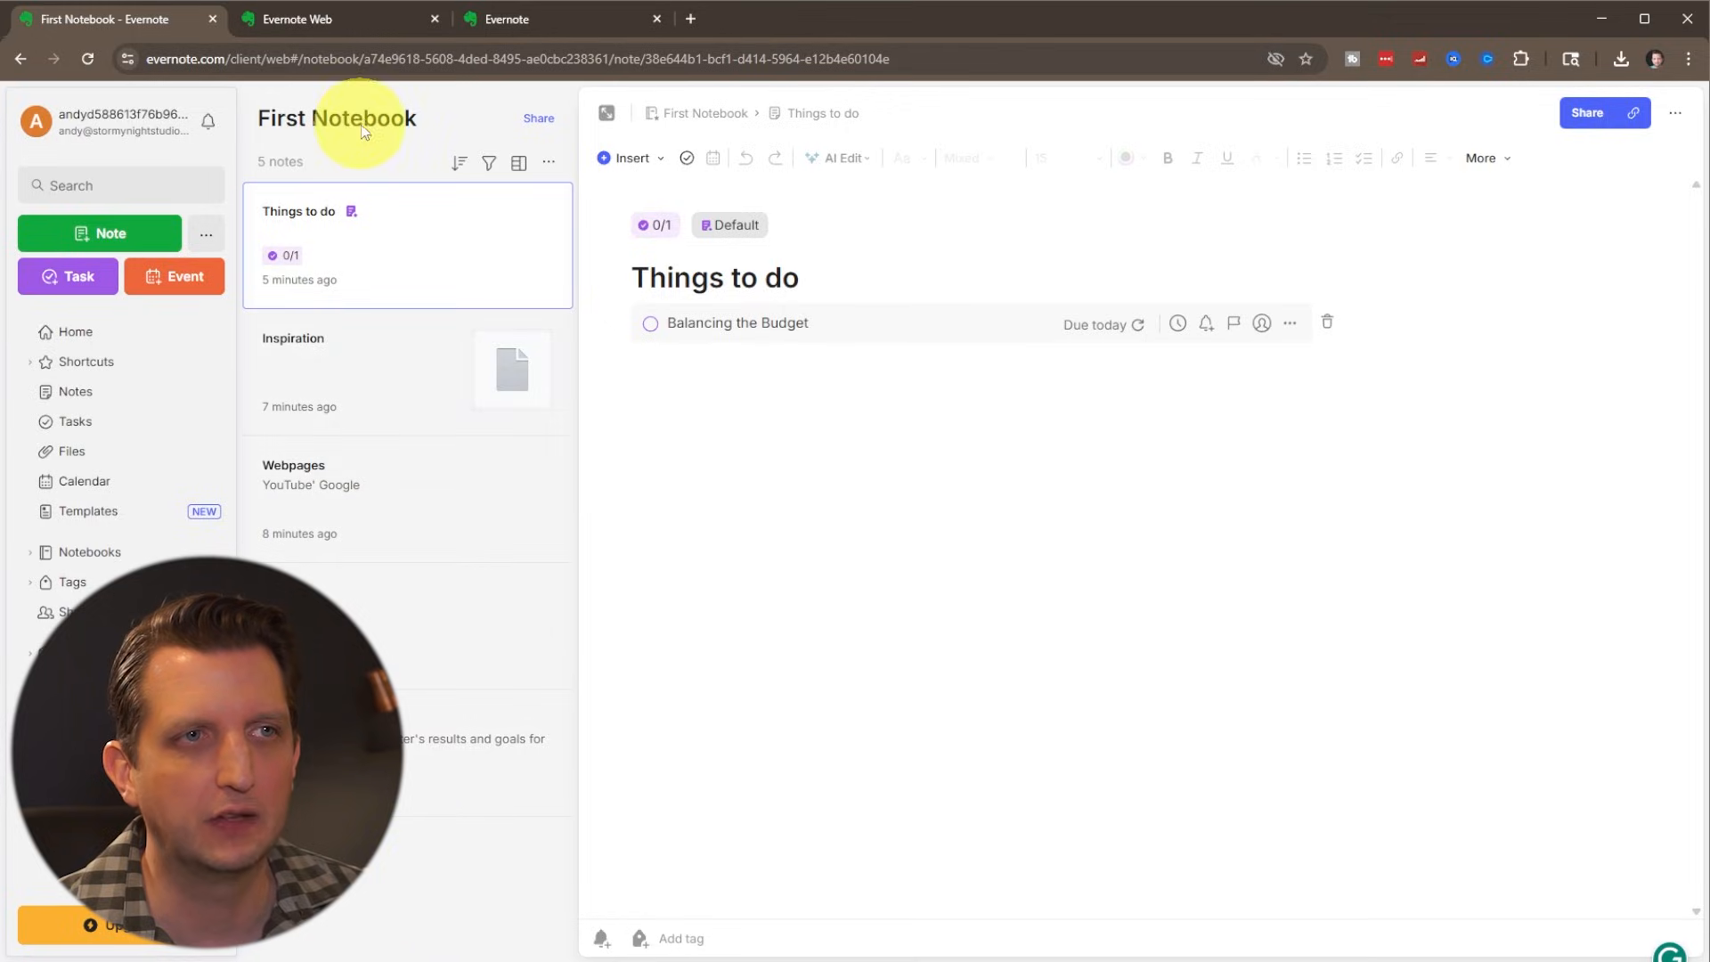
- Create a new notebook named "Idea Journal" and open it
click(89, 552)
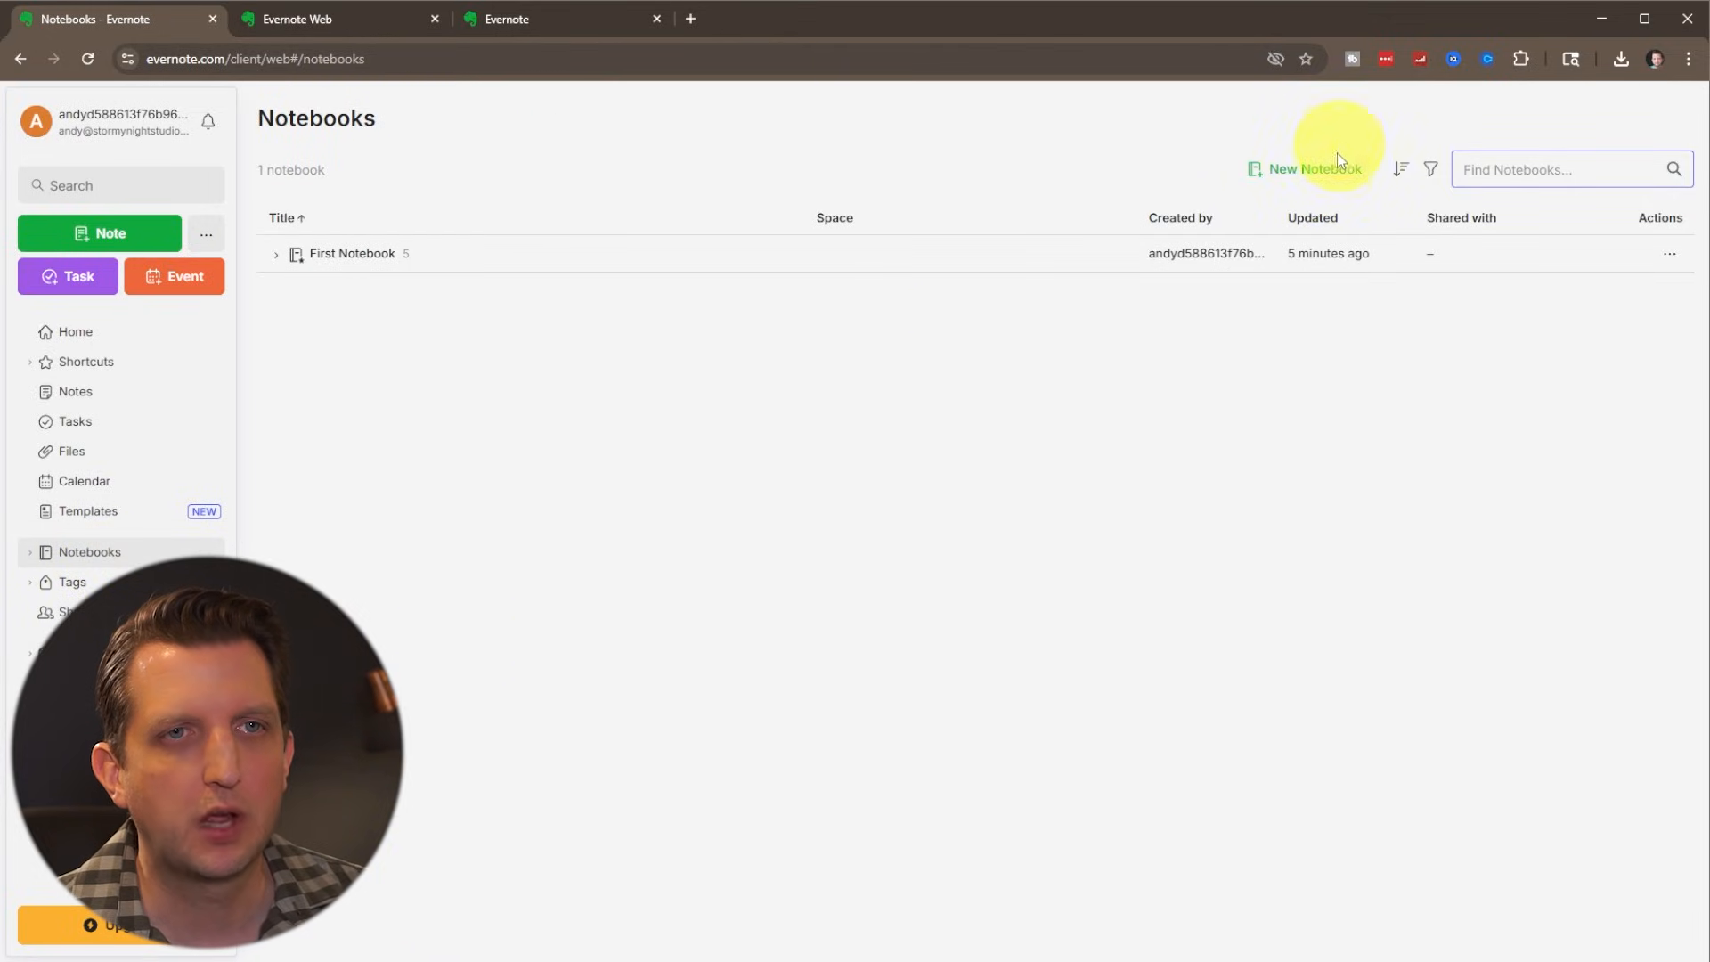
click(1314, 169)
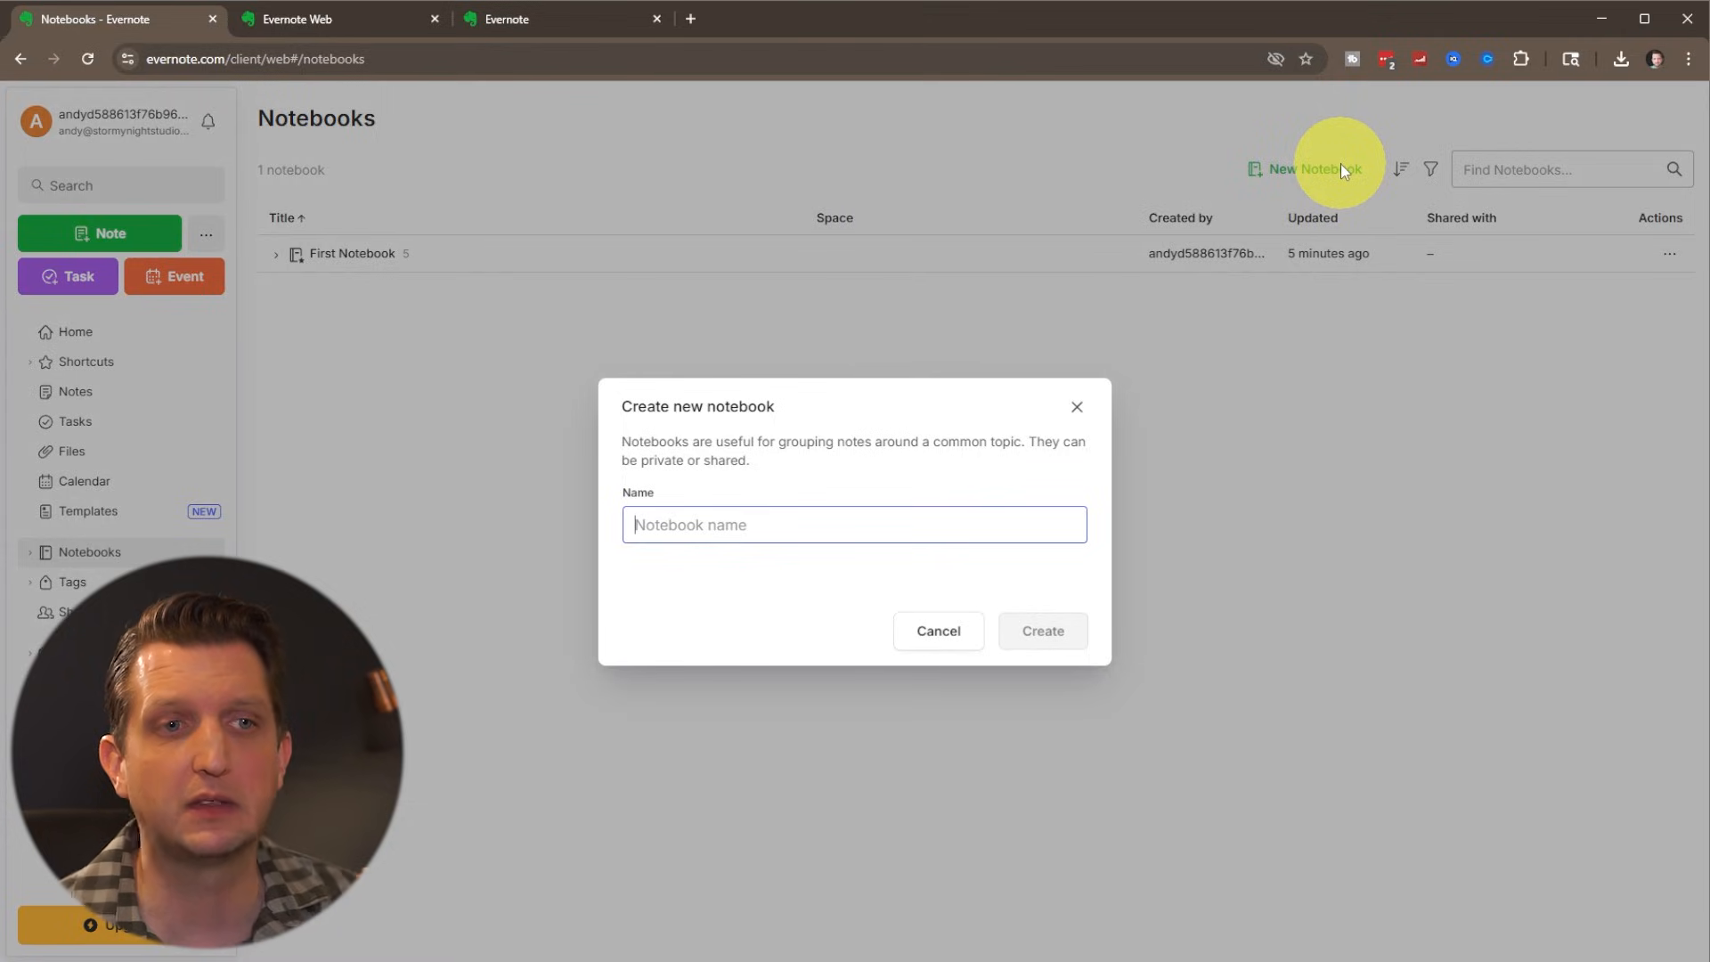
text(Idea Journal)
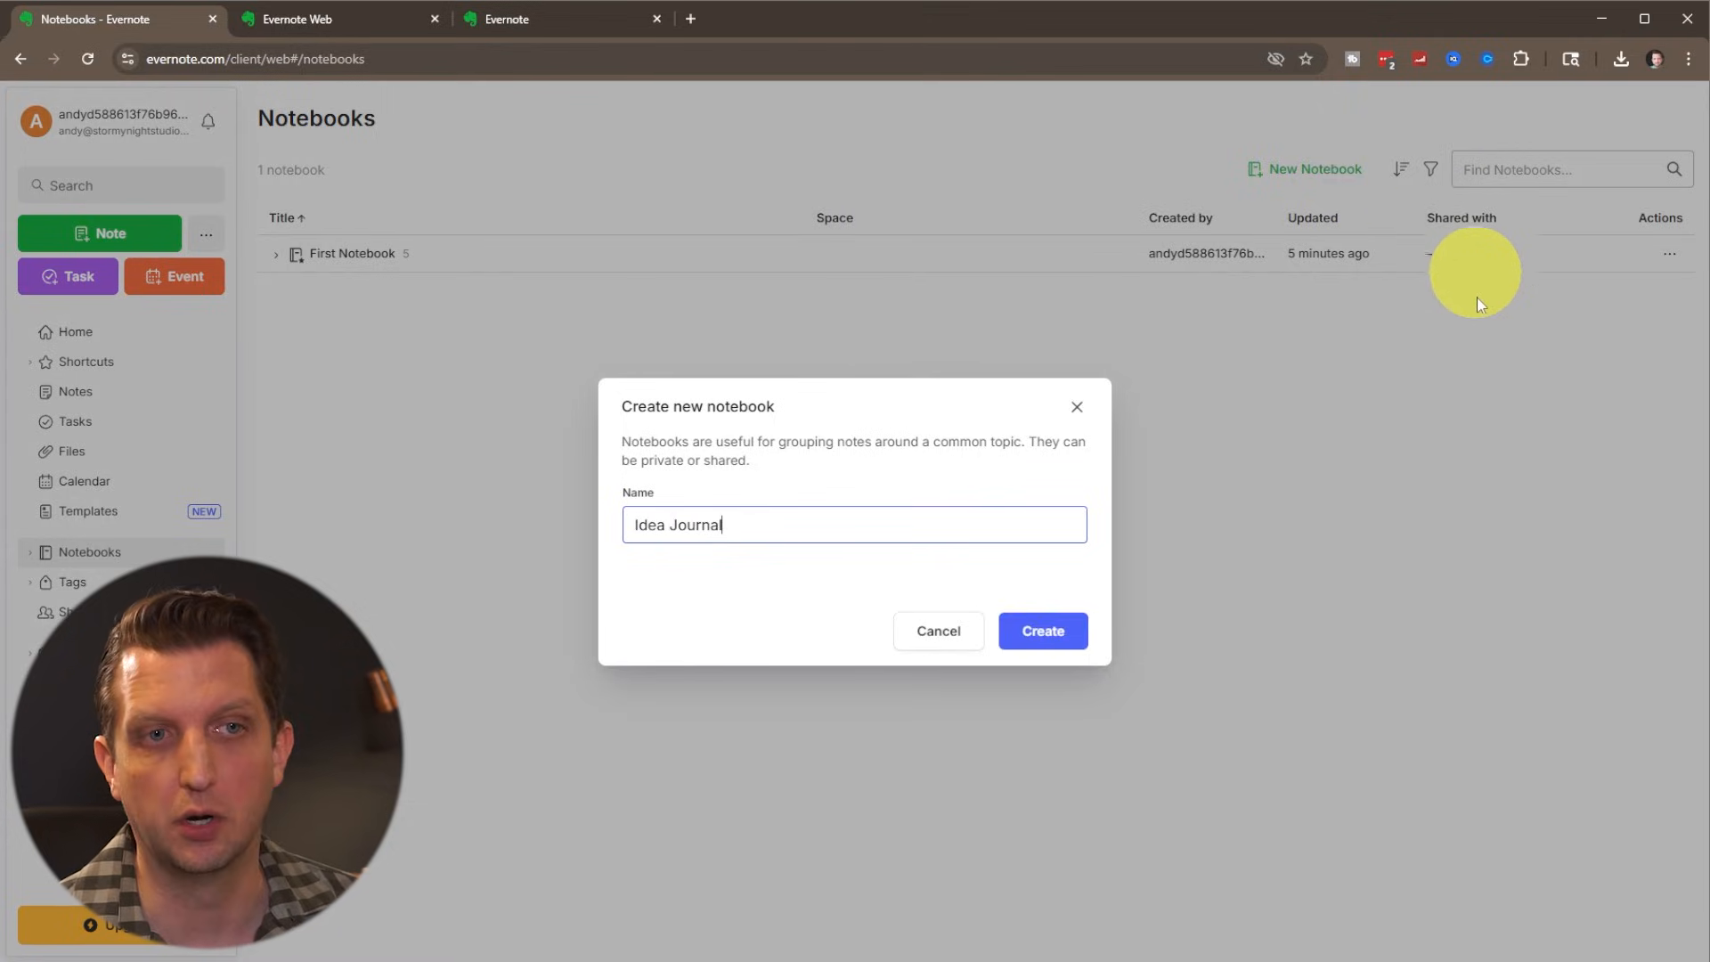
mouse_move(1423, 342)
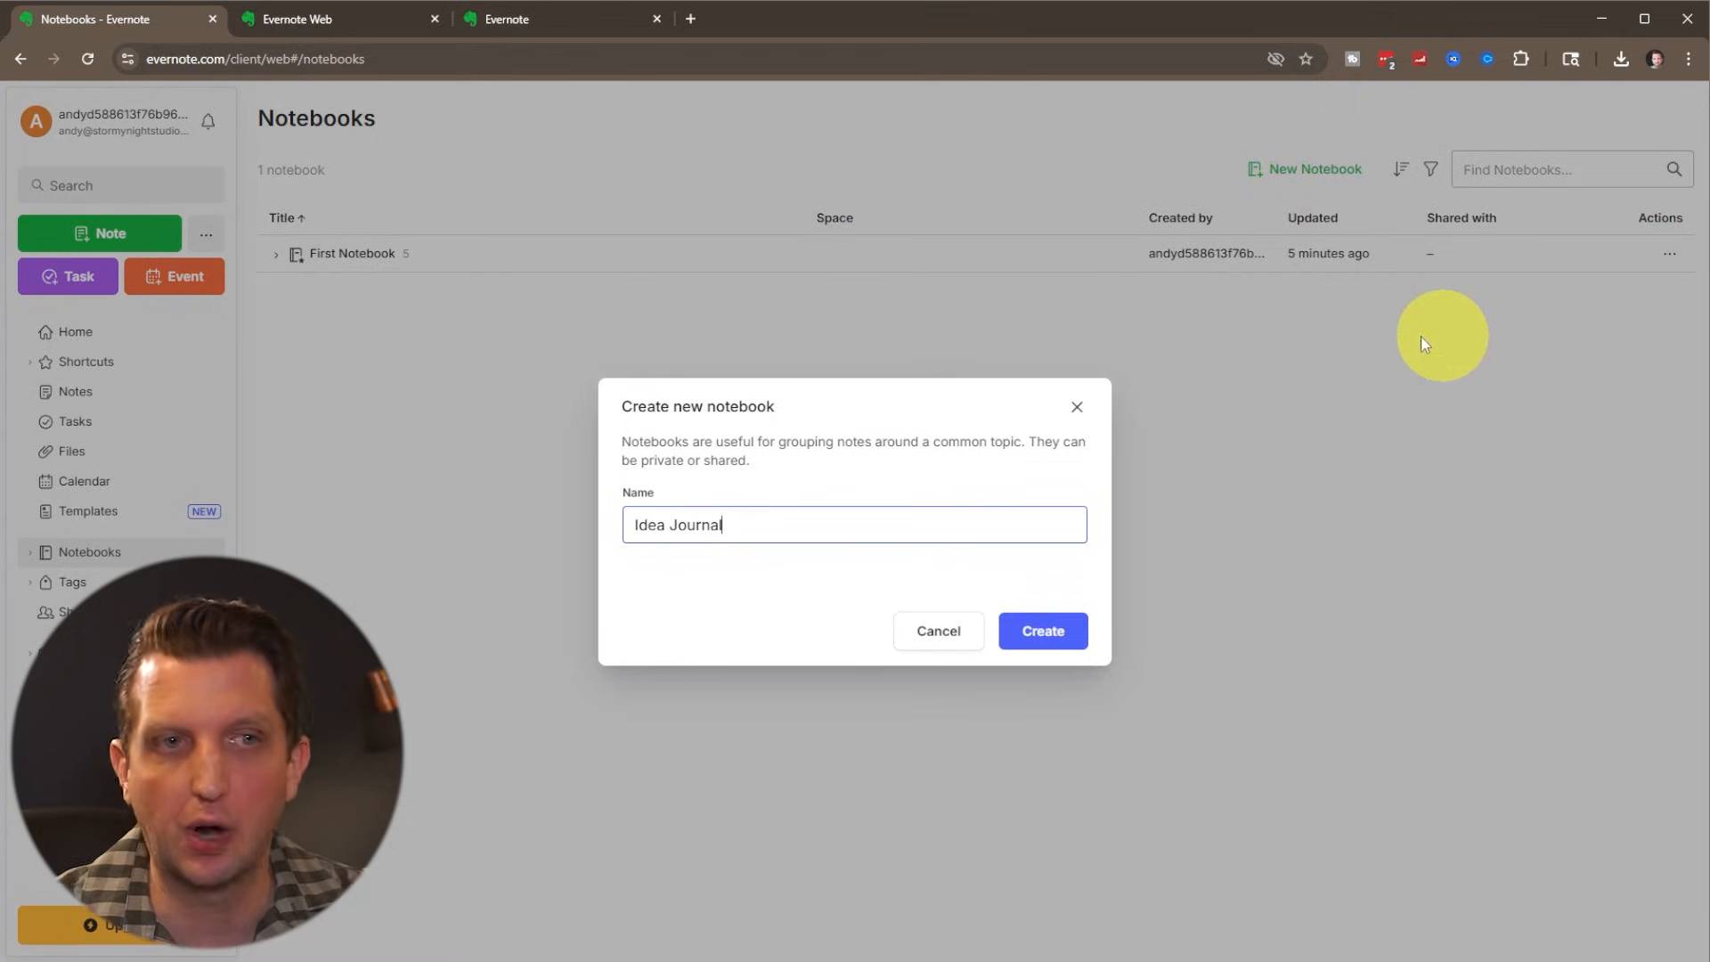
click(1040, 631)
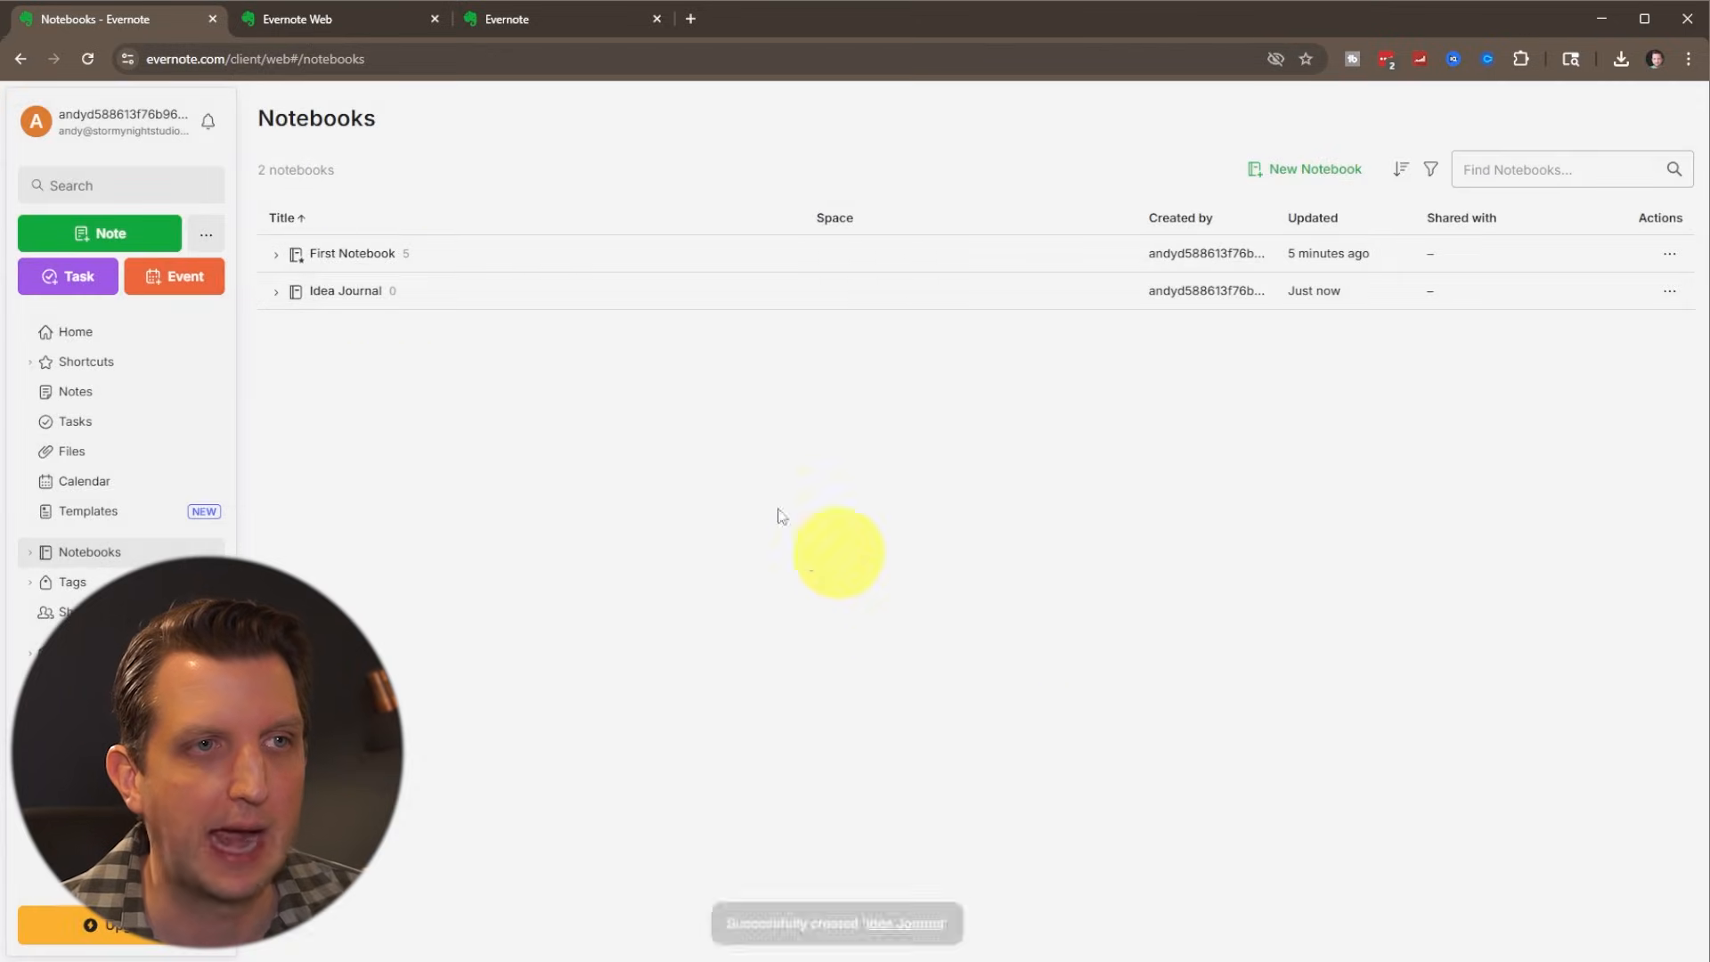
click(343, 290)
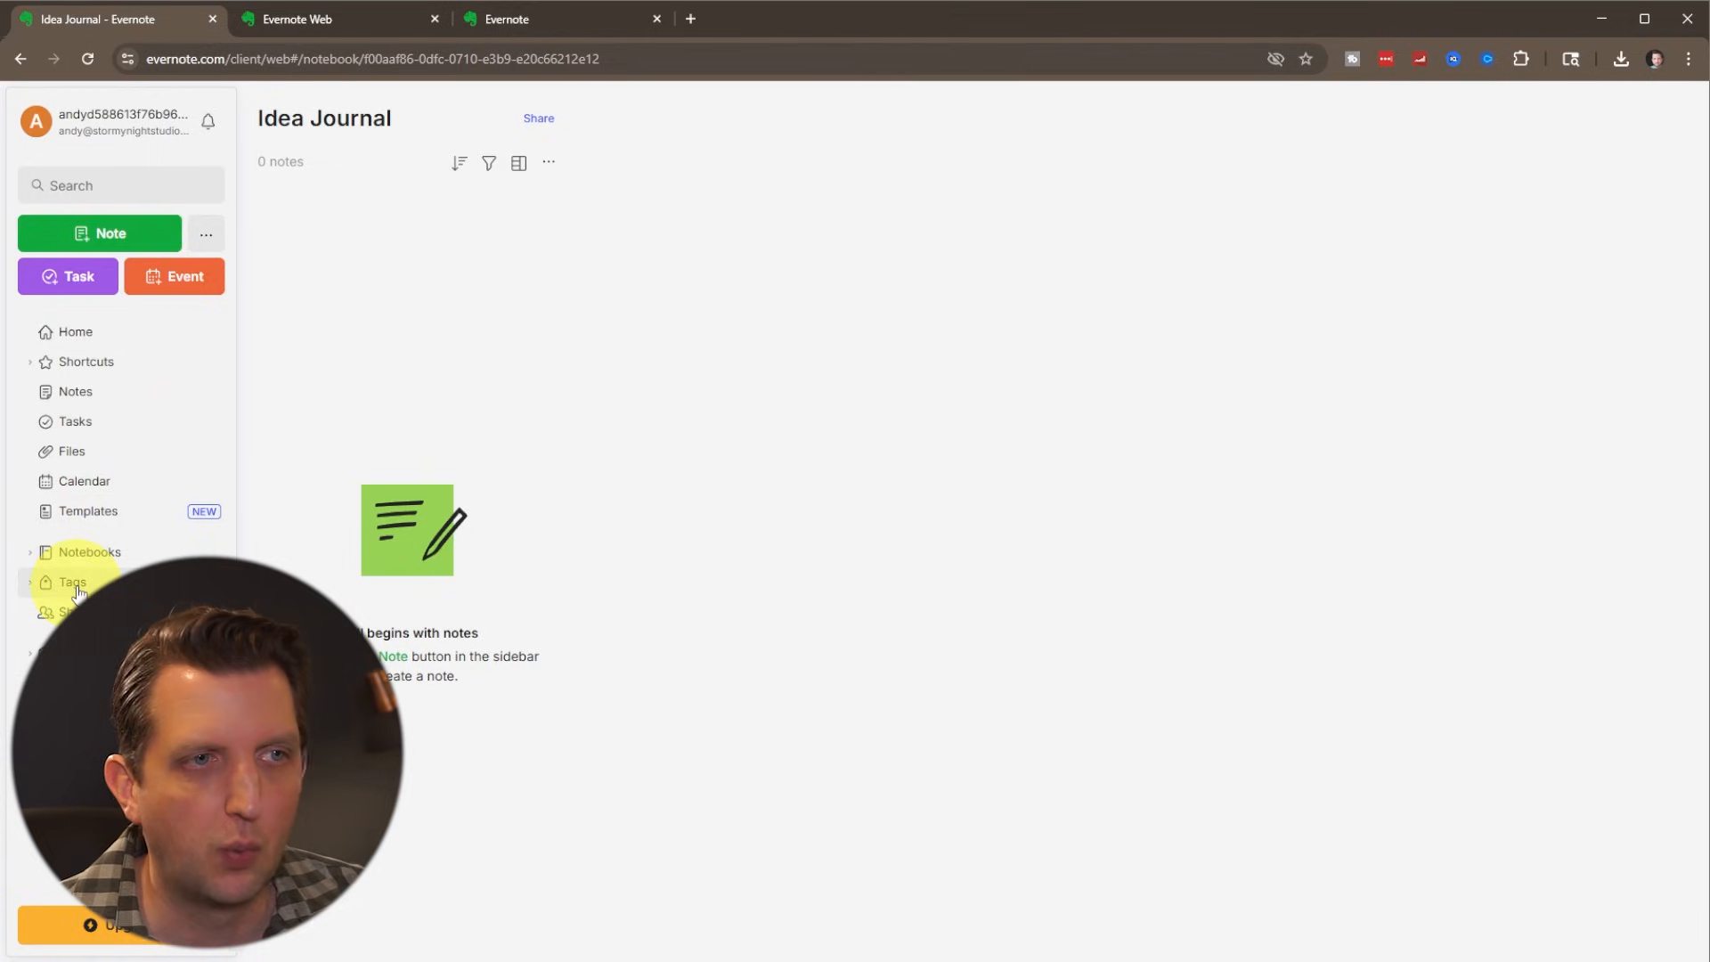
- Add the Work, Personal and Family tags one after another from the Tags list
click(72, 581)
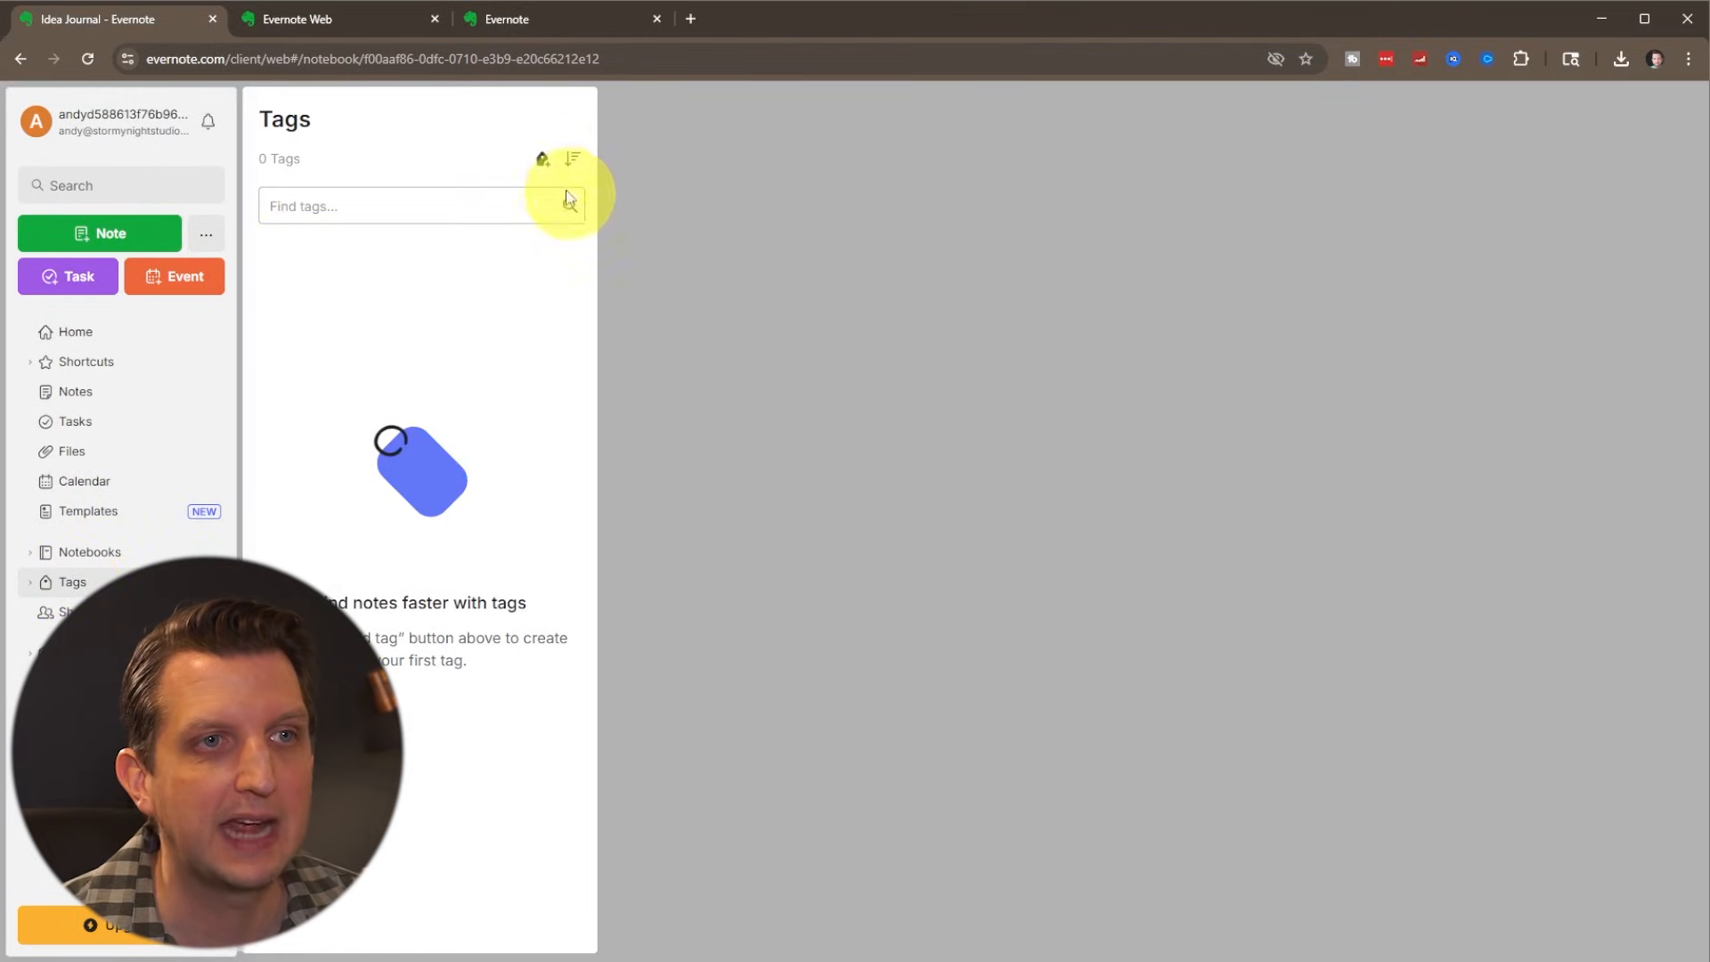
mouse_move(540, 158)
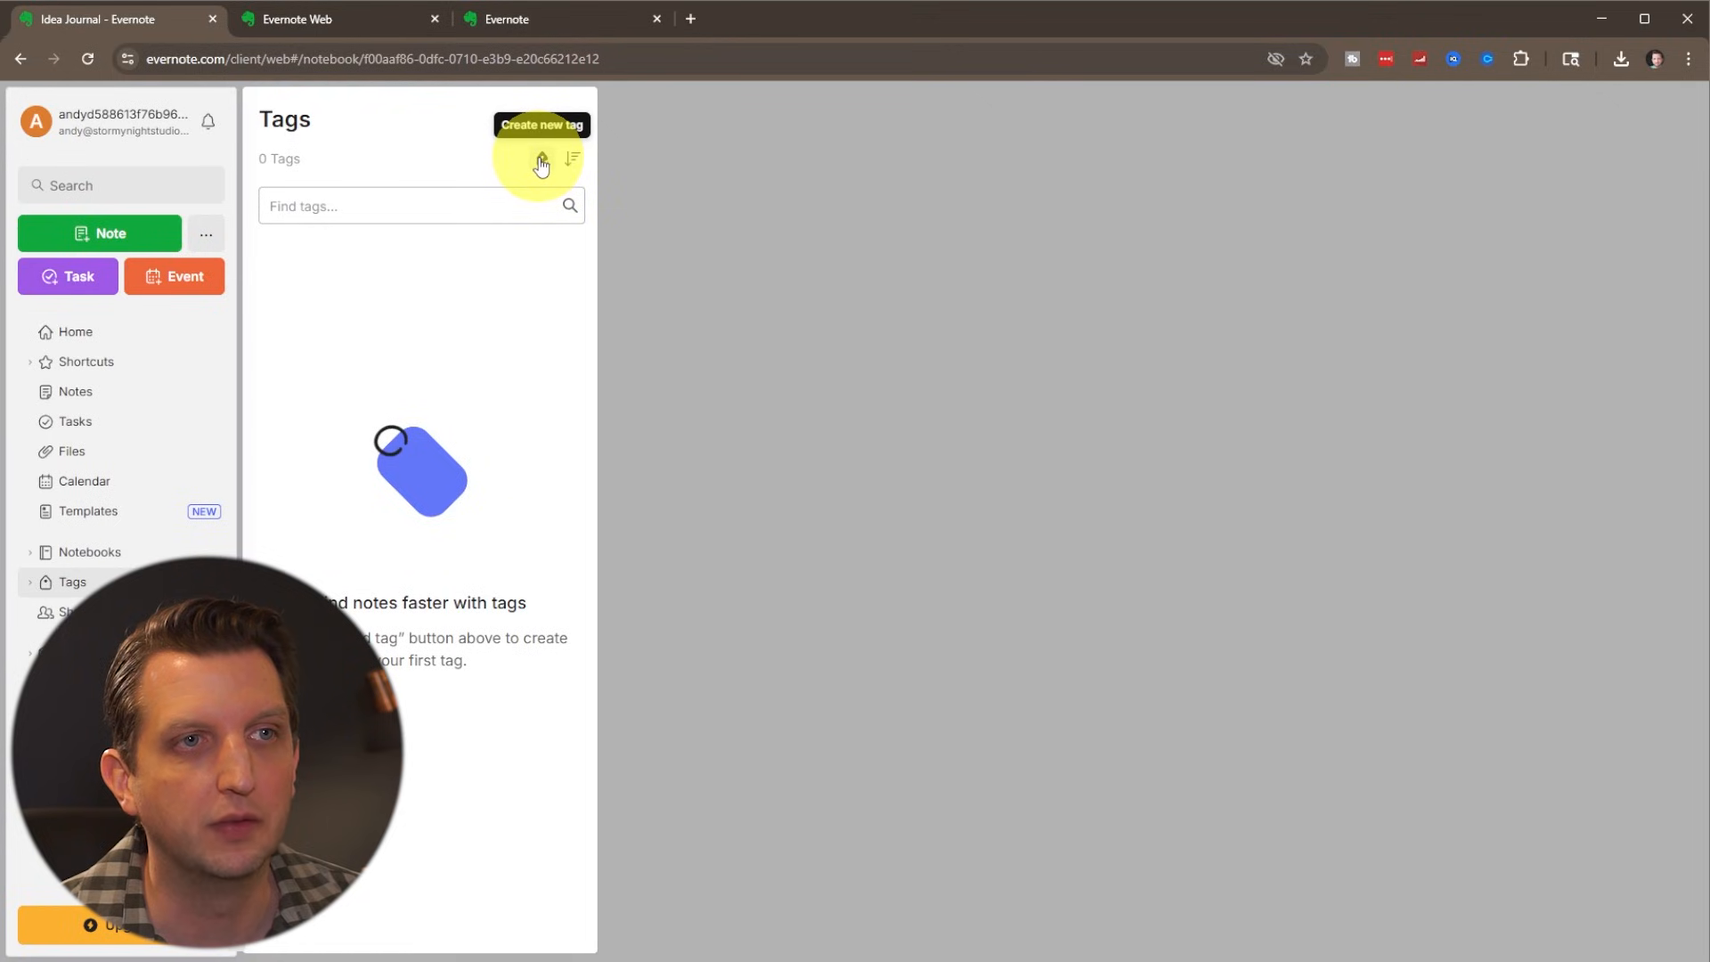
click(539, 159)
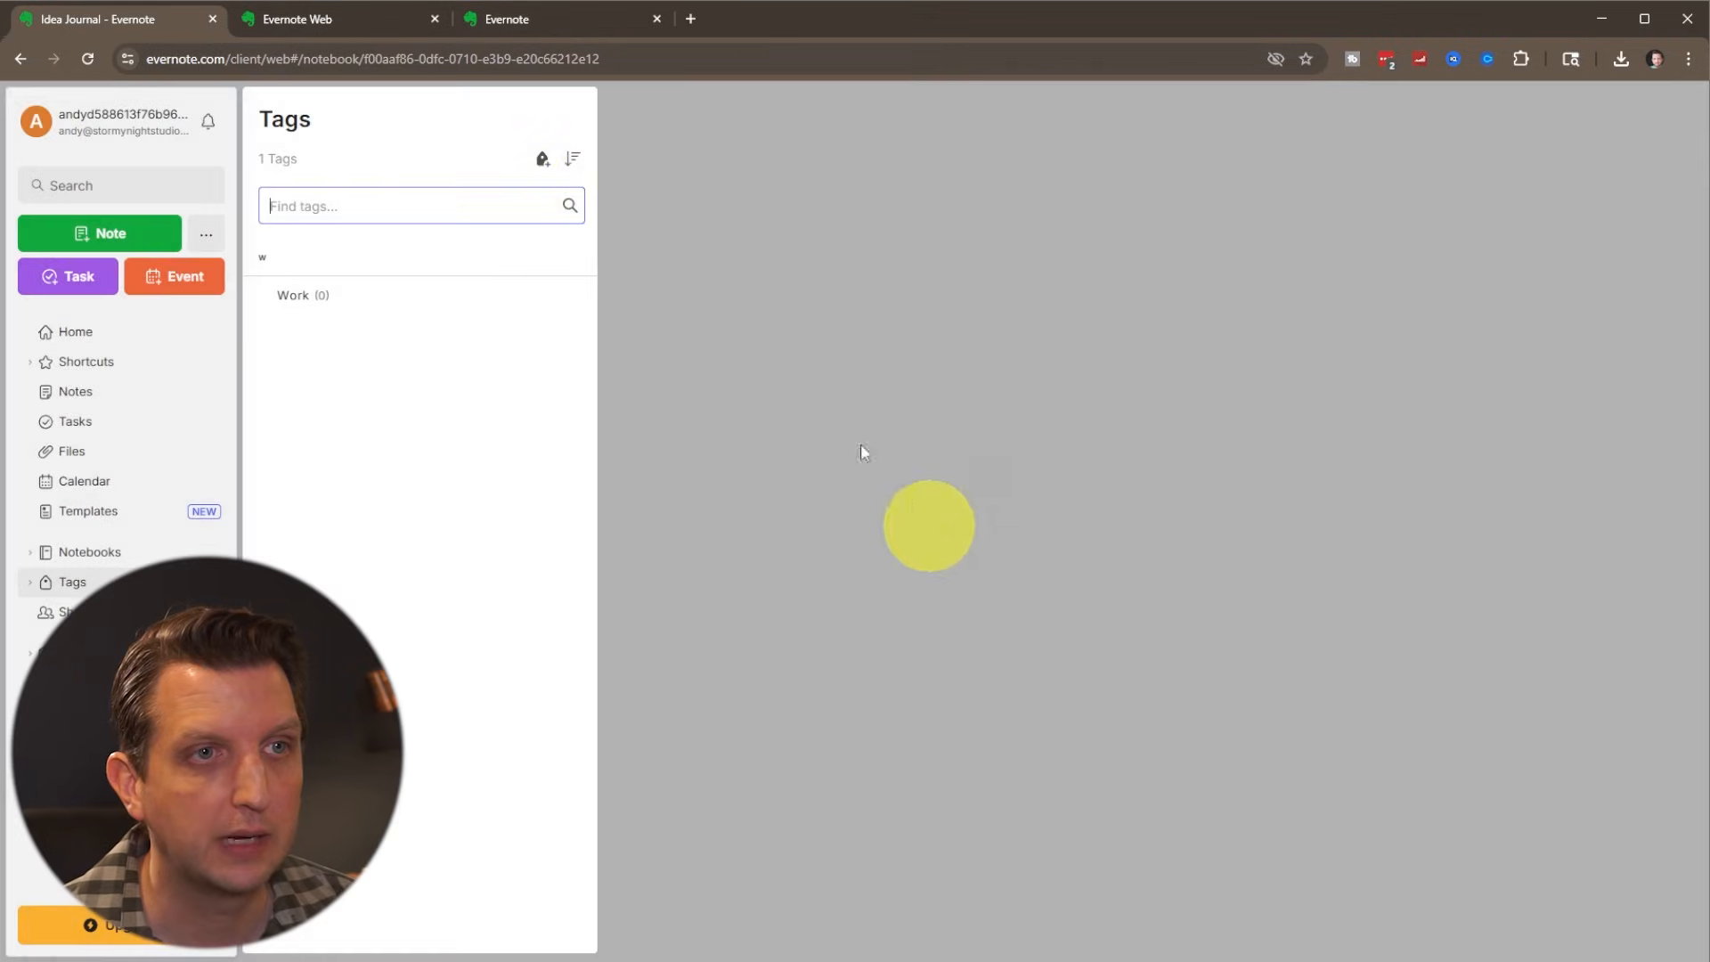
click(541, 159)
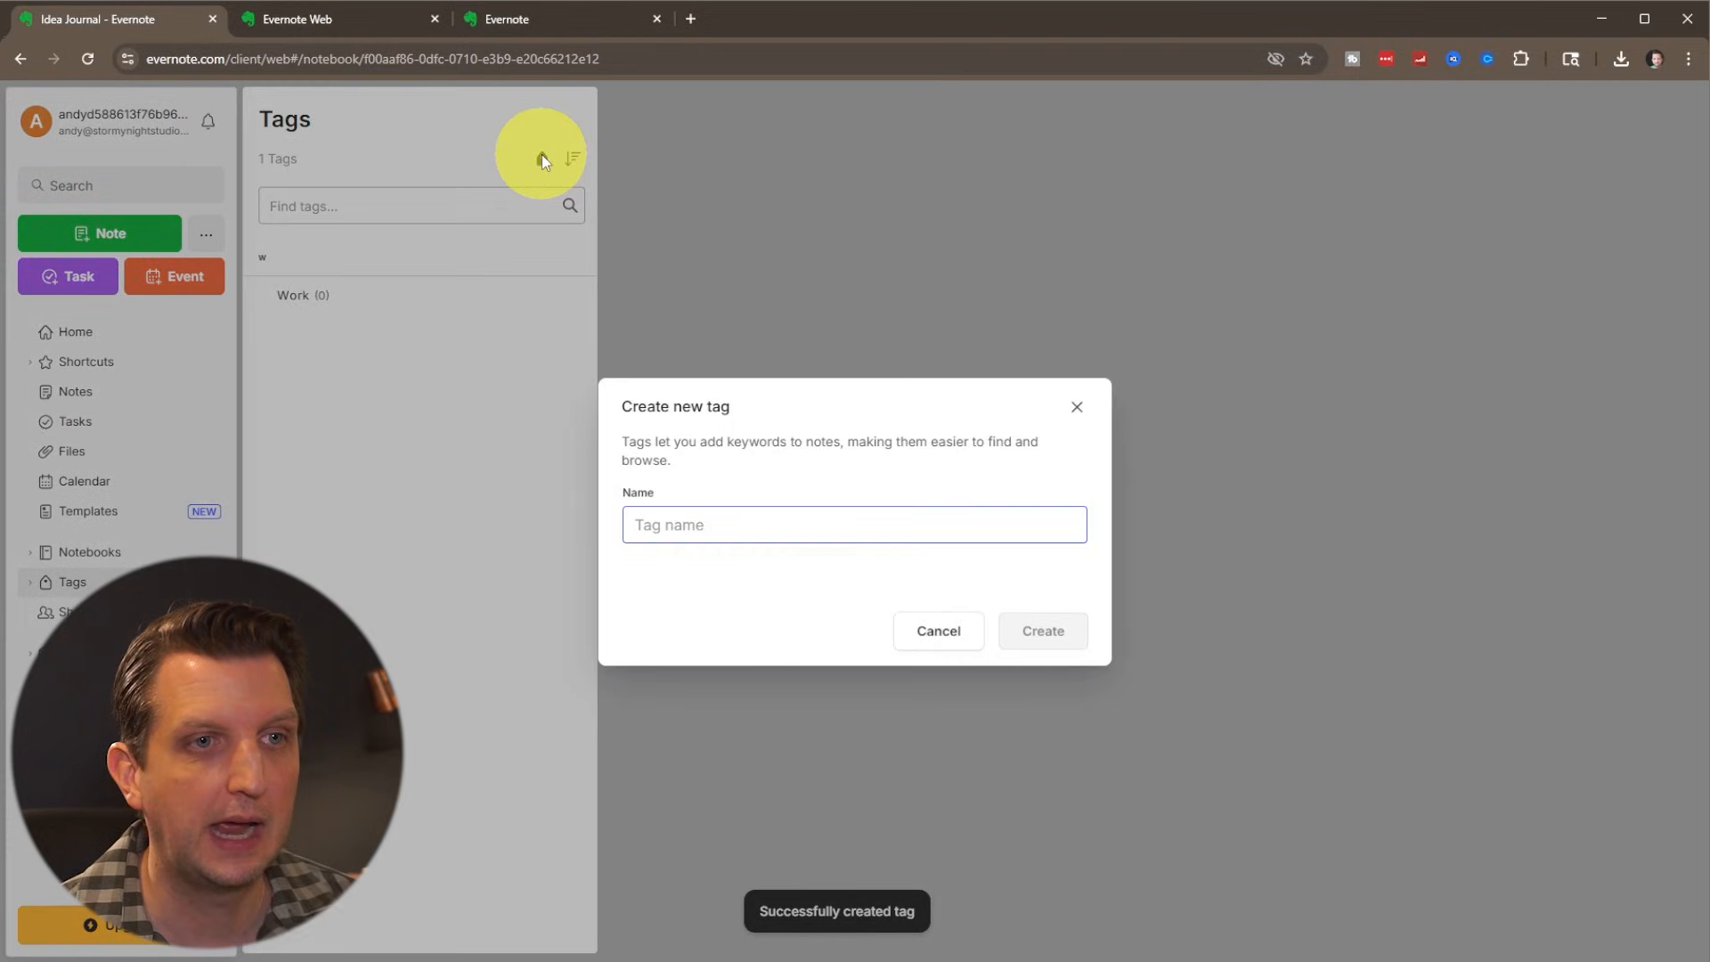
text(Per)
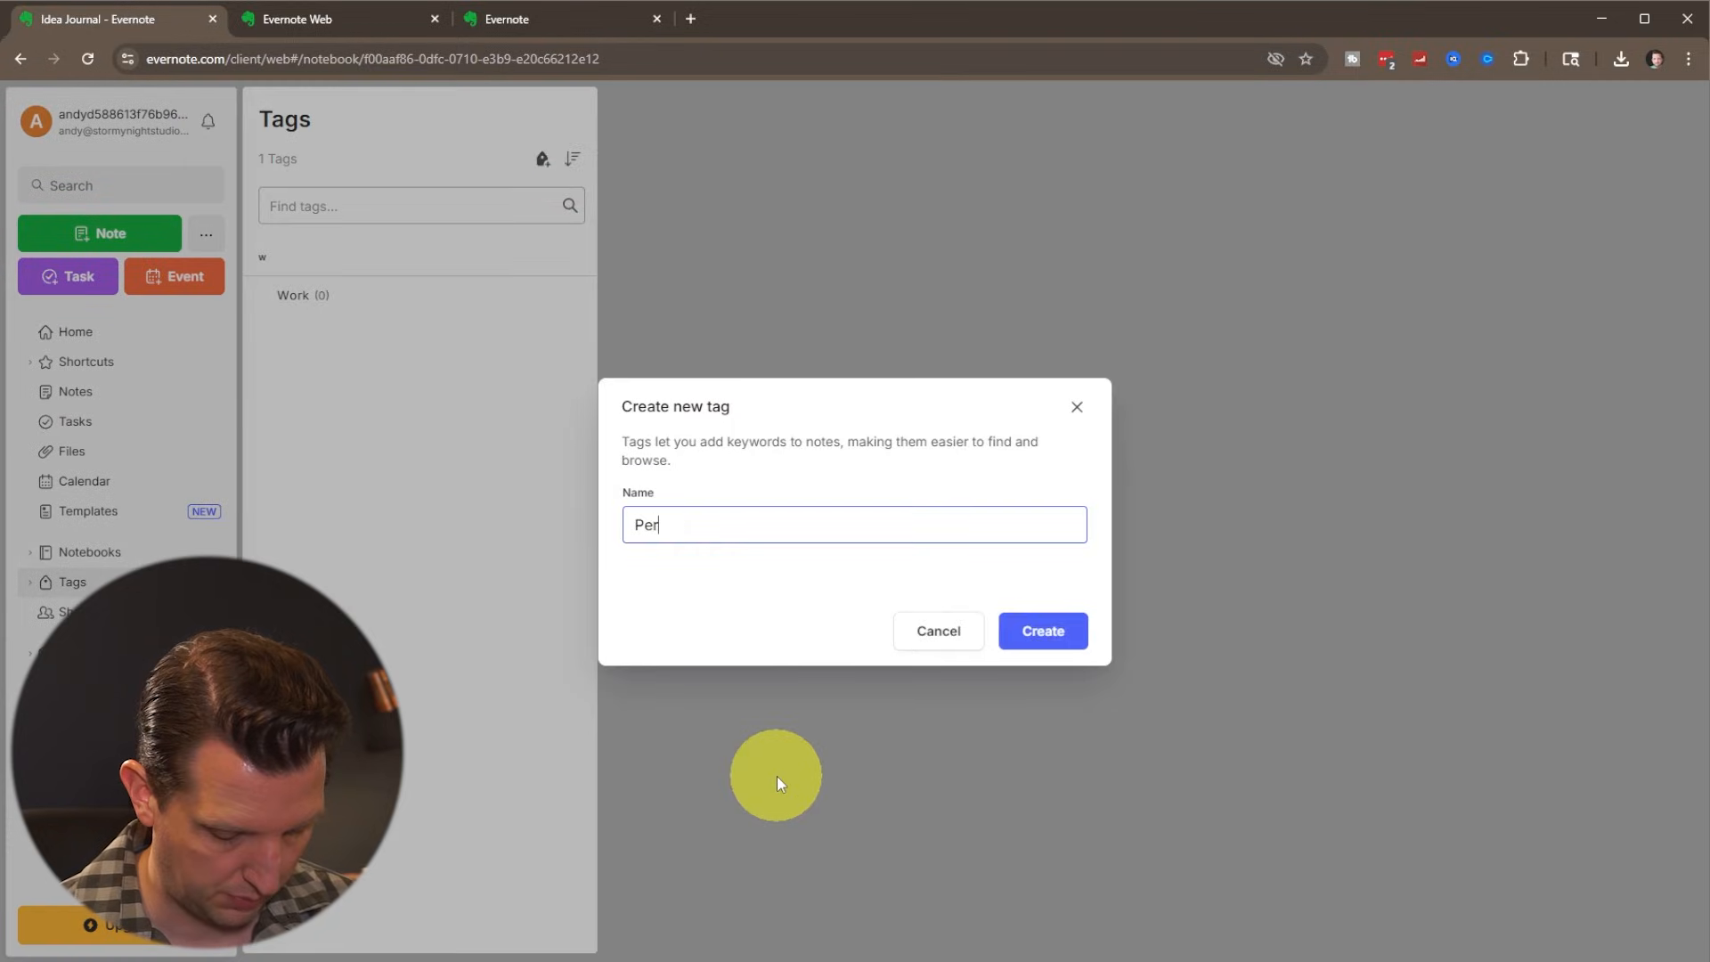
click(1039, 630)
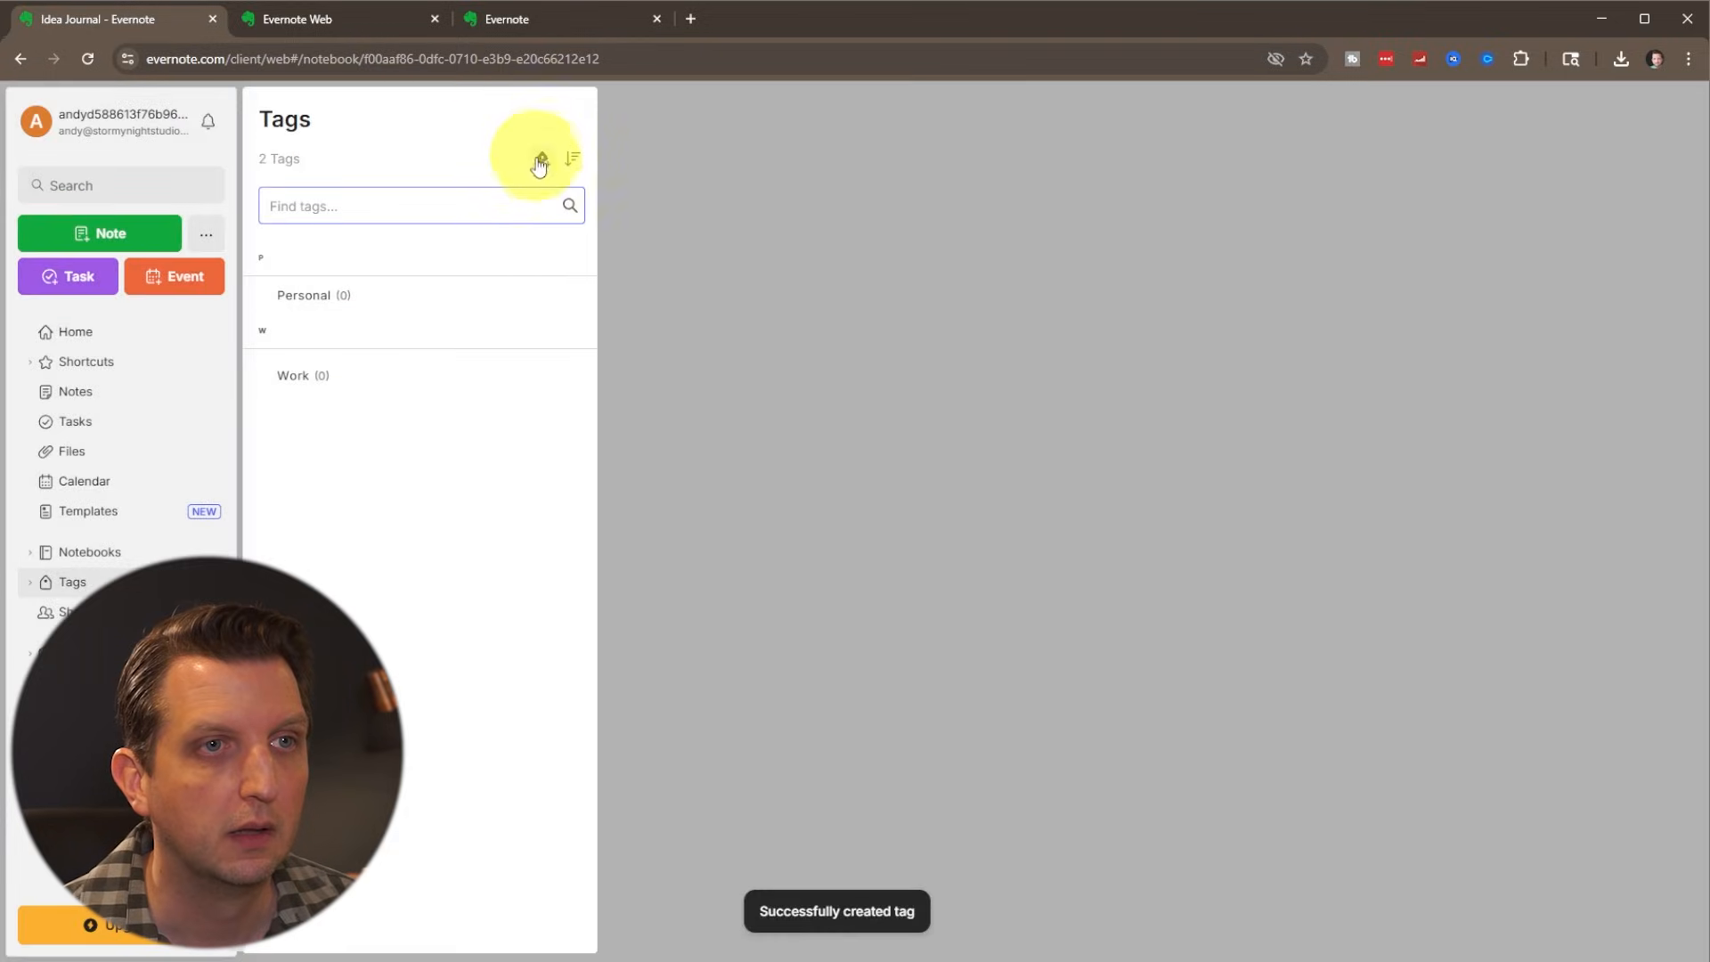
click(541, 158)
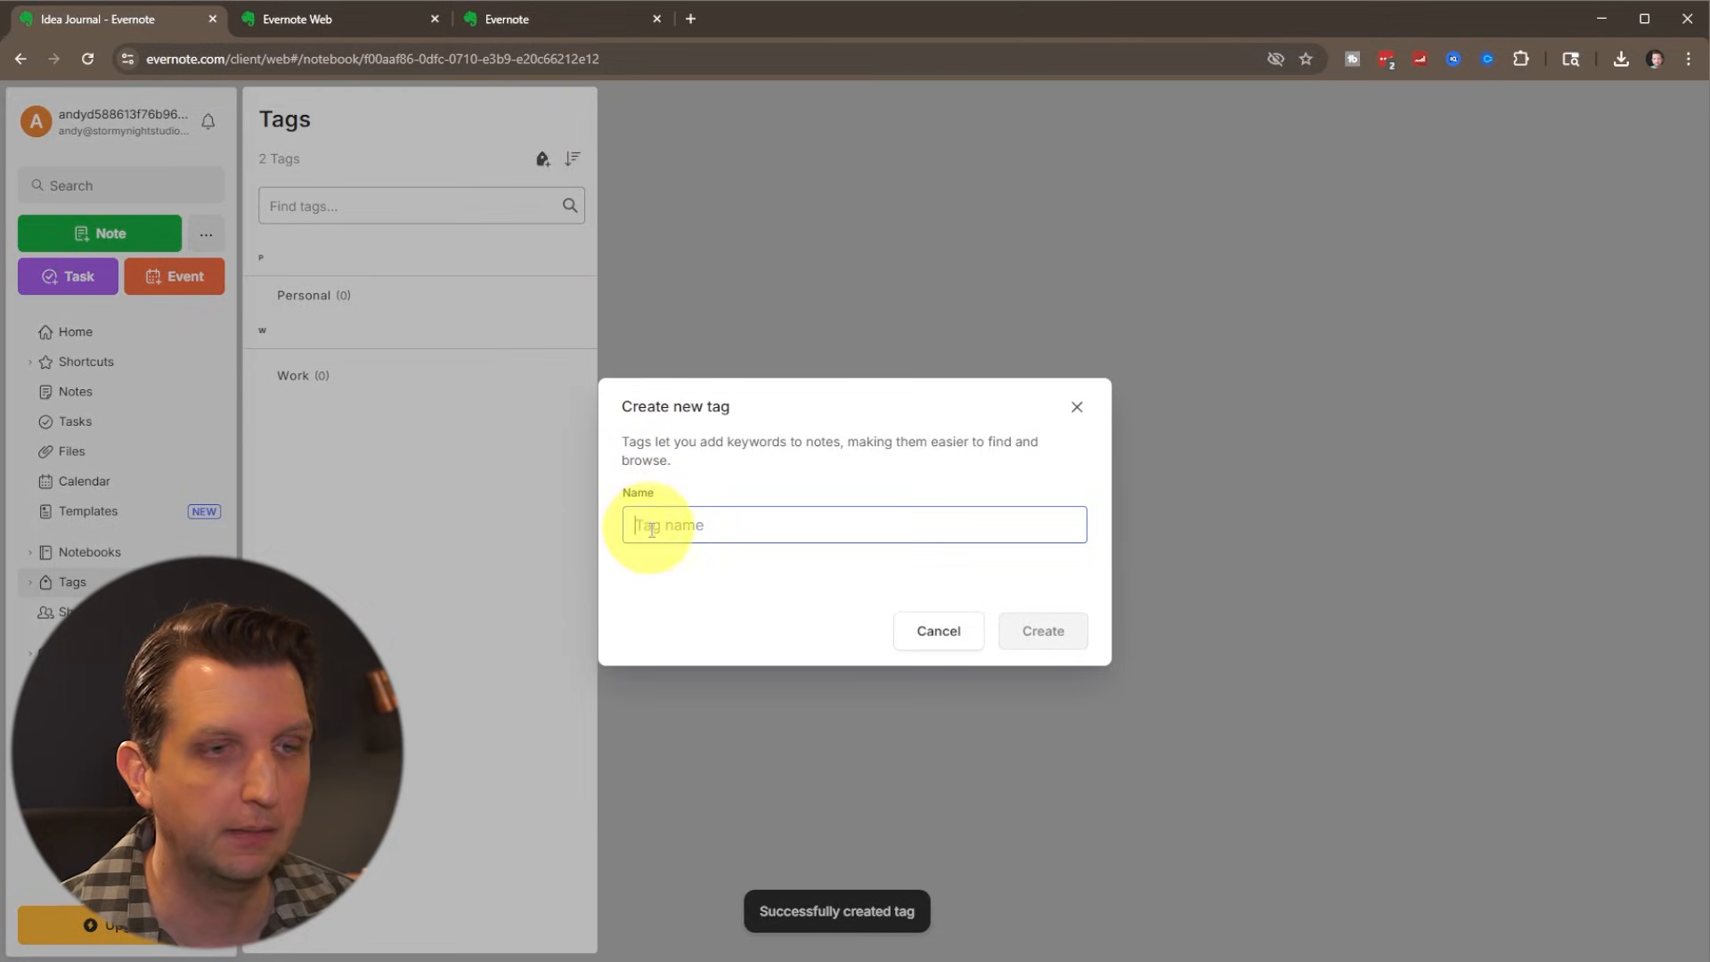
click(1038, 630)
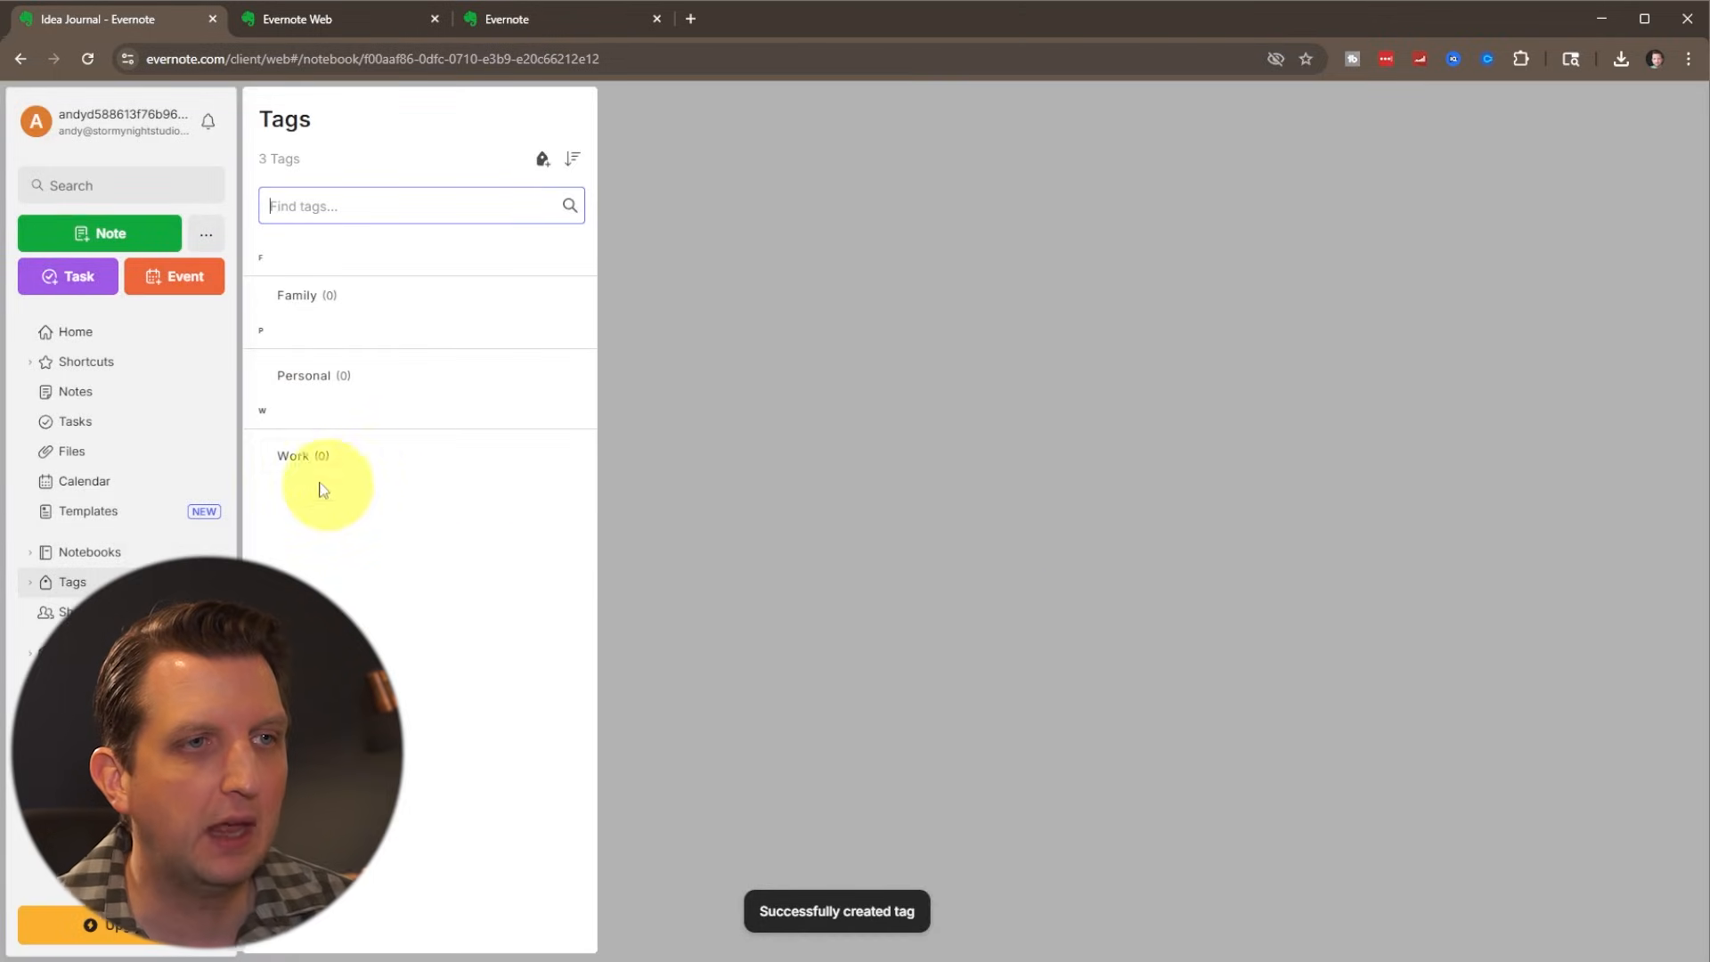
click(75, 332)
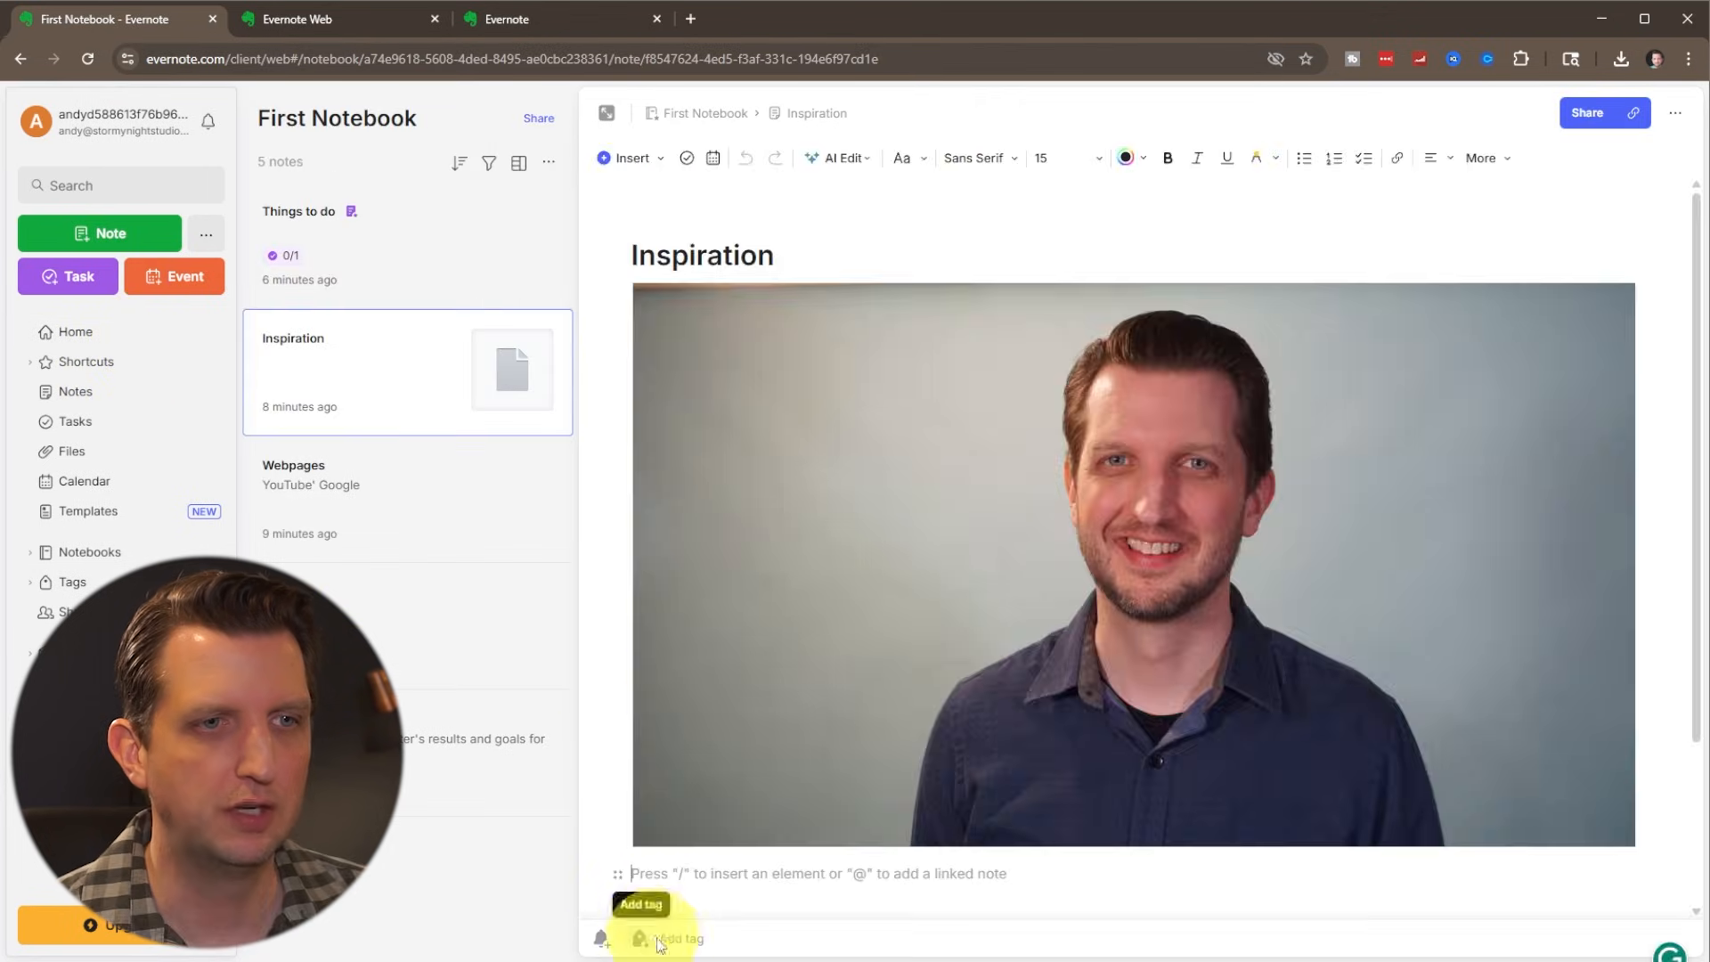
- Apply the Work tag to the Inspiration note
click(639, 938)
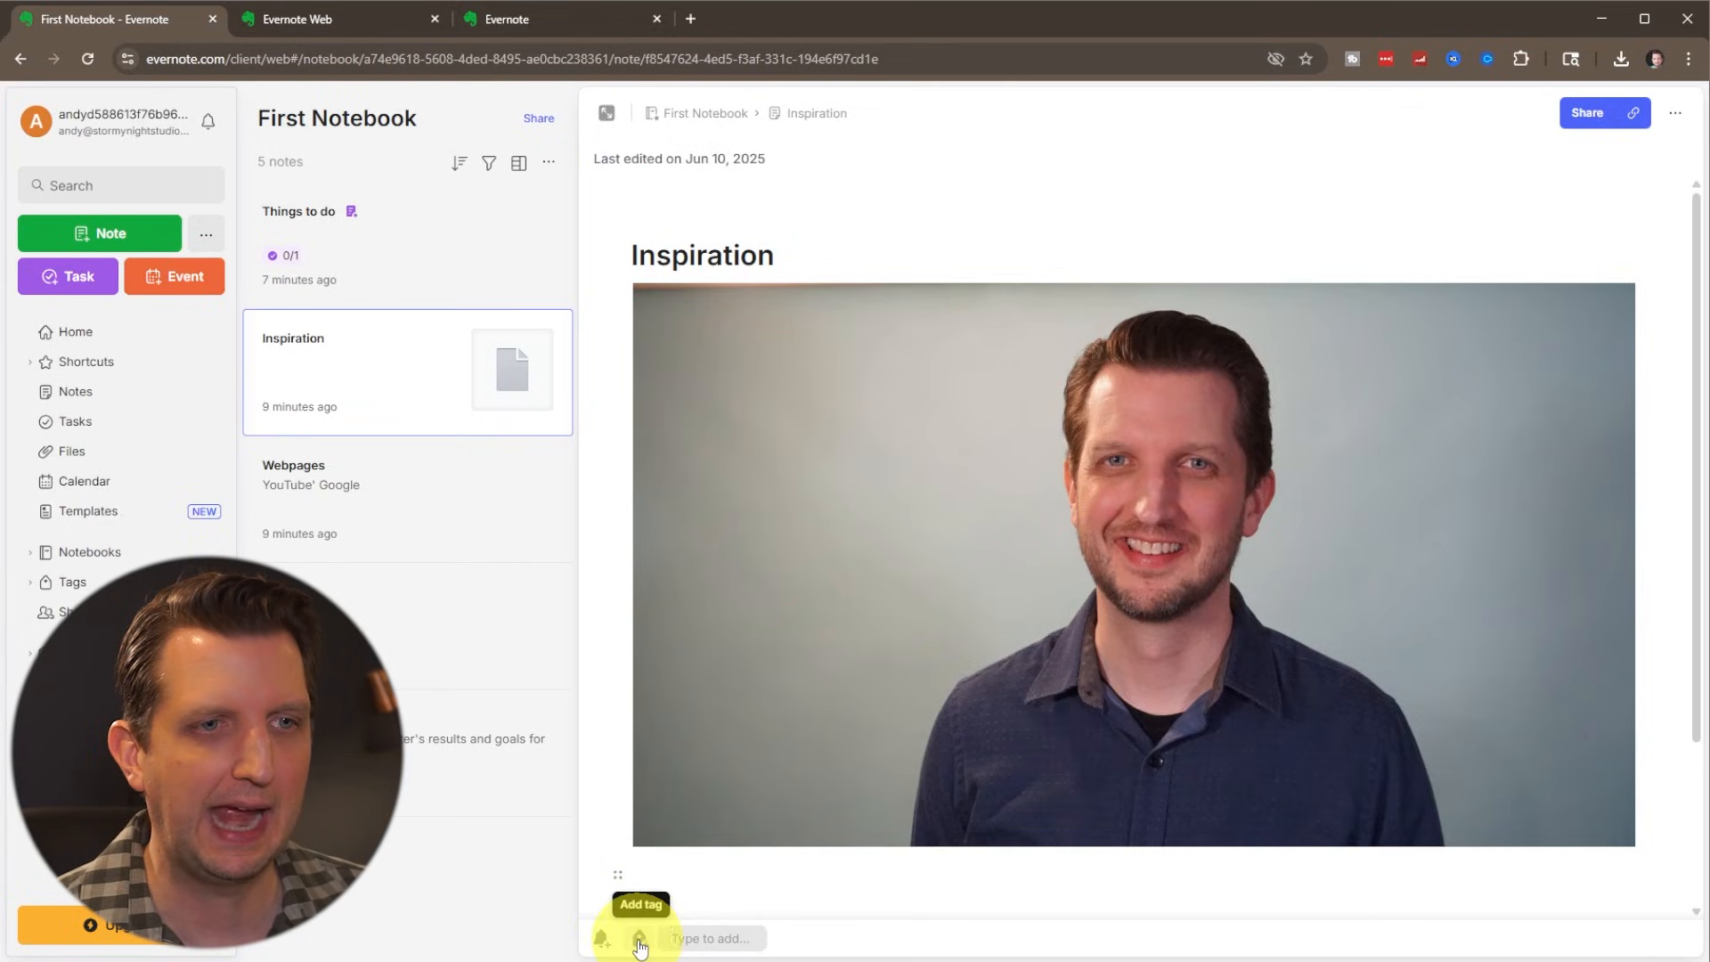
text(w)
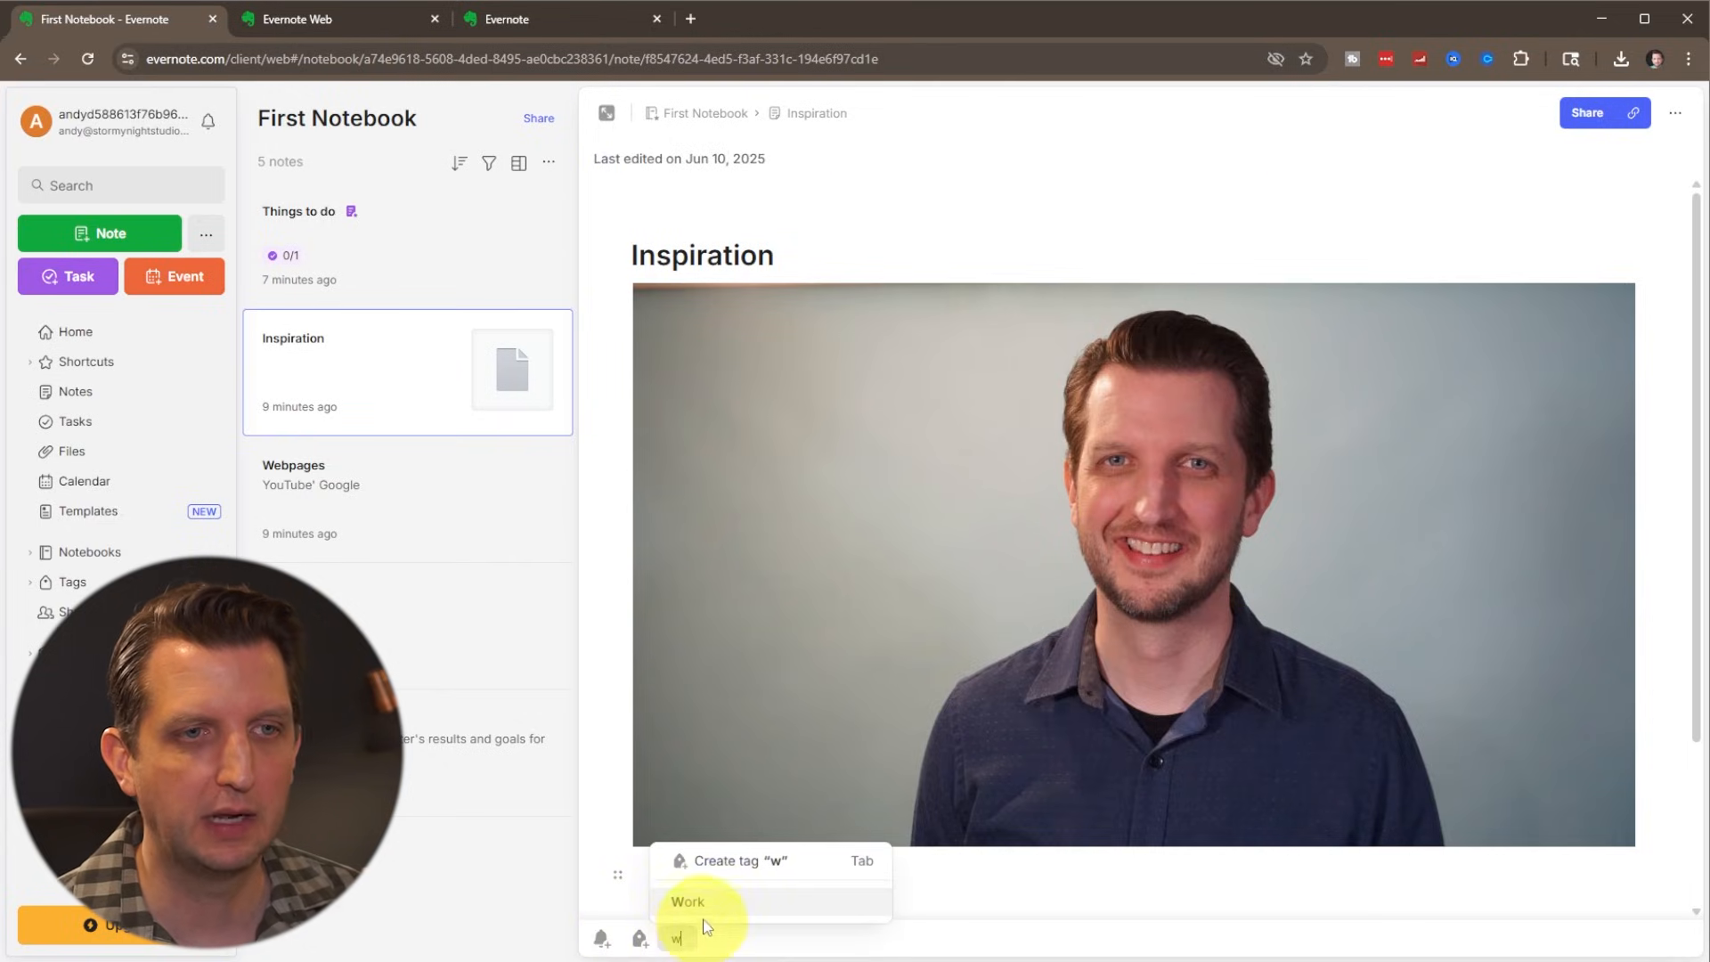
click(688, 901)
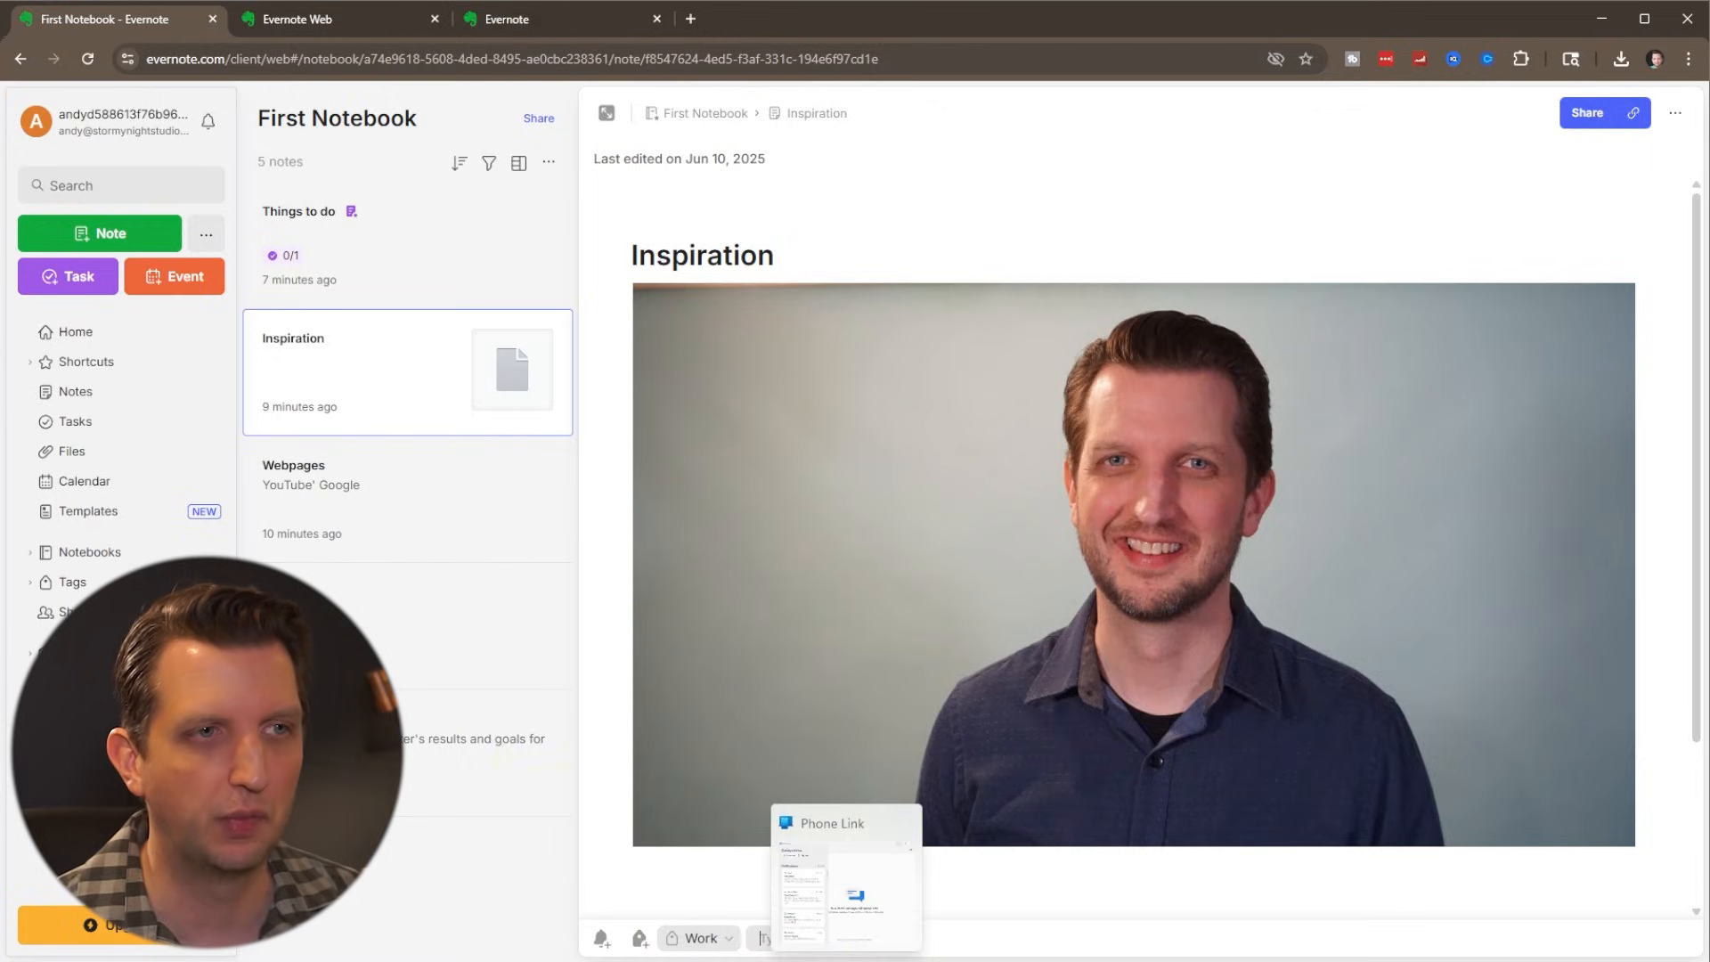
- Filter the Tags list to show the notes tagged Work
click(72, 587)
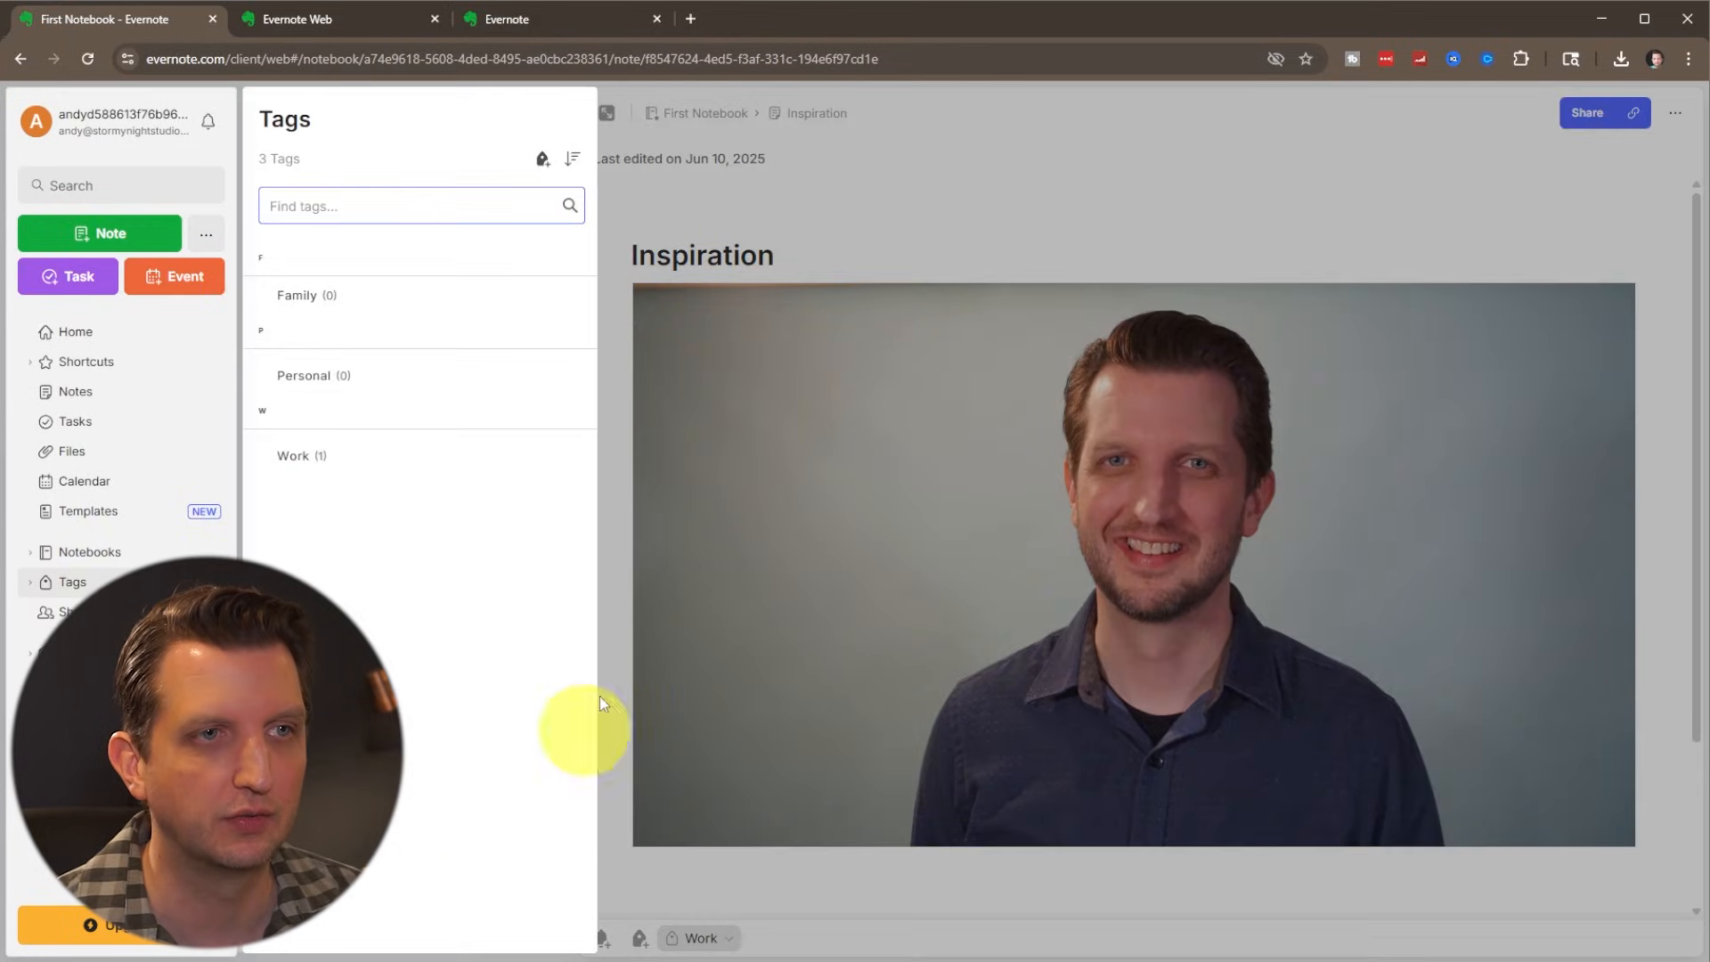
click(292, 454)
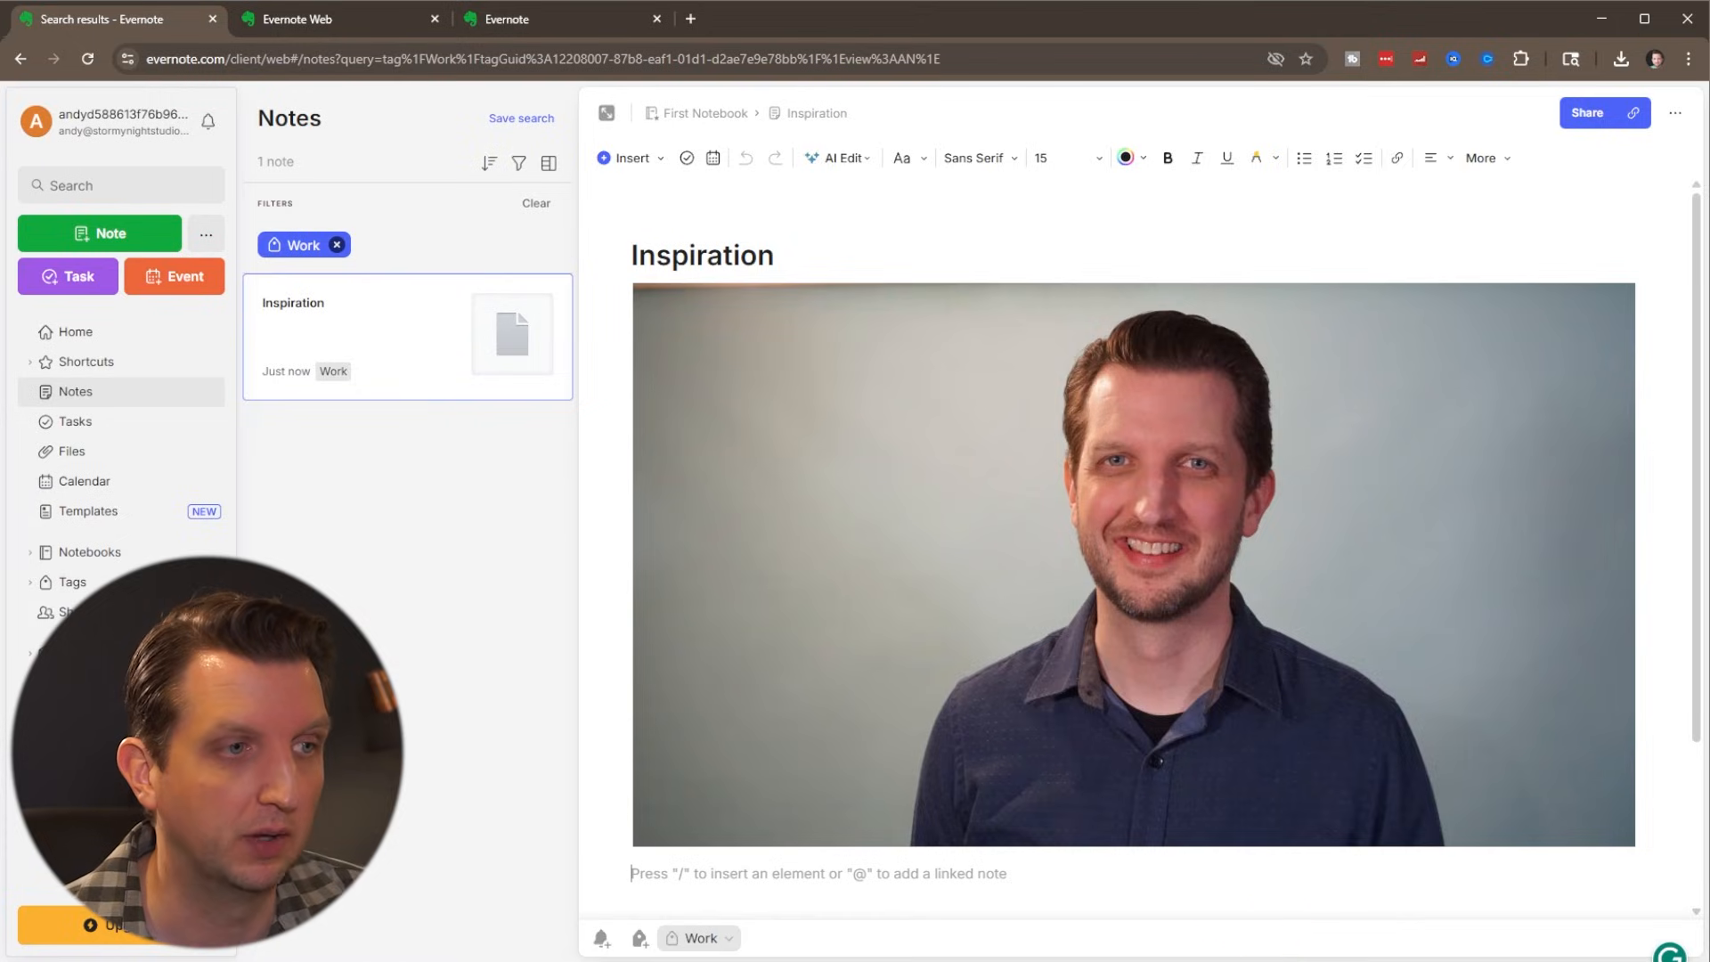
click(75, 331)
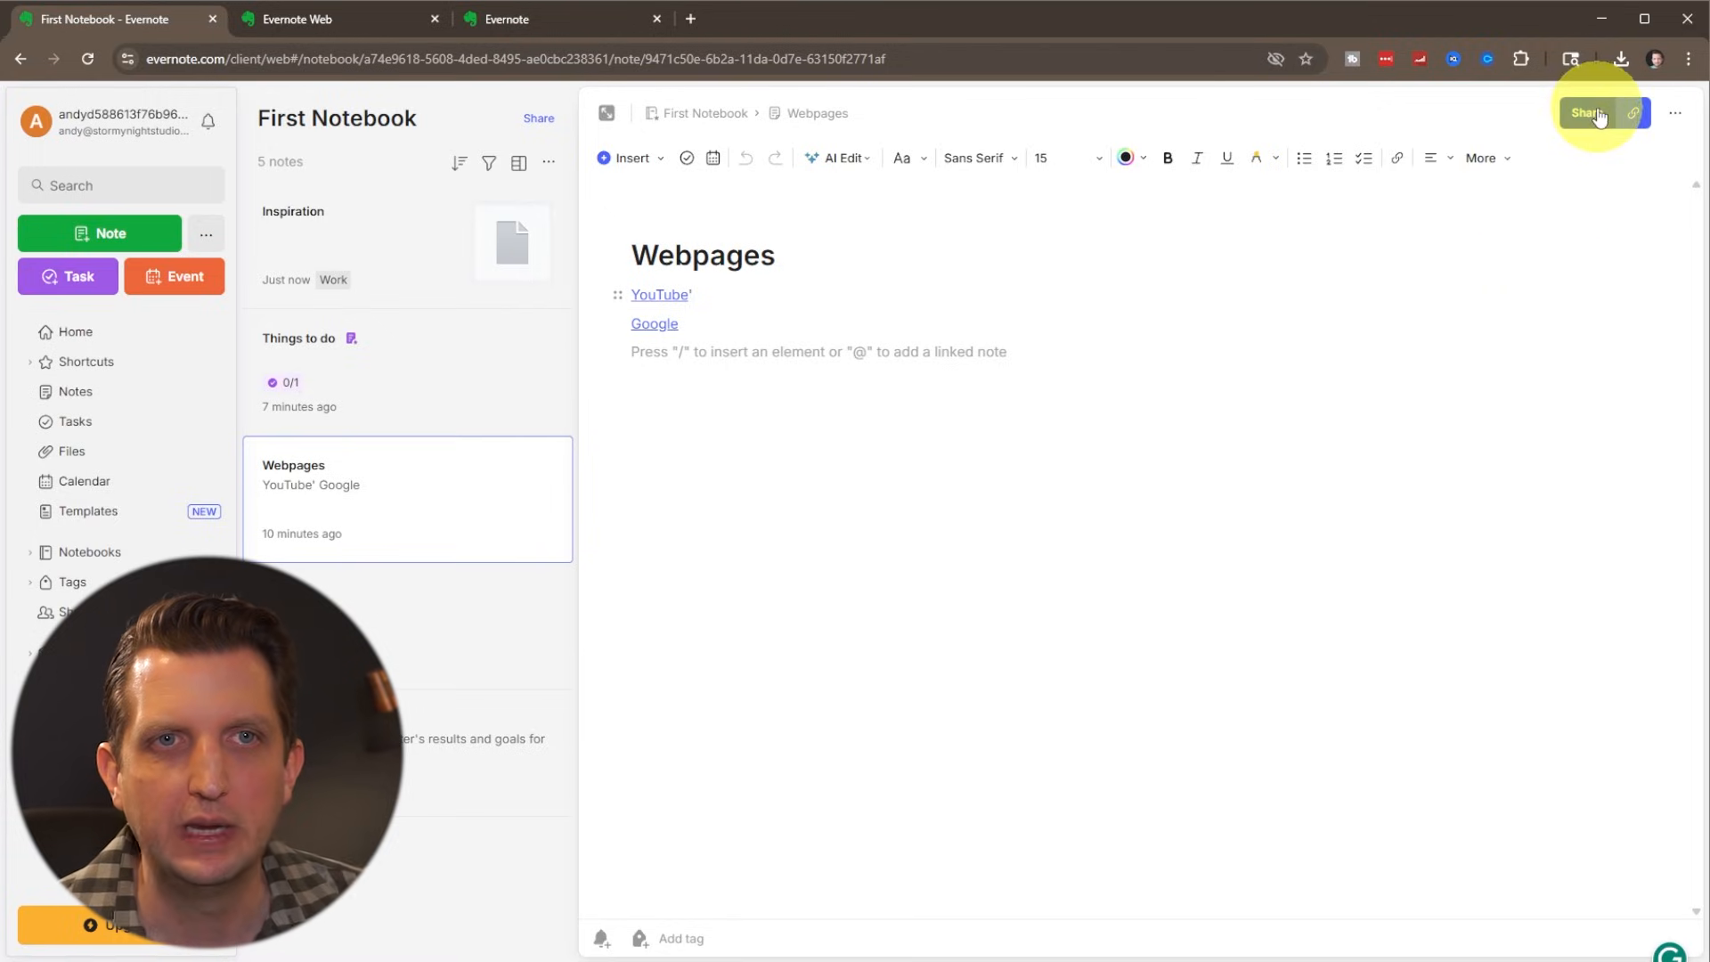
mouse_move(1588, 114)
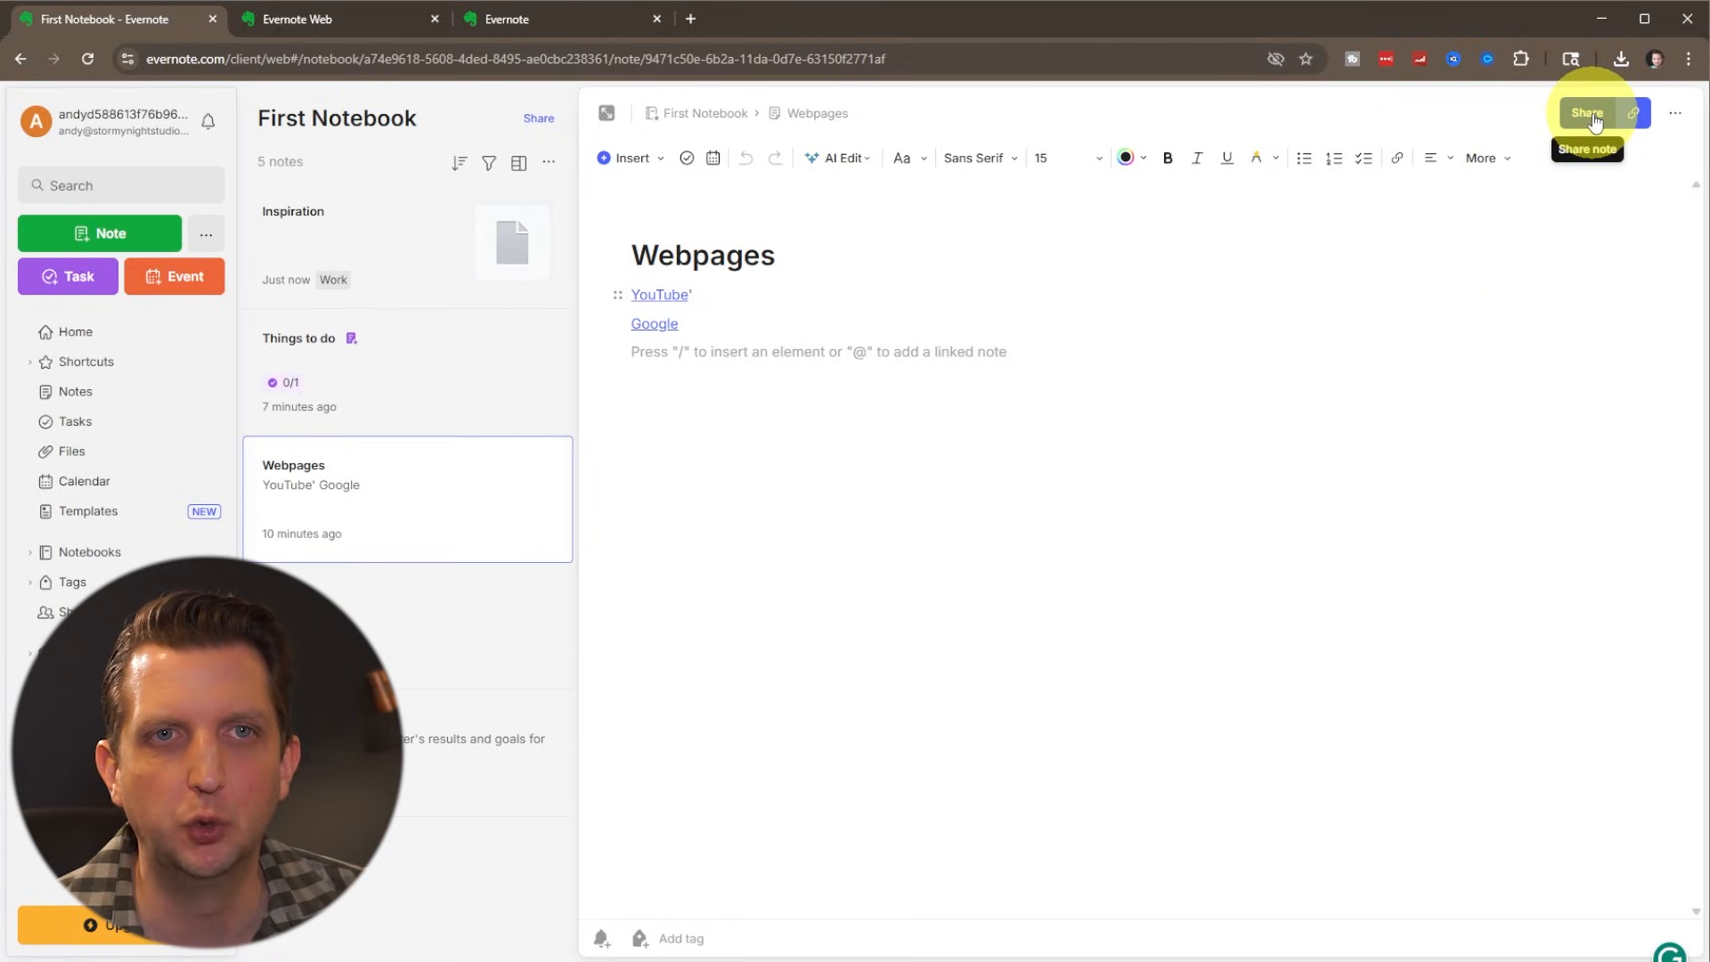
- Copy a share link for the Webpages note from its Share panel
click(1585, 112)
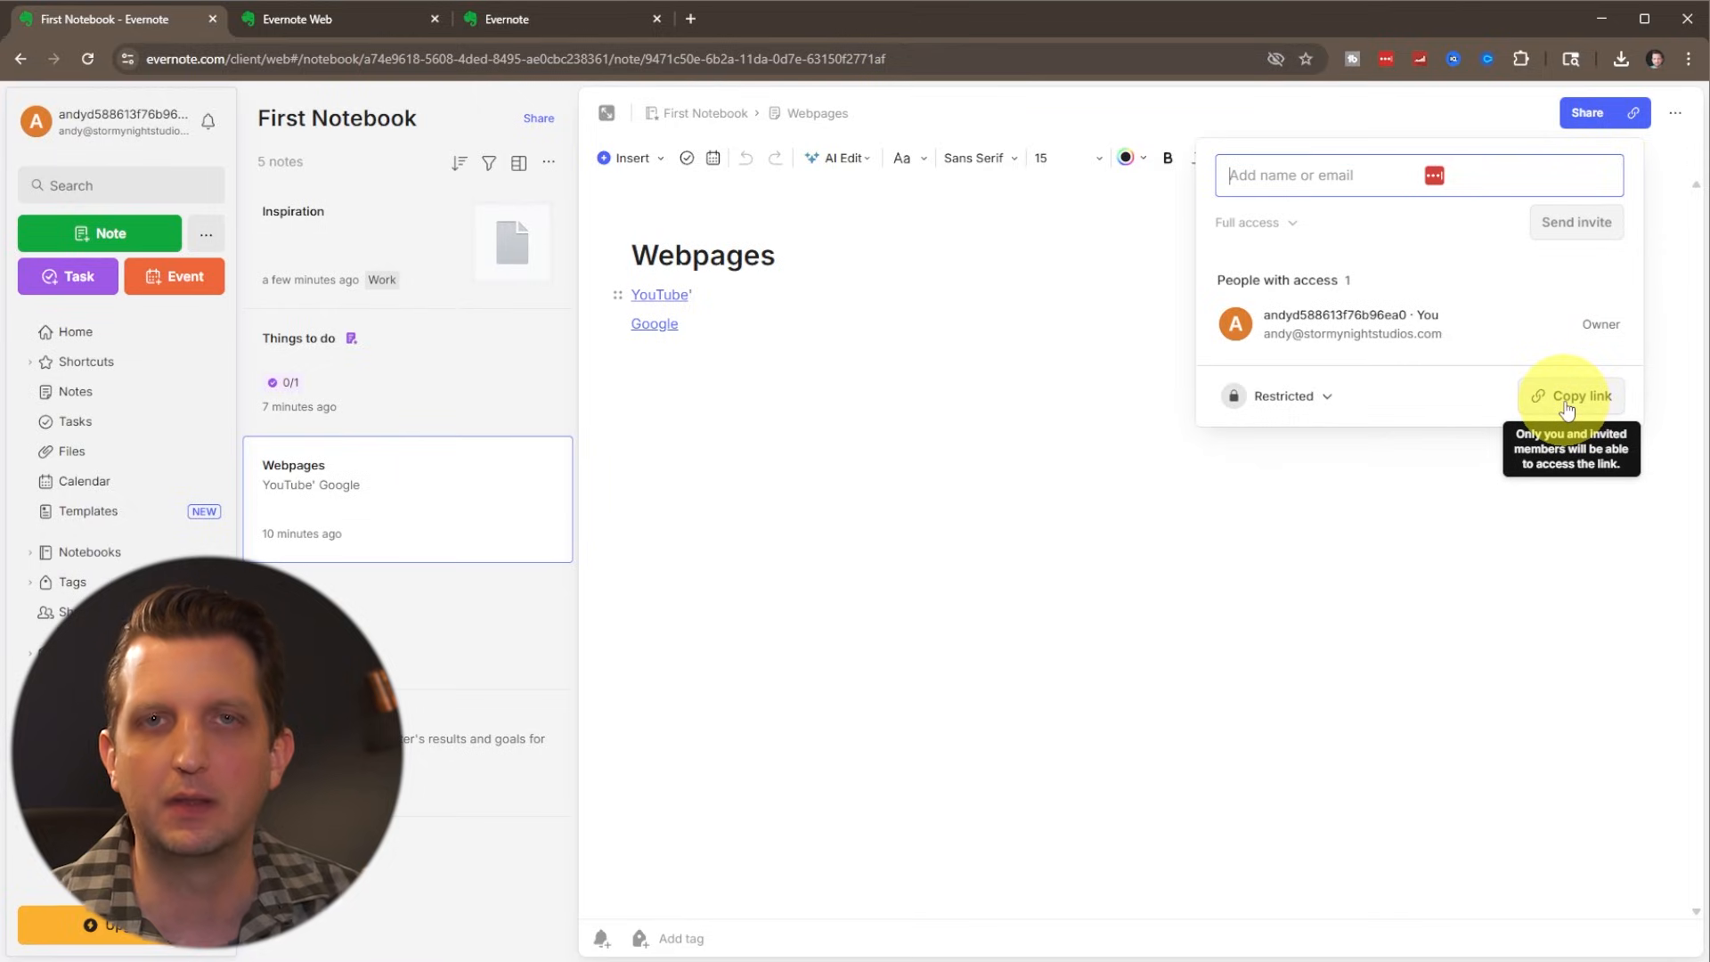
click(1004, 527)
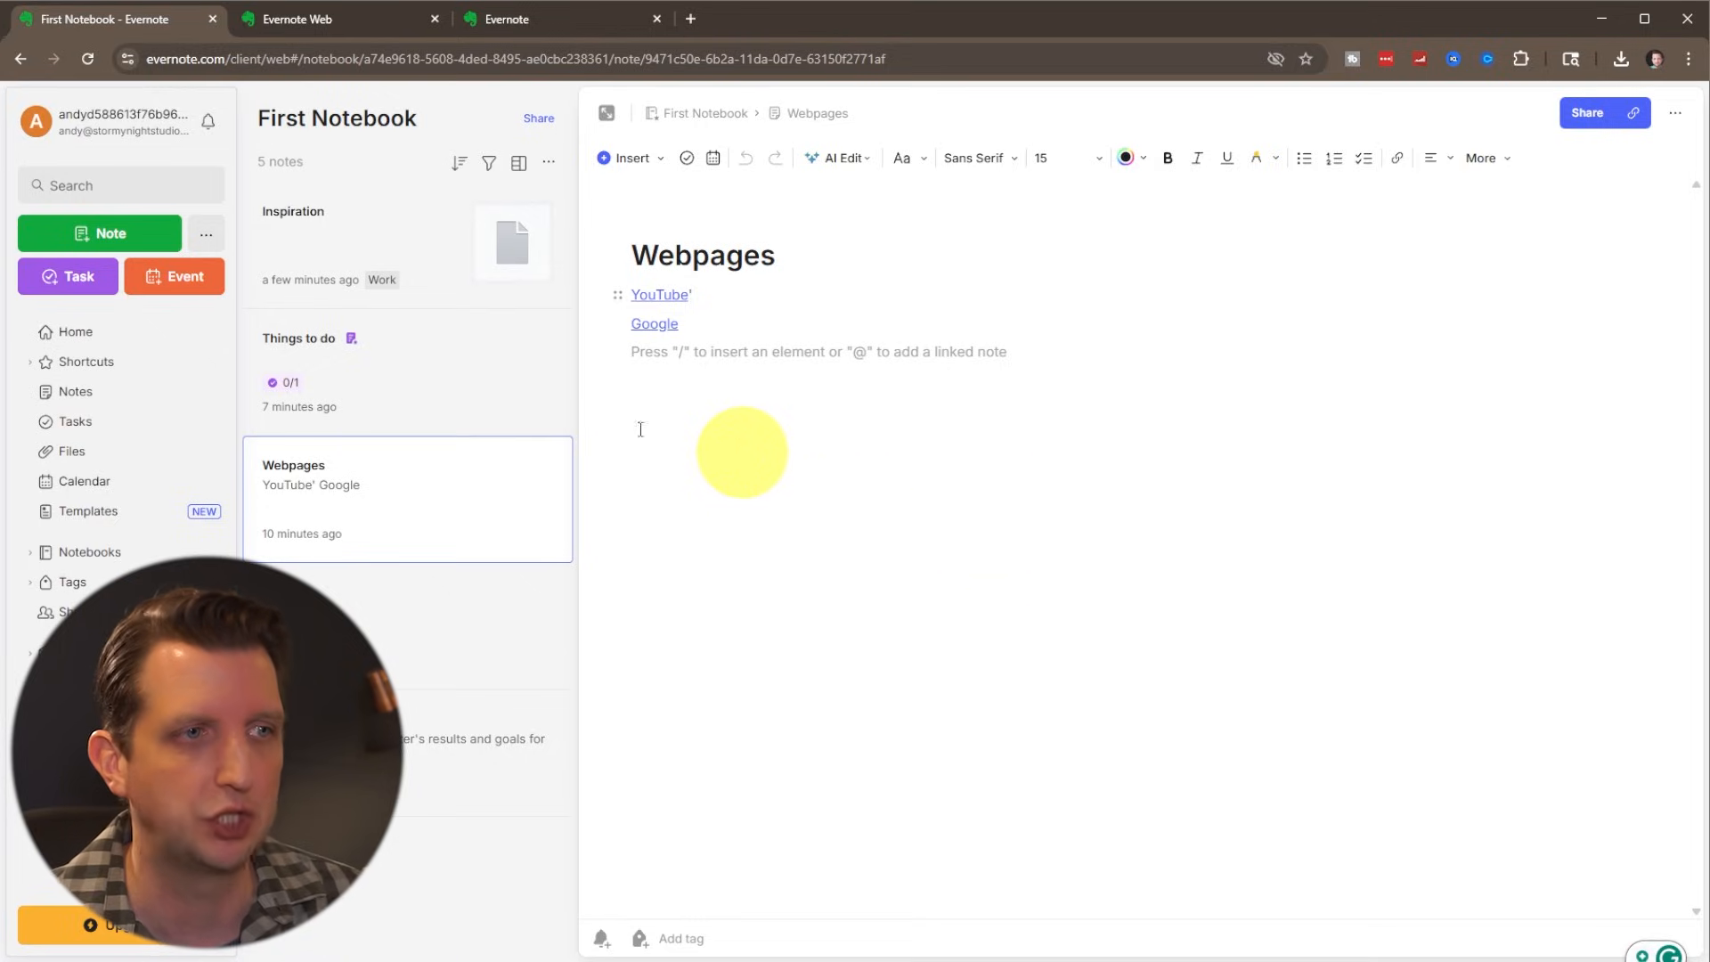
mouse_move(1109, 869)
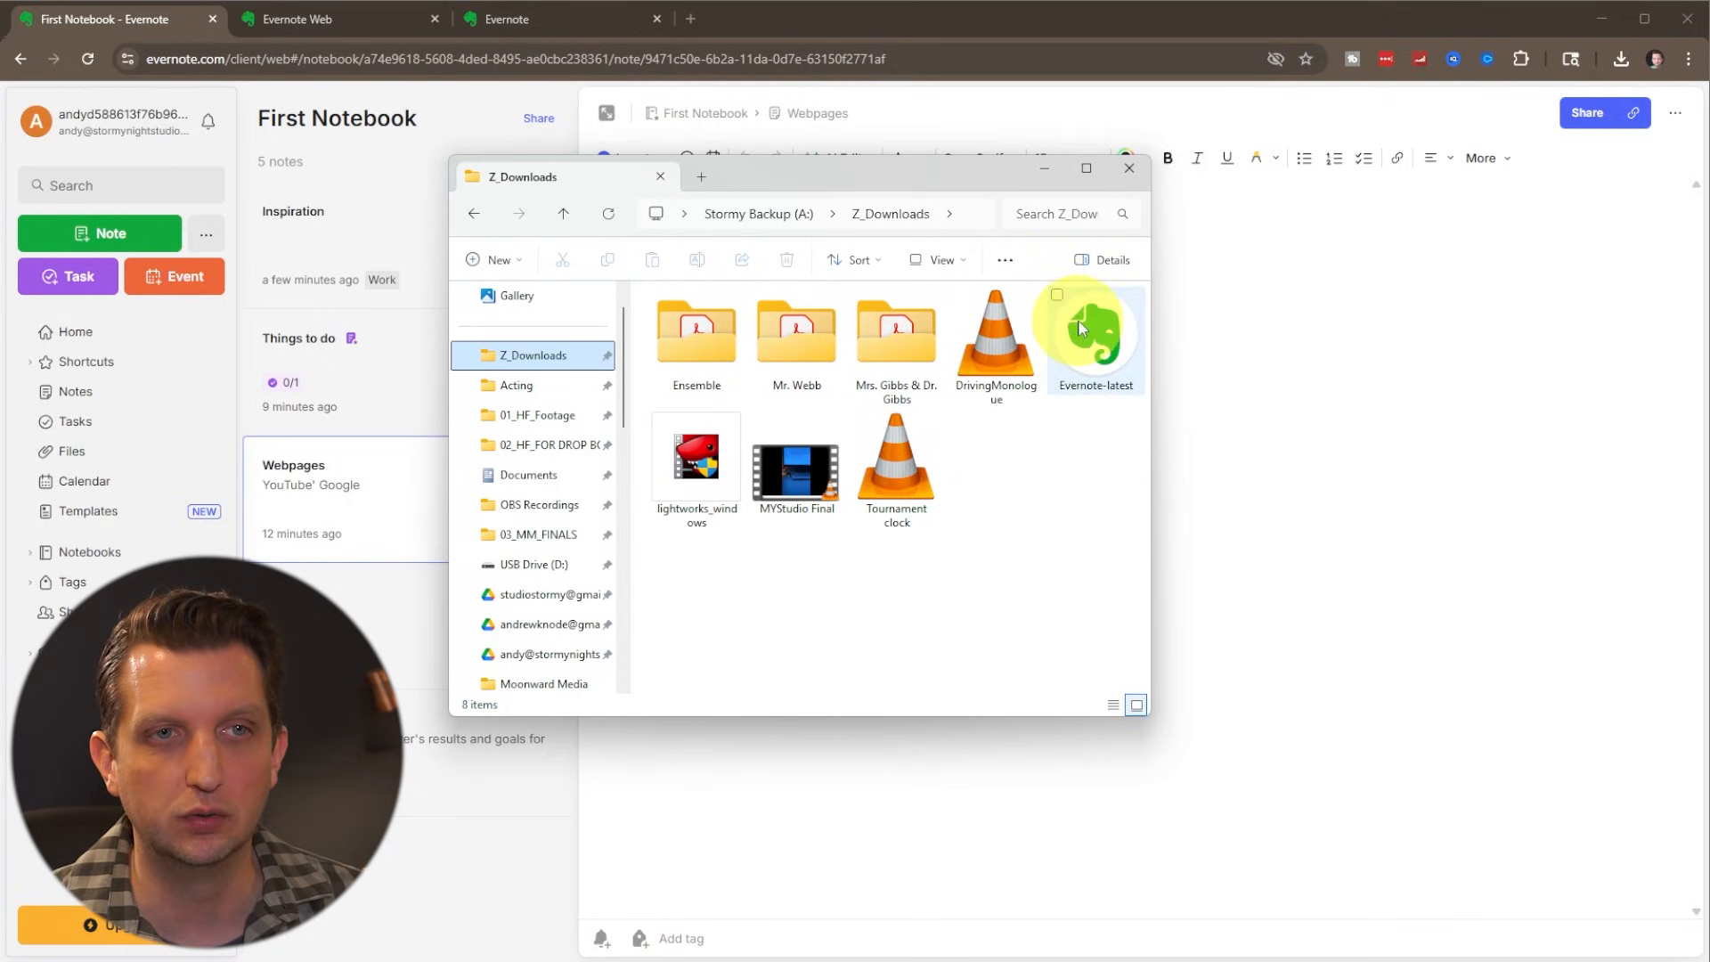
- Launch the Evernote-latest installer from the Z_Downloads folder
click(1095, 333)
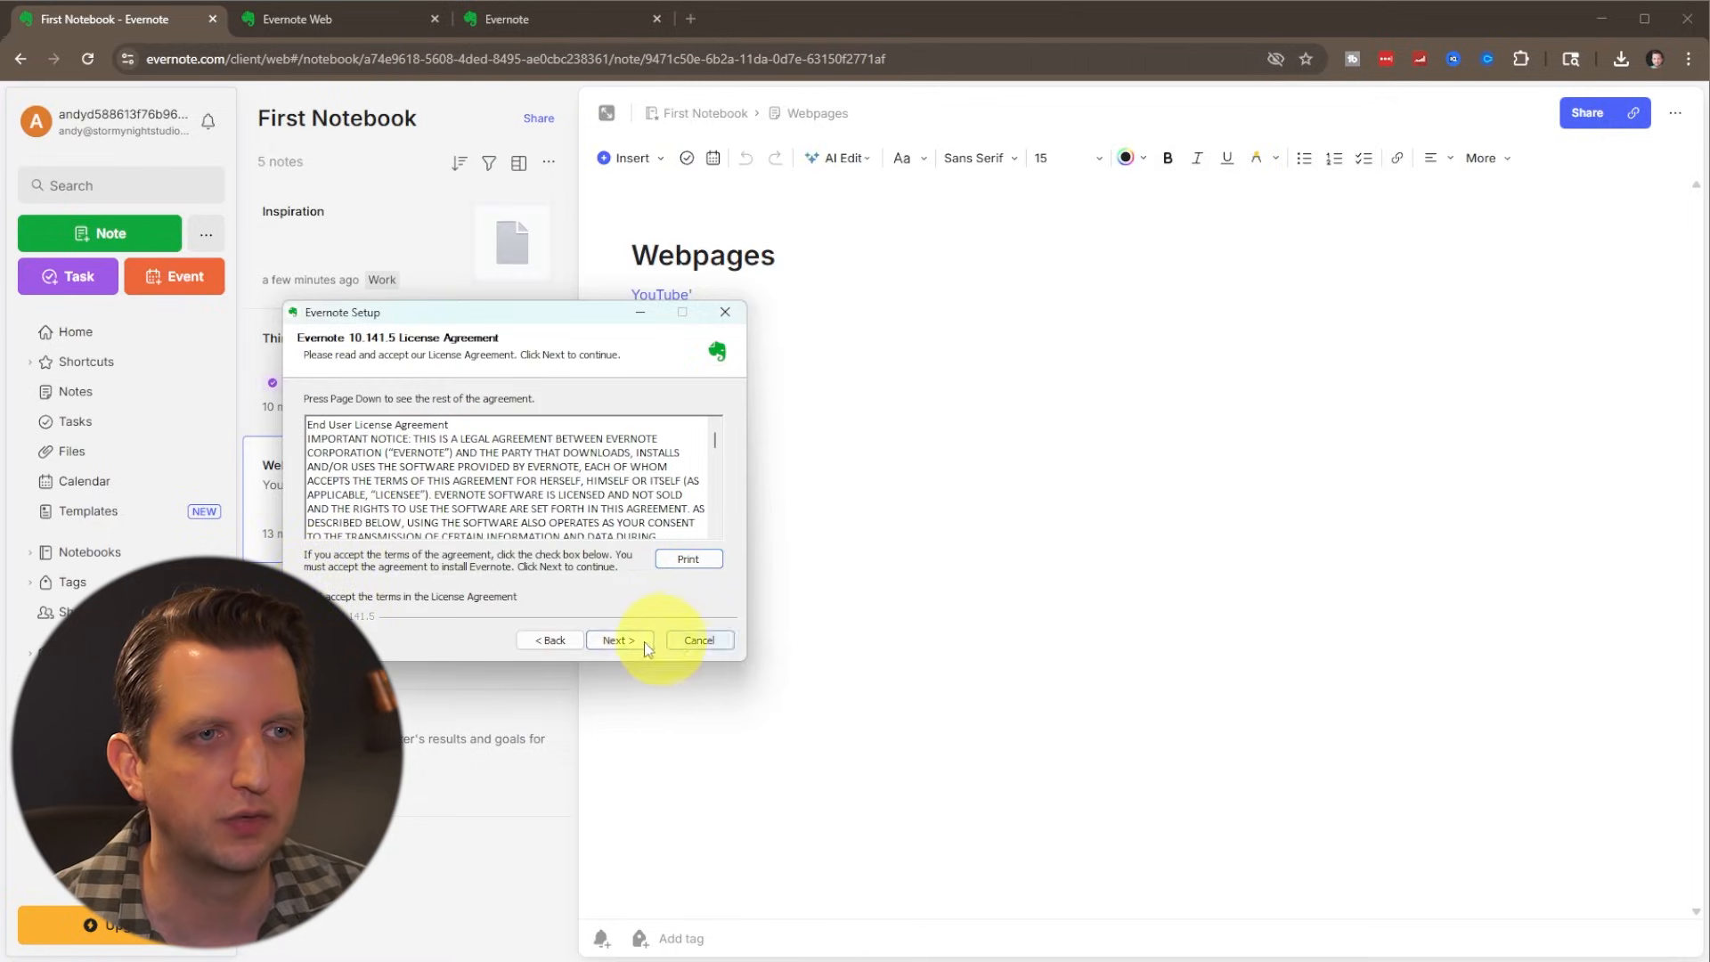
- Finish setup, log in to the existing account and open the synced Inspiration note
click(614, 639)
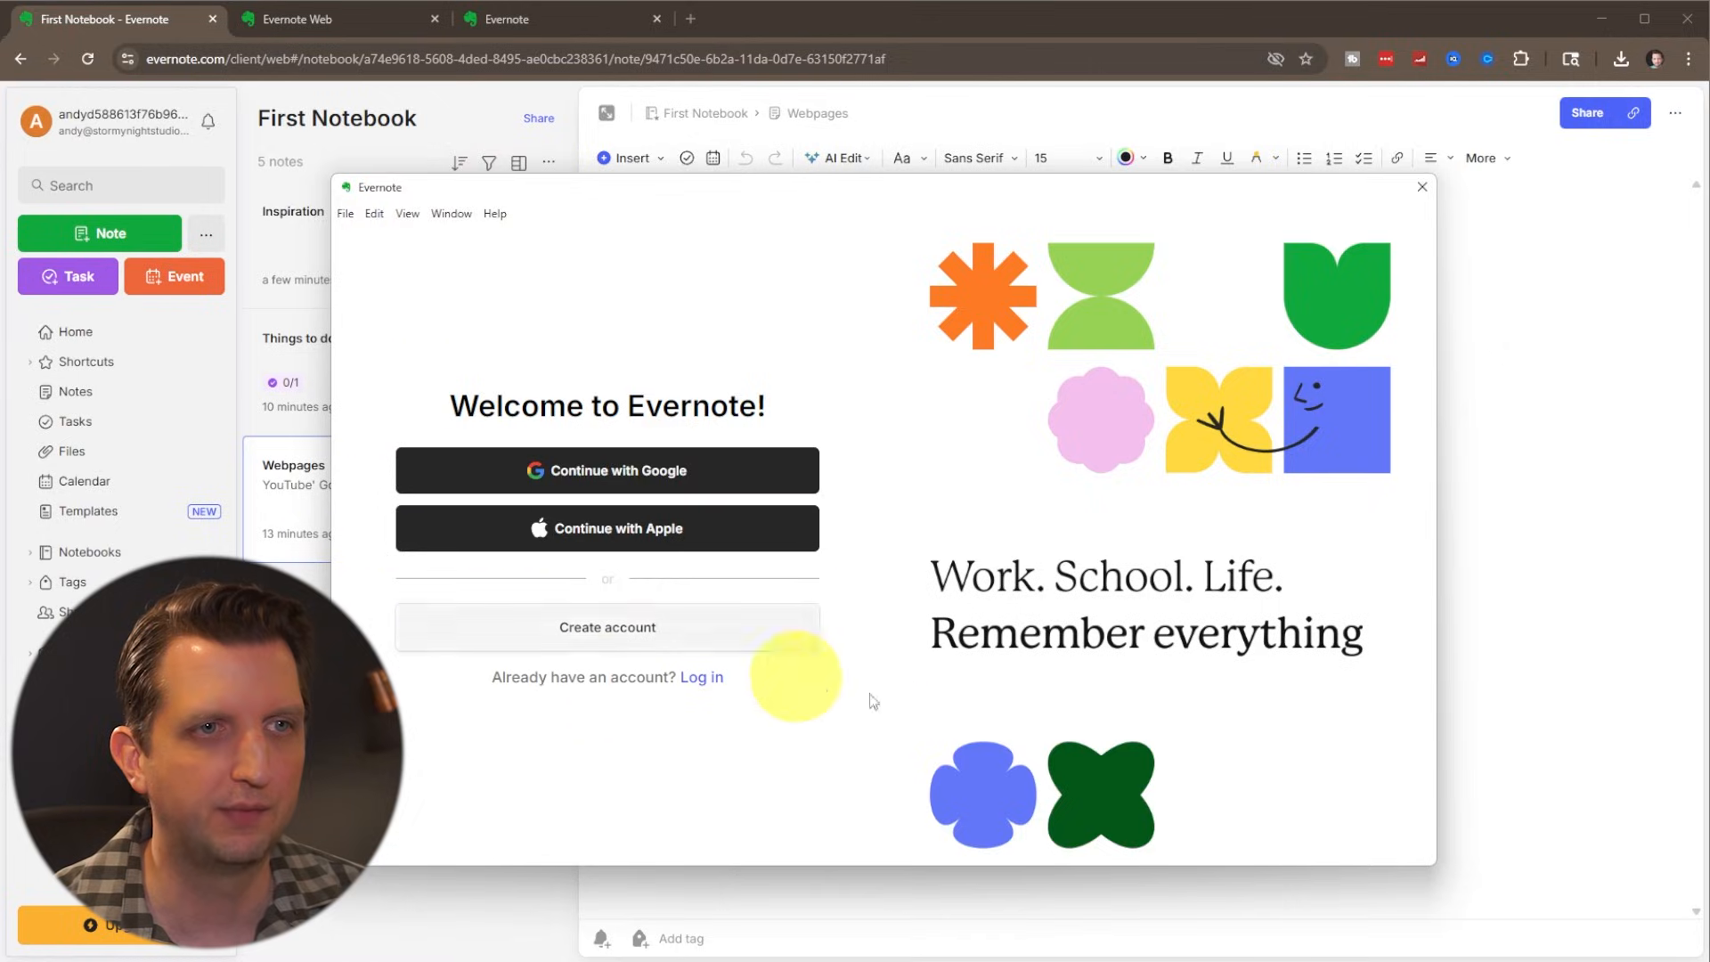
click(1421, 187)
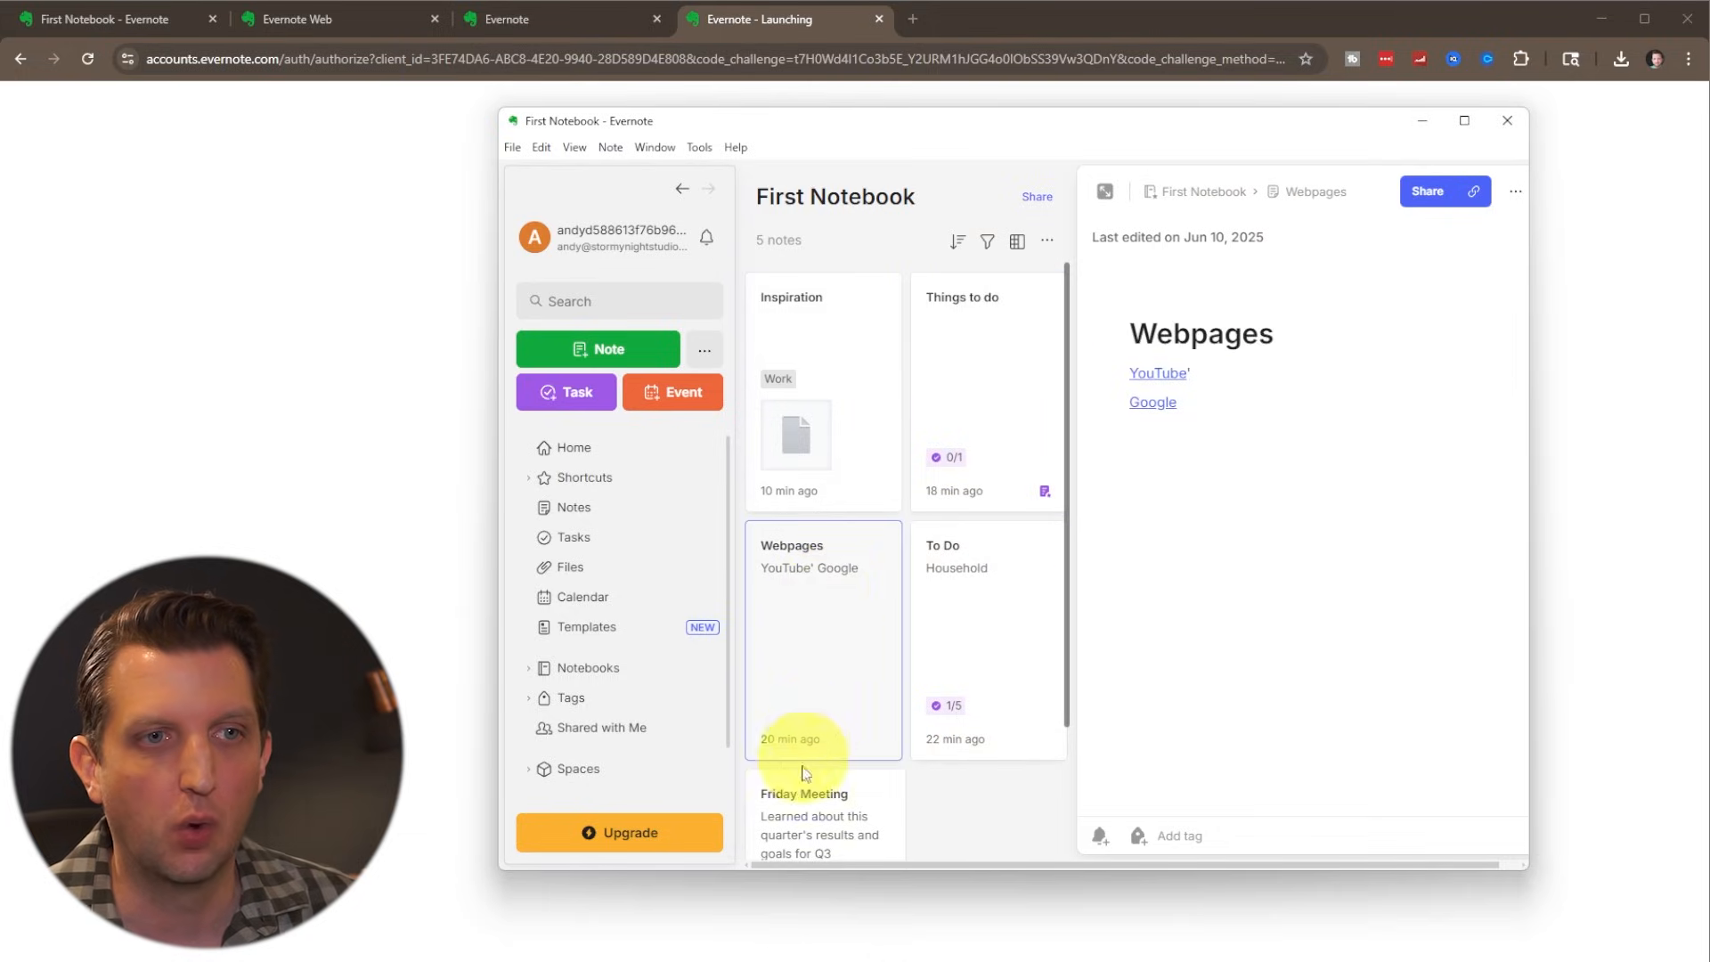
click(821, 390)
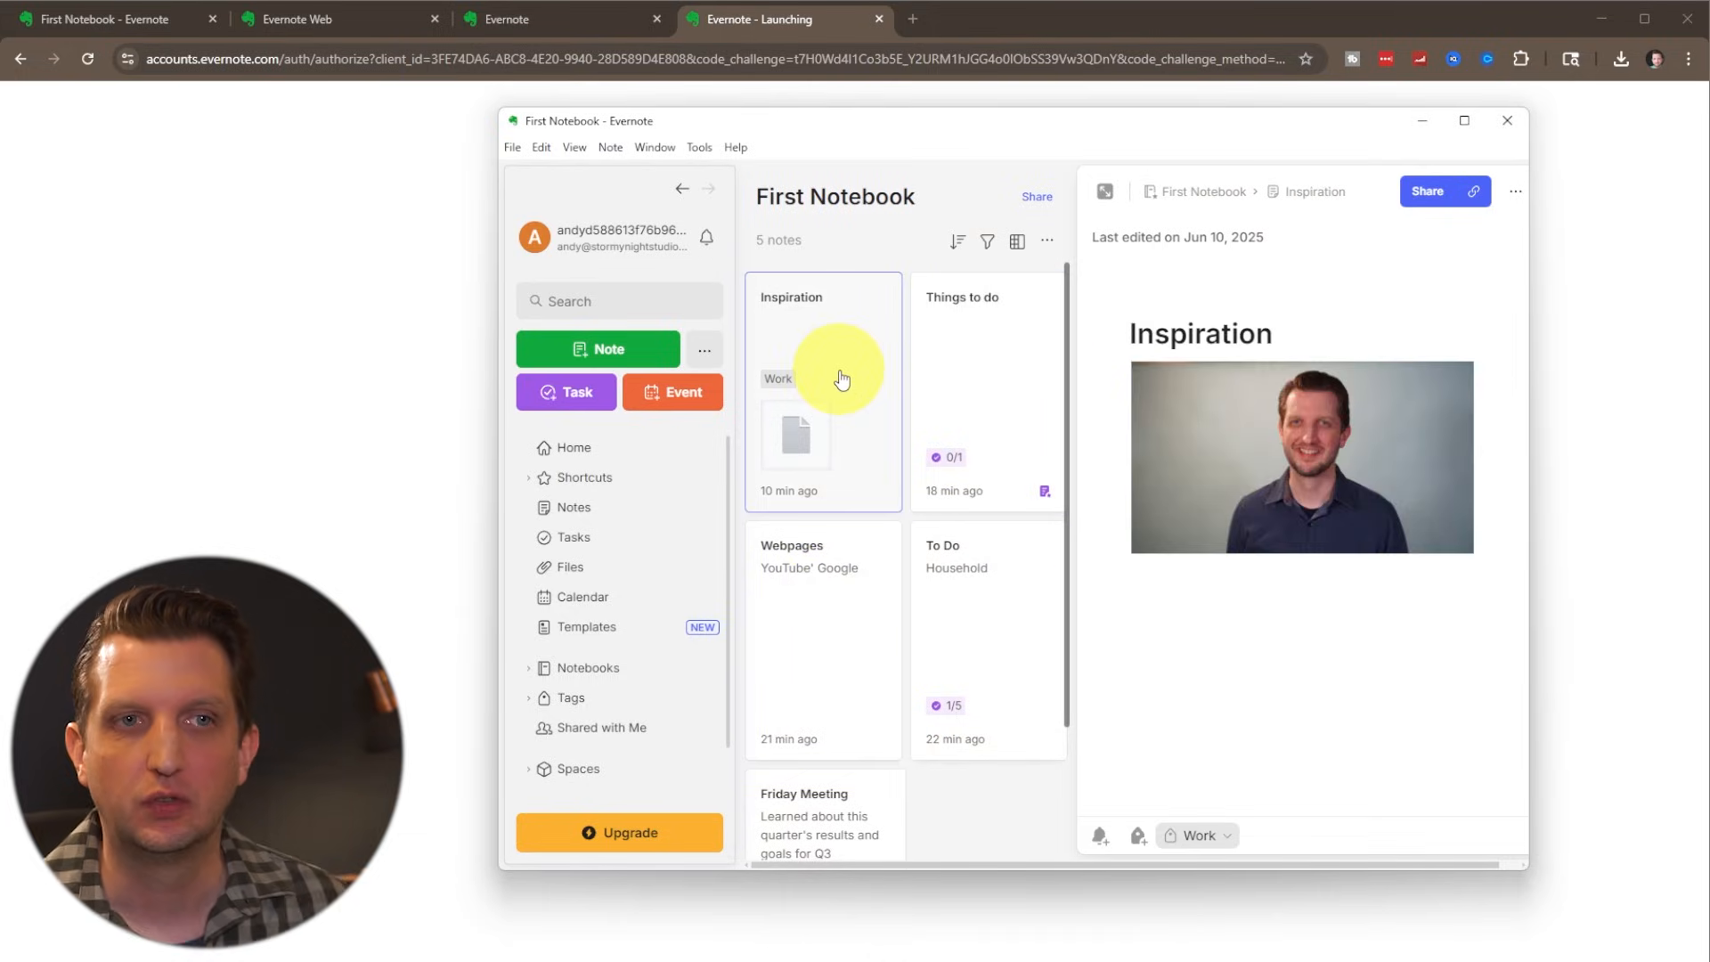